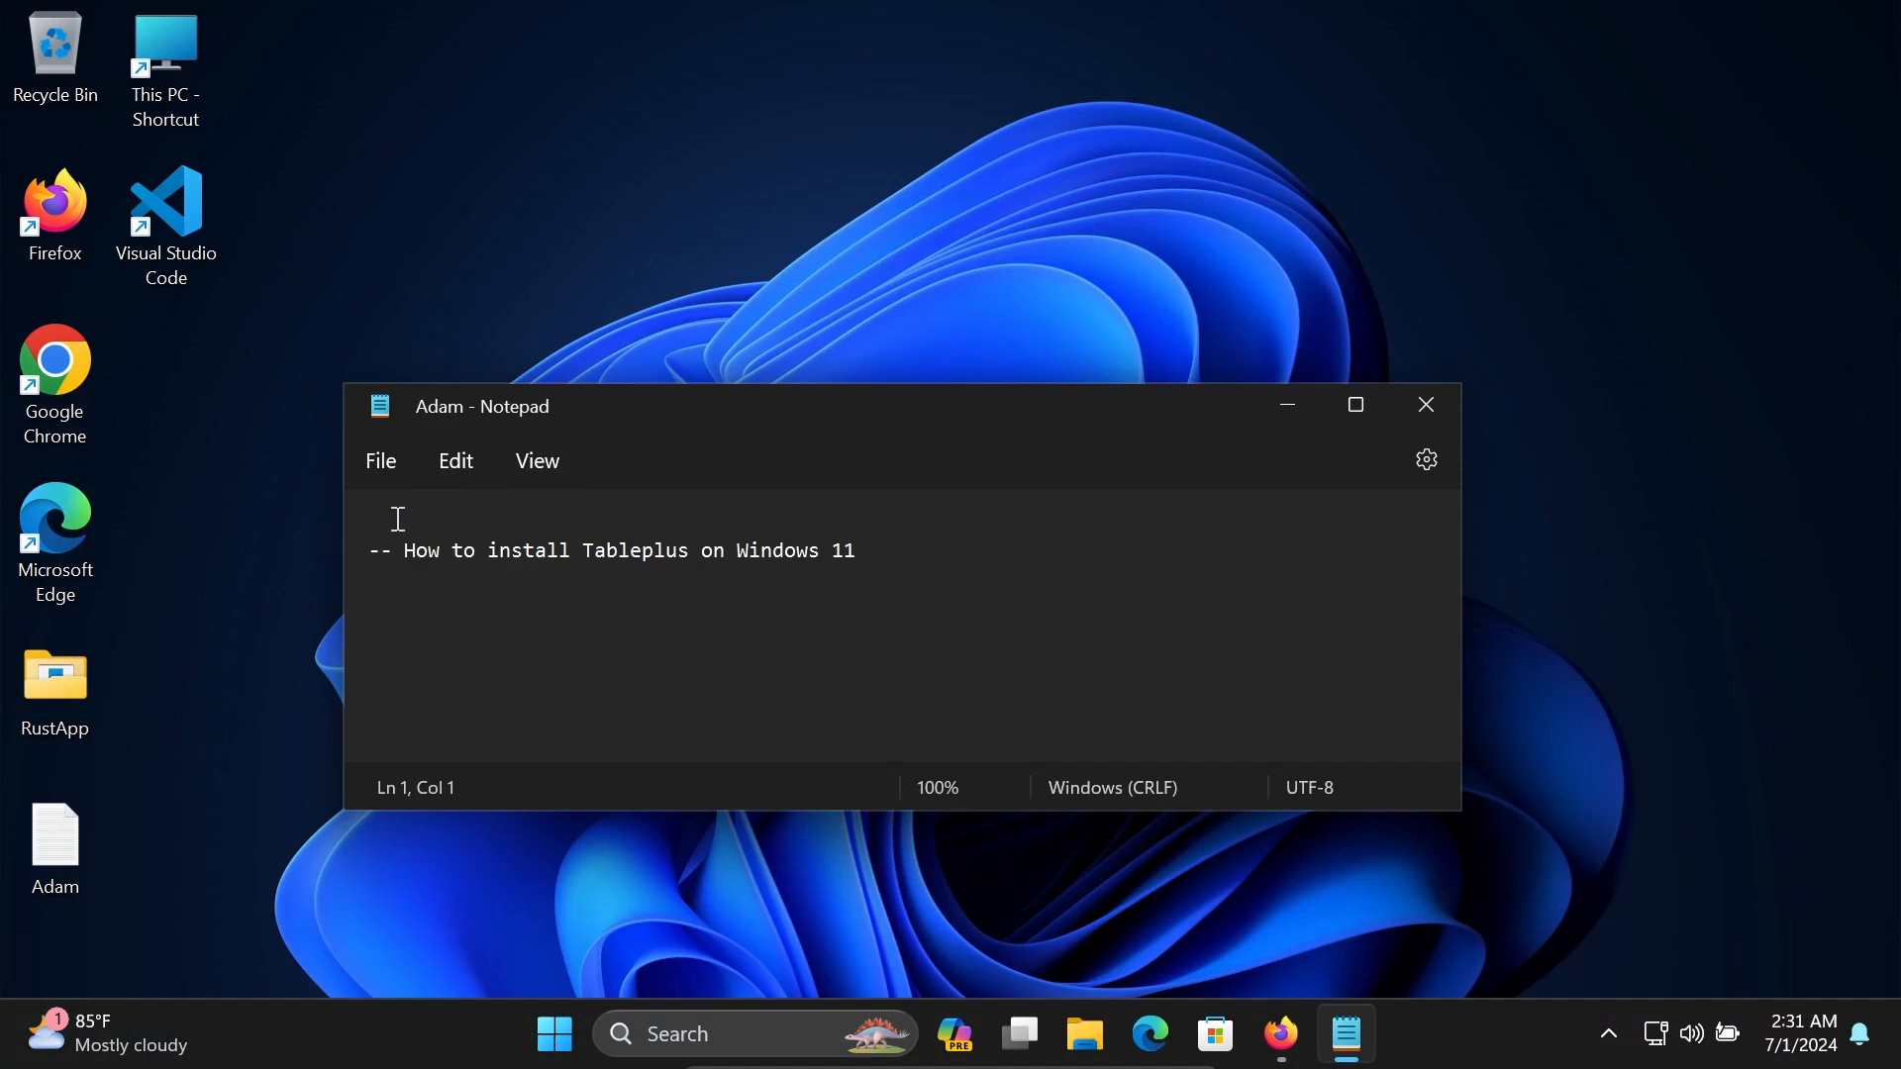
Select all text in the 'How to install Tableplus on Windows 11' note and minimize Notepad.
{"action": "key", "text": "ctrl+a"}
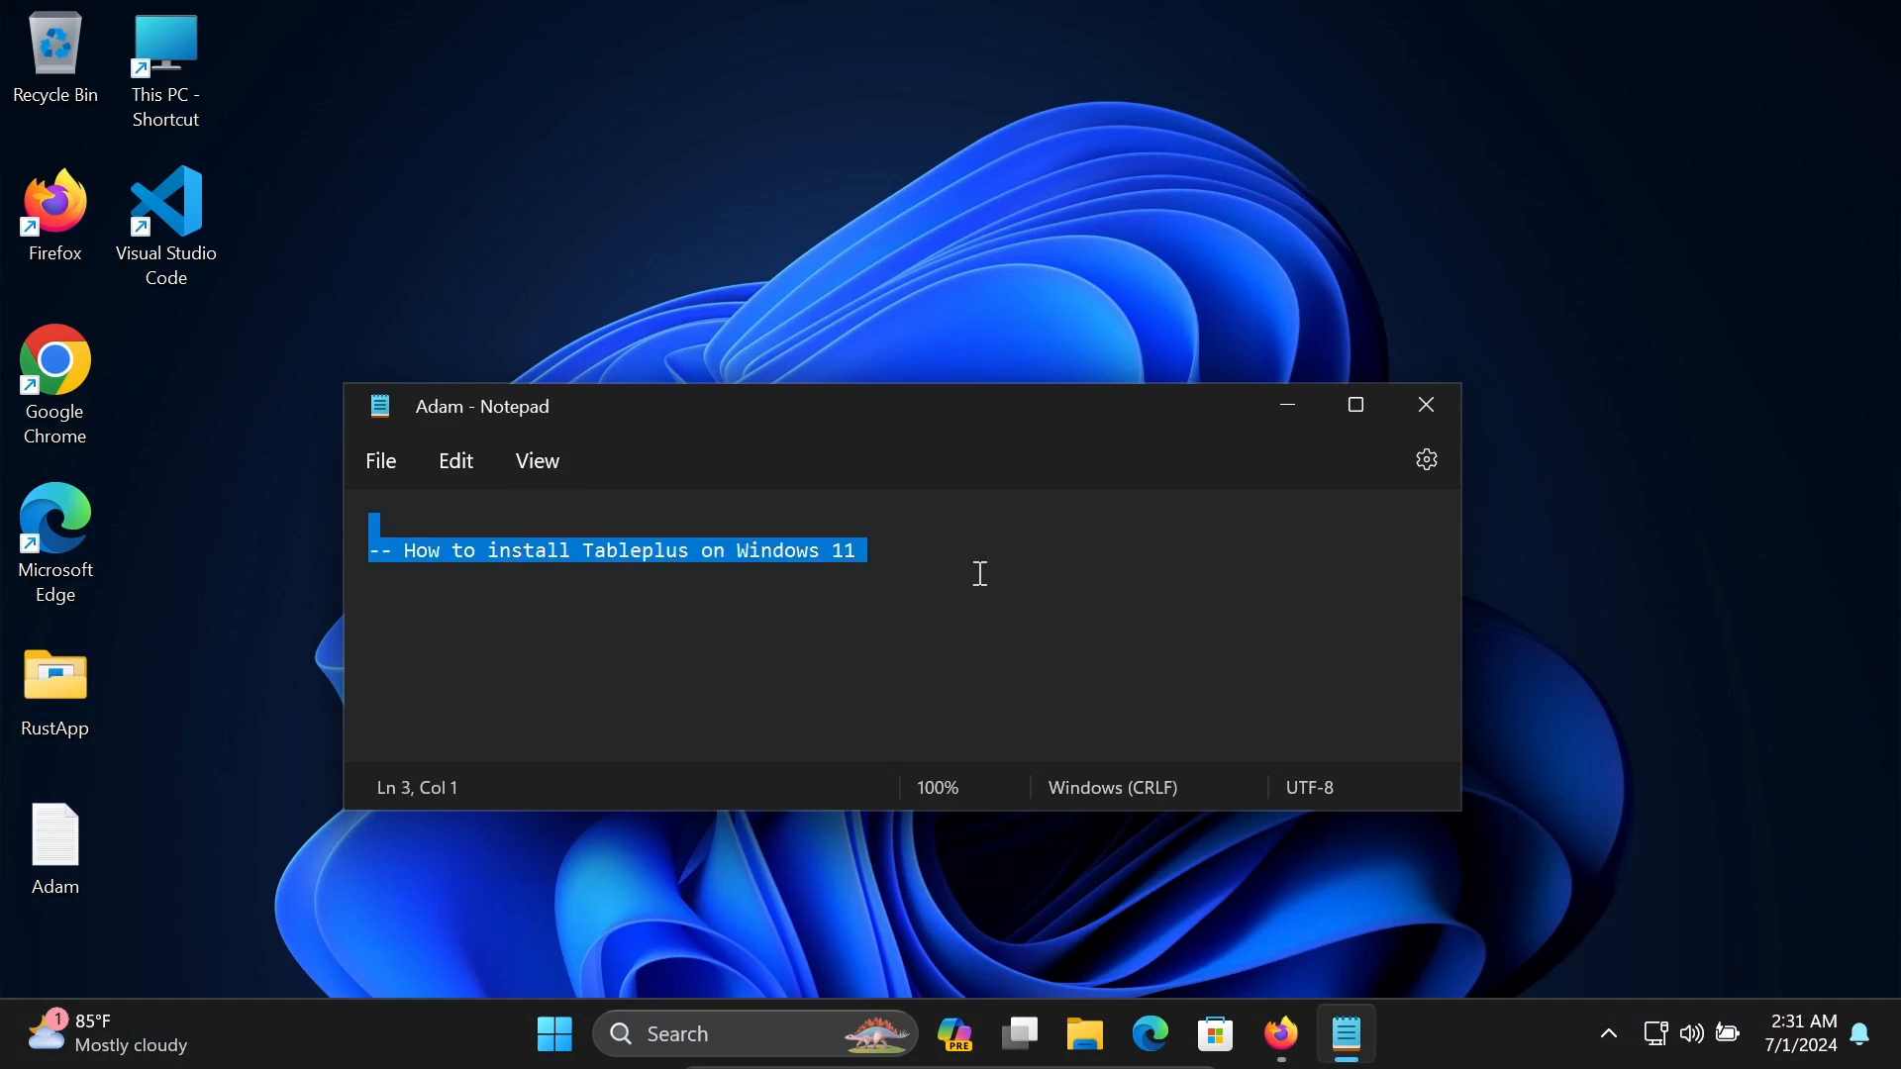
{"action": "mouse_move", "coordinate": [1125, 501]}
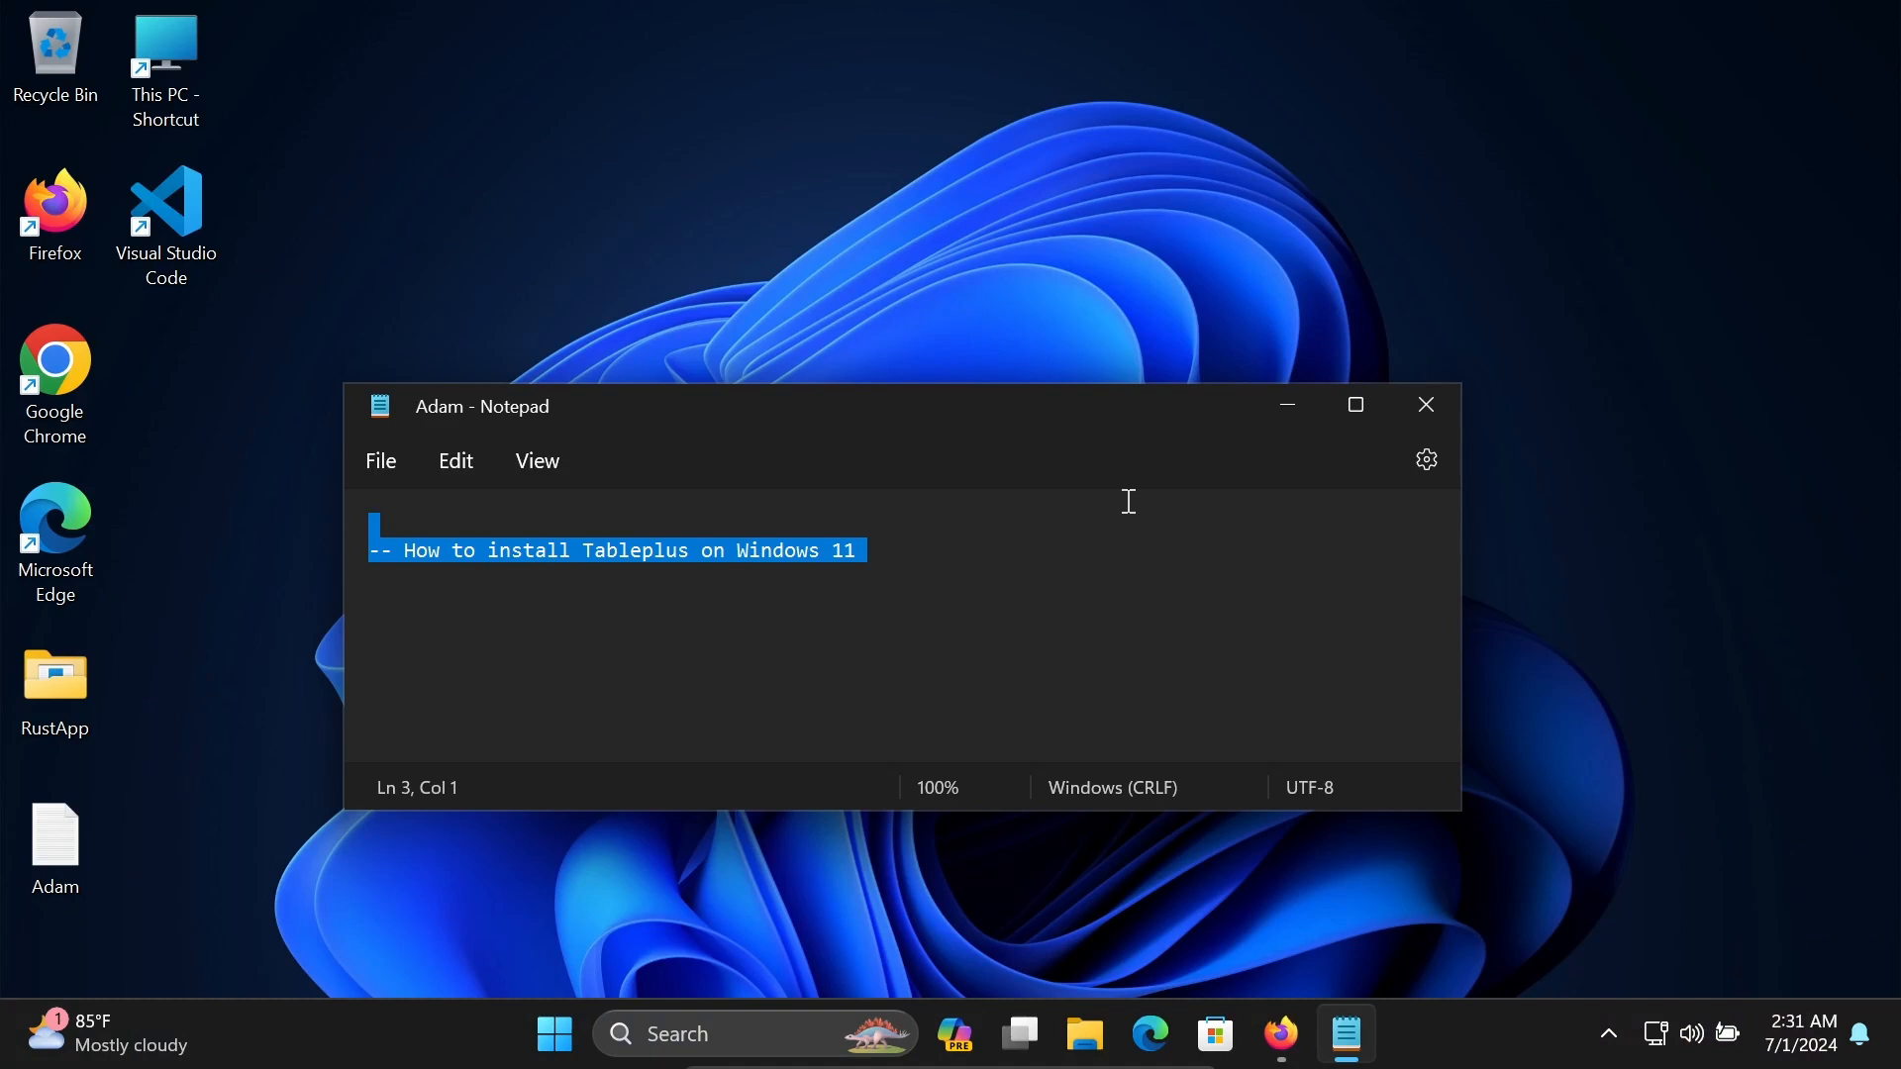
{"action": "mouse_move", "coordinate": [1286, 404]}
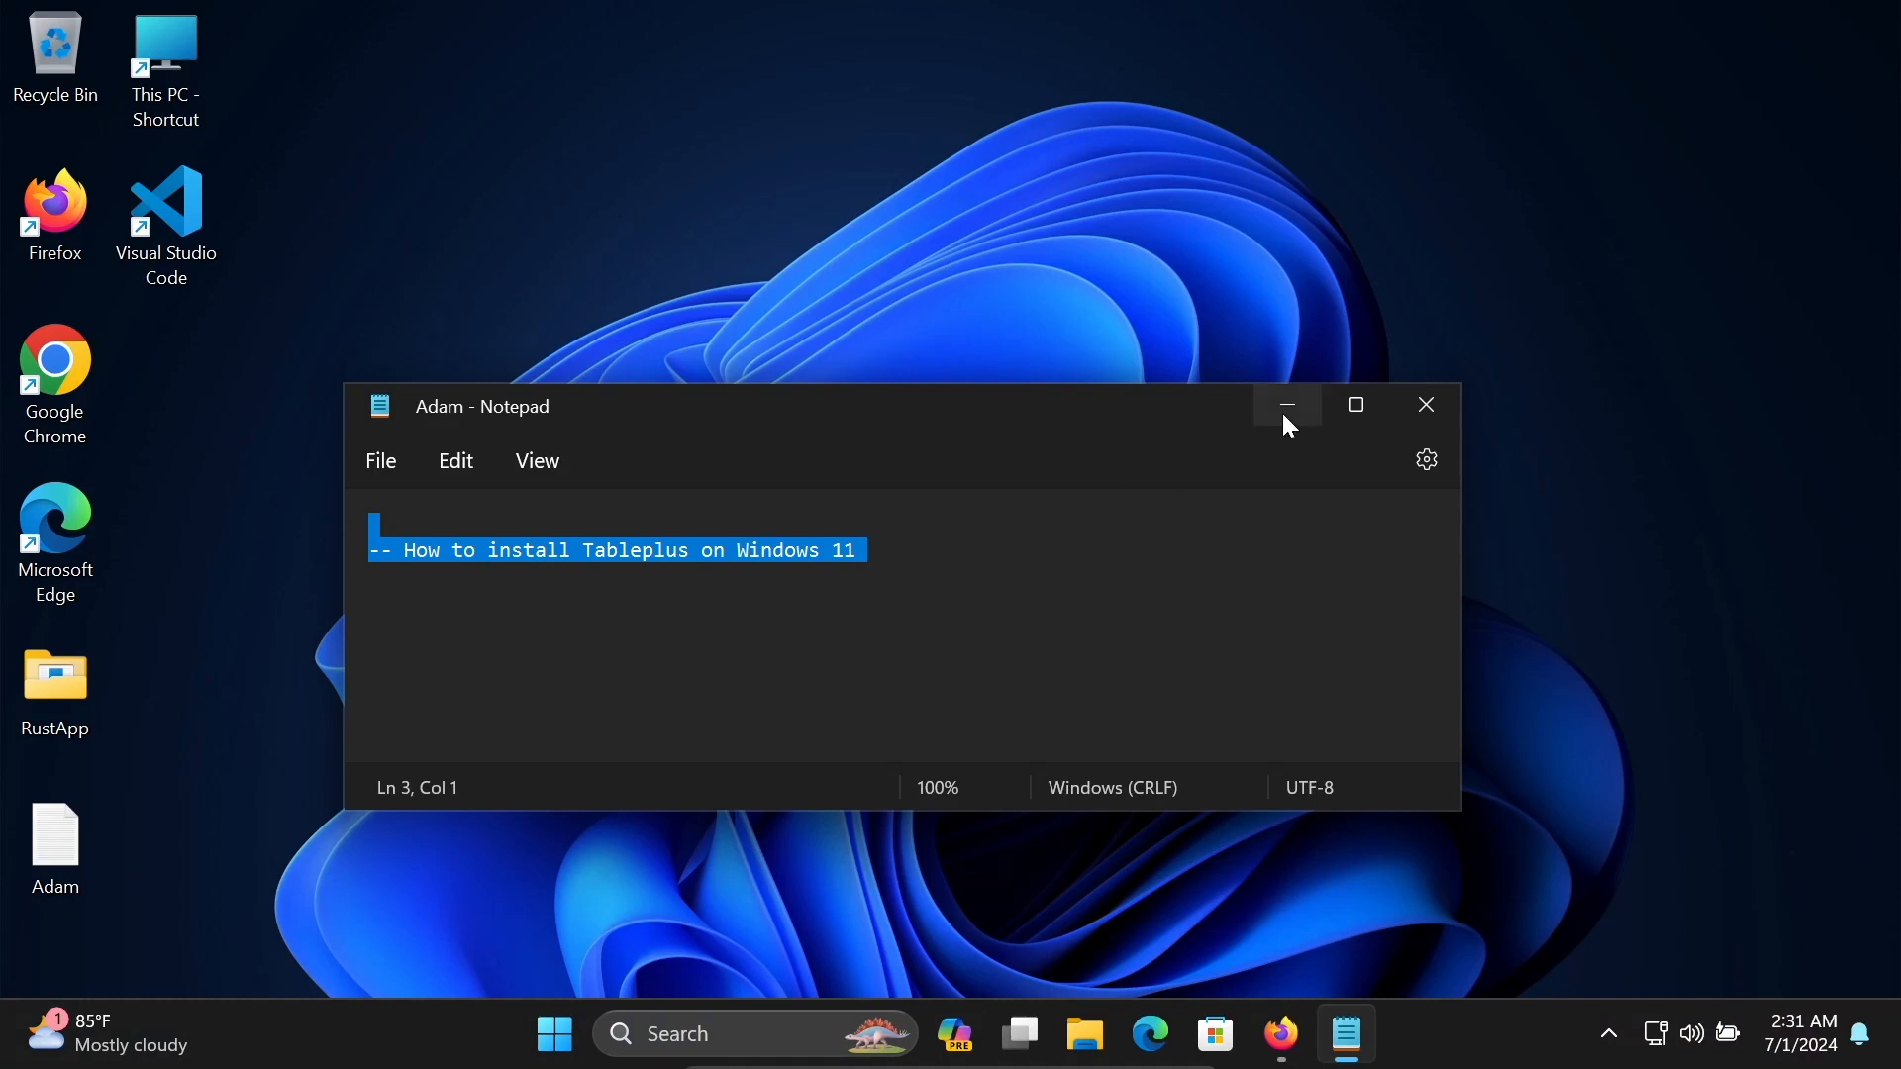
{"action": "mouse_move", "coordinate": [1286, 406]}
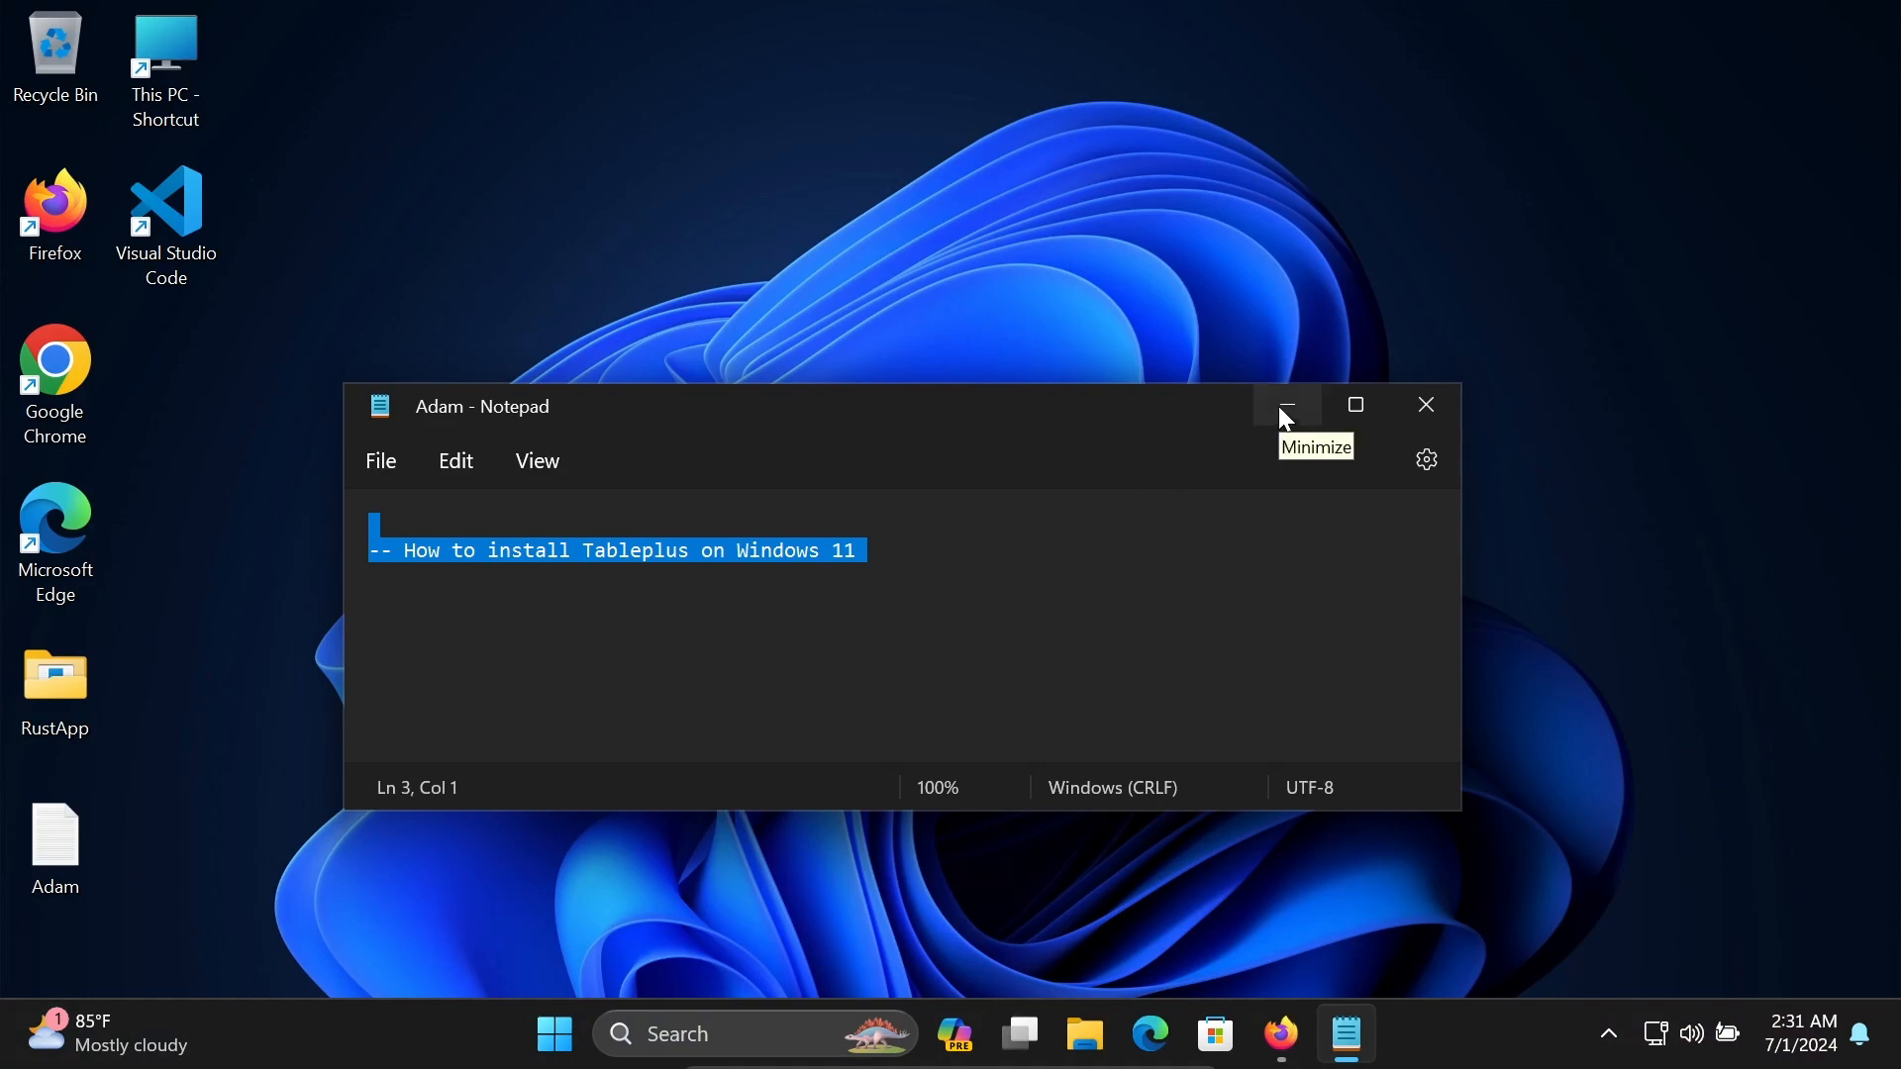
{"action": "left_click", "coordinate": [1285, 404]}
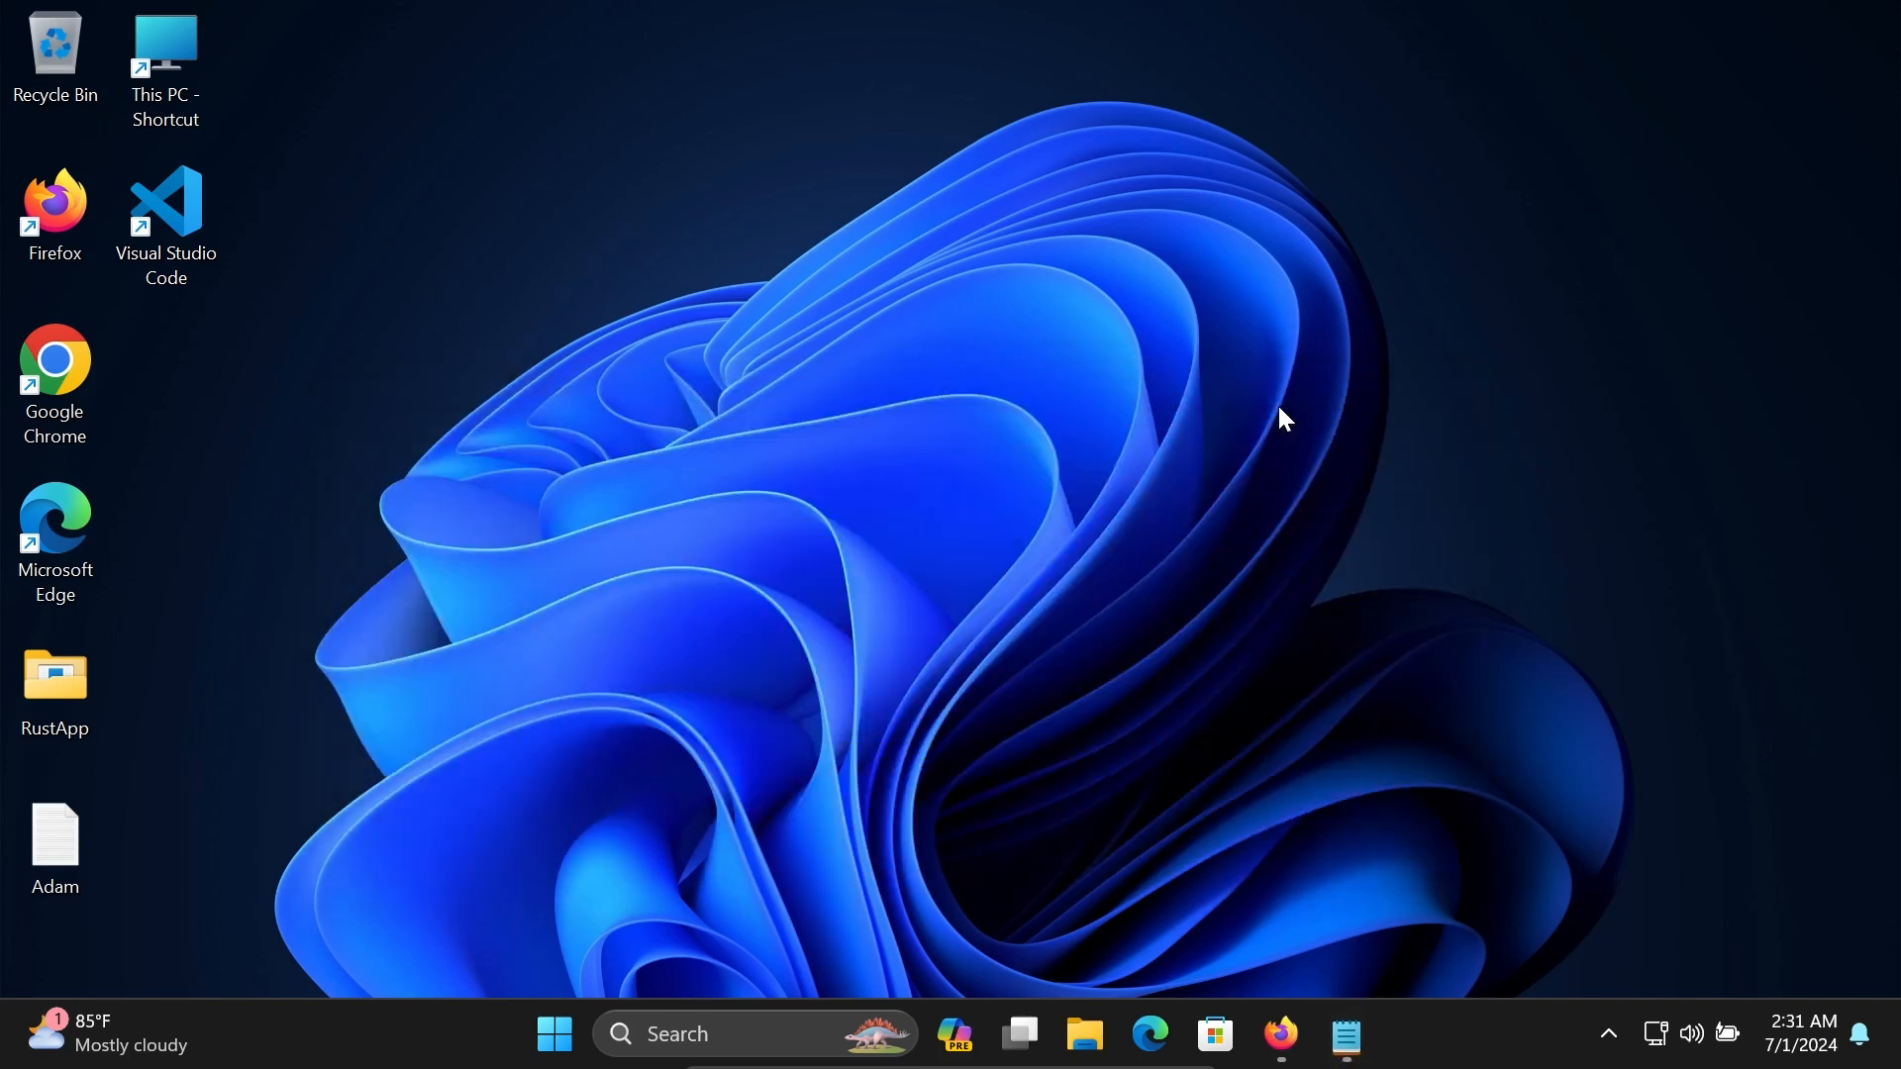
In Firefox, go to the TablePlus download page and download TablePlusSetup.exe for Windows.
{"action": "left_click", "coordinate": [1279, 1033]}
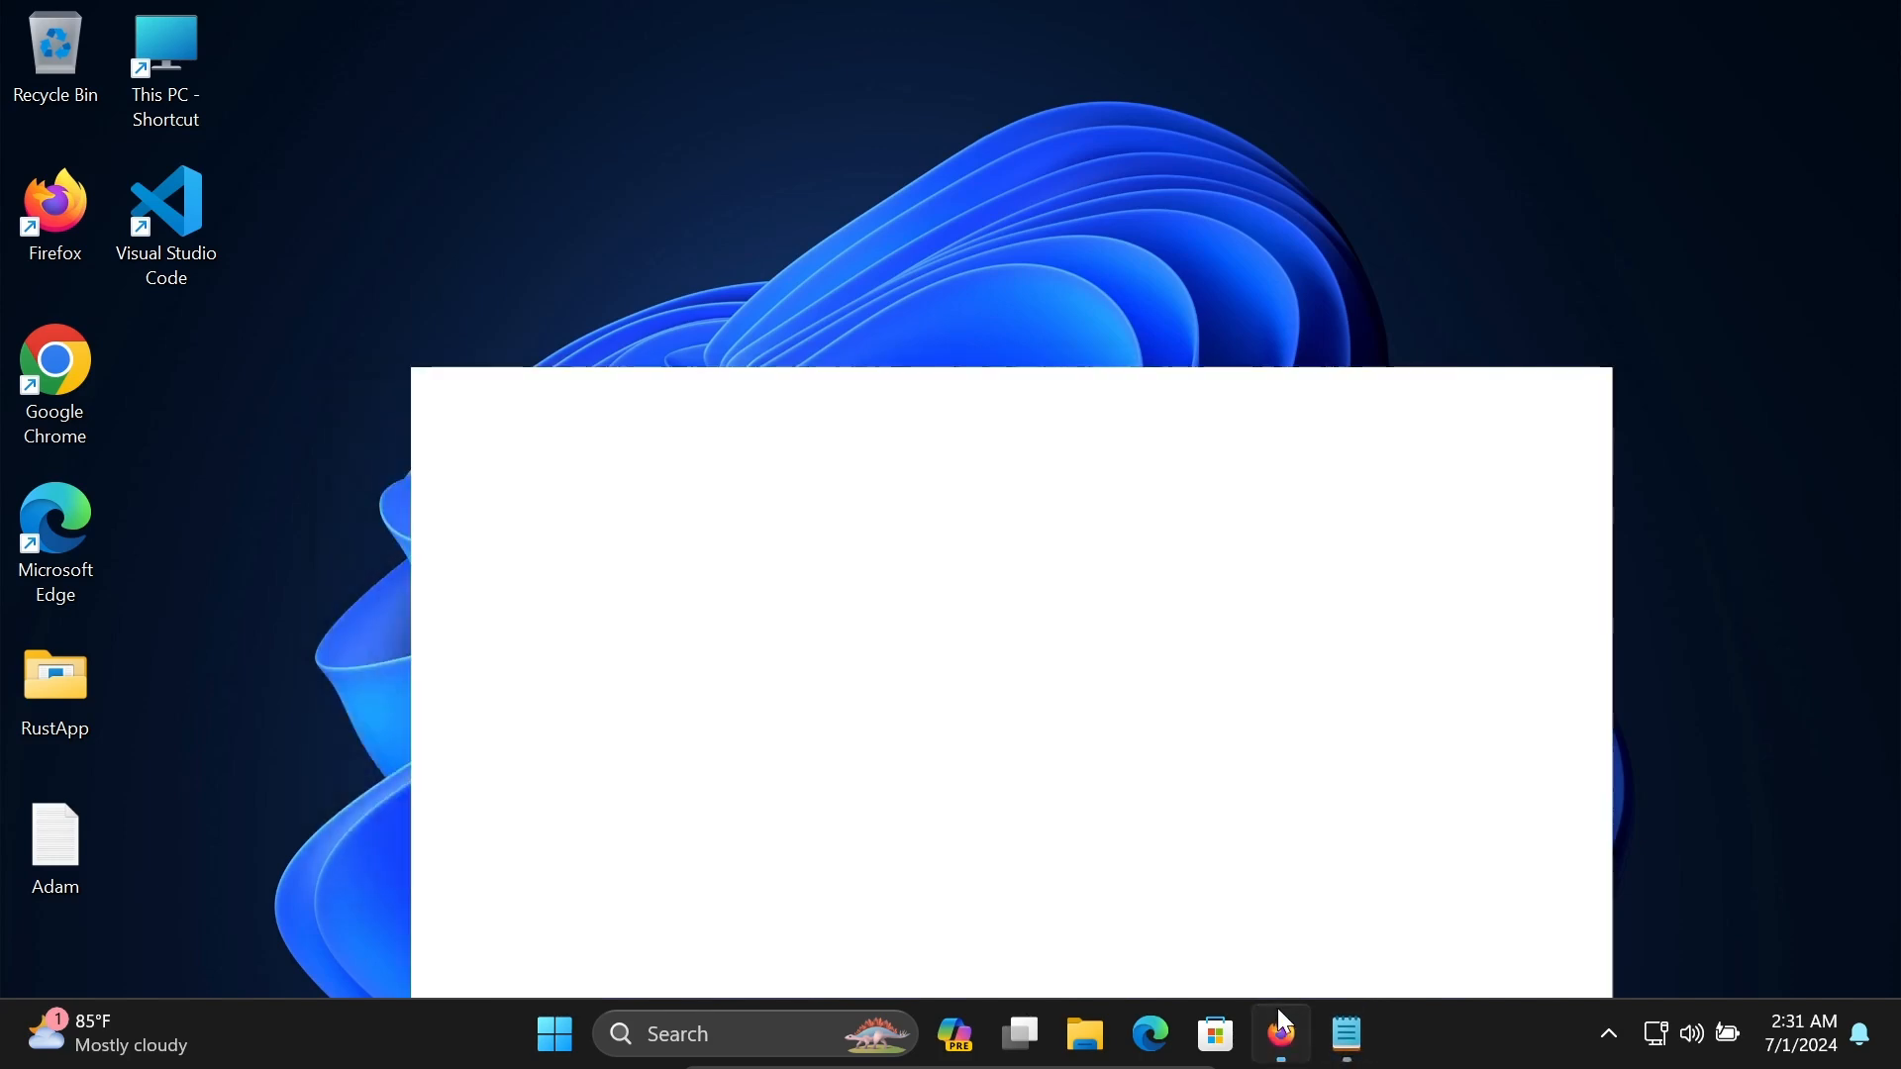
{"action": "left_click", "coordinate": [1279, 1033]}
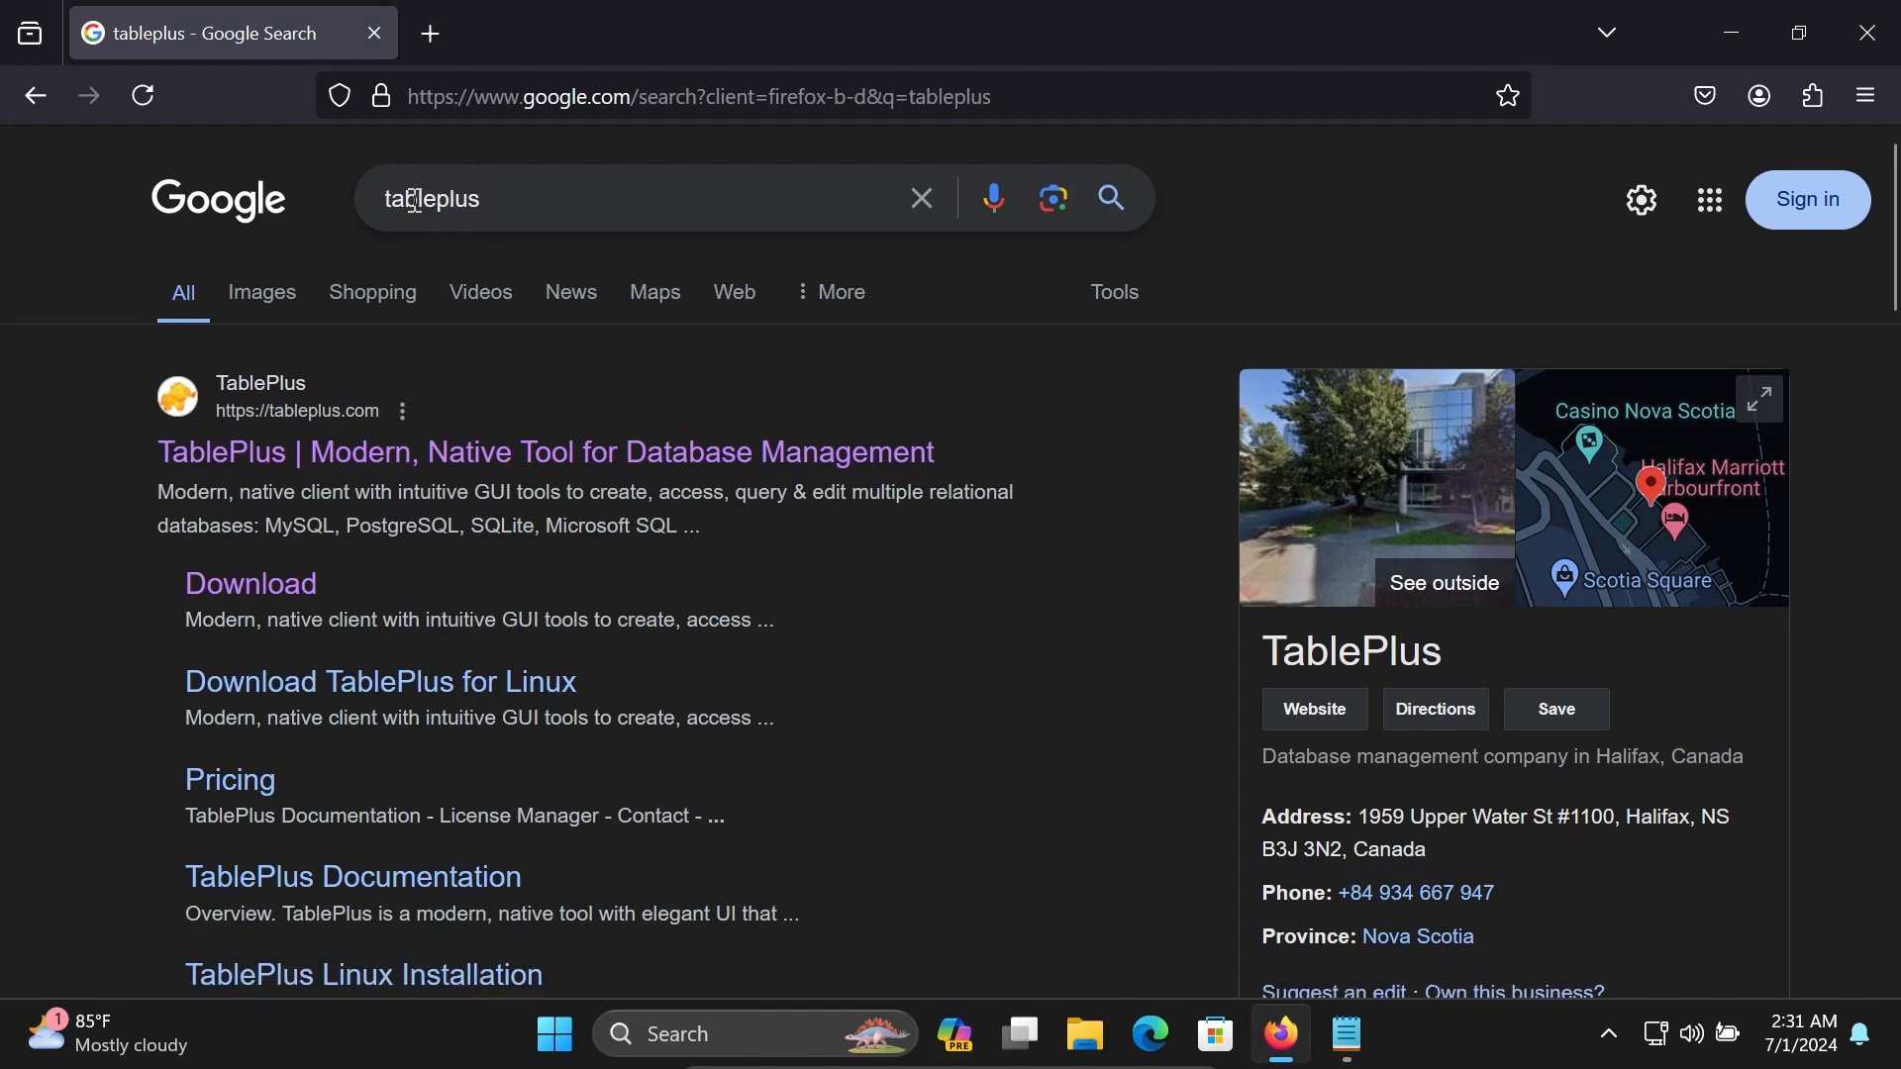
{"action": "mouse_move", "coordinate": [369, 451]}
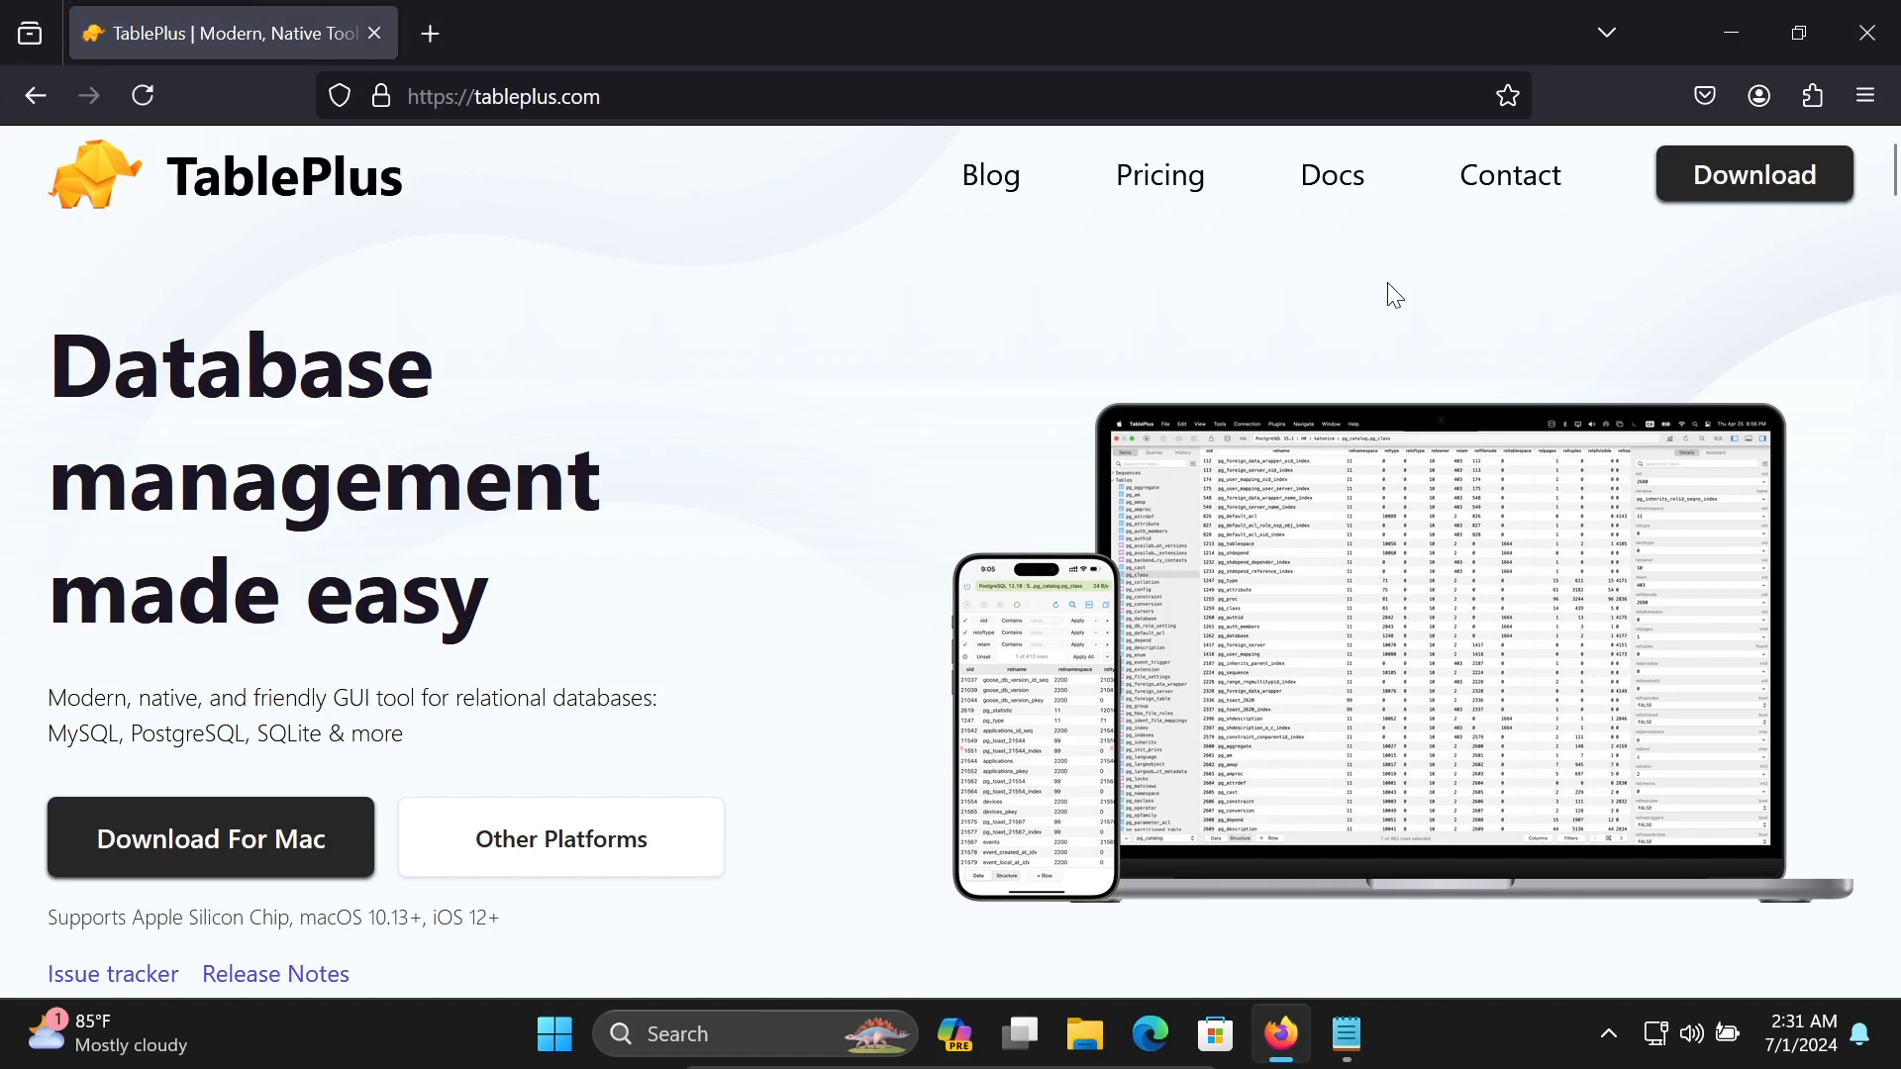
{"action": "left_click", "coordinate": [1753, 174]}
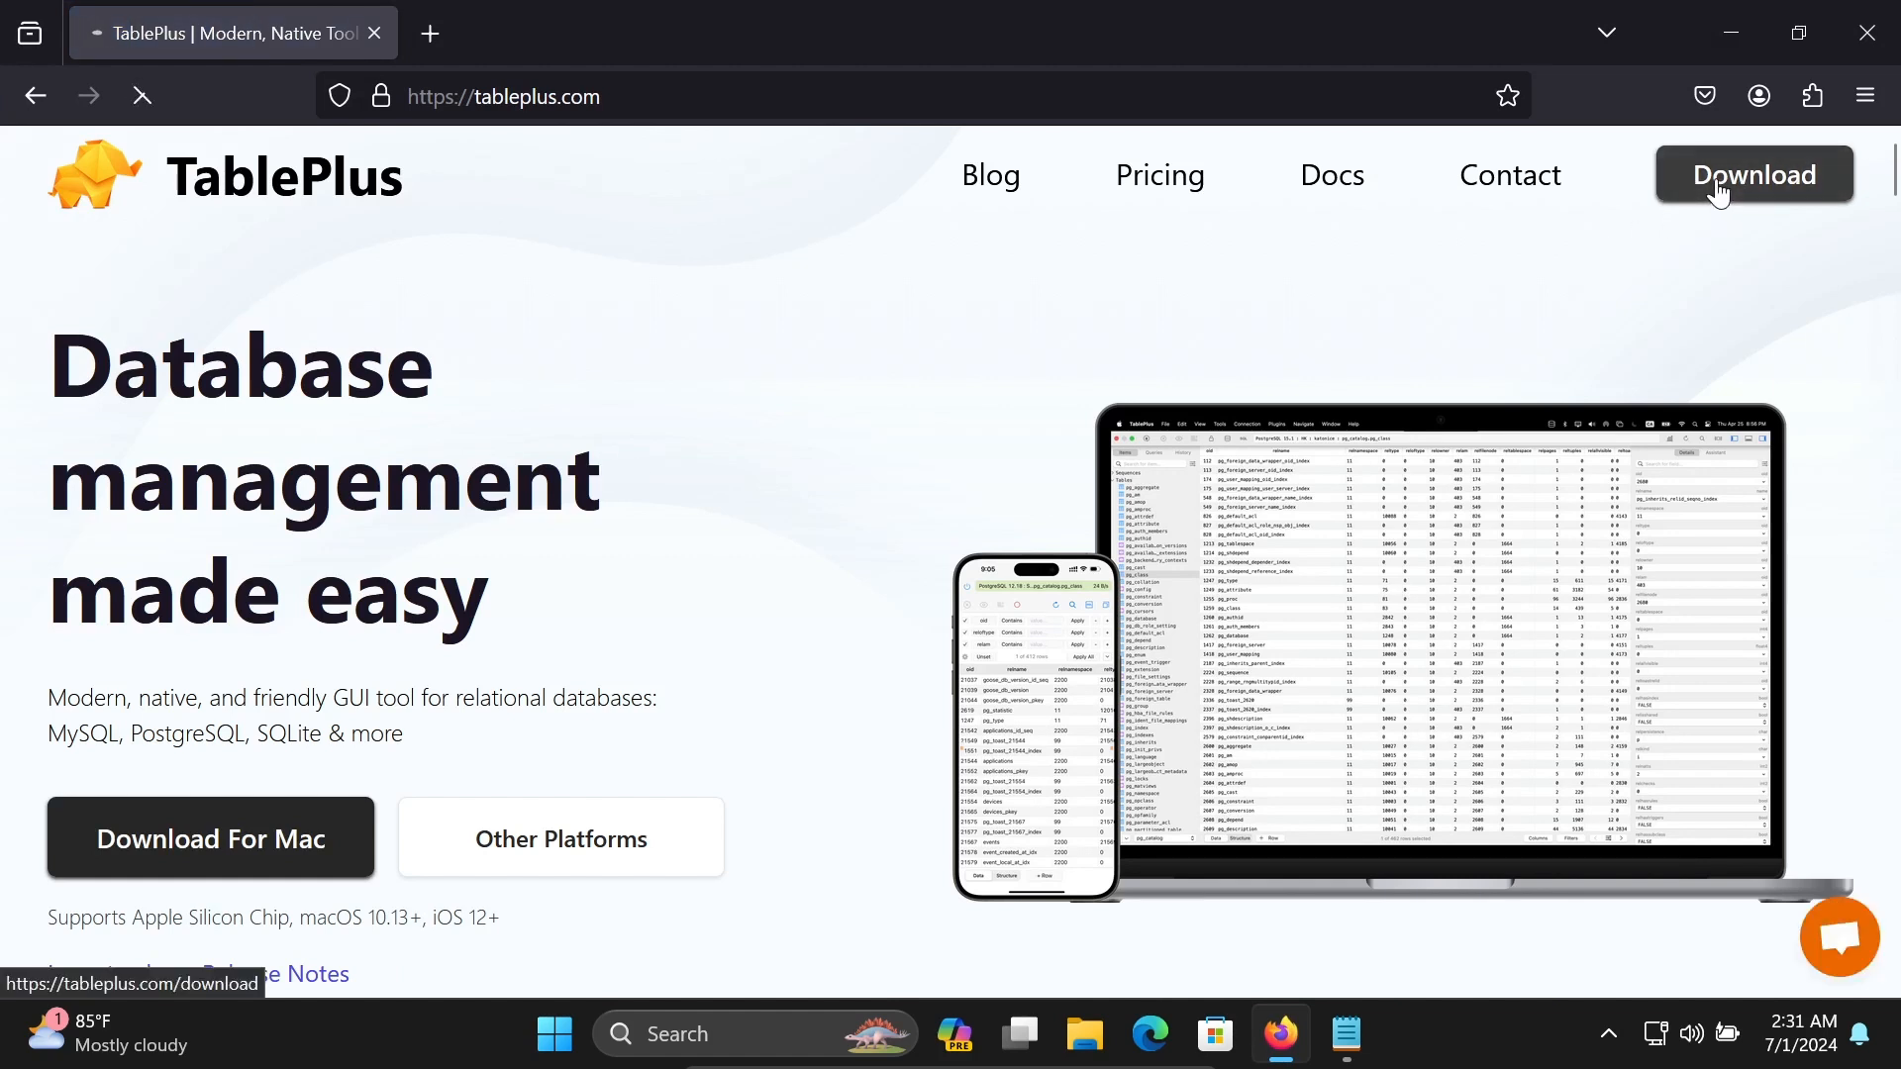
{"action": "left_click", "coordinate": [1751, 174]}
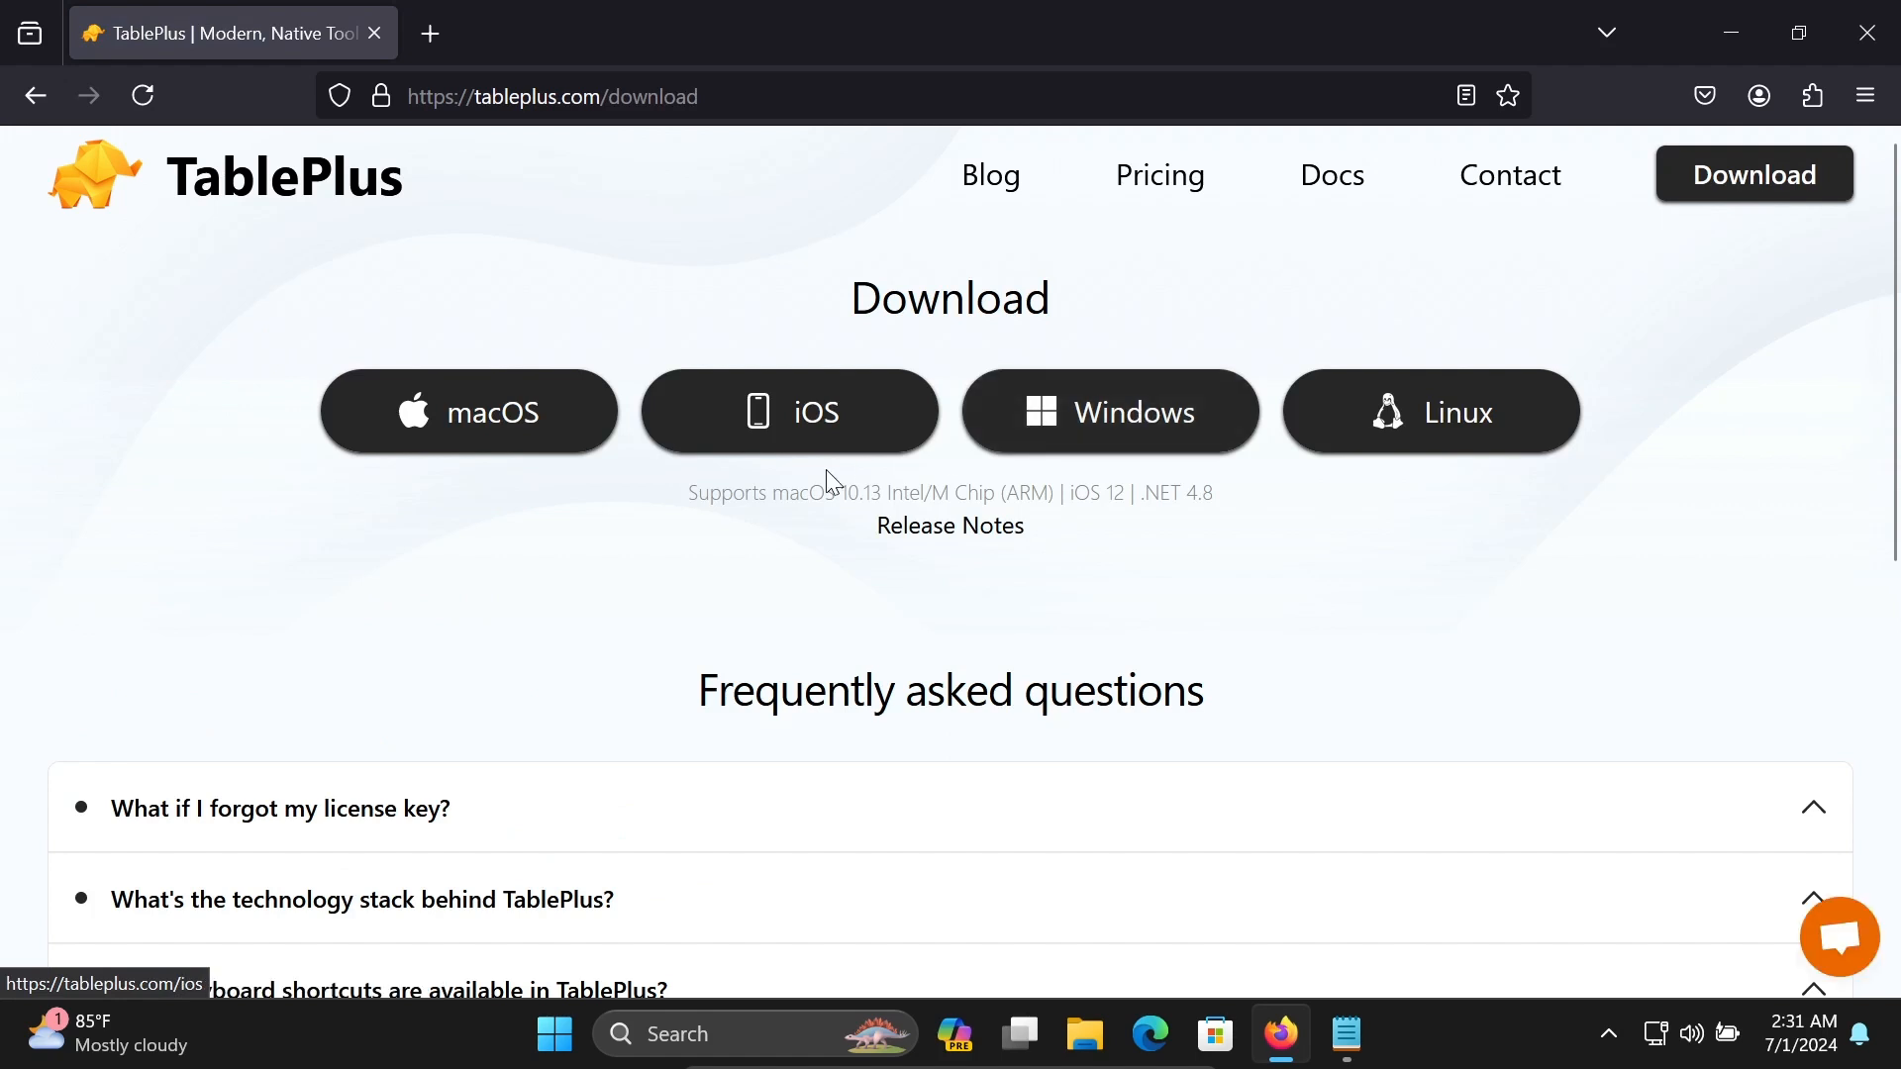
{"action": "mouse_move", "coordinate": [839, 470]}
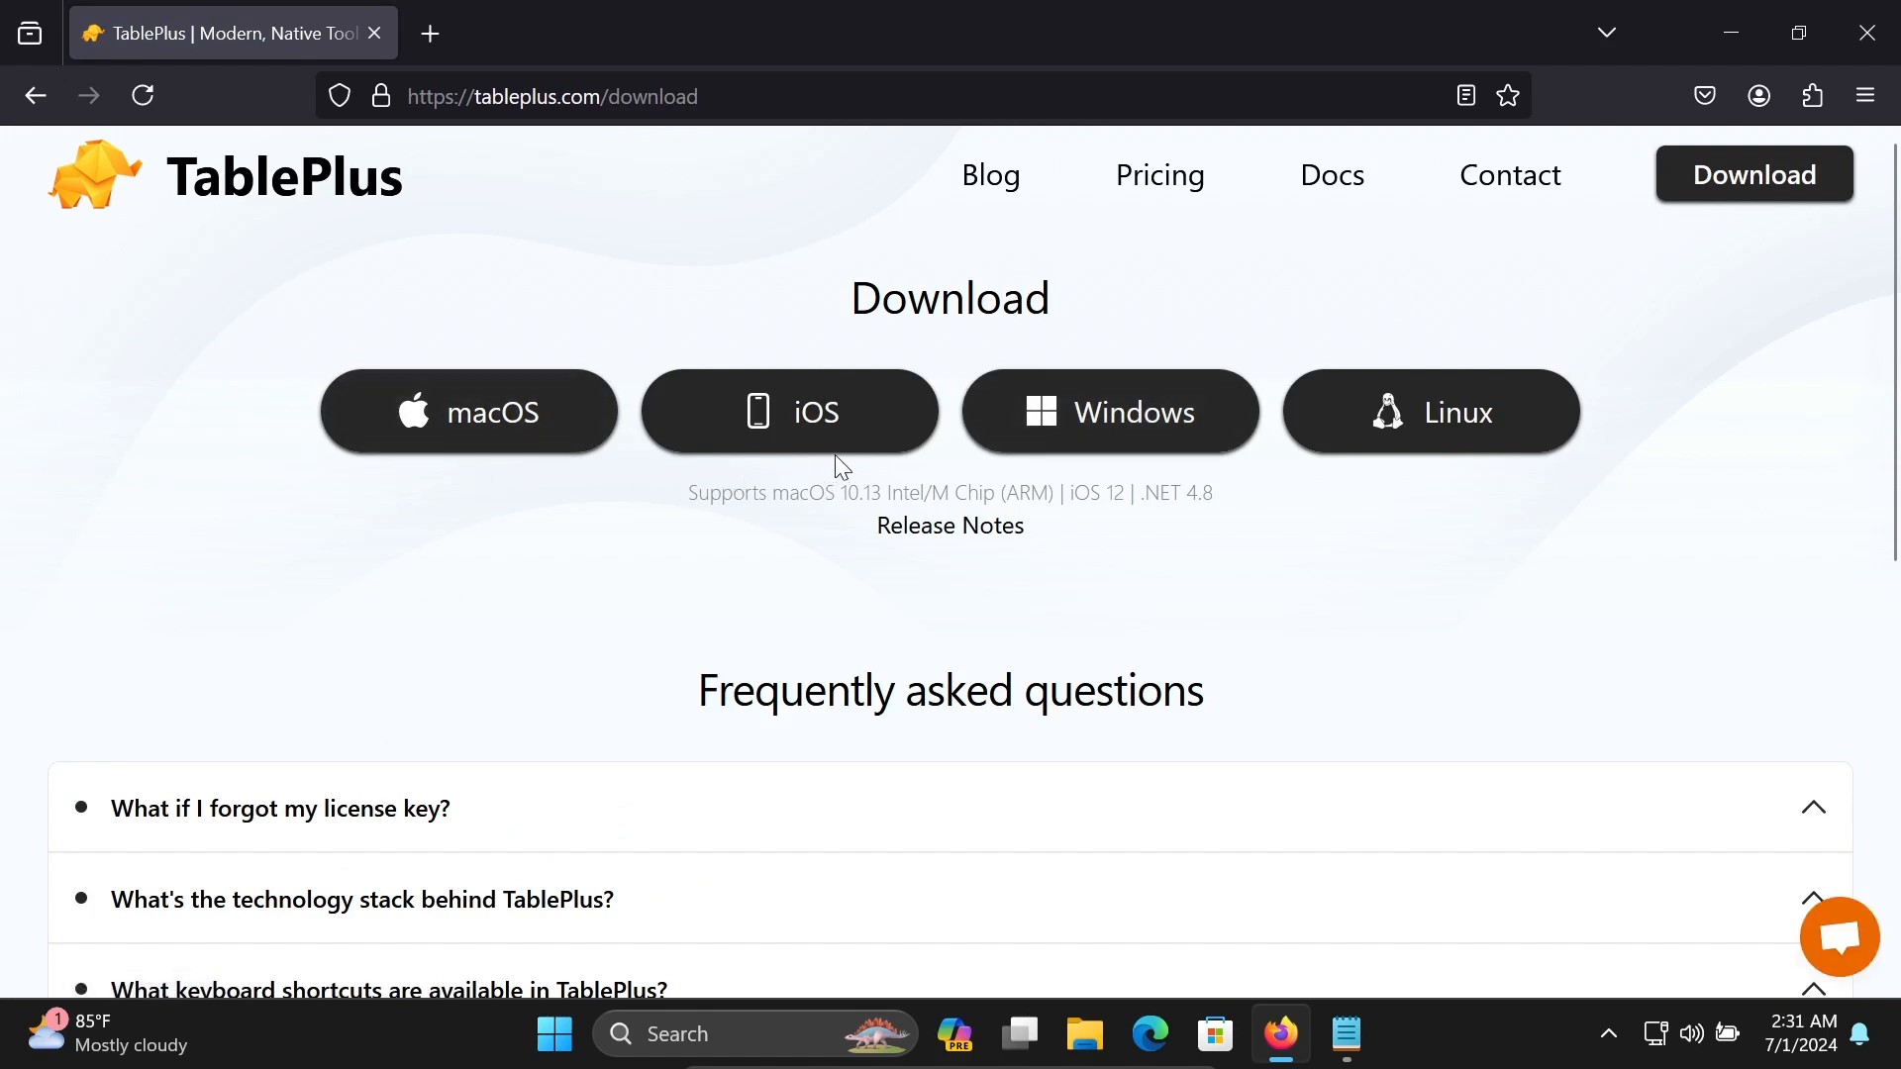
{"action": "mouse_move", "coordinate": [1108, 412]}
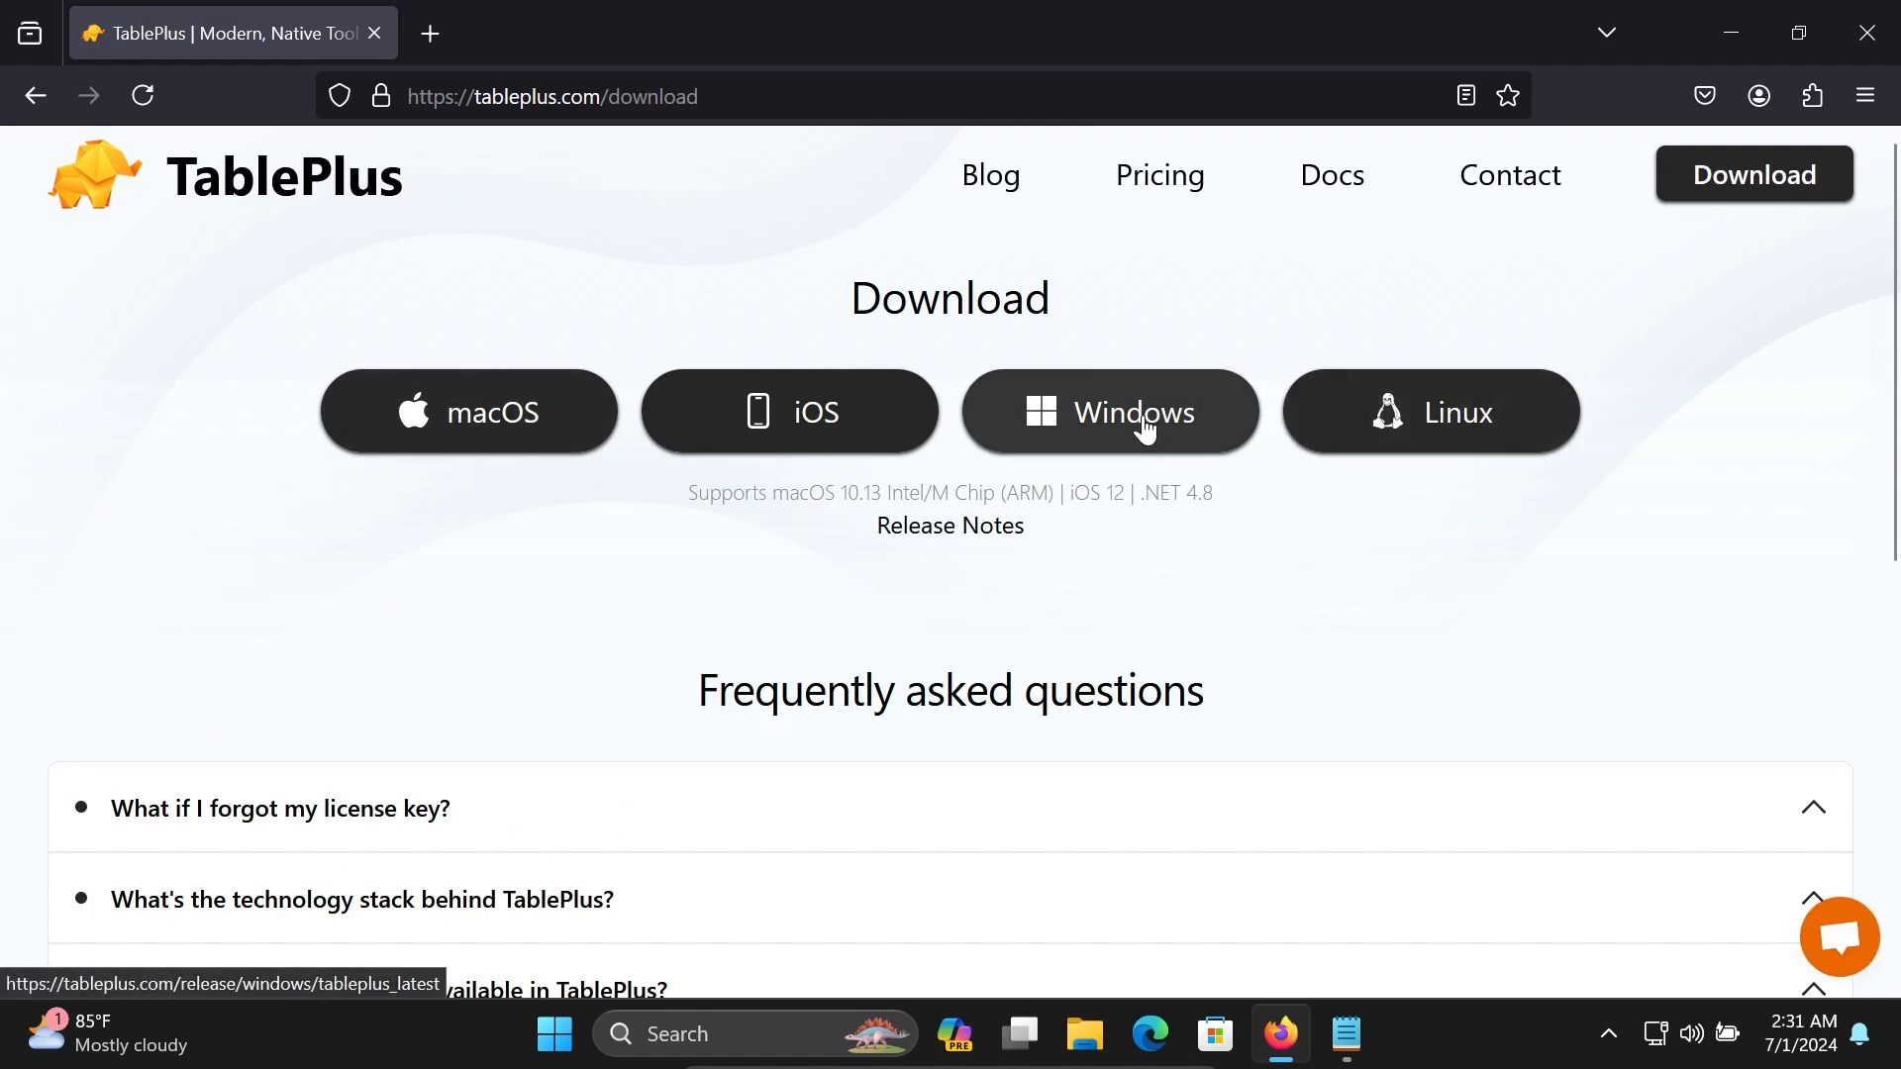
{"action": "left_click", "coordinate": [1107, 411]}
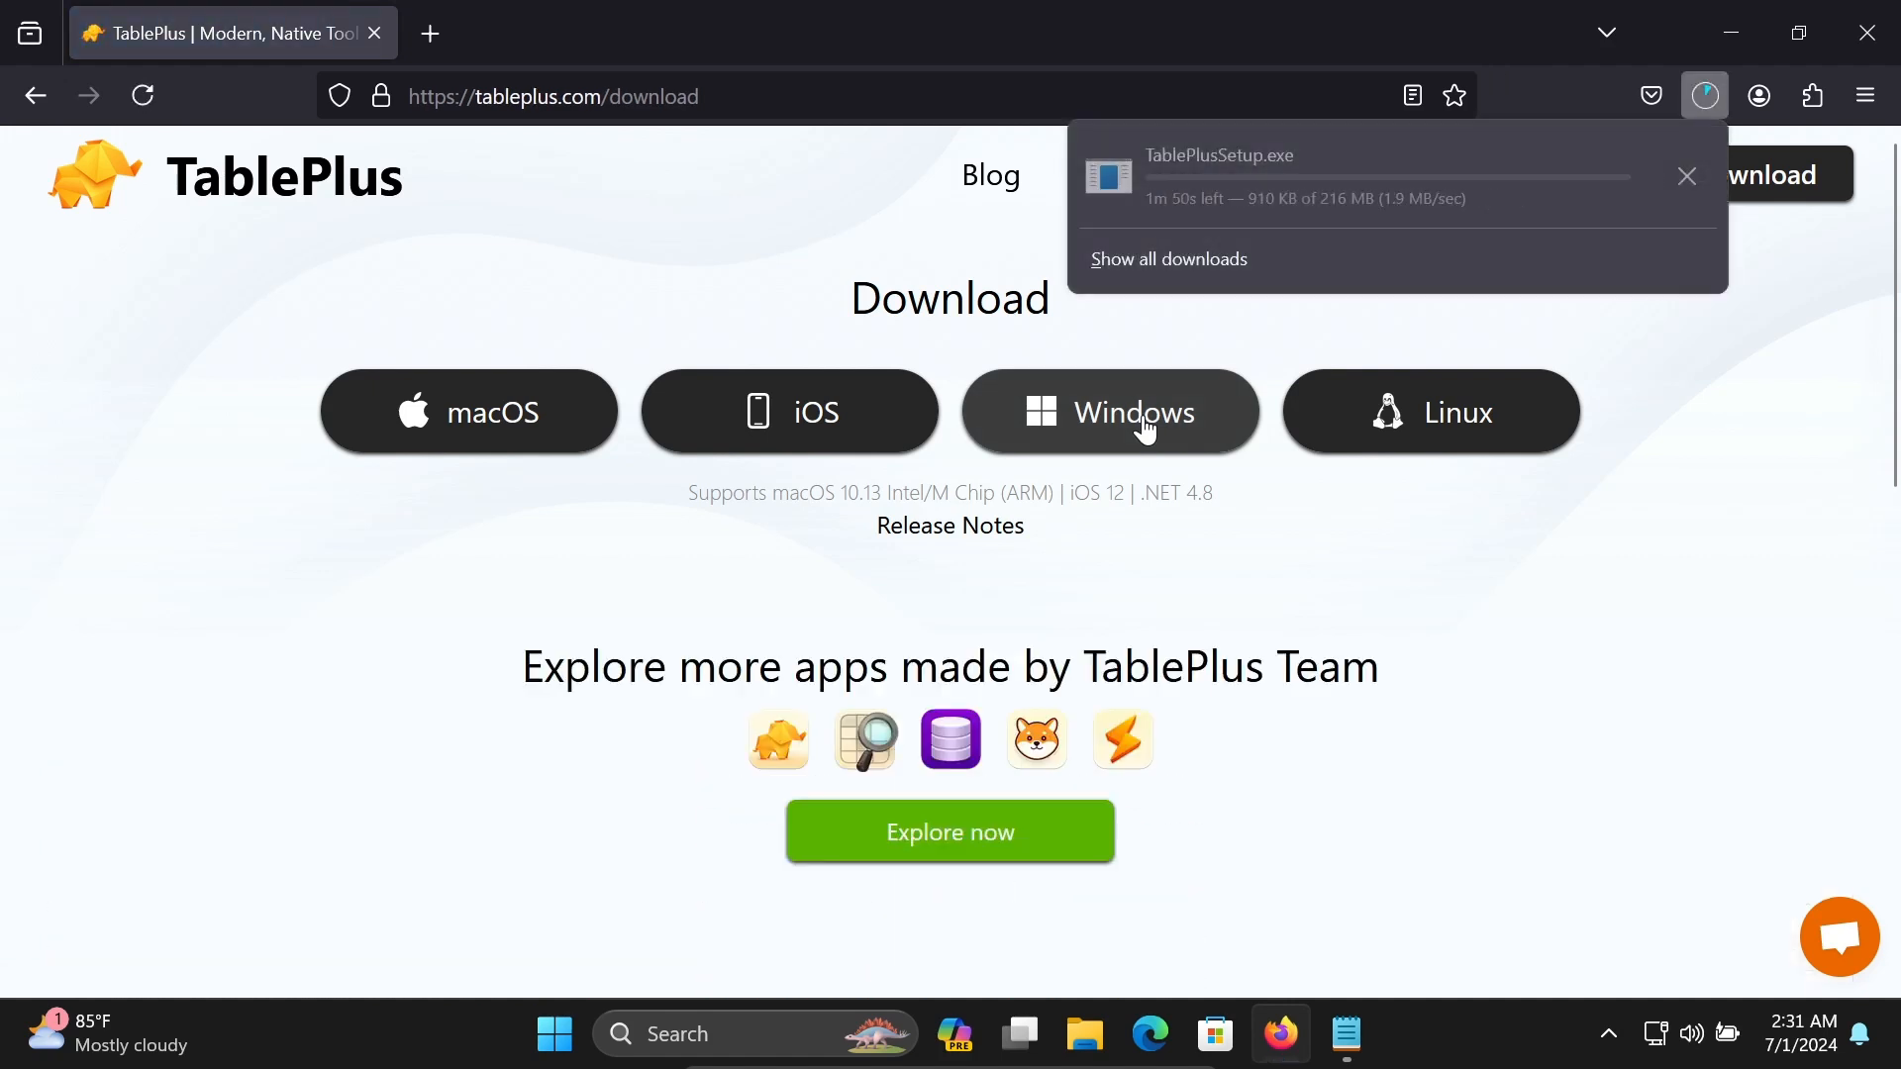
{"action": "mouse_move", "coordinate": [1285, 351]}
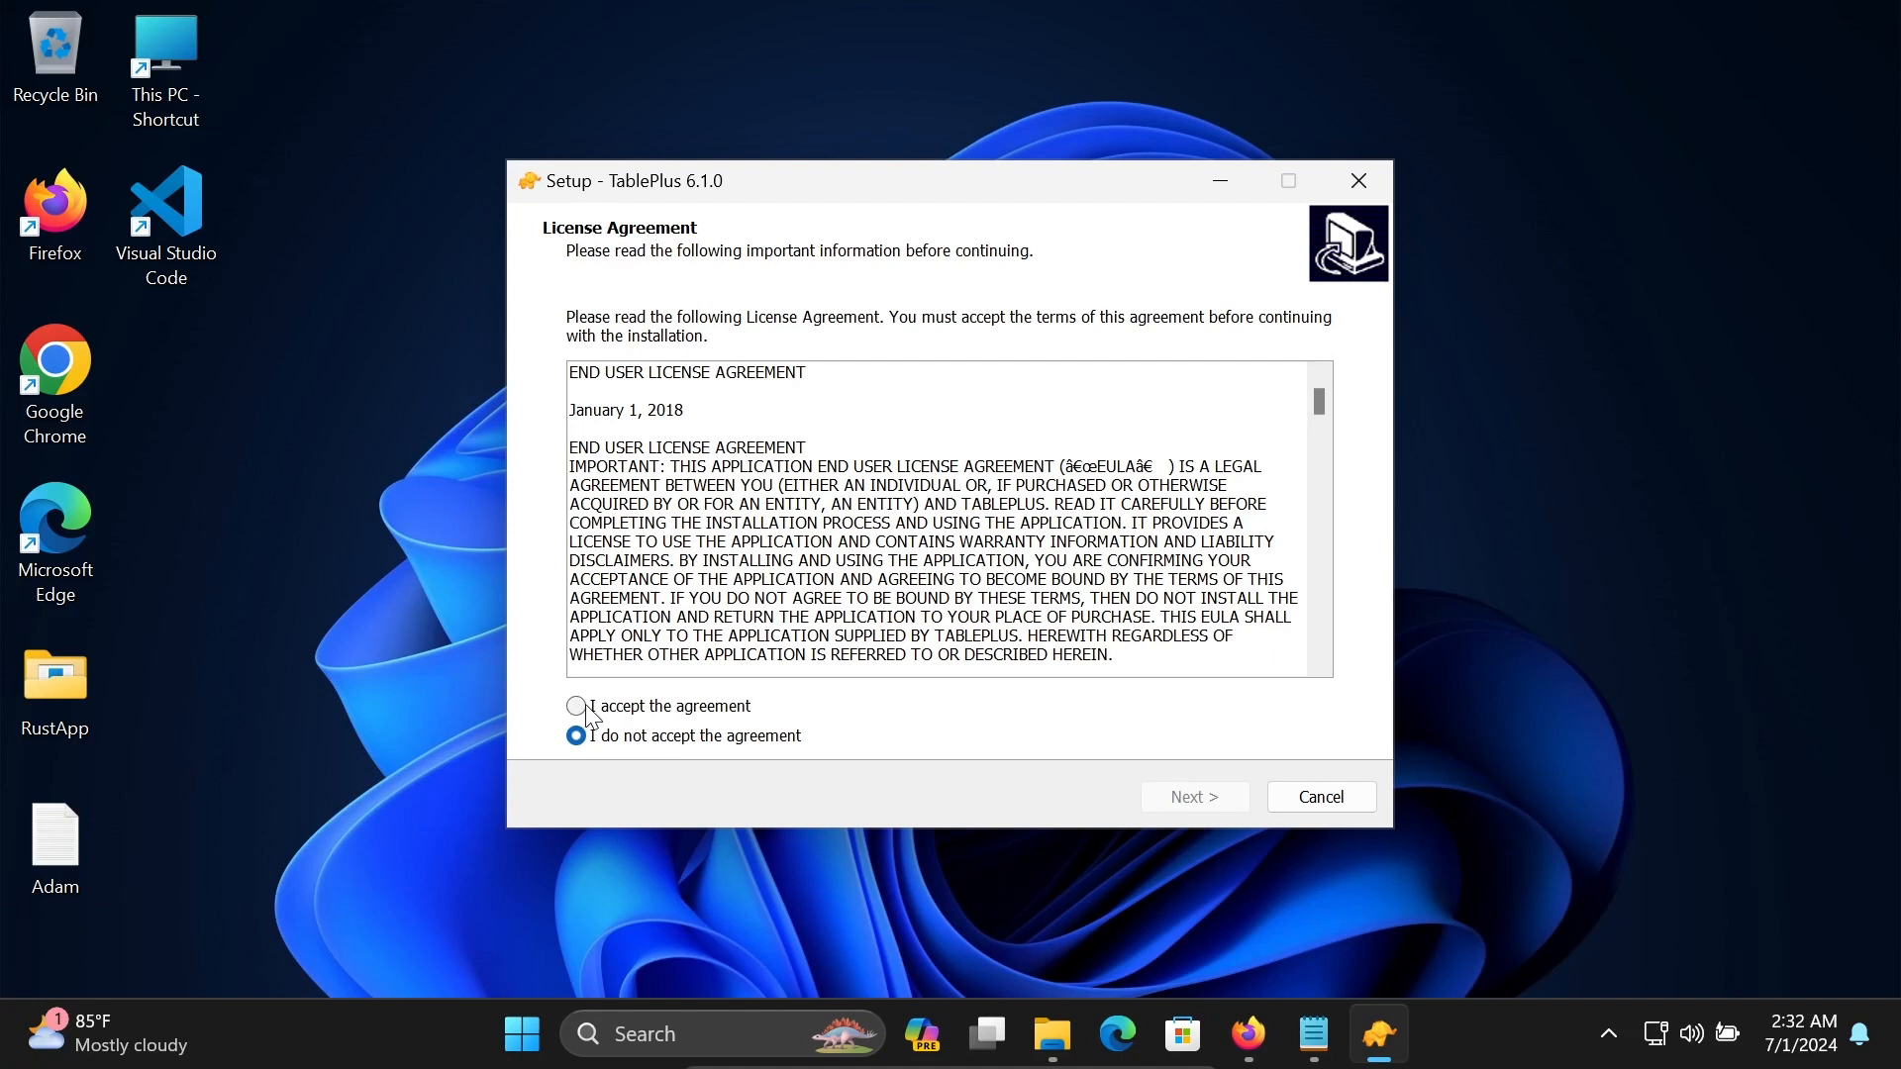
Accept the license and keep the default install folder, Start Menu folder and desktop shortcut.
{"action": "left_click", "coordinate": [1193, 796]}
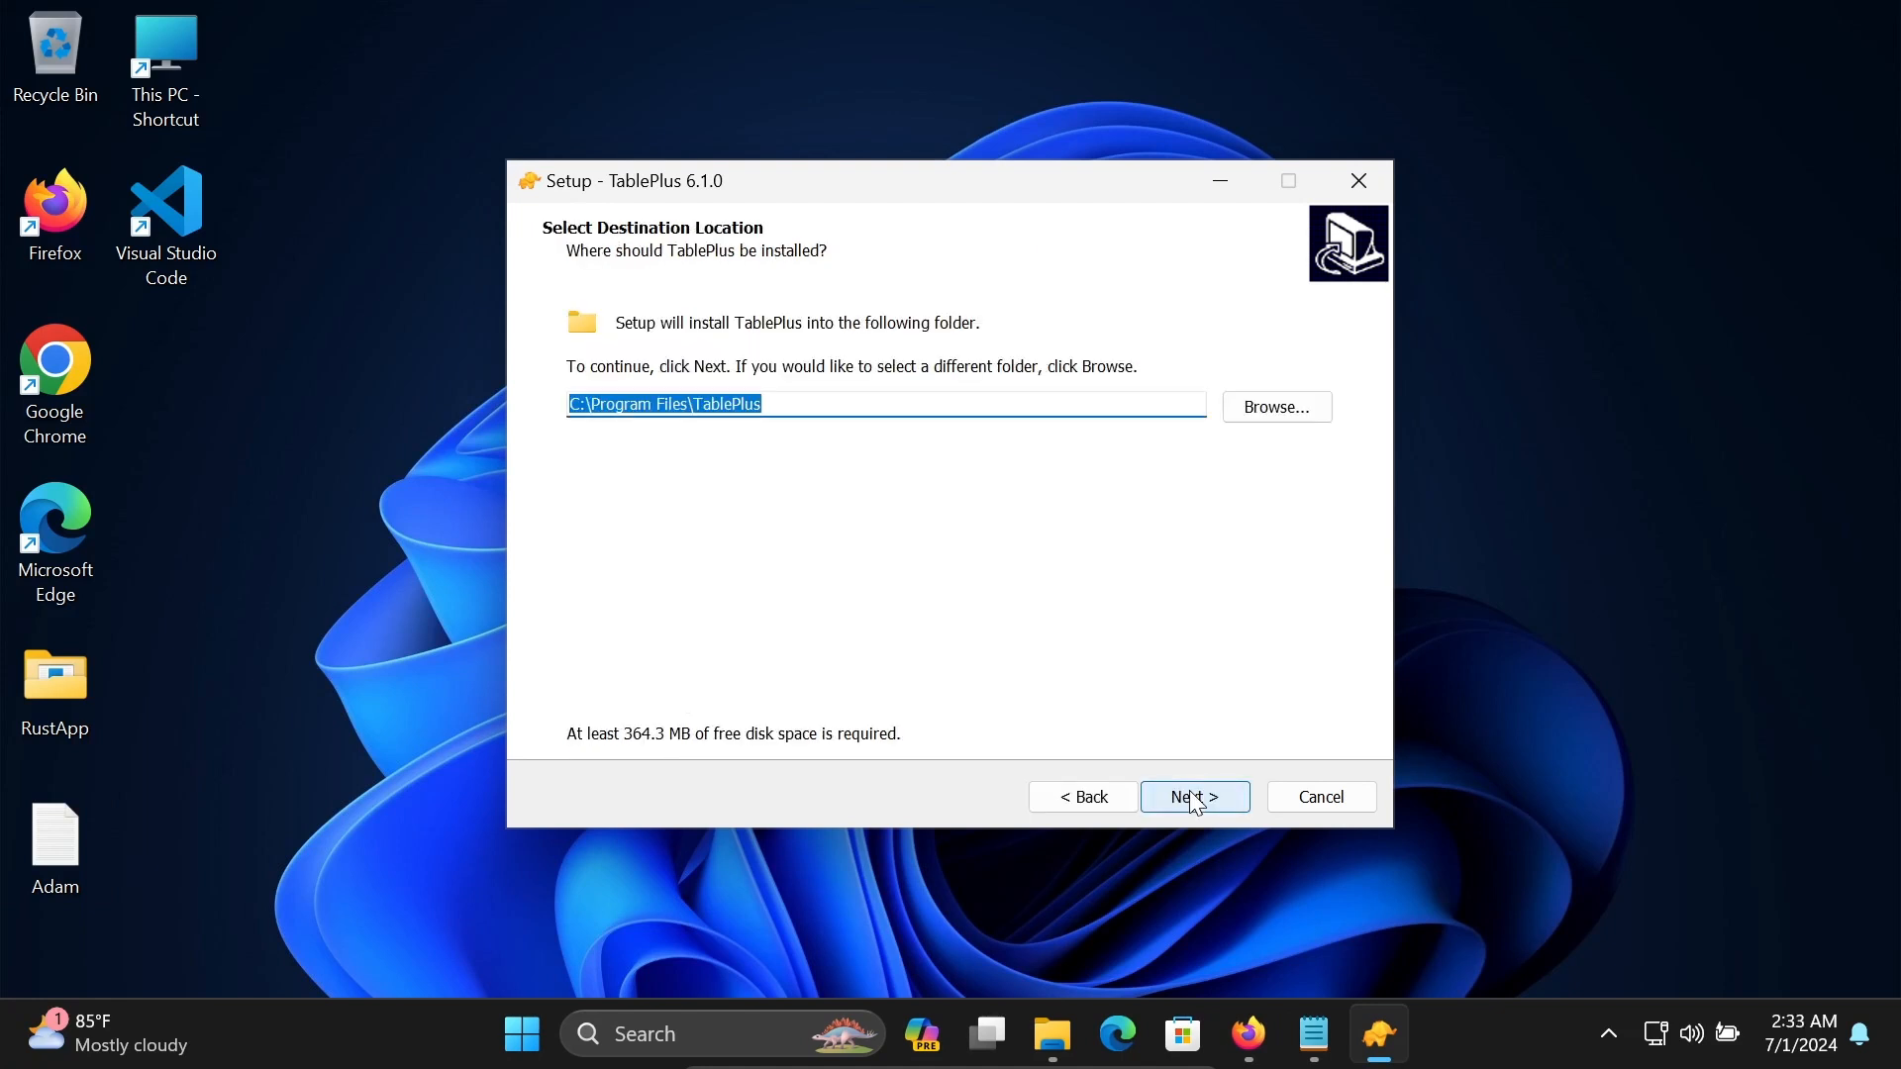
{"action": "mouse_move", "coordinate": [693, 404]}
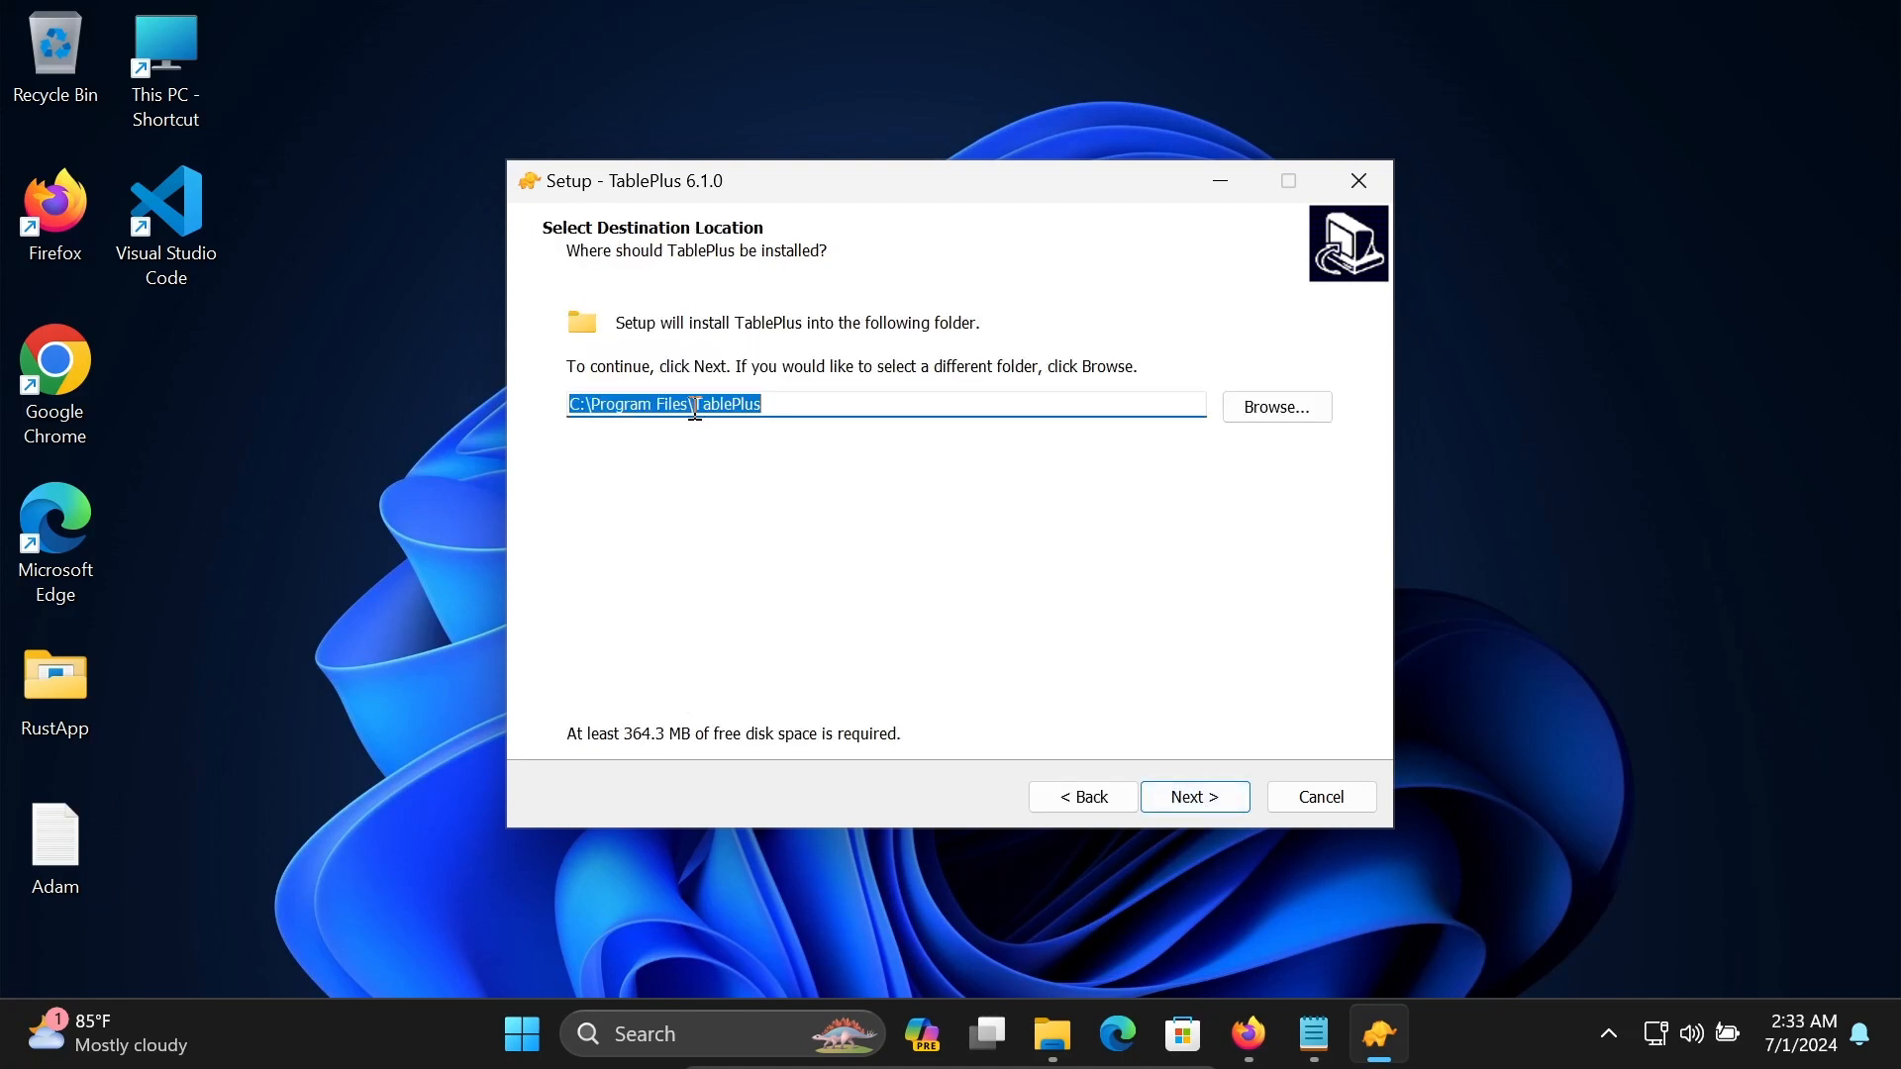
{"action": "left_click", "coordinate": [1193, 795]}
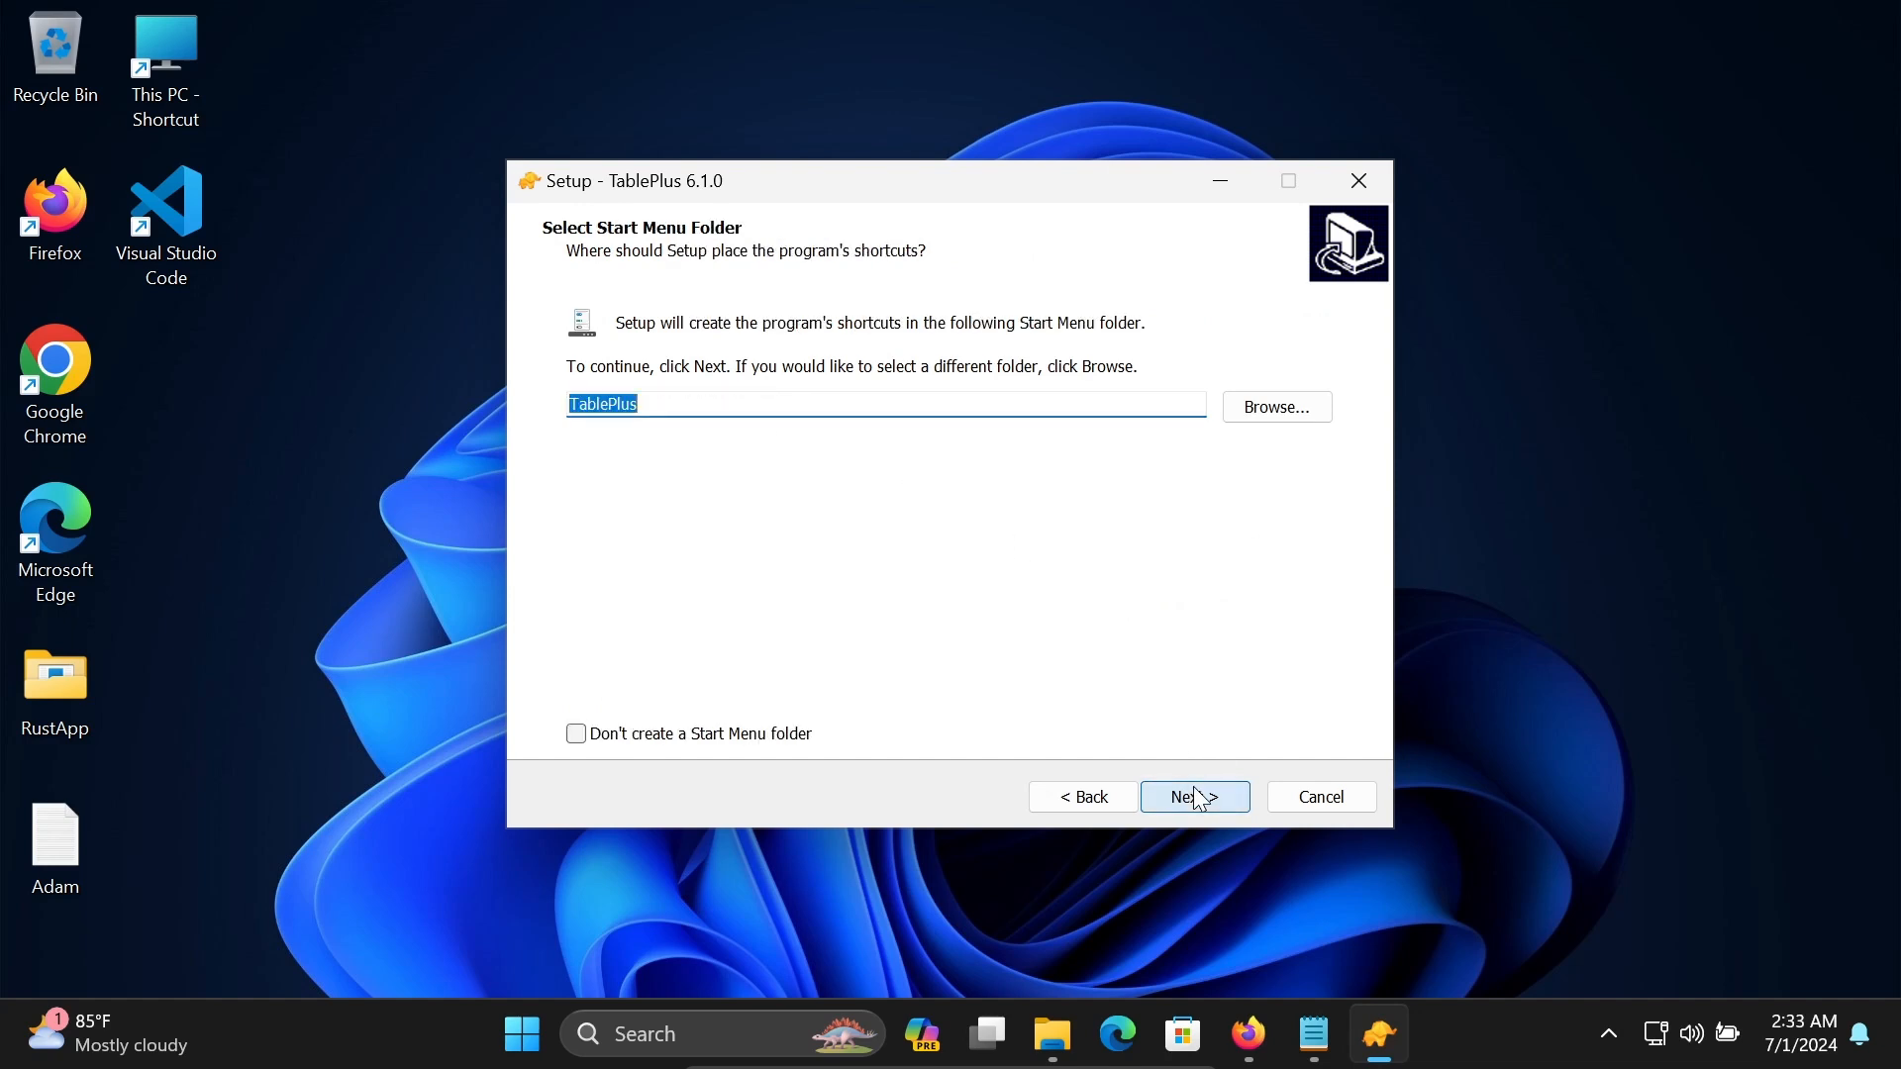
{"action": "left_click", "coordinate": [1193, 796]}
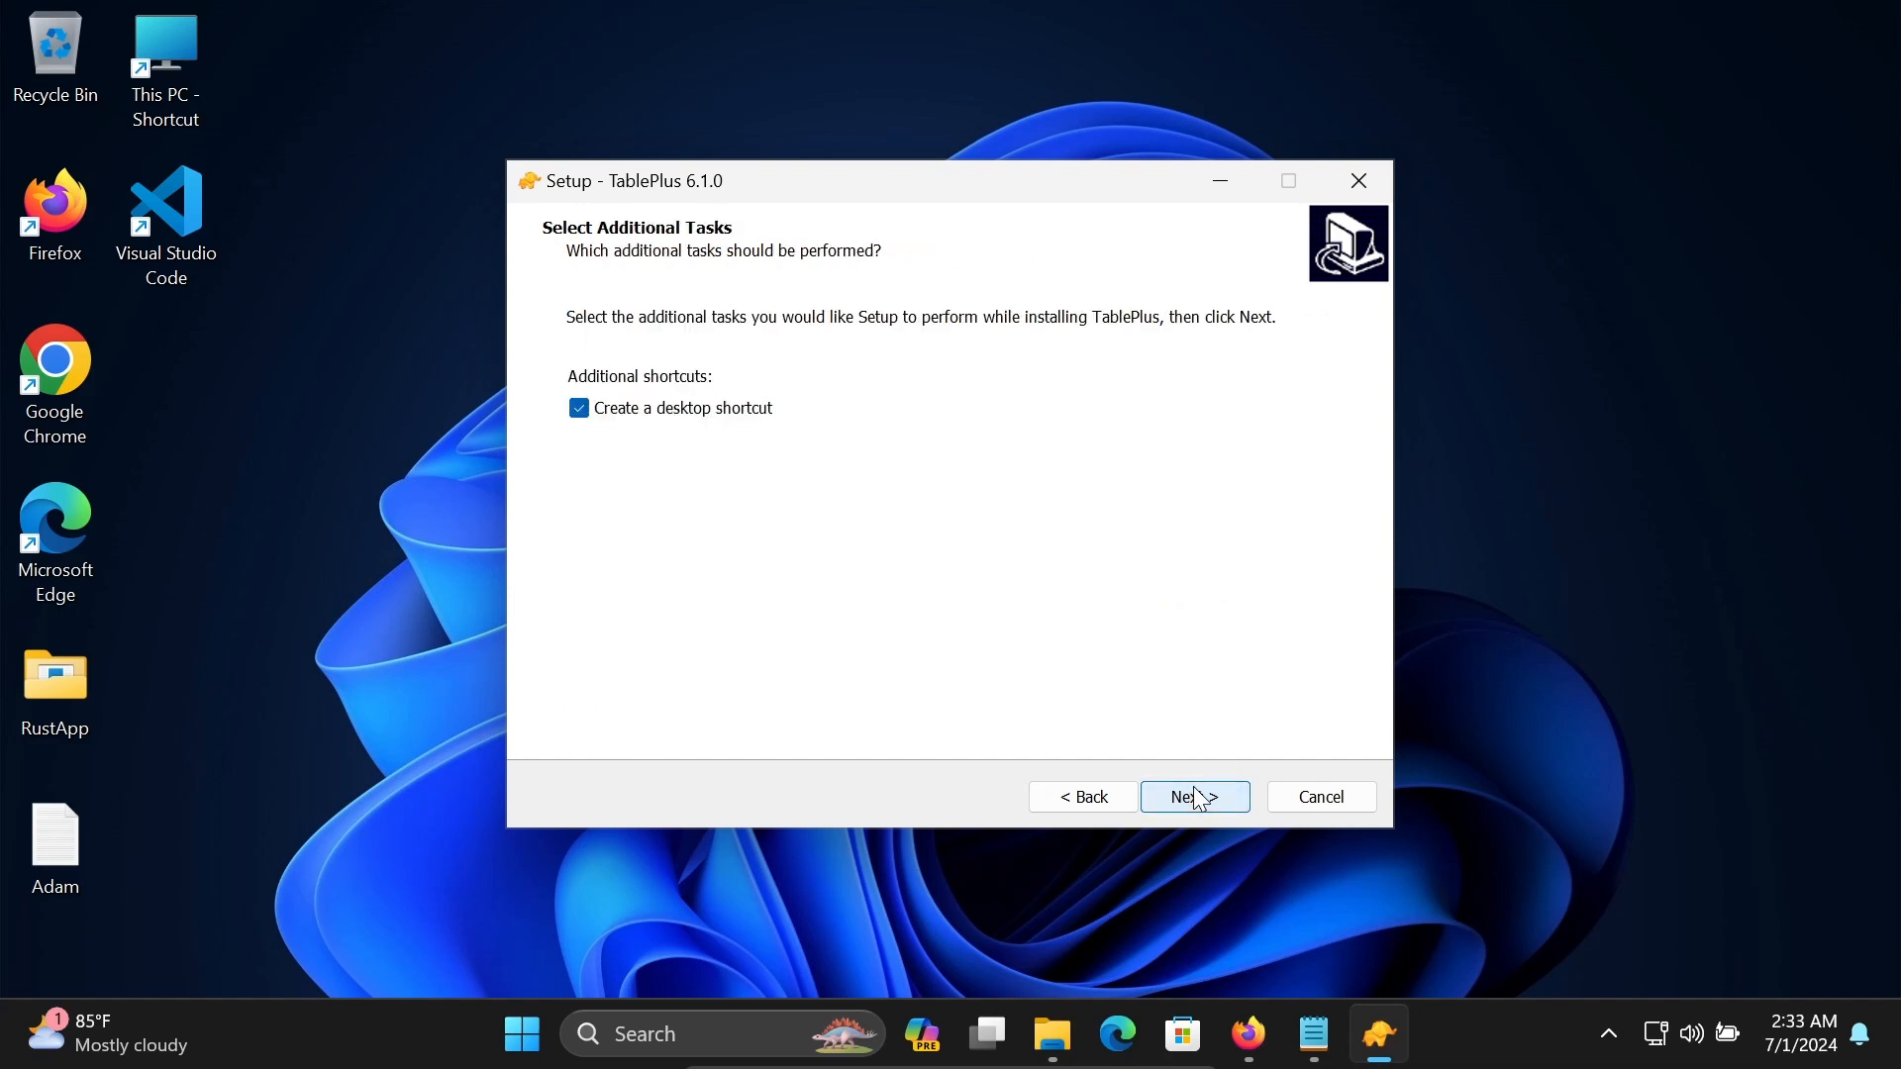
{"action": "left_click", "coordinate": [1193, 796]}
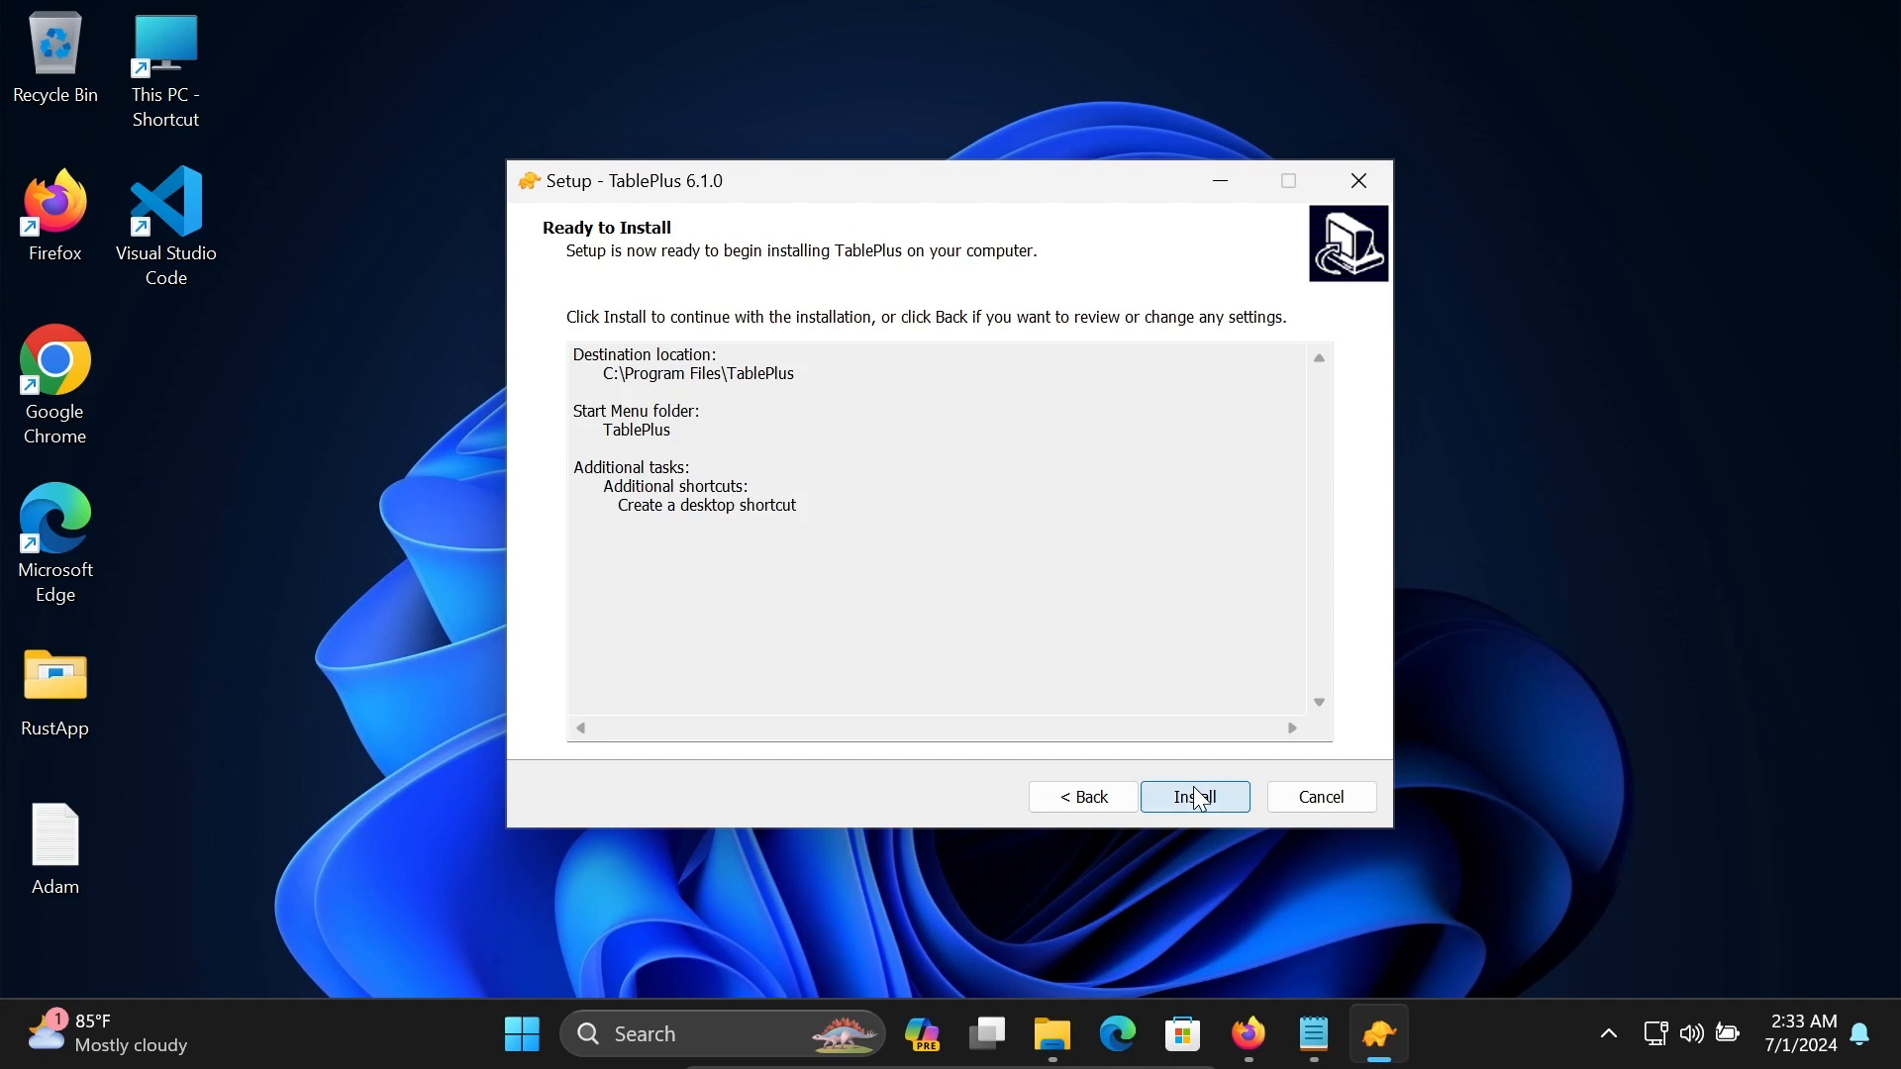
Start installing TablePlus 6.1.0 into the Program Files TablePlus folder.
{"action": "left_click", "coordinate": [1193, 796]}
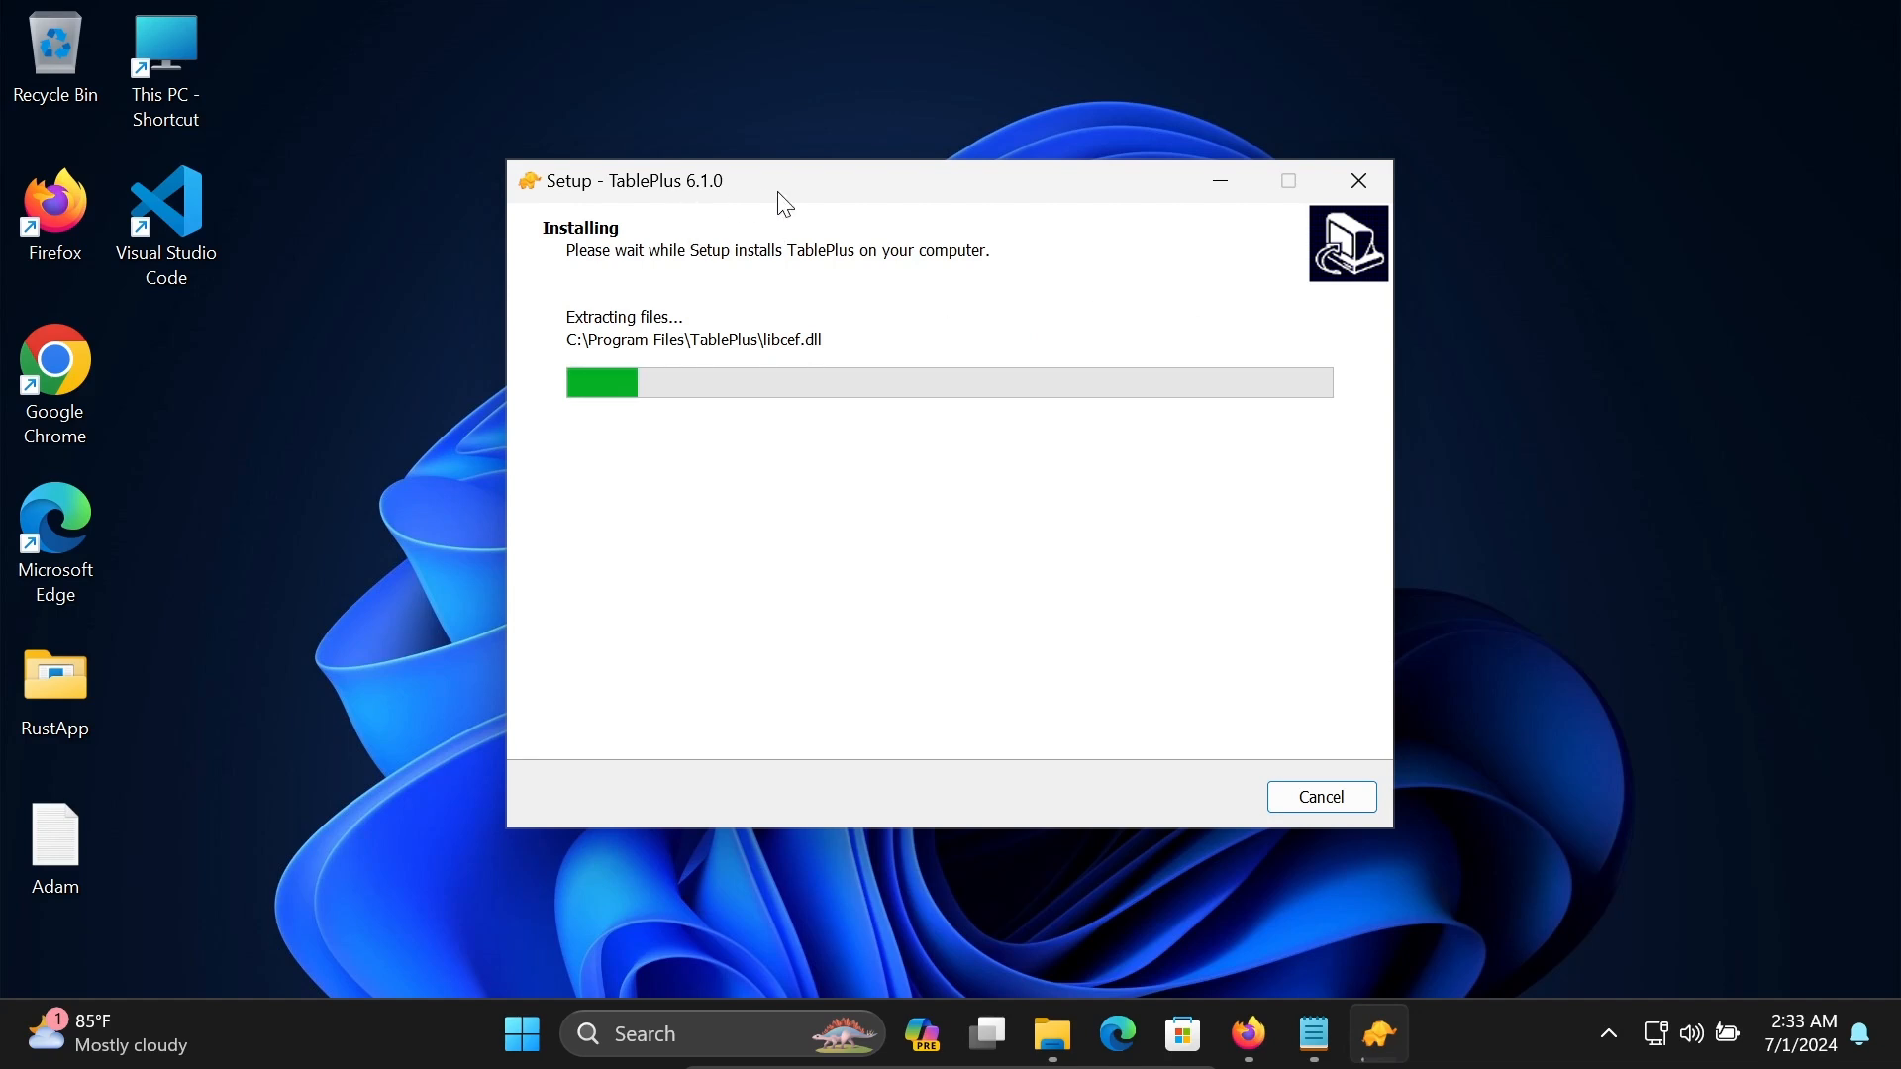
{"action": "mouse_move", "coordinate": [933, 268]}
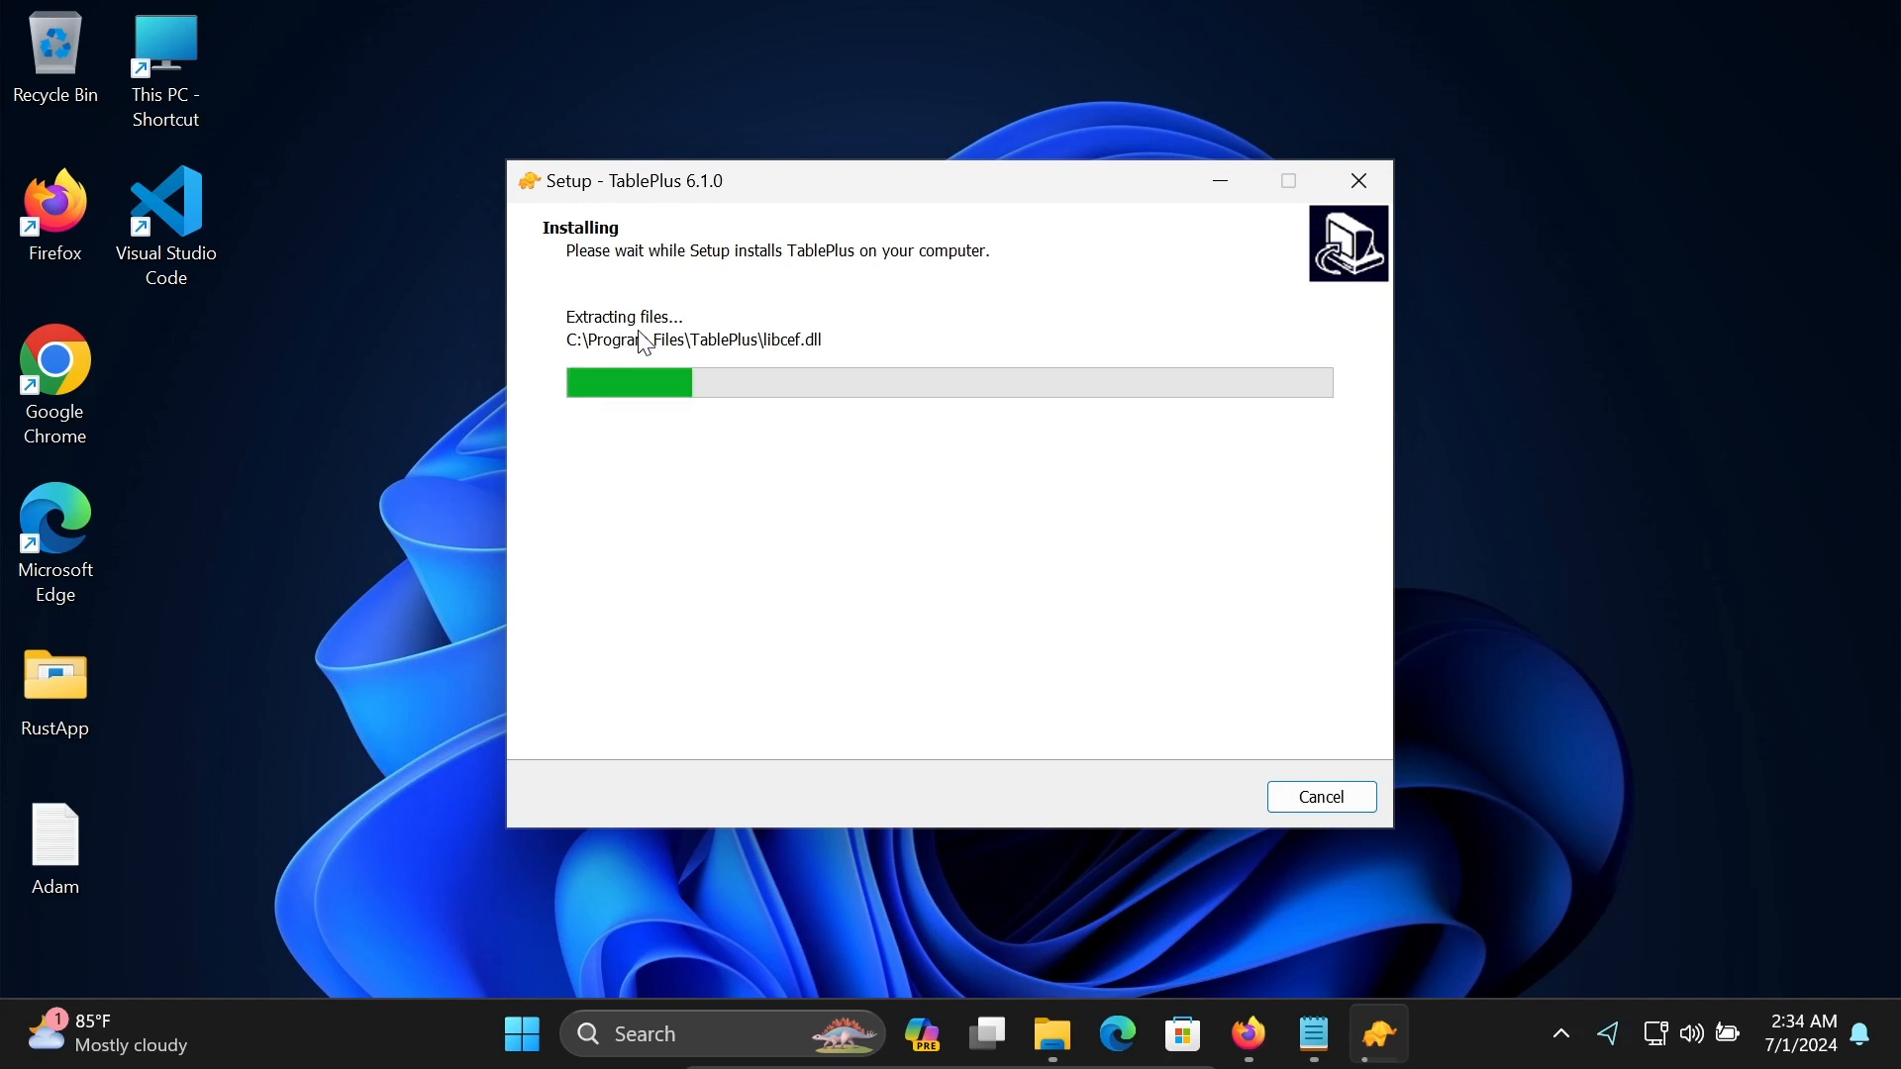
{"action": "mouse_move", "coordinate": [925, 282]}
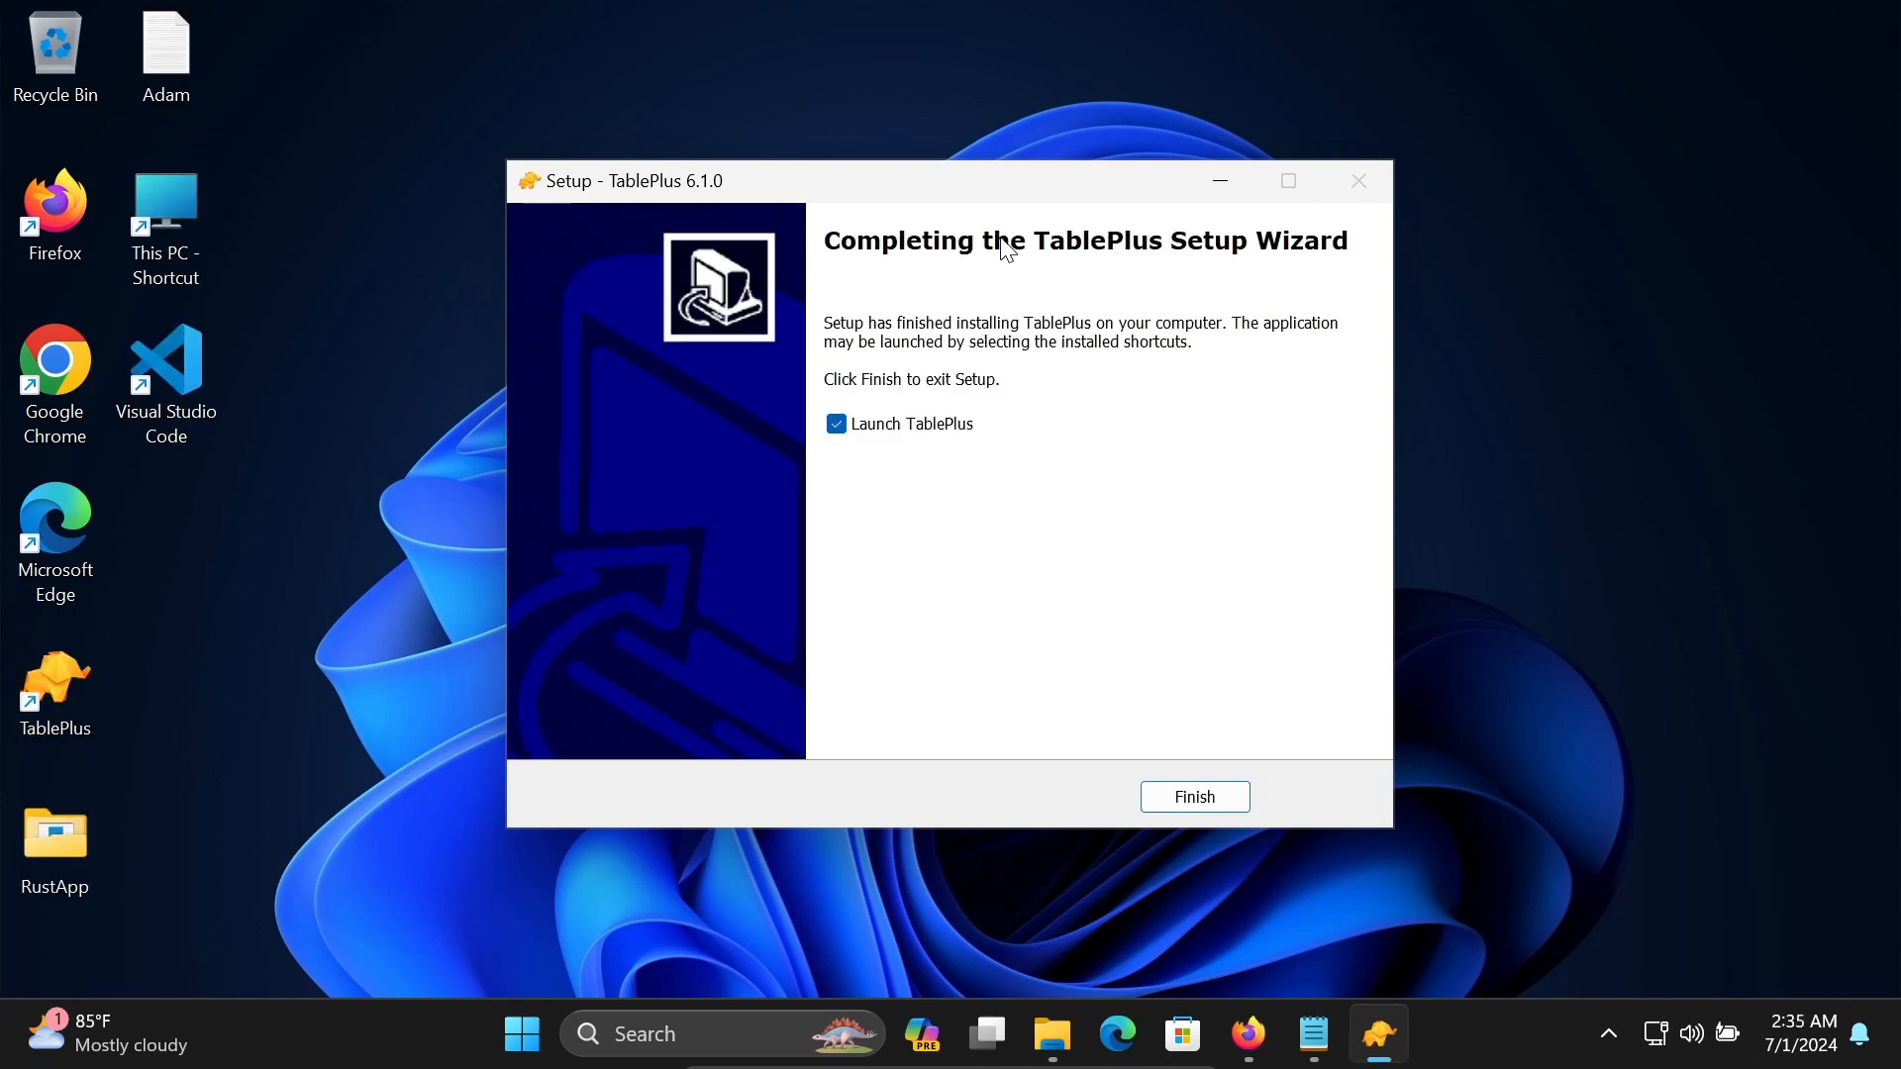
{"action": "mouse_move", "coordinate": [889, 191]}
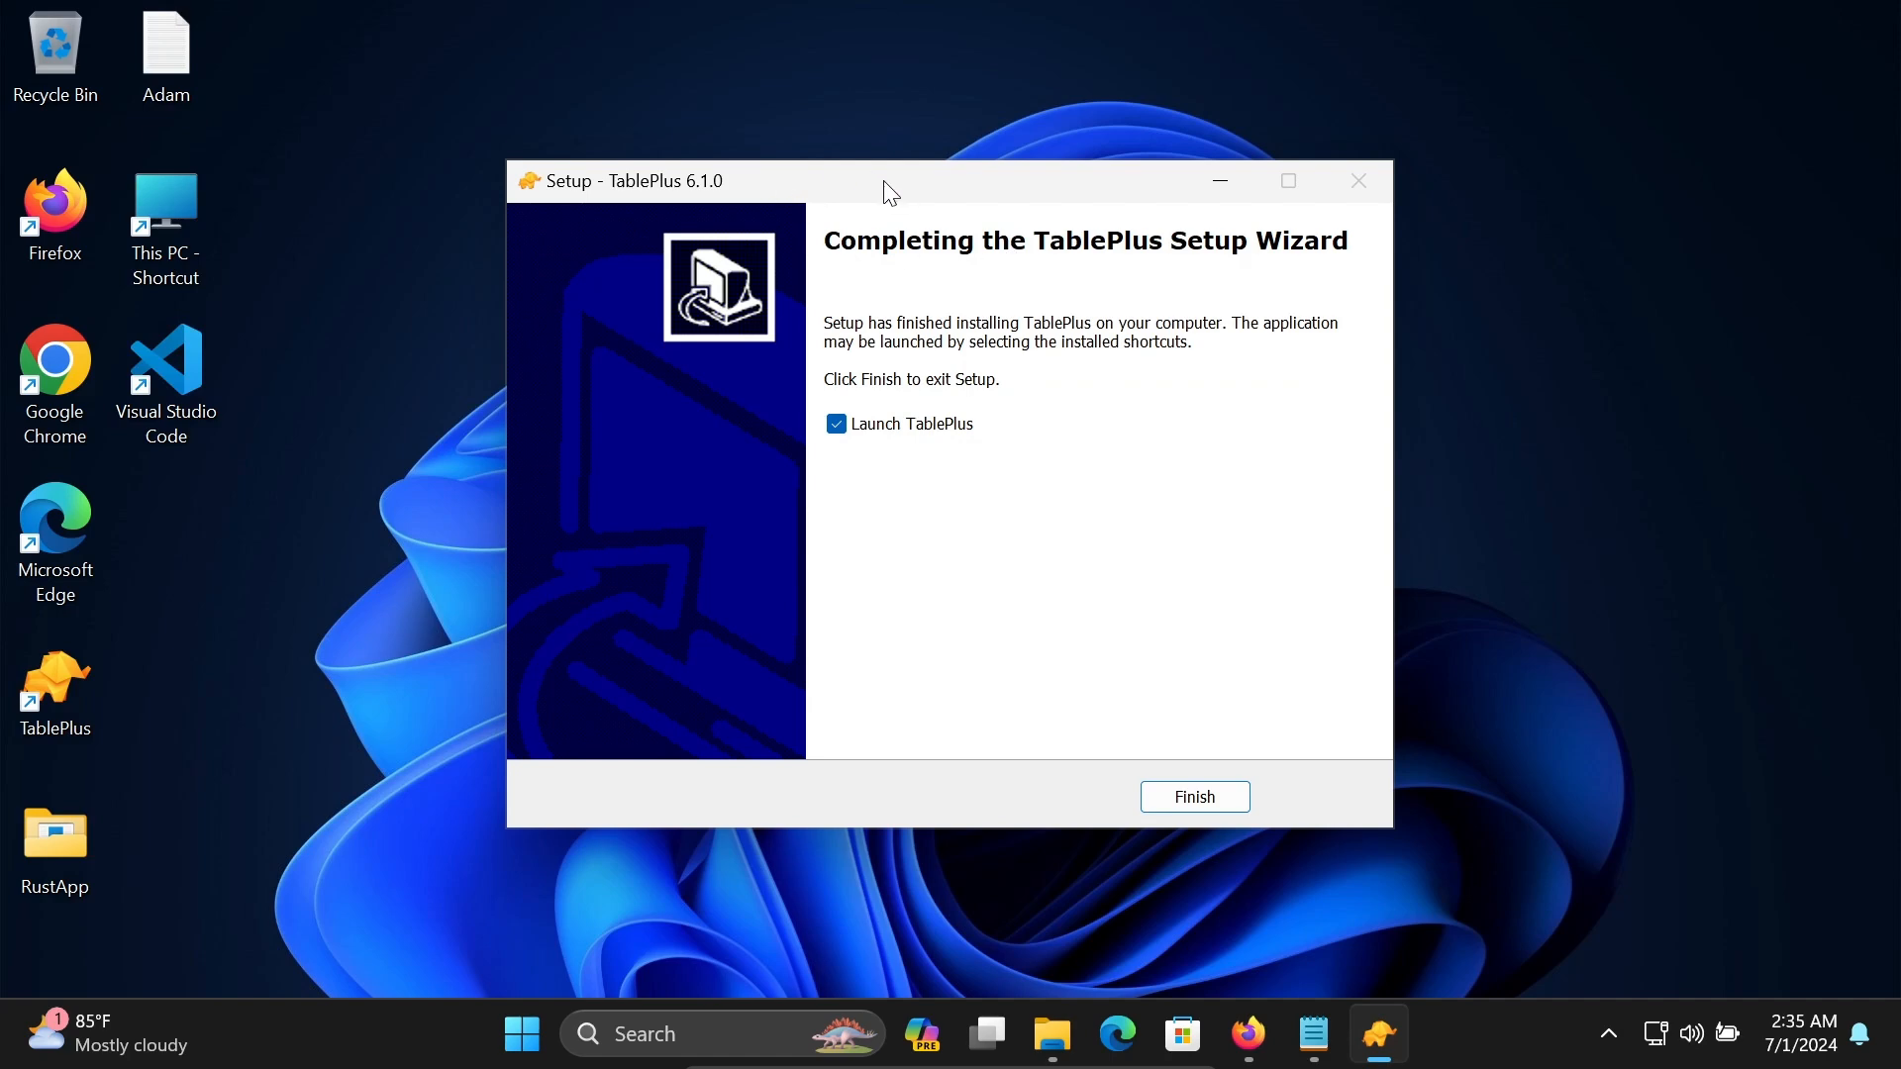
{"action": "mouse_move", "coordinate": [1034, 293]}
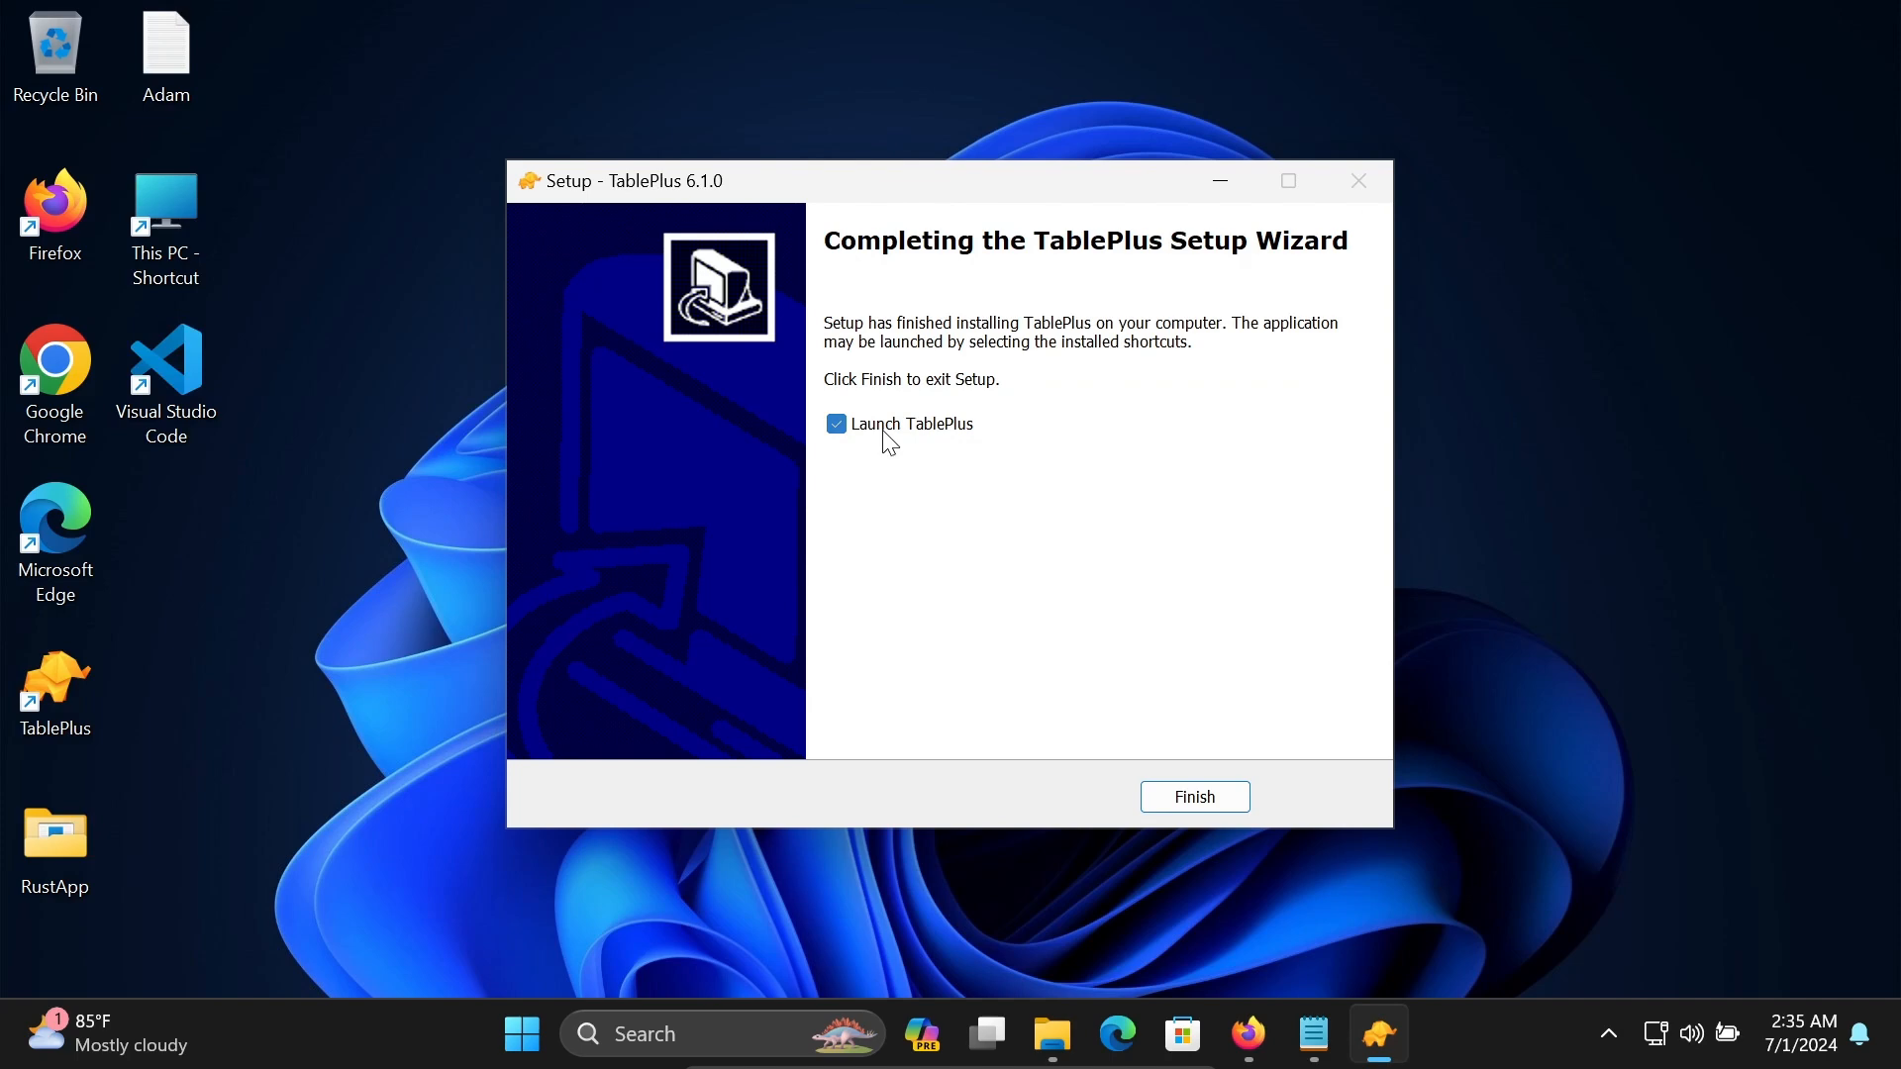
Untick 'Launch TablePlus' and finish the setup wizard.
{"action": "left_click", "coordinate": [835, 425]}
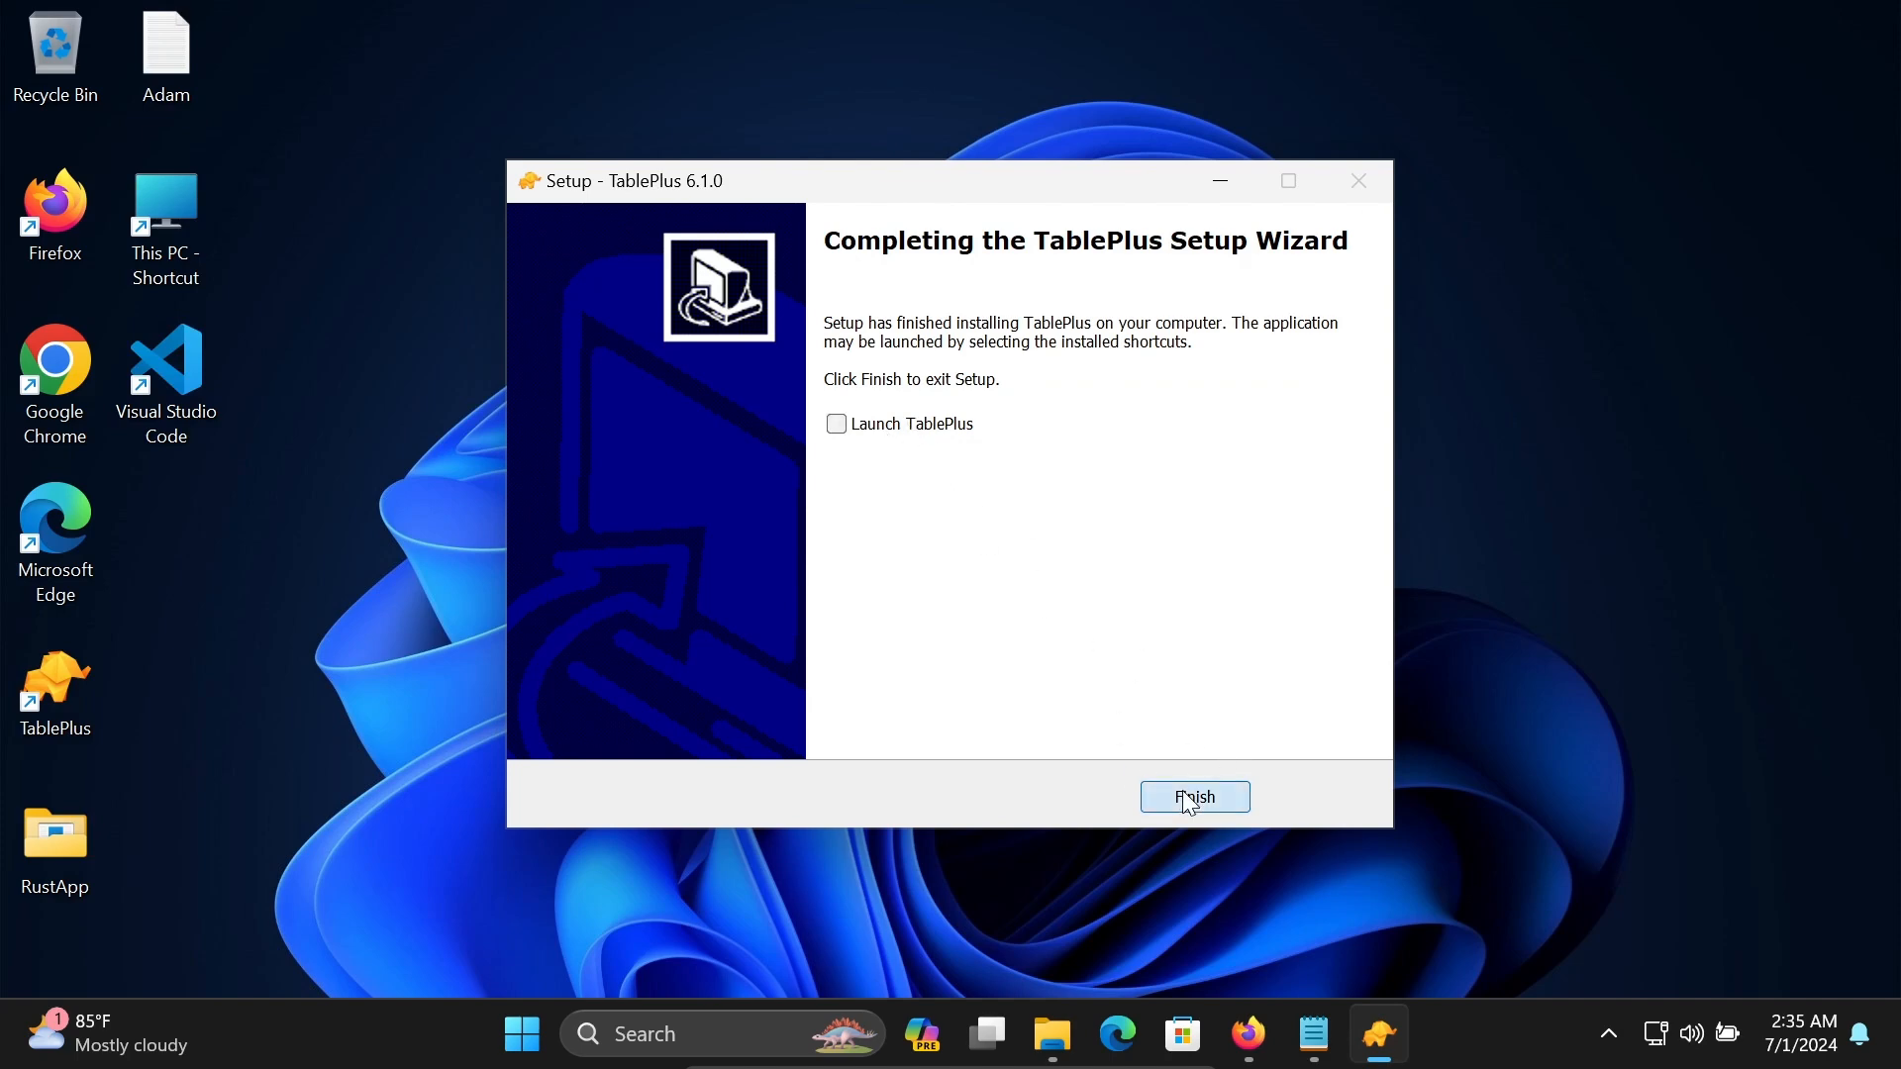
{"action": "left_click", "coordinate": [1193, 796]}
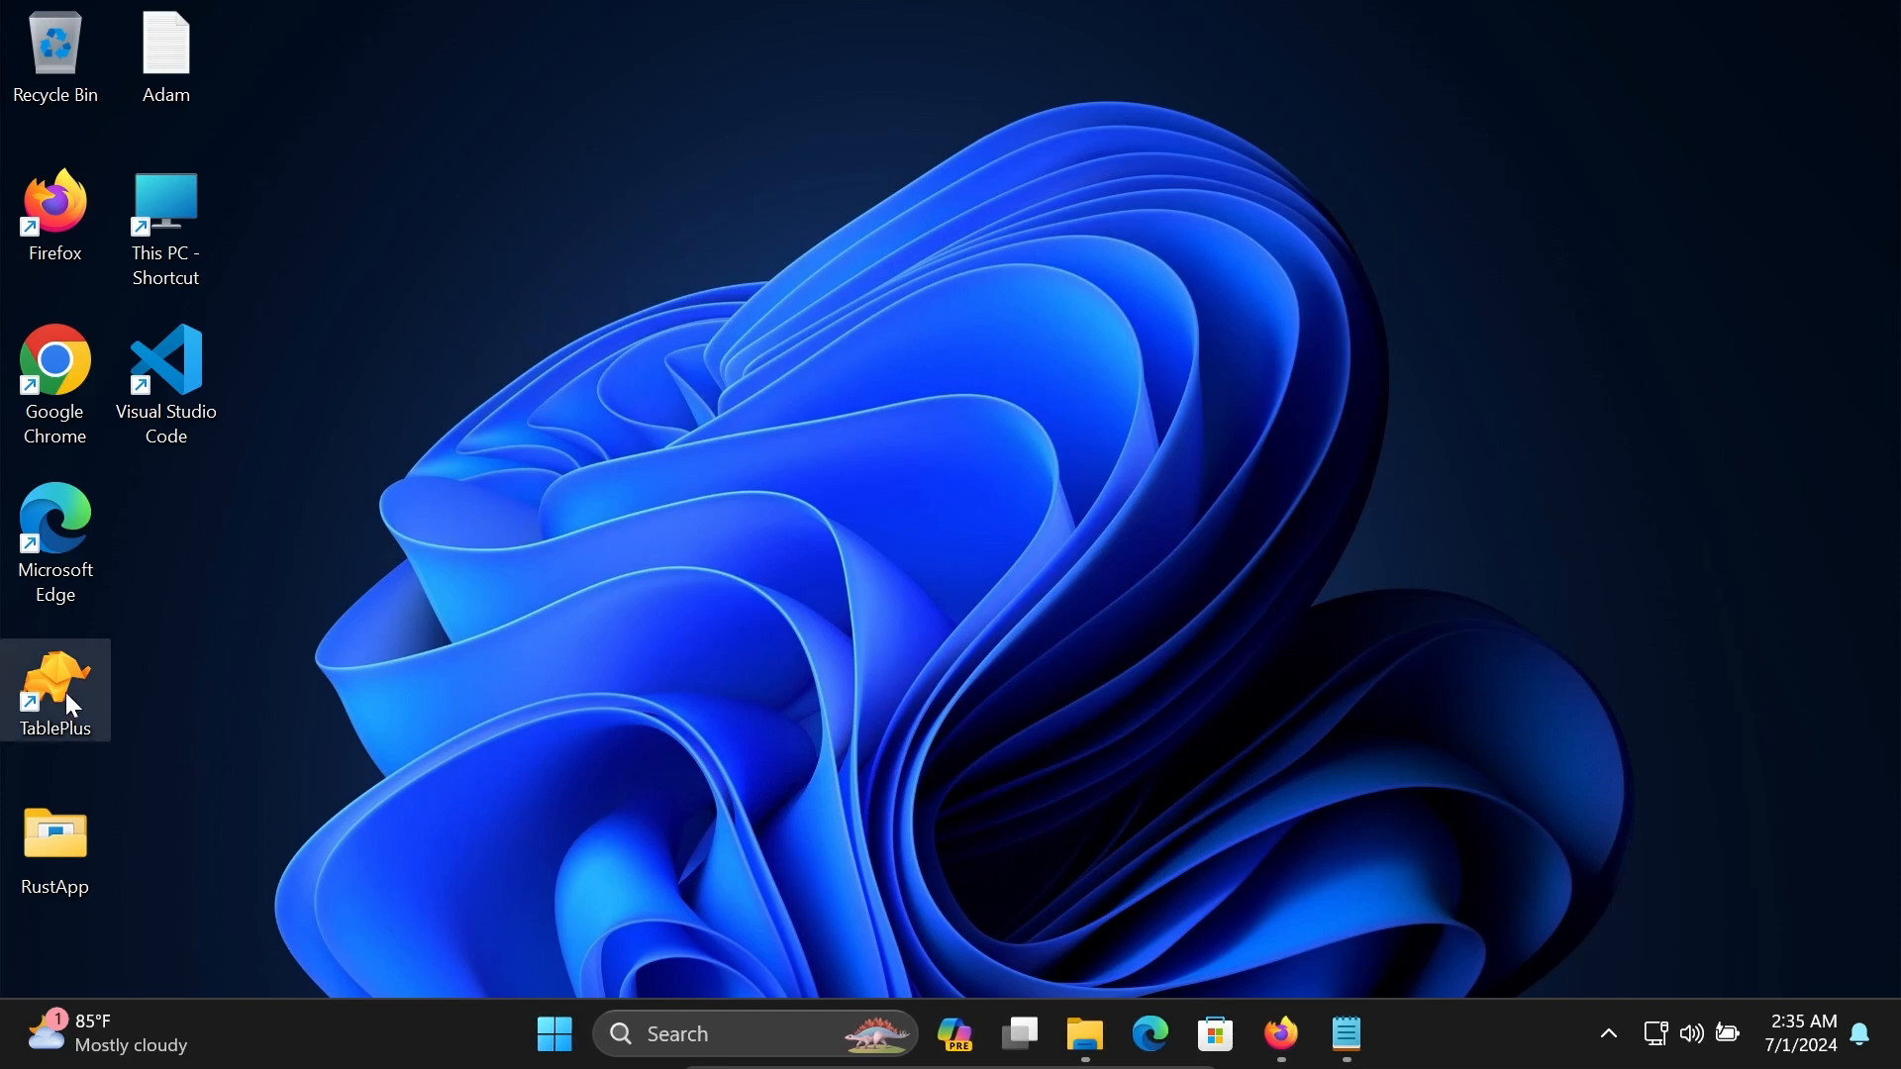
{"action": "mouse_move", "coordinate": [430, 563]}
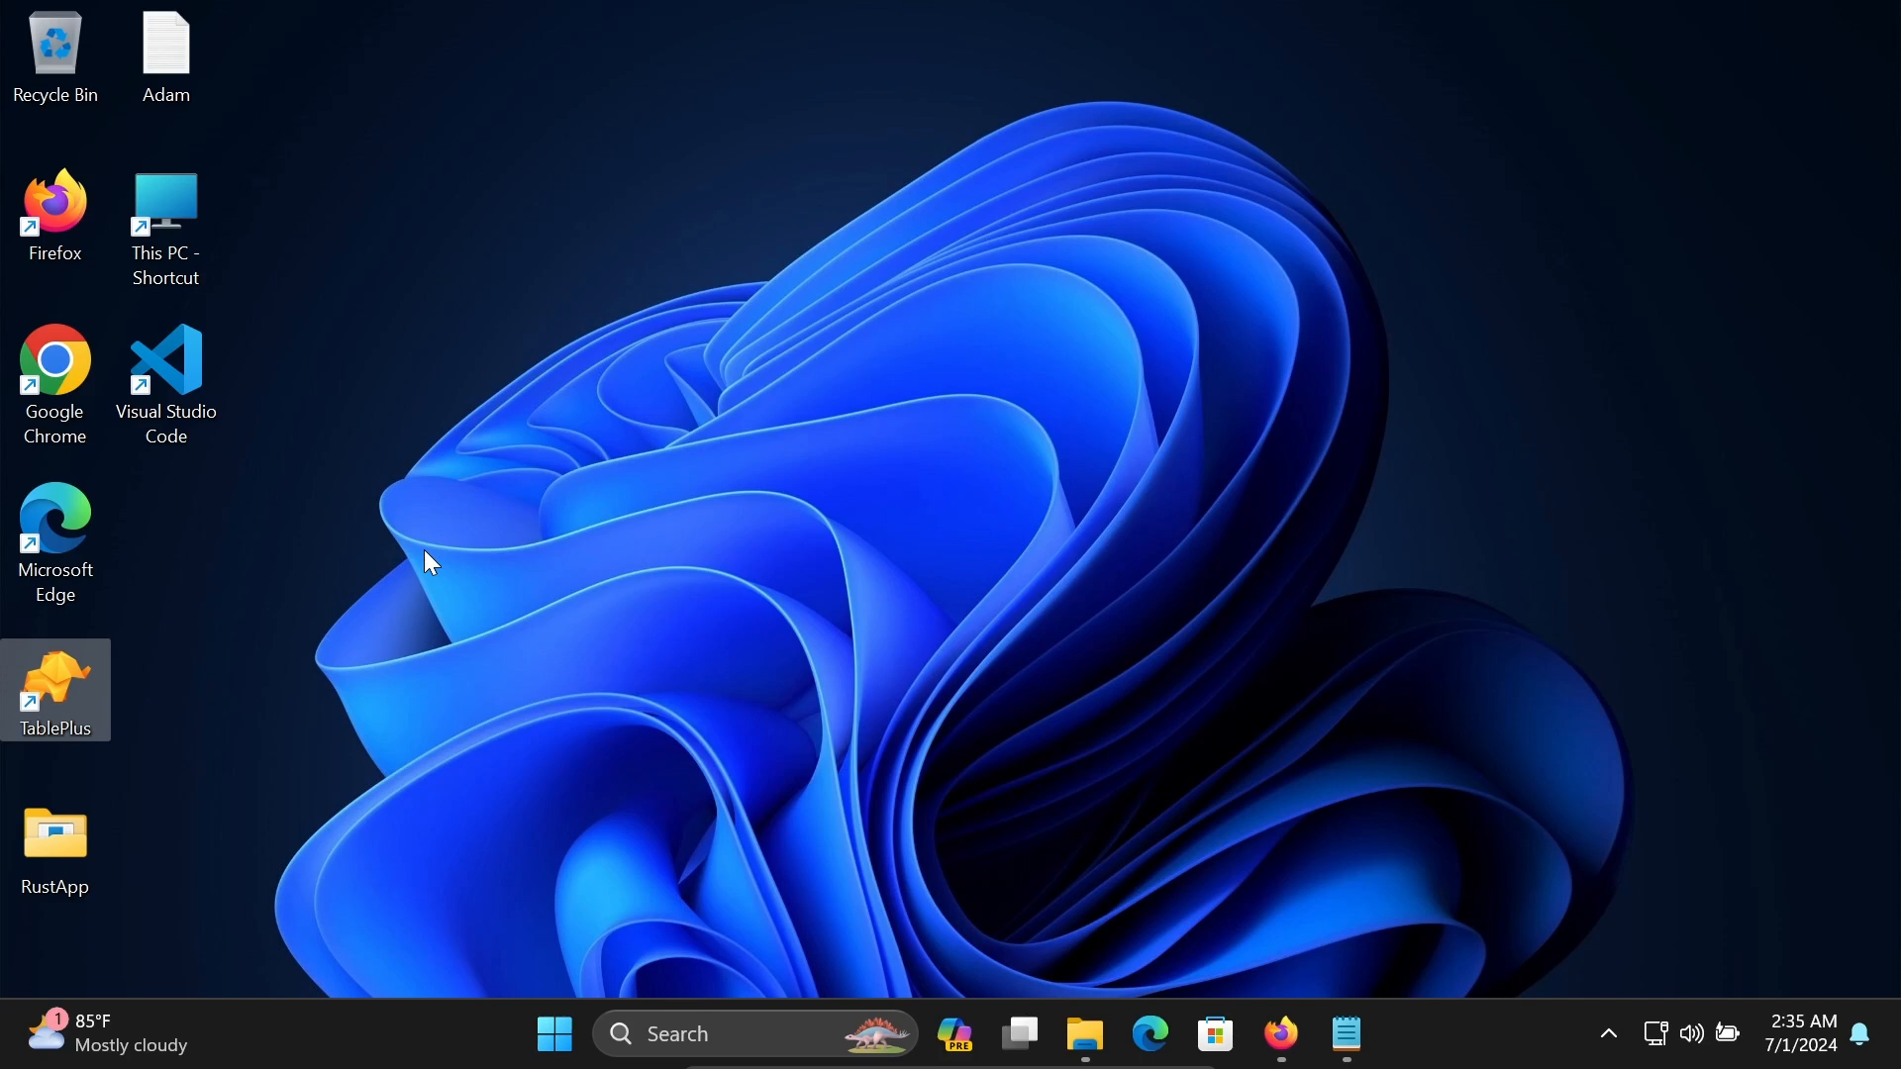
{"action": "double_click", "coordinate": [54, 691]}
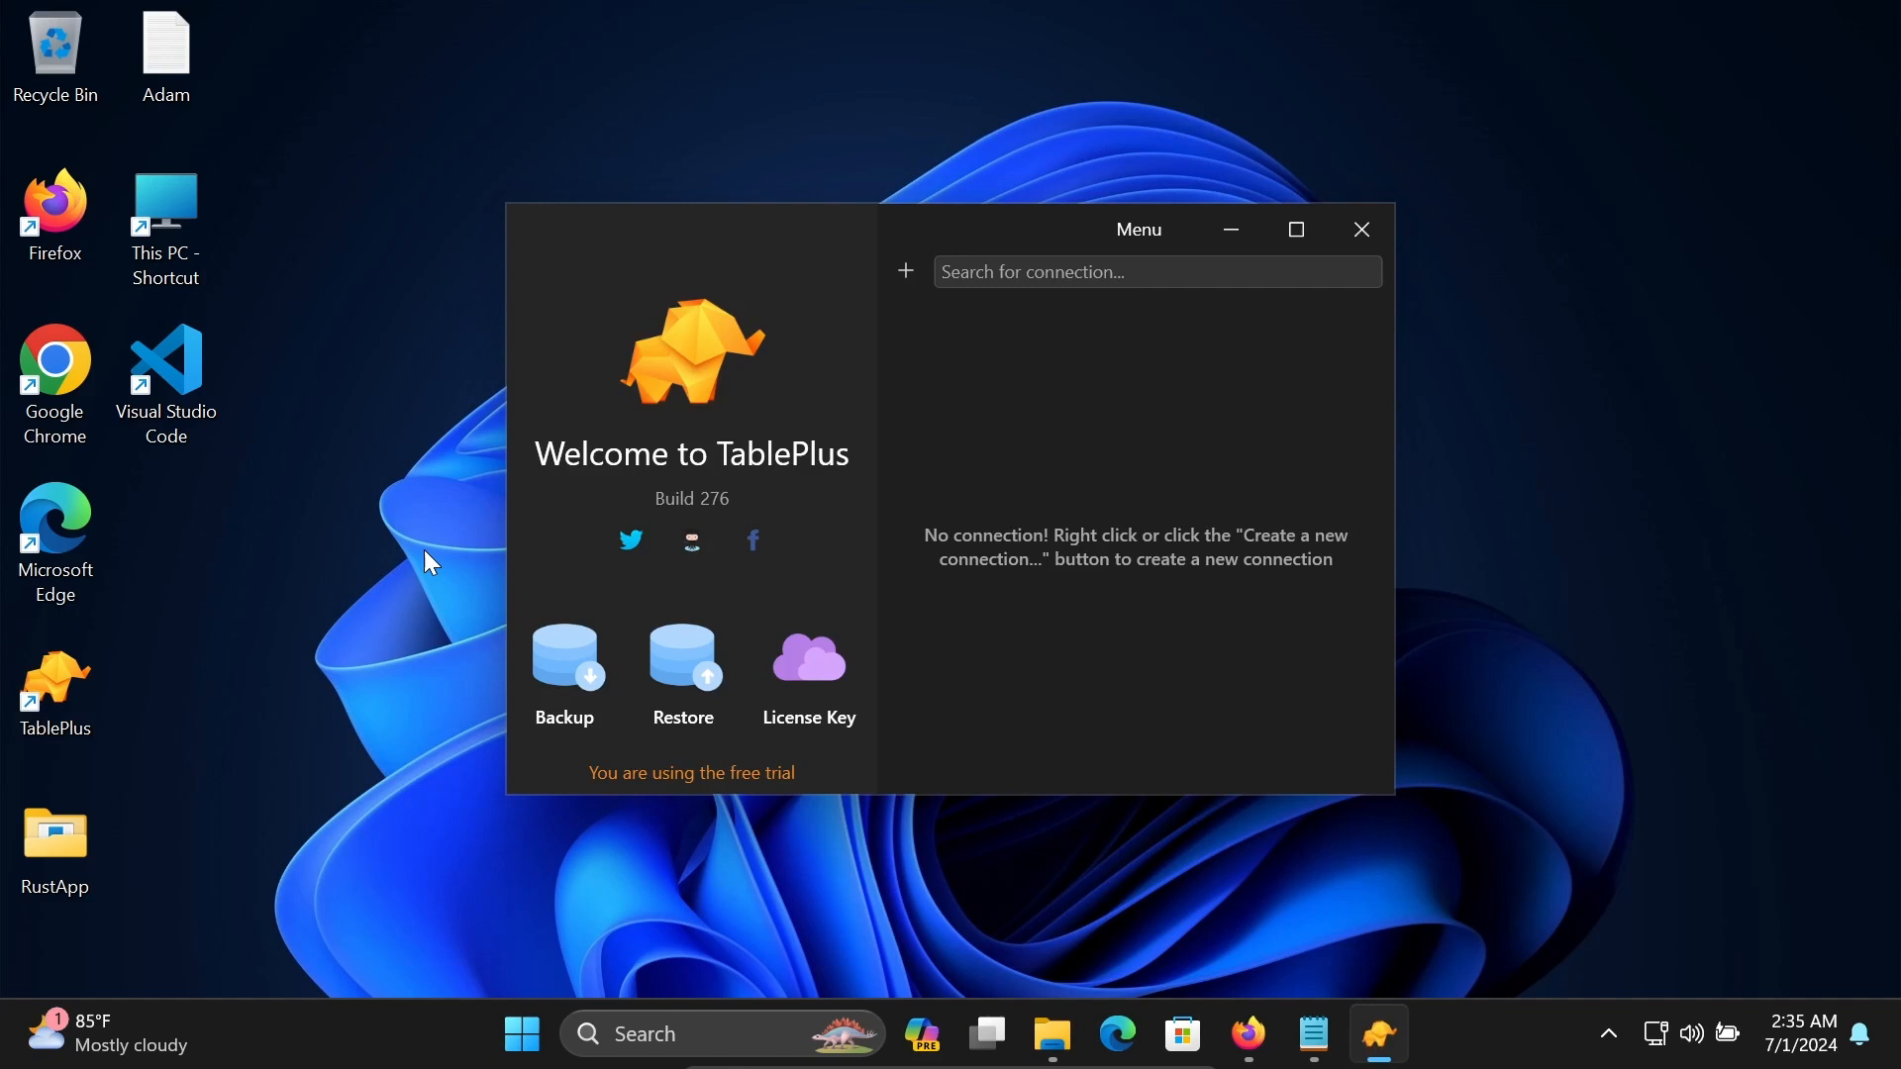
{"action": "mouse_move", "coordinate": [849, 470]}
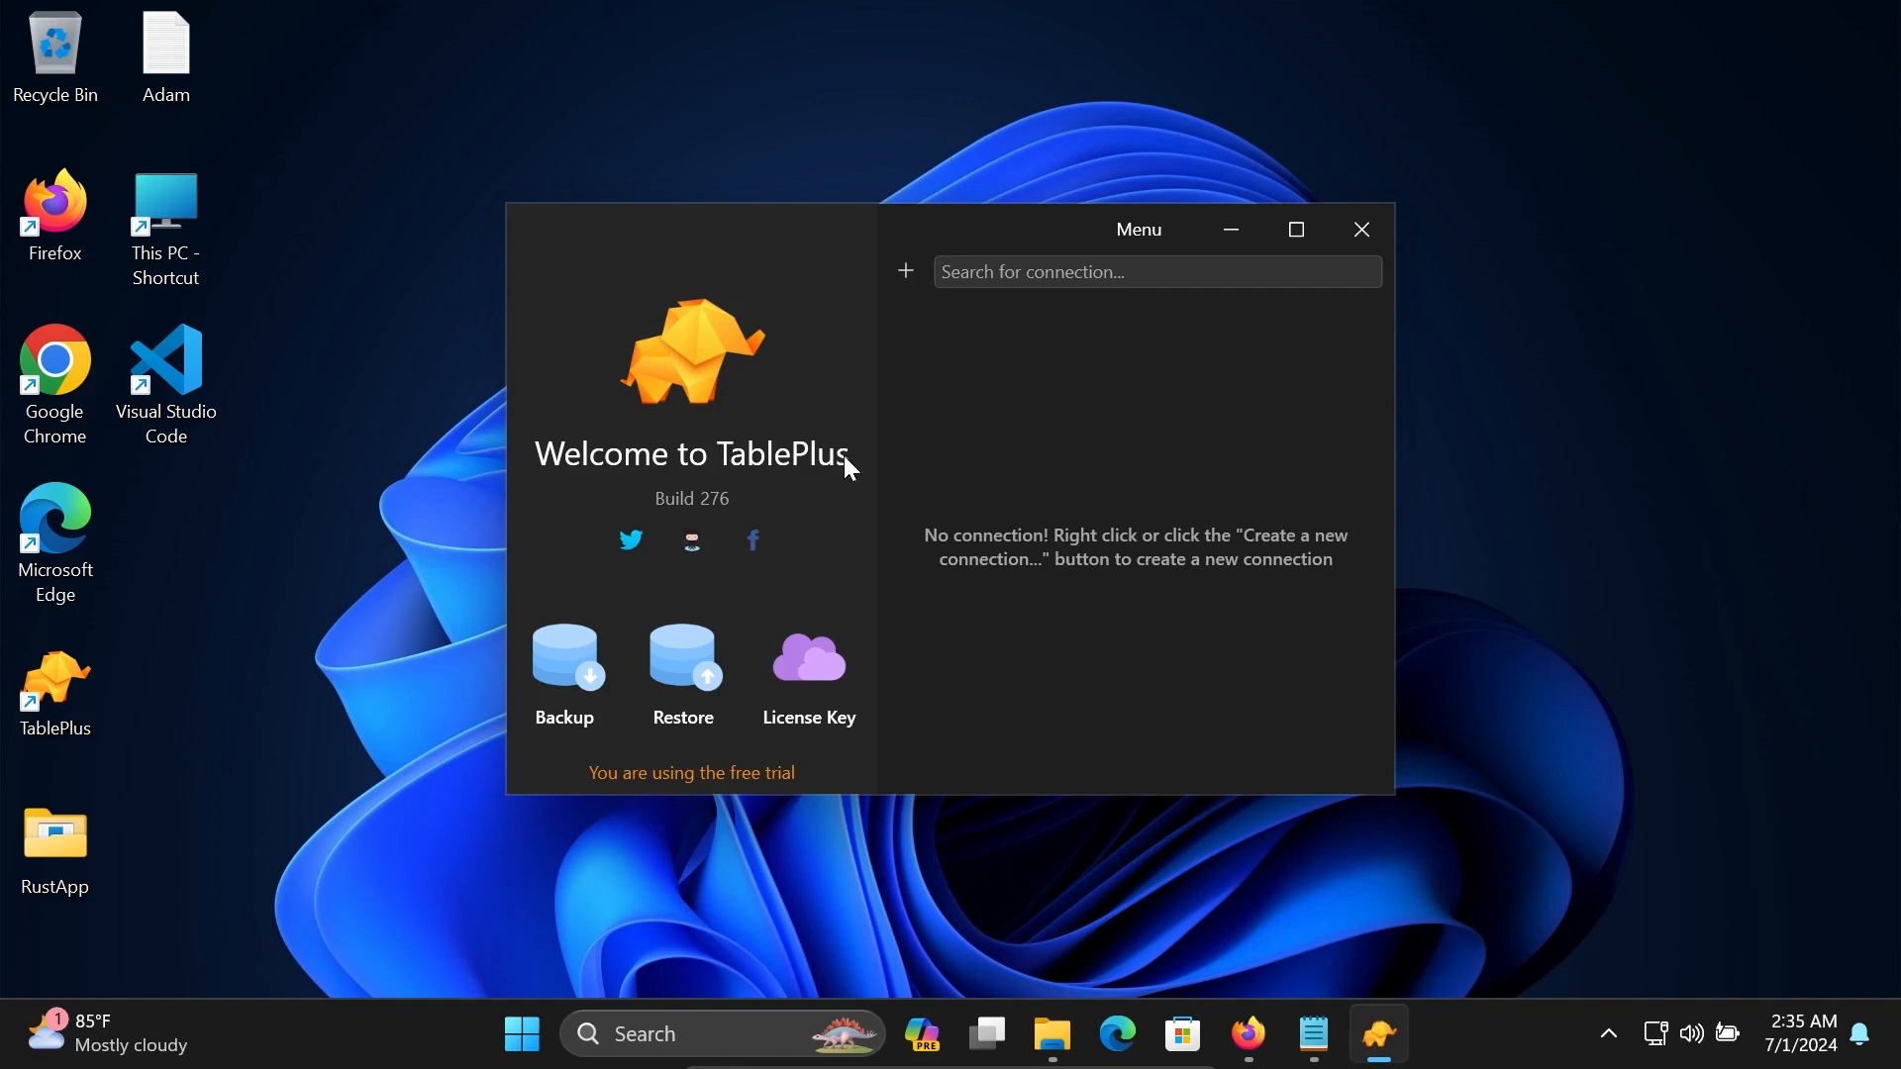
{"action": "mouse_move", "coordinate": [620, 707]}
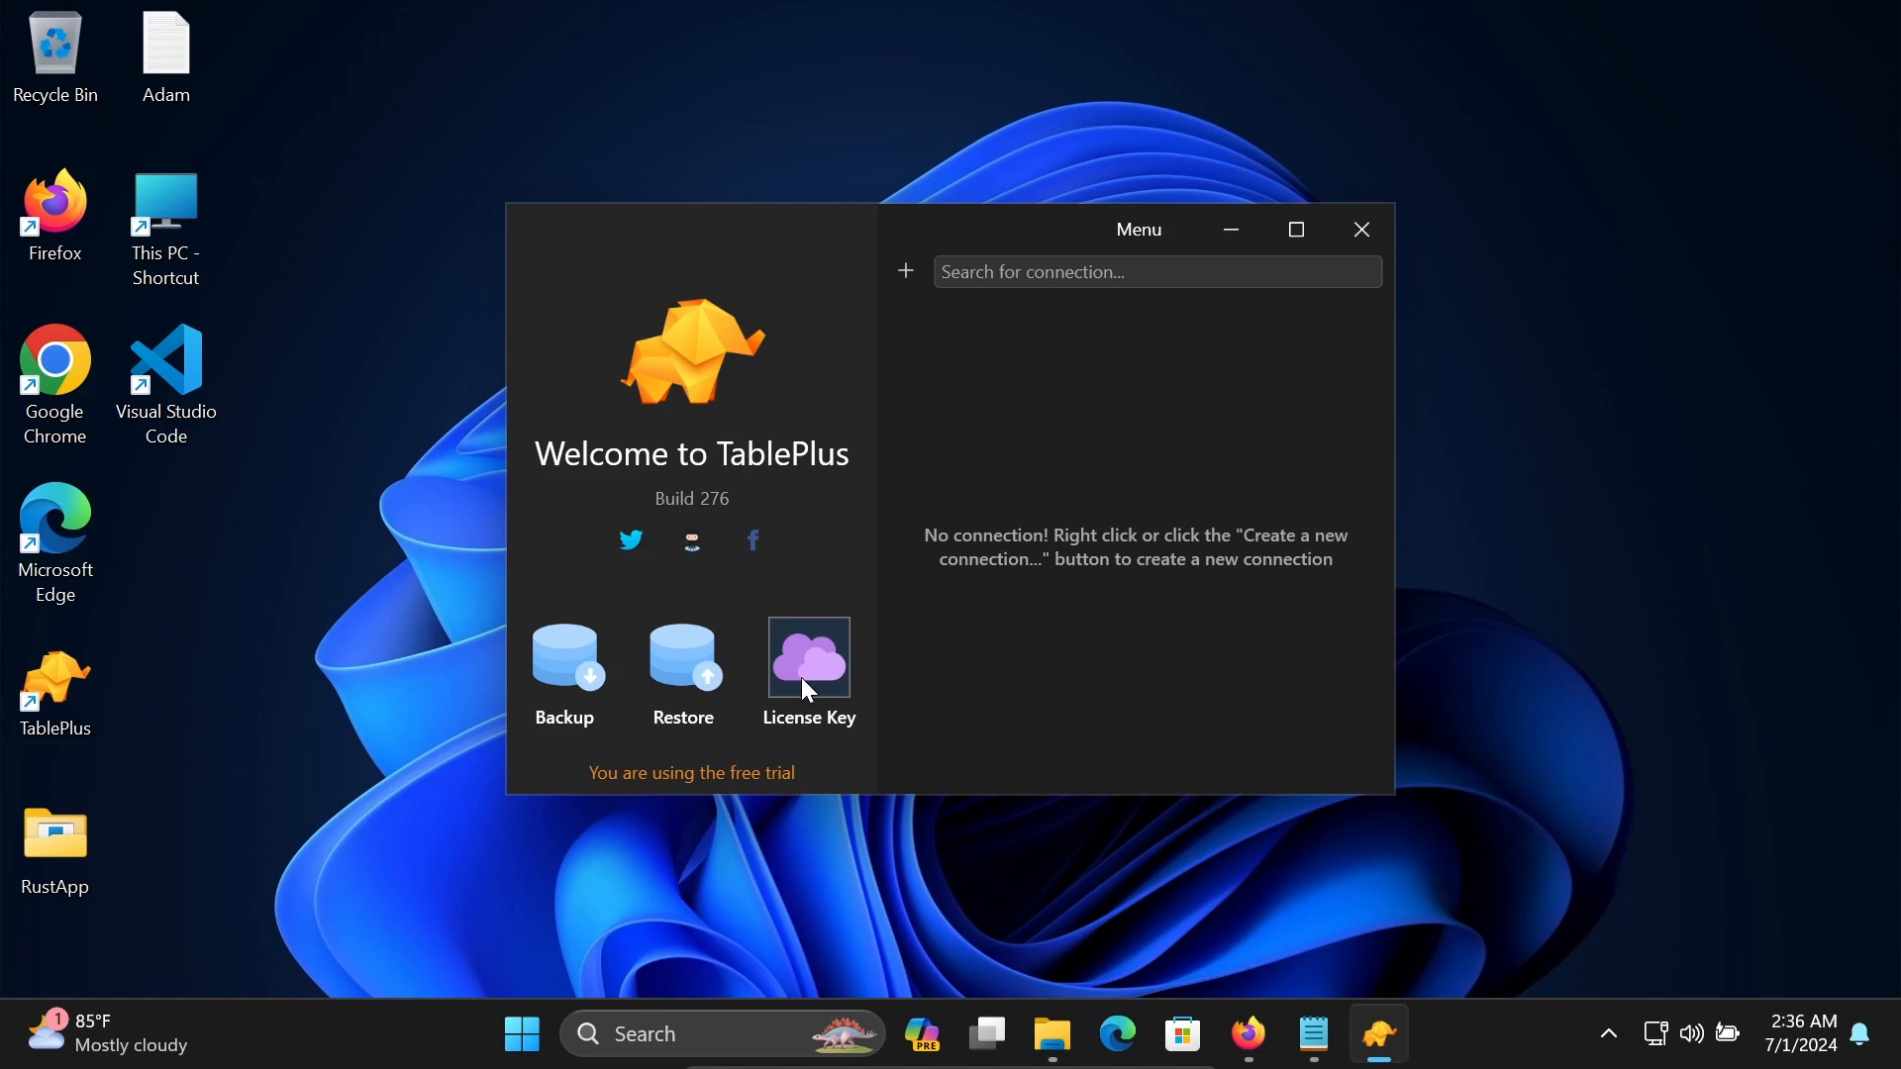
{"action": "mouse_move", "coordinate": [918, 302]}
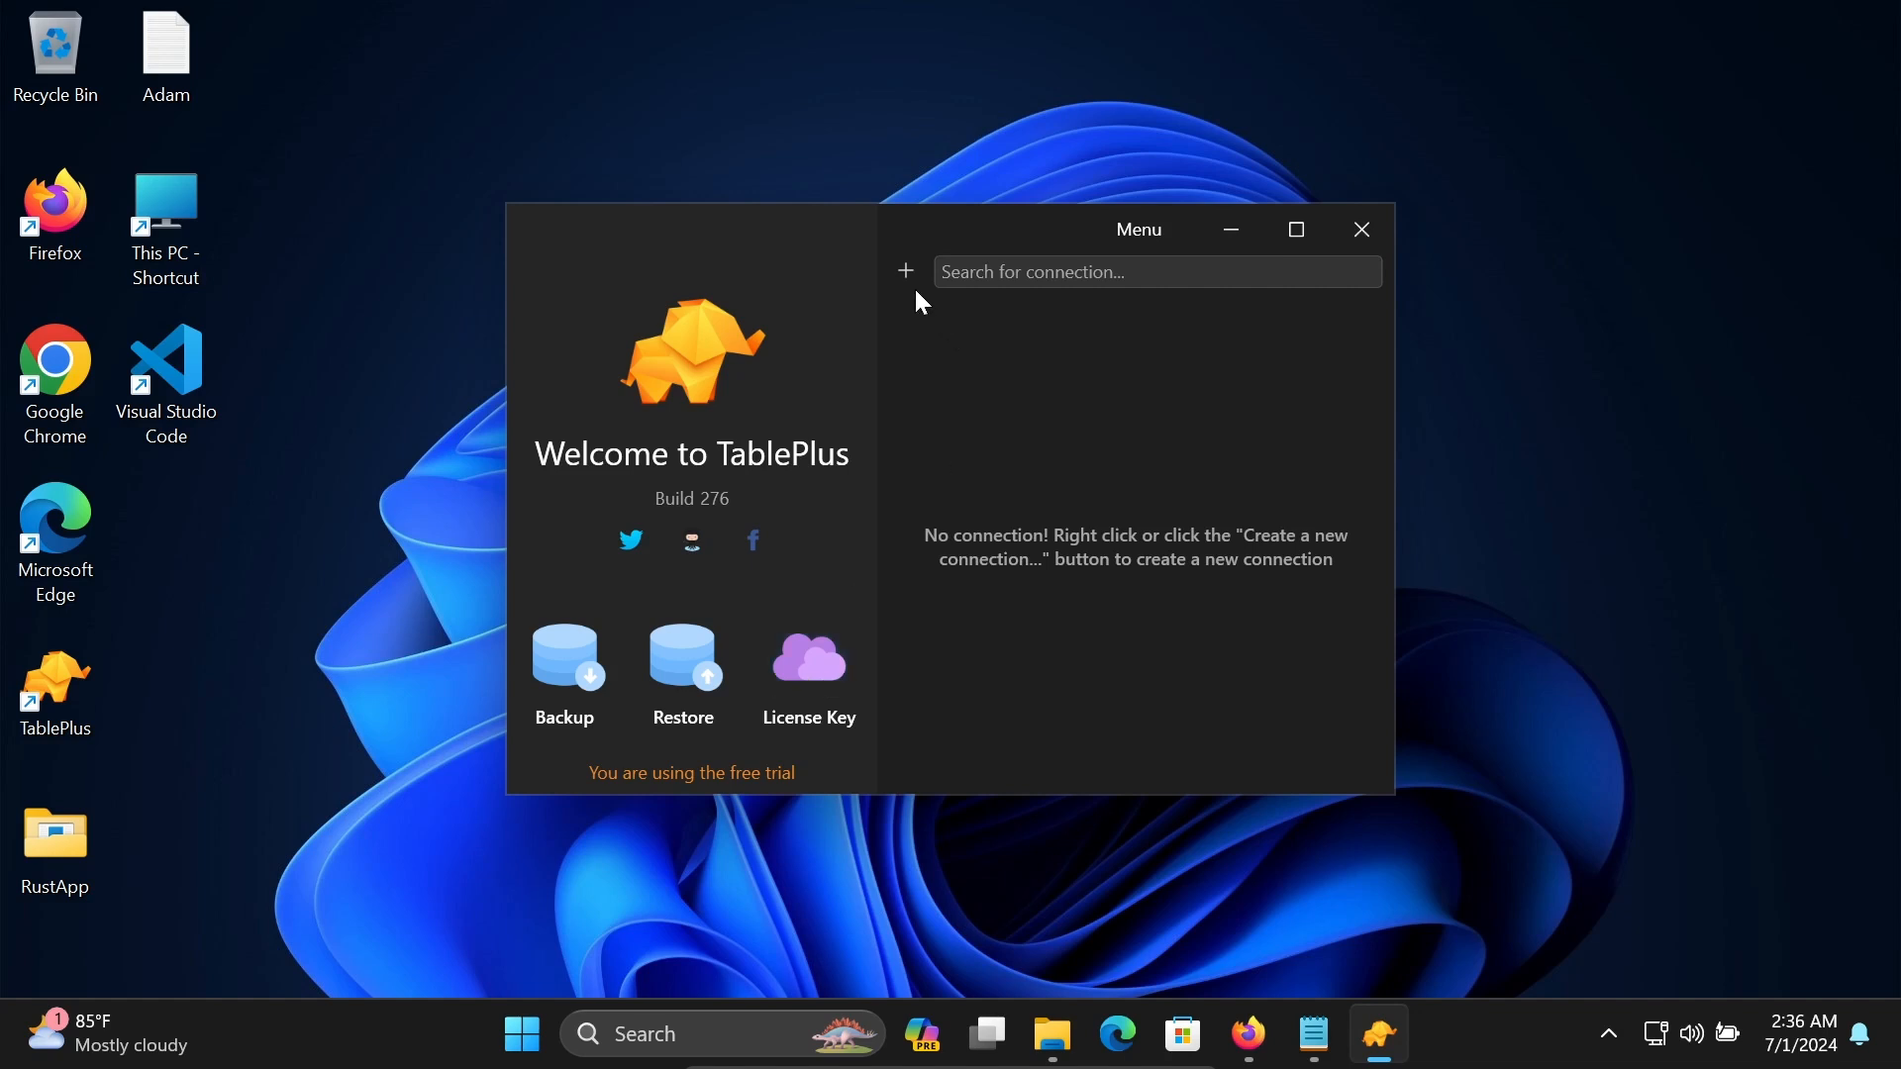
Open the new-connection menu listing MySQL, PostgreSQL, SQLite and other database types.
{"action": "left_click", "coordinate": [903, 269]}
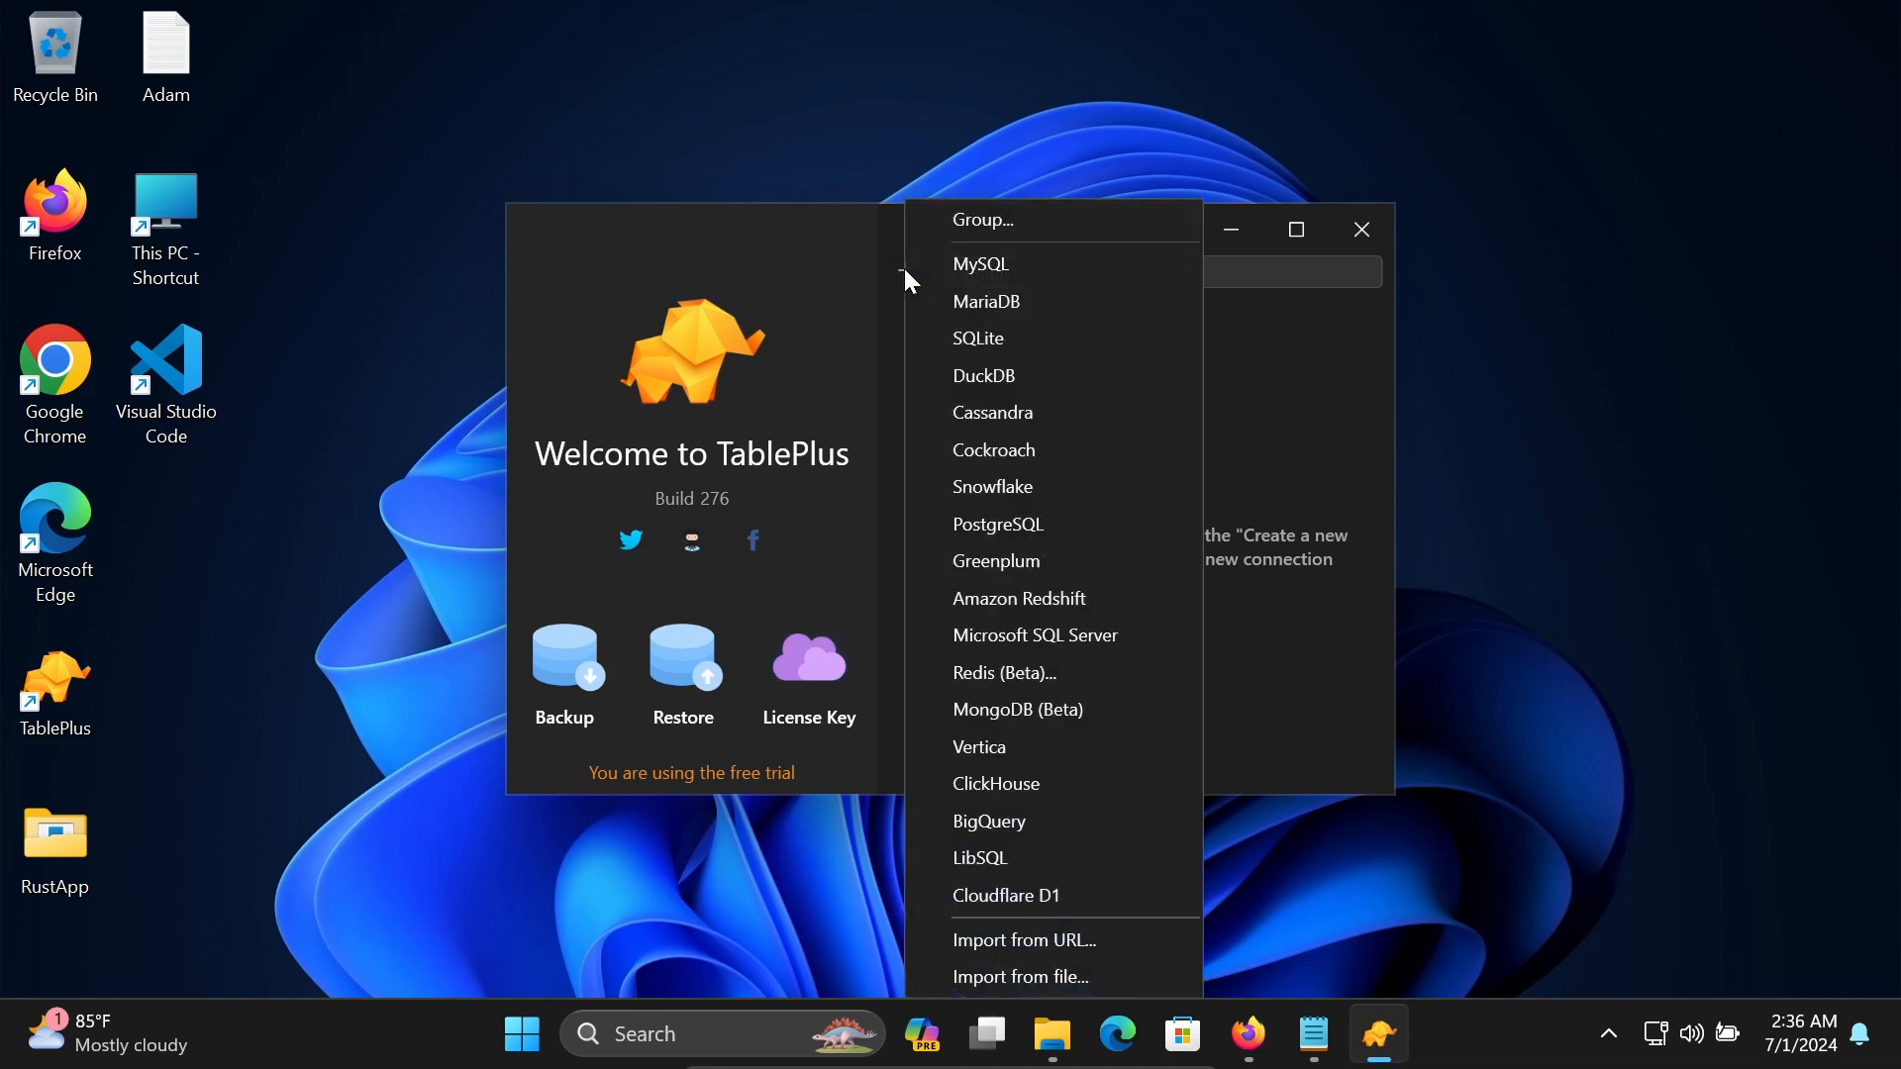
{"action": "mouse_move", "coordinate": [1067, 491]}
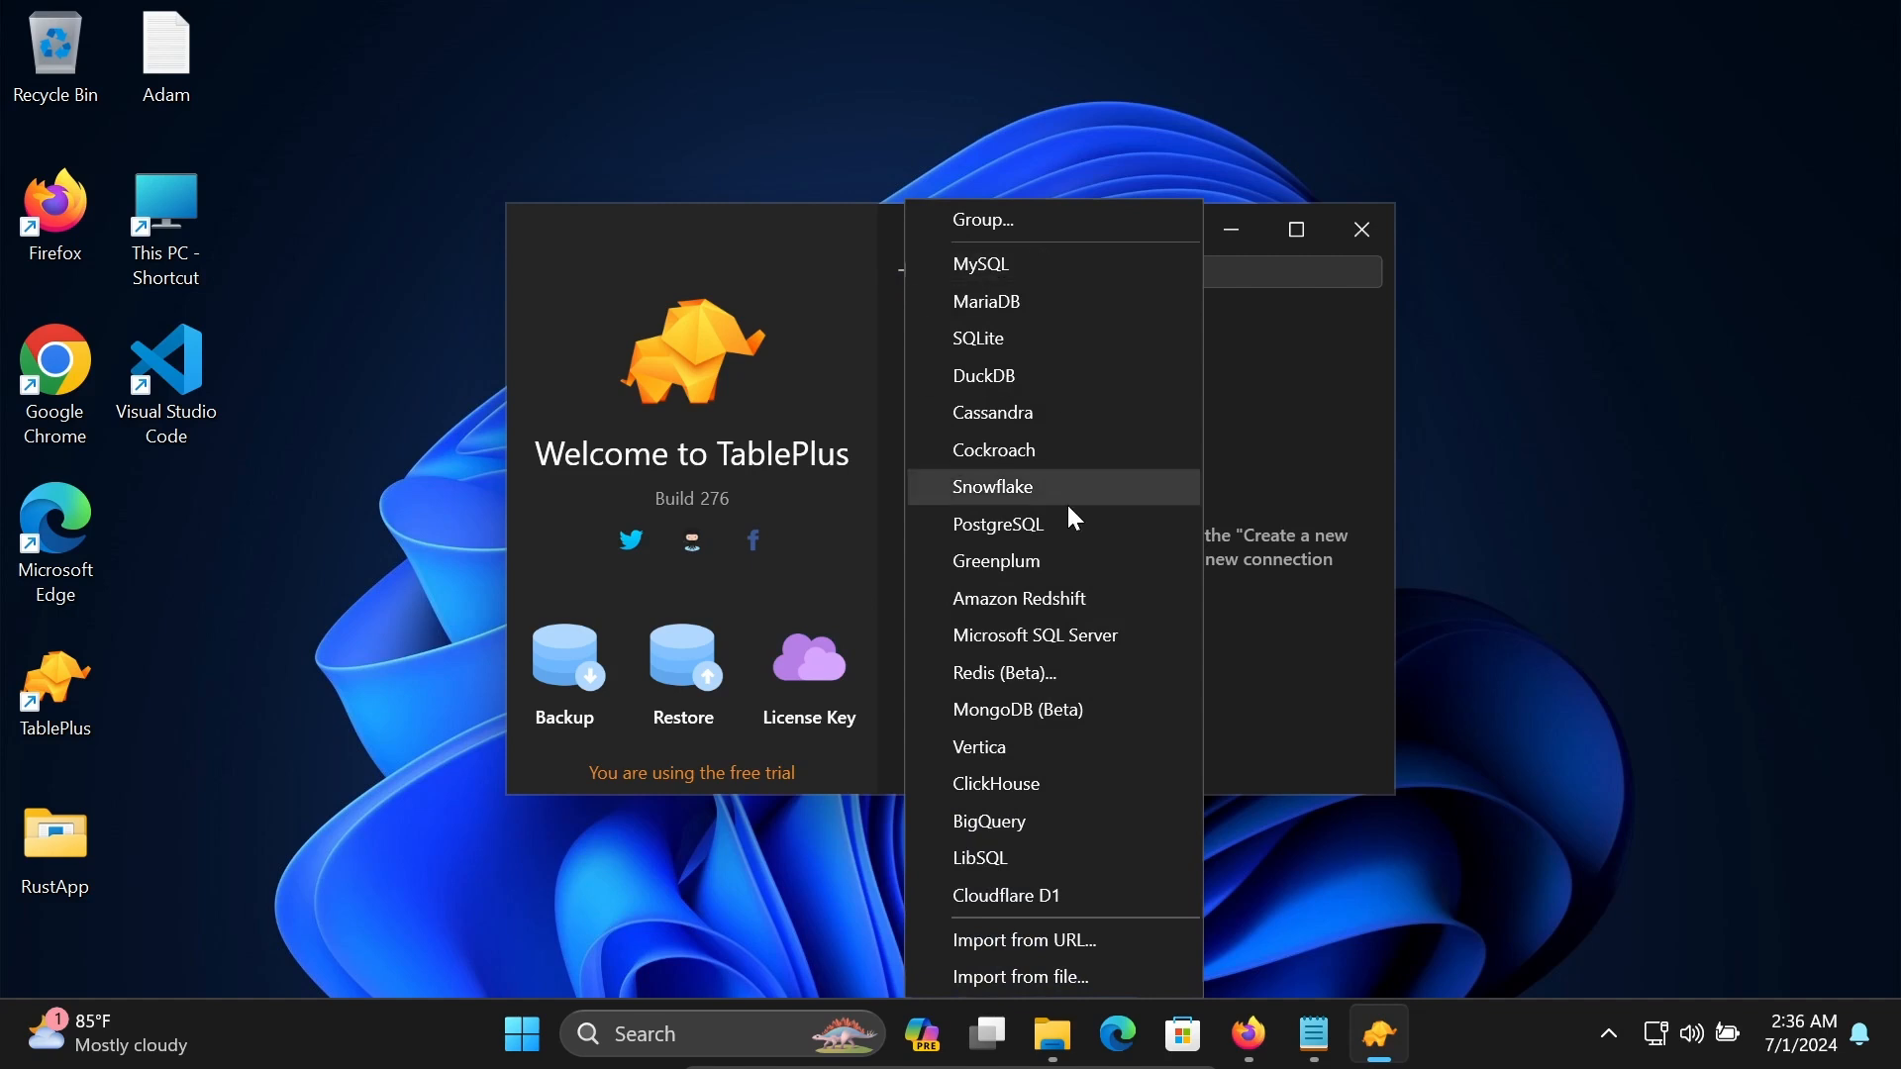
{"action": "mouse_move", "coordinate": [1025, 382]}
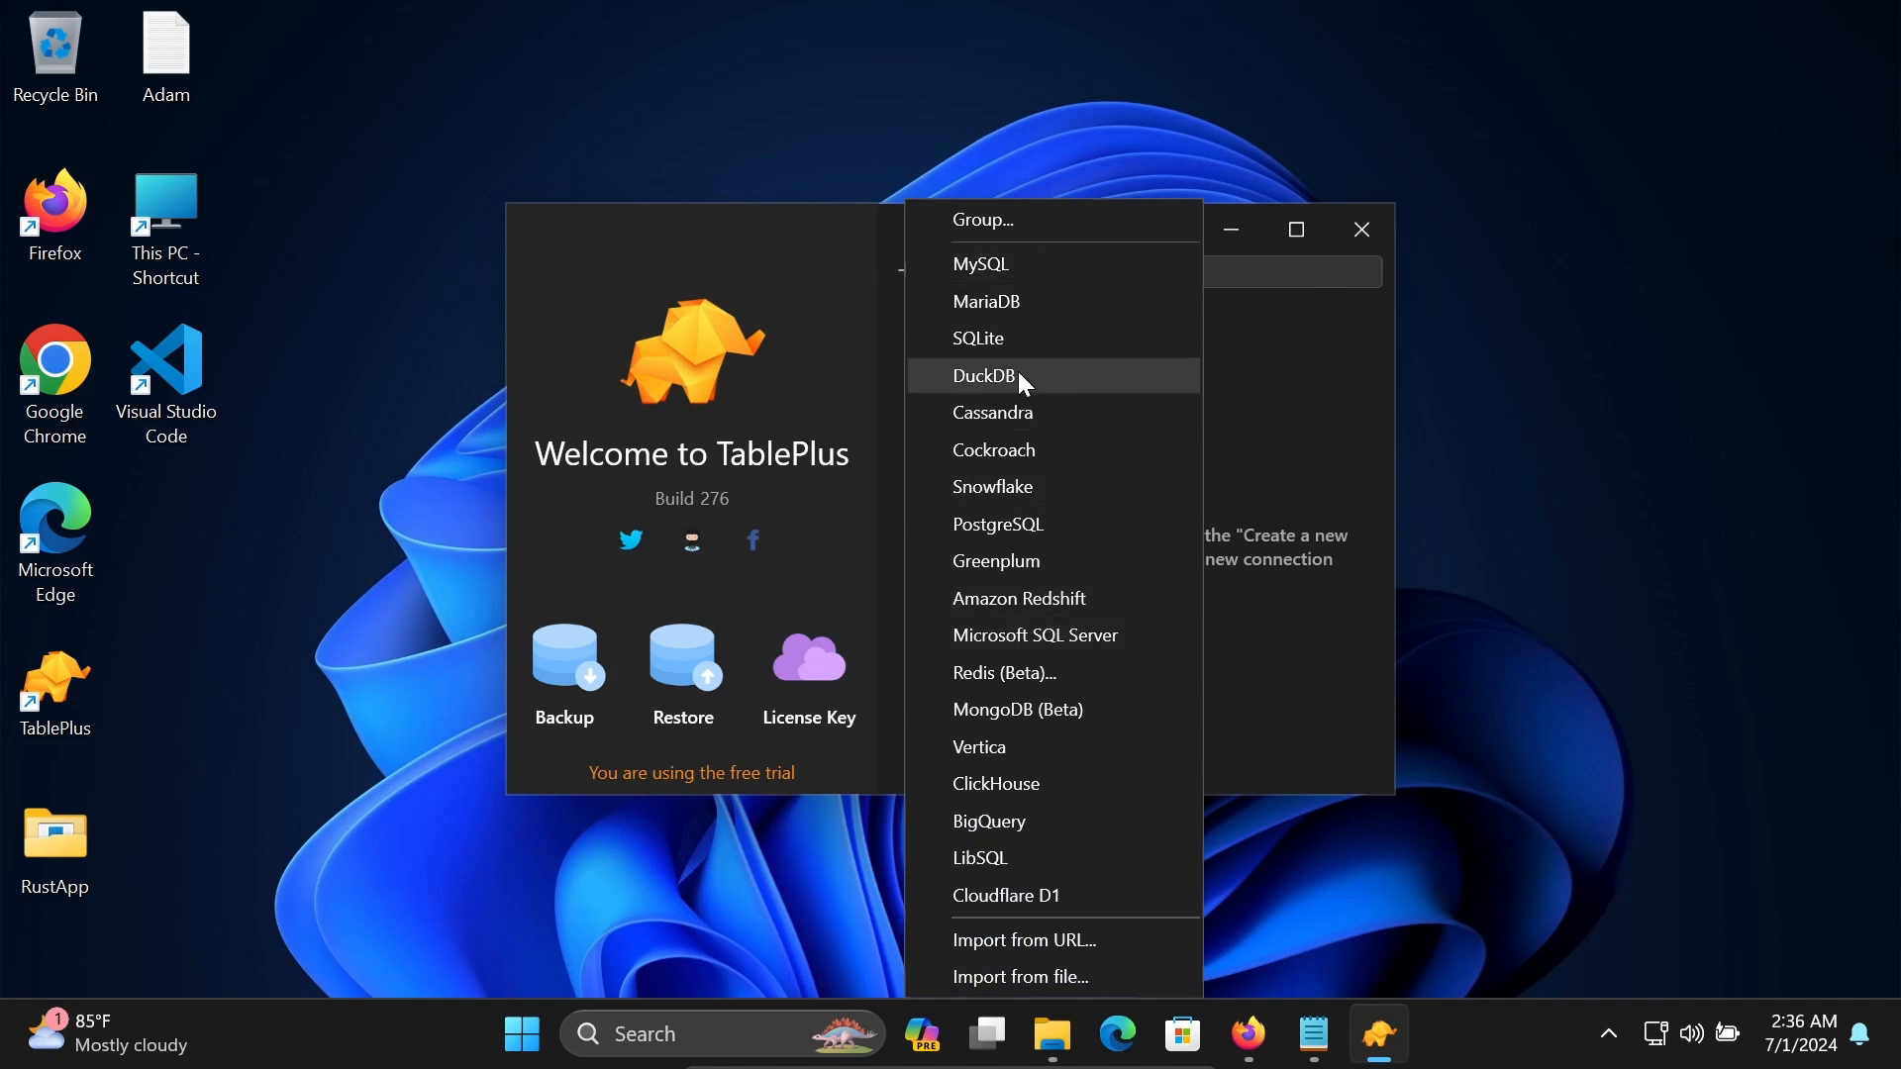
{"action": "mouse_move", "coordinate": [1011, 654]}
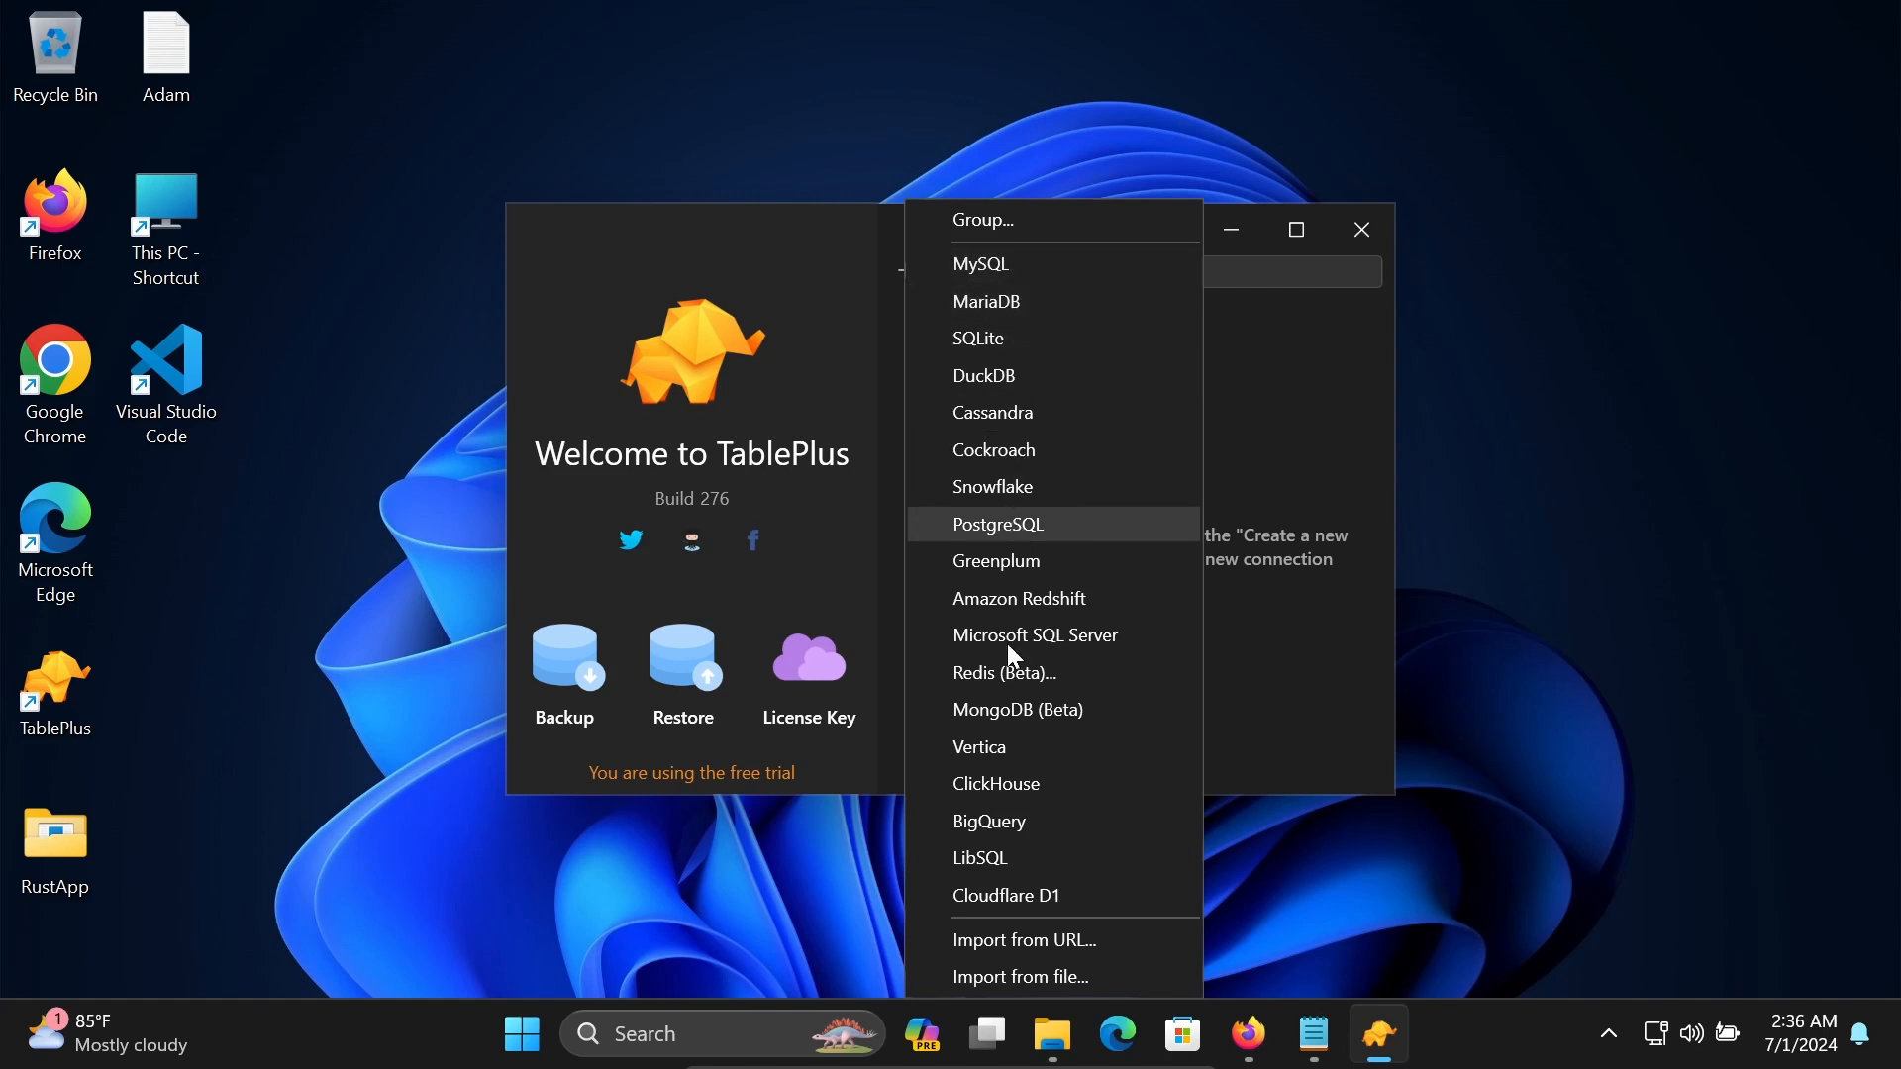
{"action": "mouse_move", "coordinate": [981, 264]}
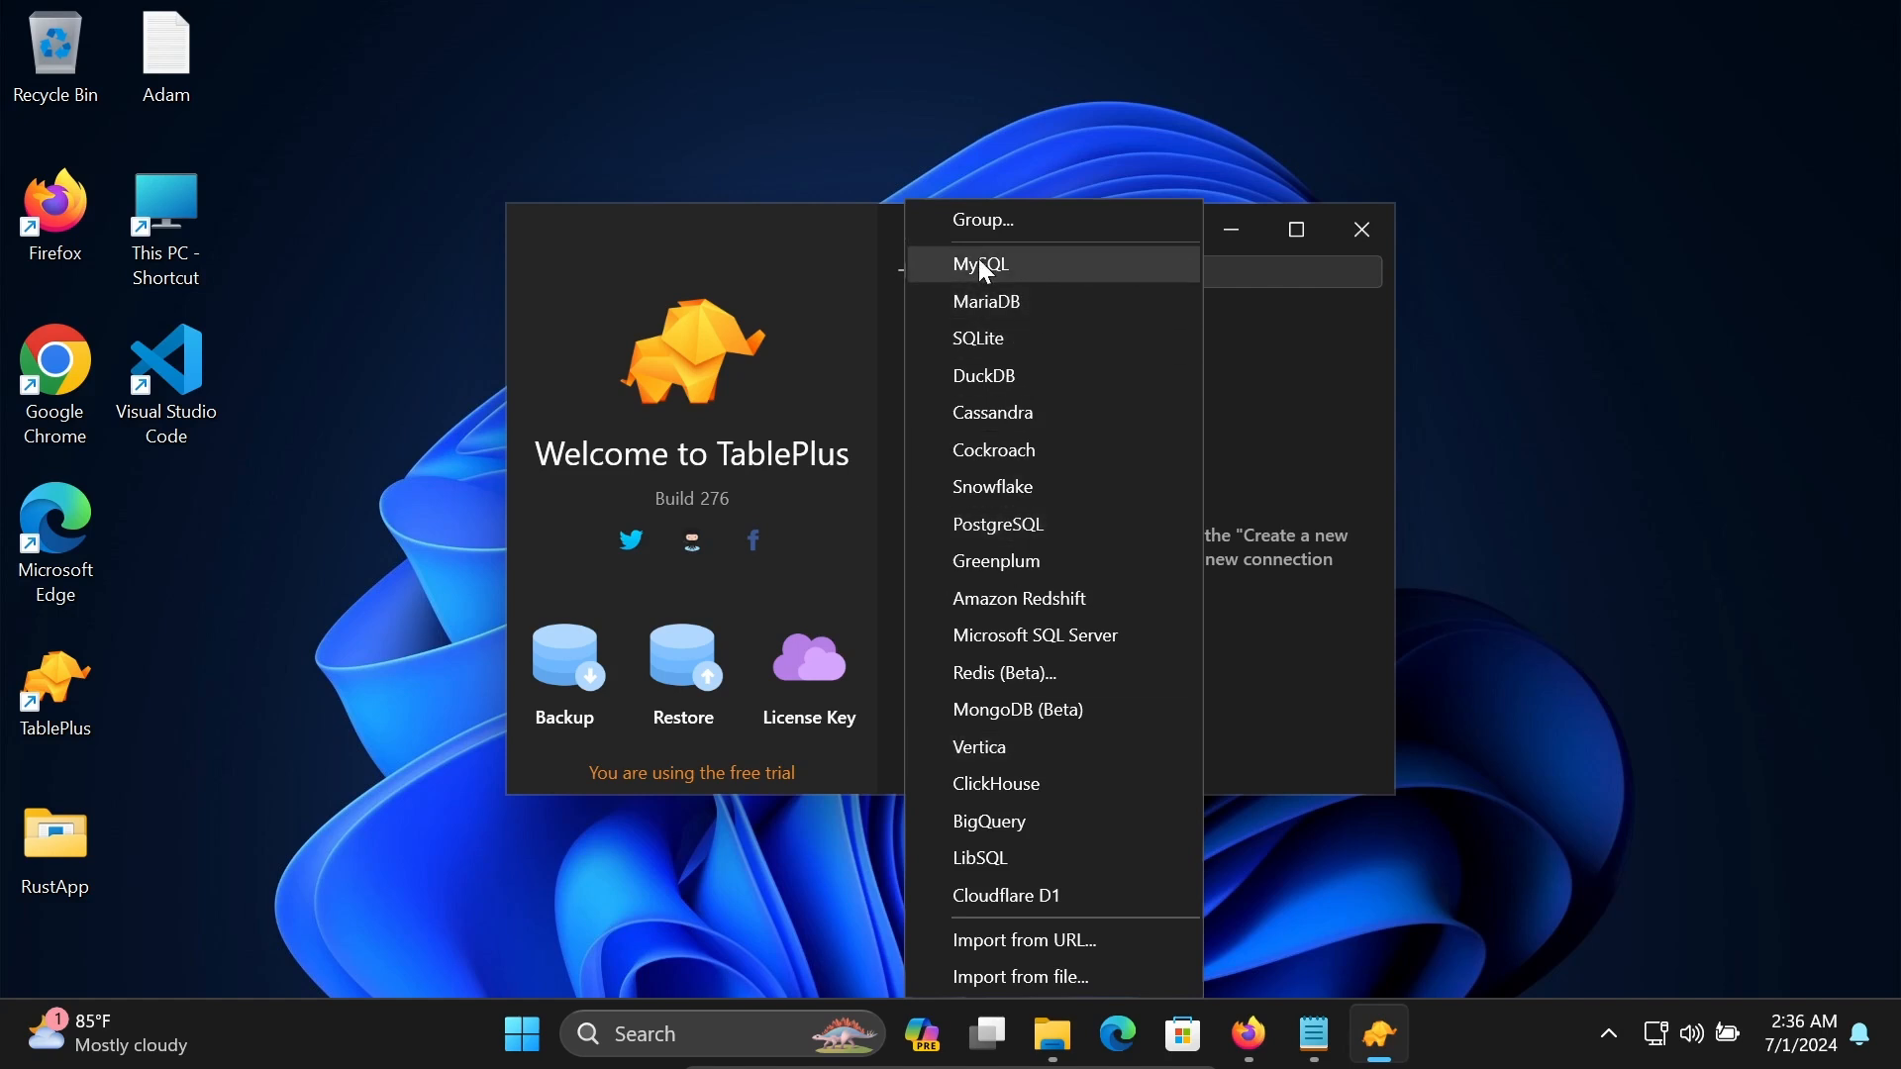
Choose MySQL as the connection type and enter 'MySQL_Conn' as the connection name.
{"action": "left_click", "coordinate": [979, 264]}
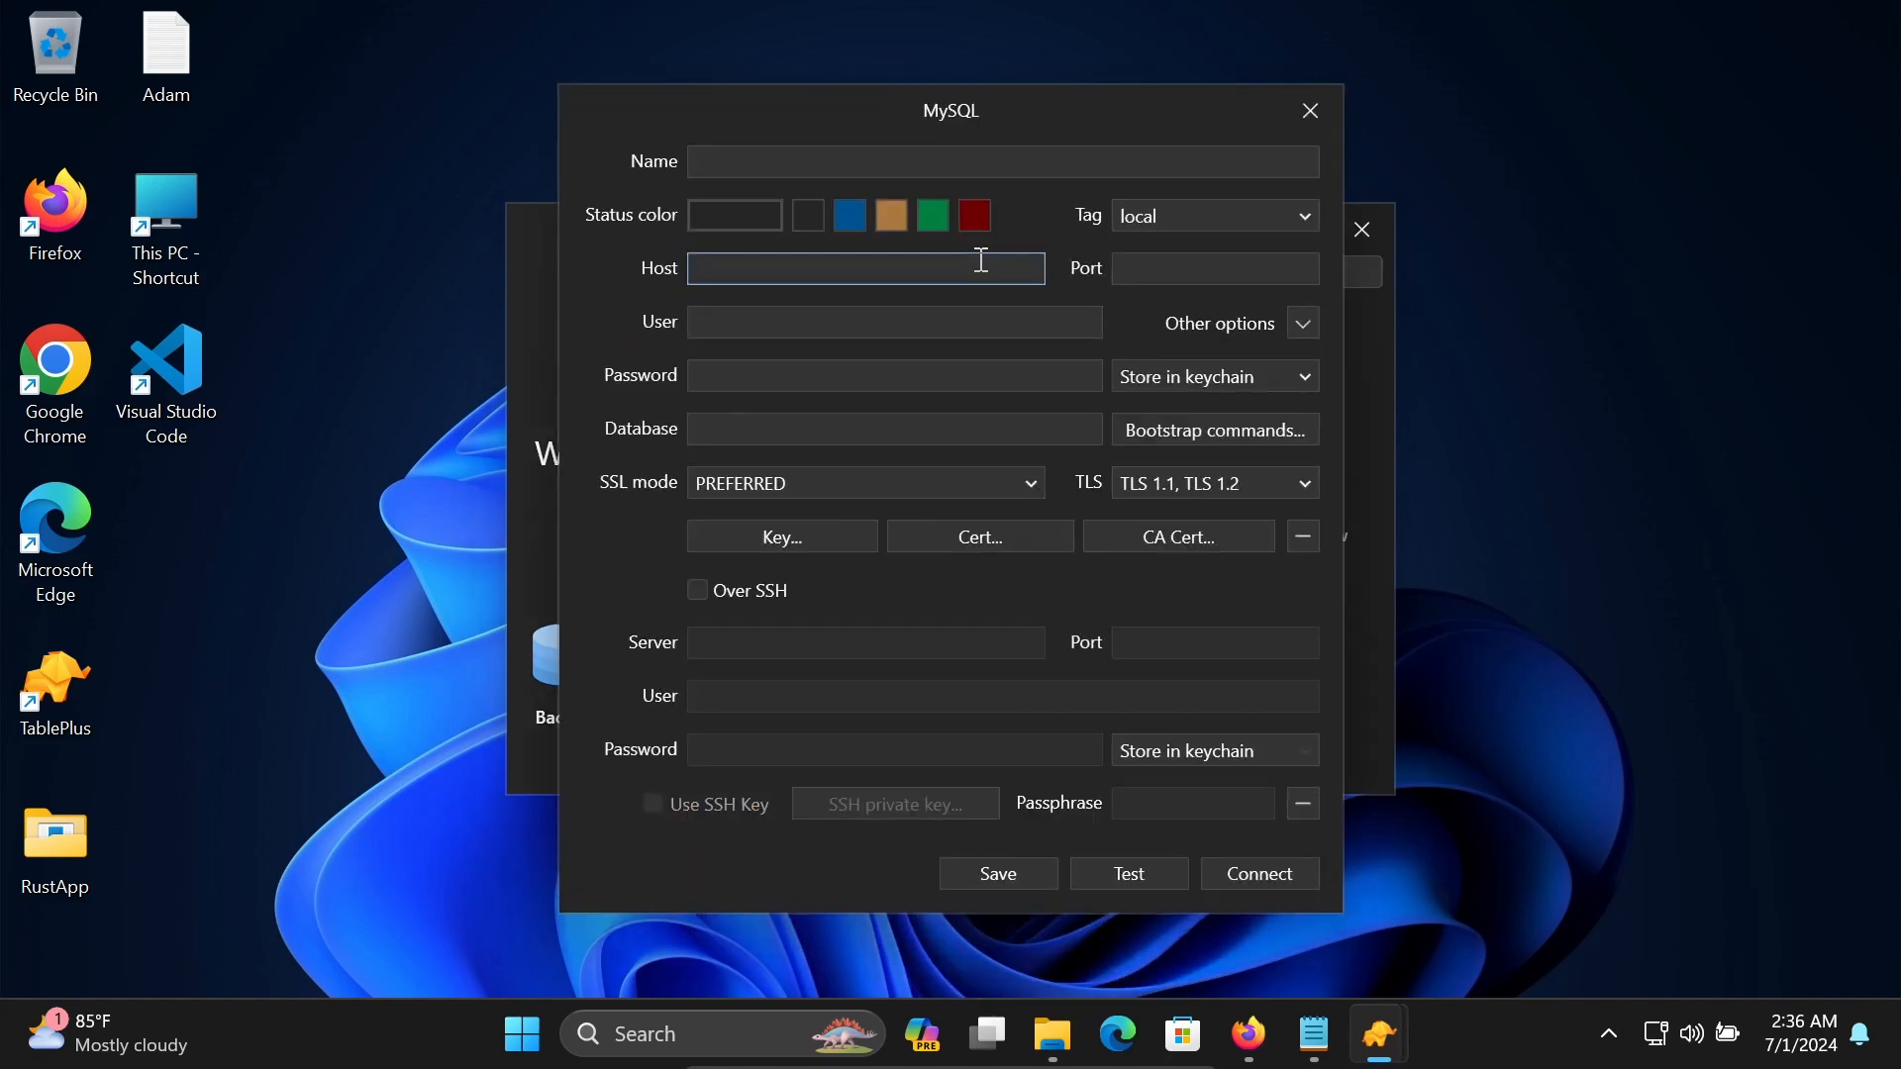
{"action": "left_click", "coordinate": [1002, 161]}
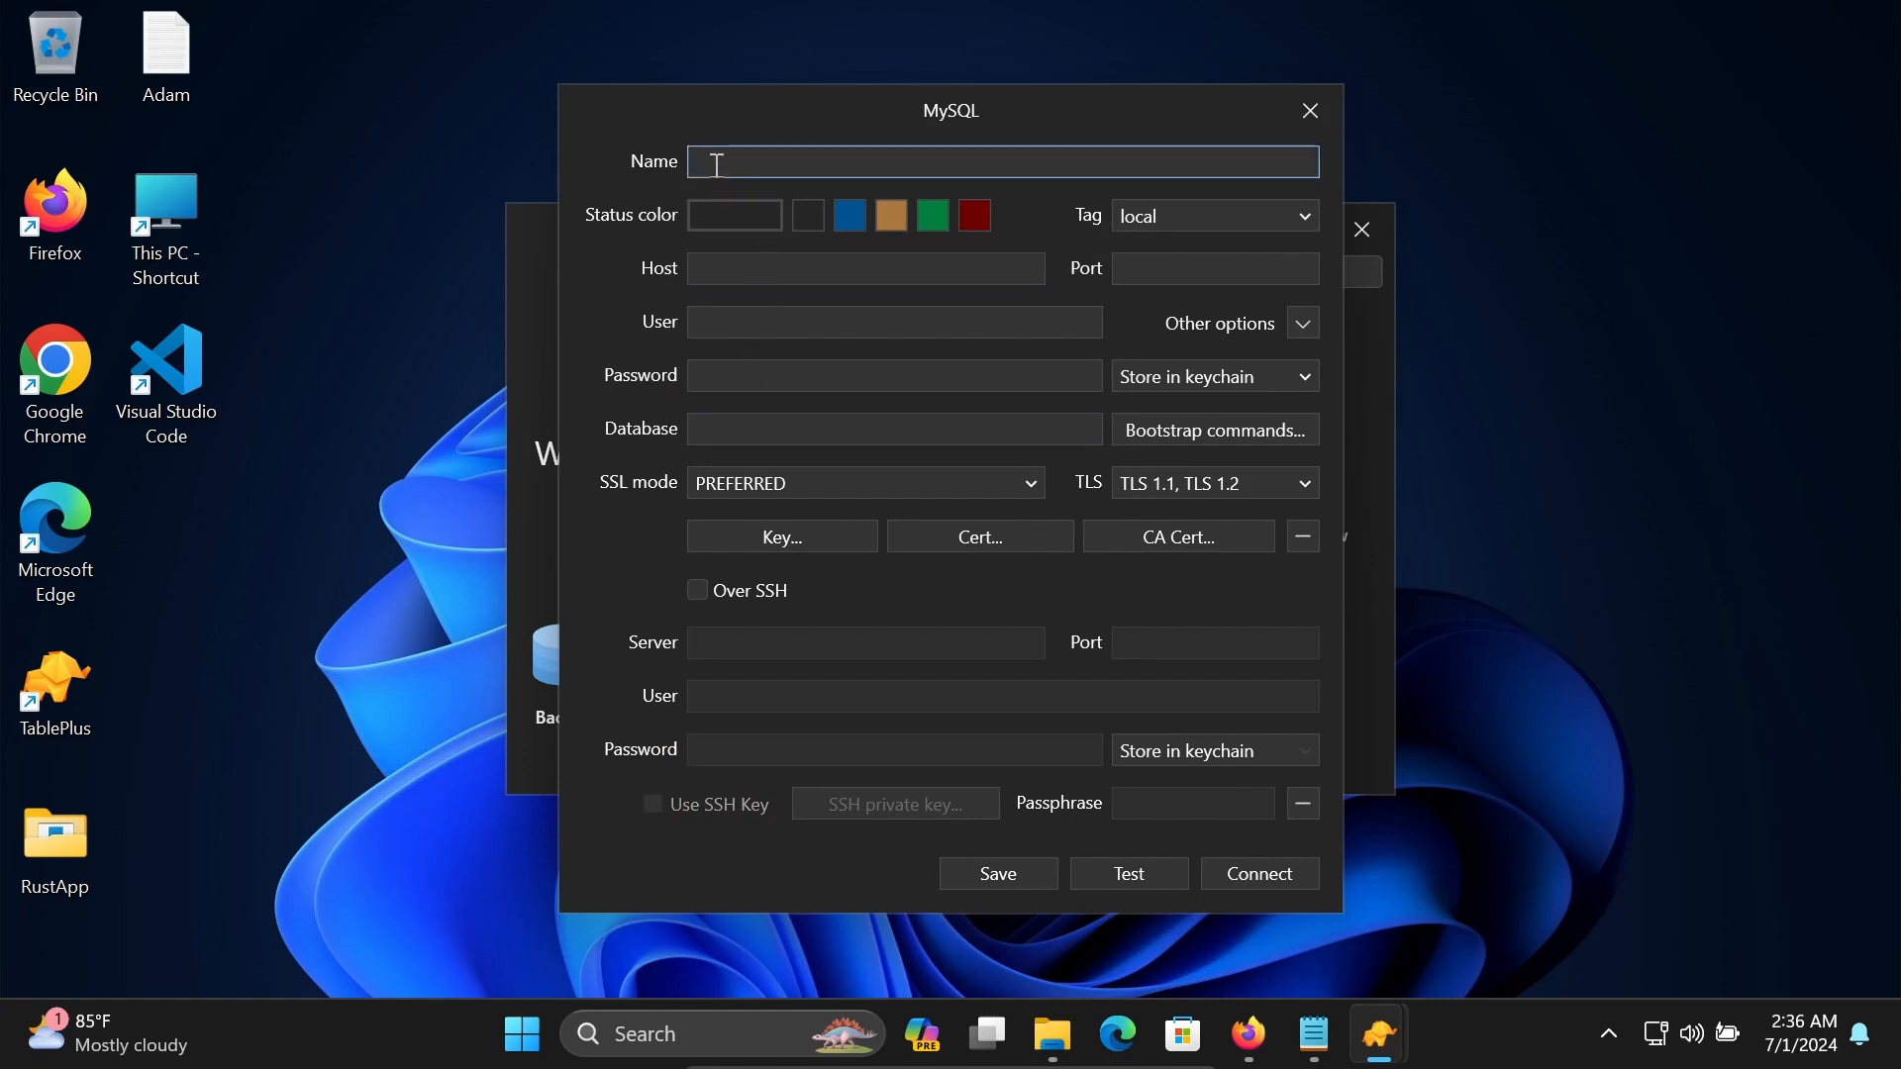
{"action": "type", "text": "My"}
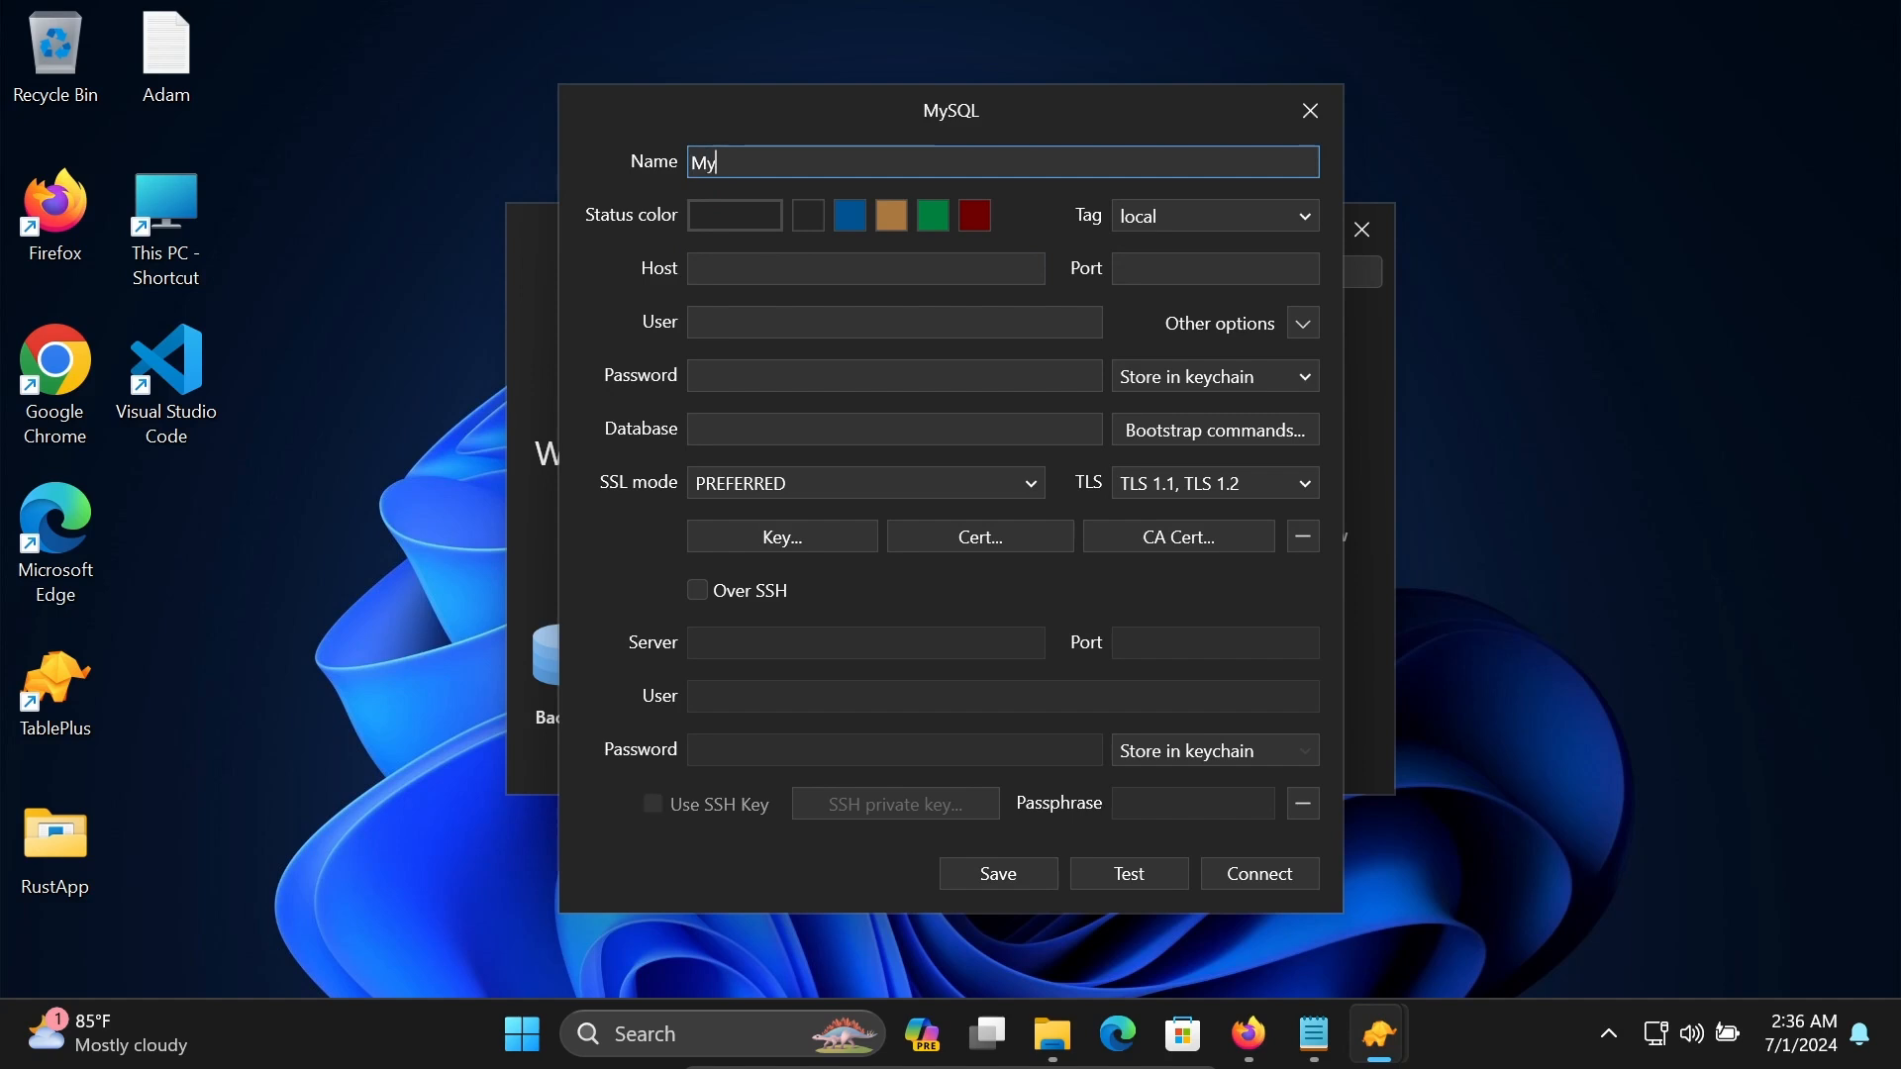
{"action": "type", "text": "S"}
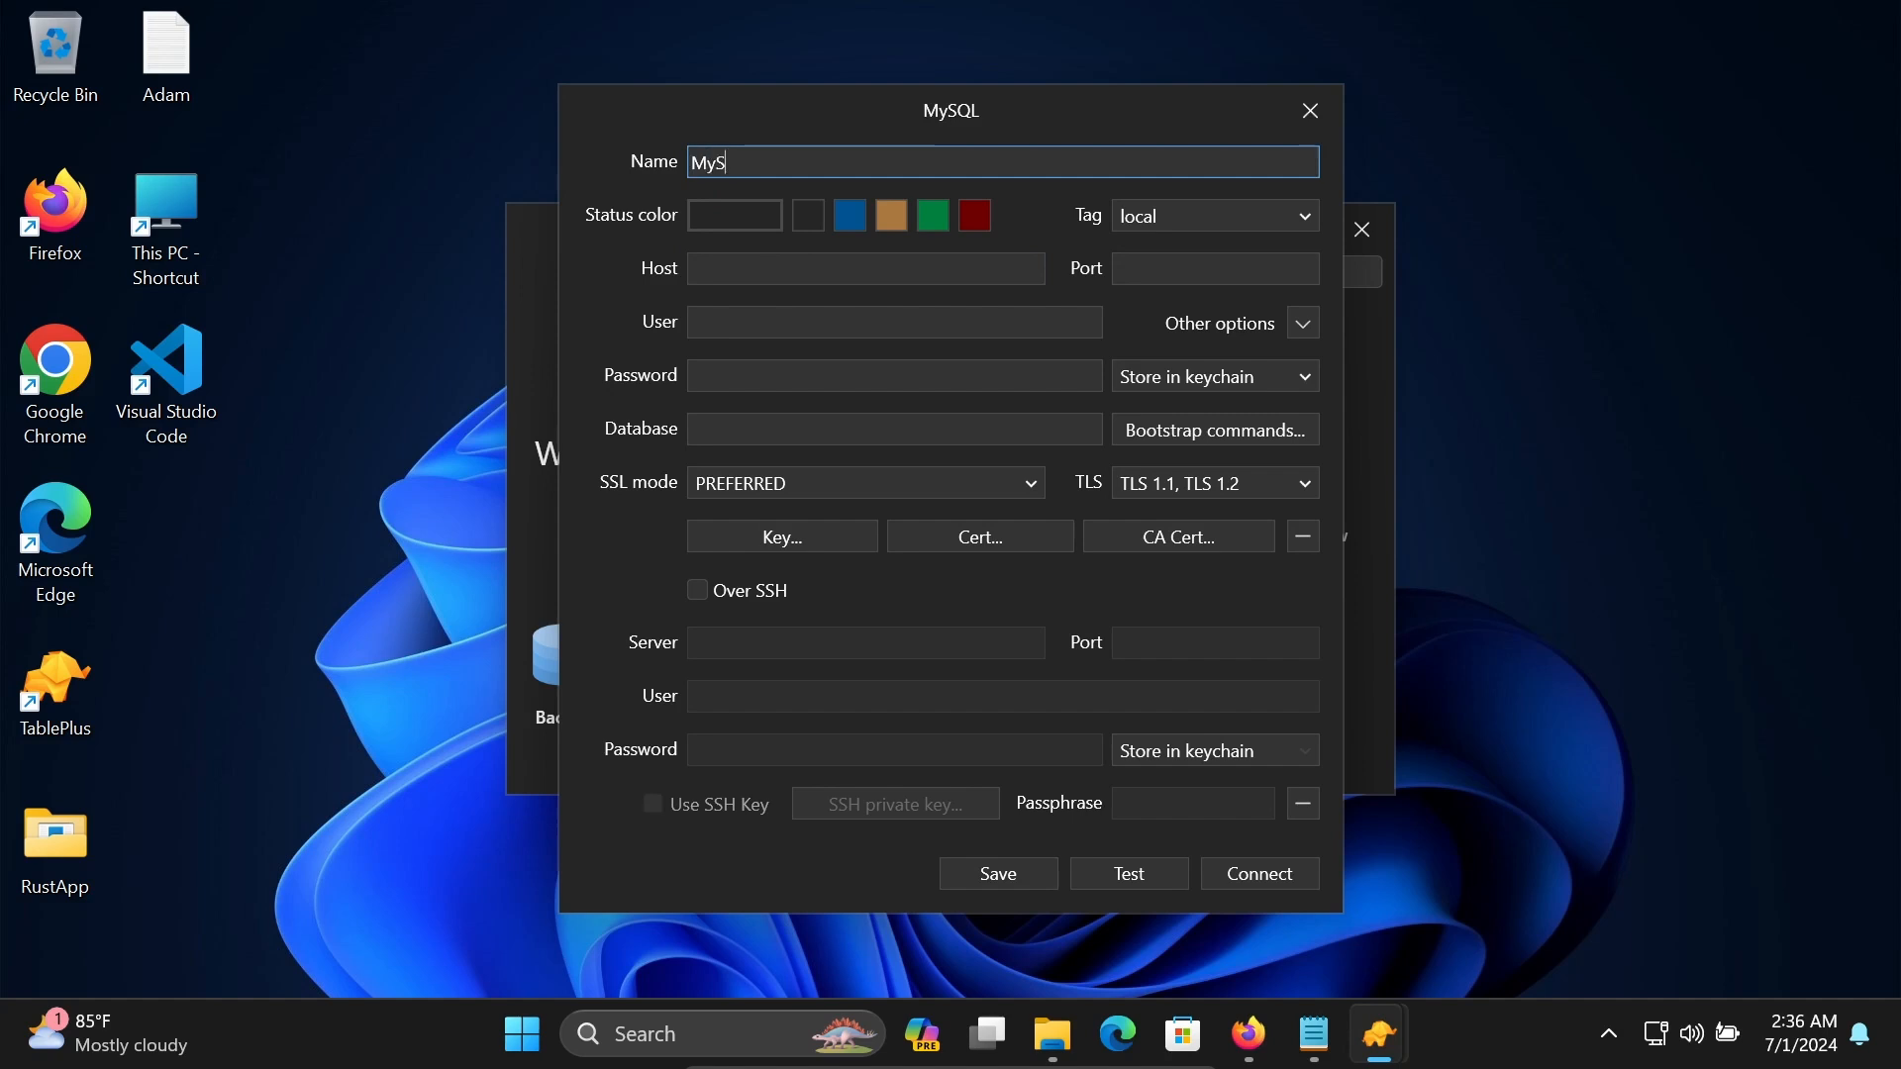
{"action": "type", "text": "QL"}
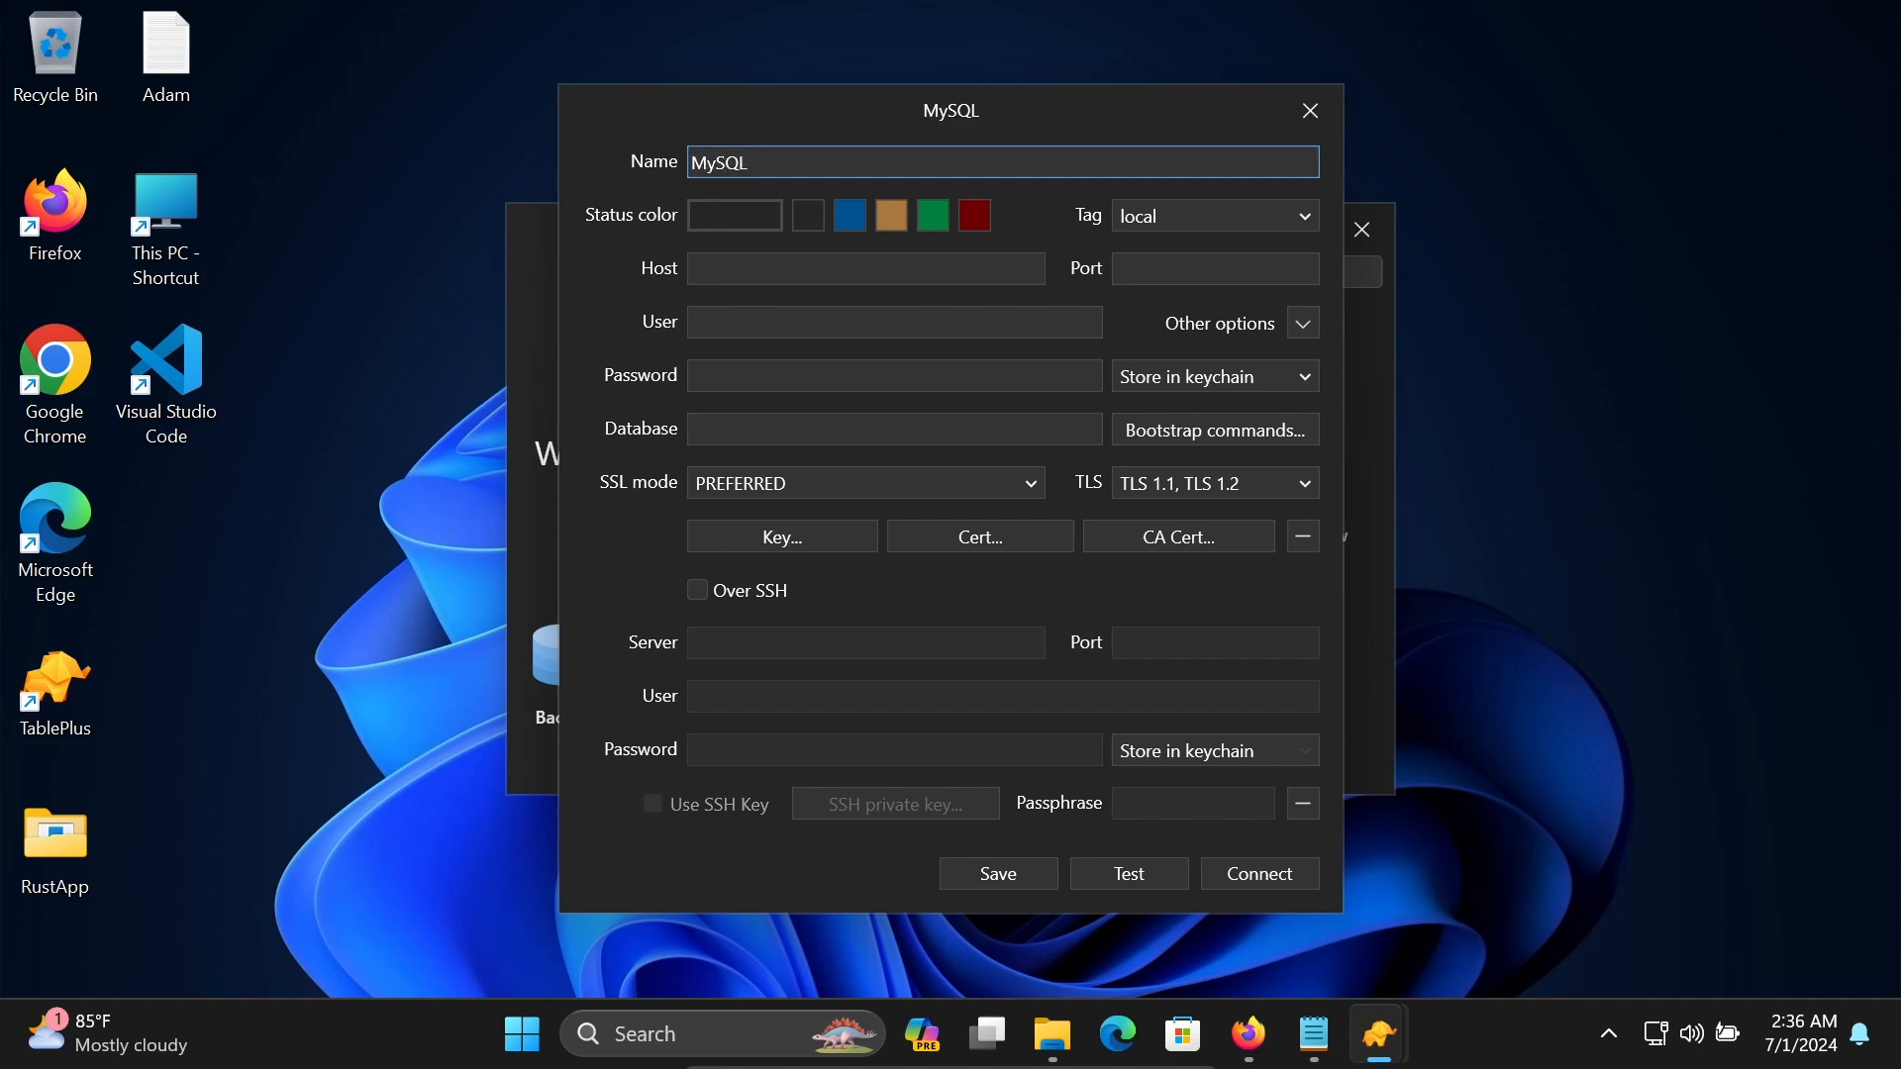
{"action": "type", "text": "_Conn"}
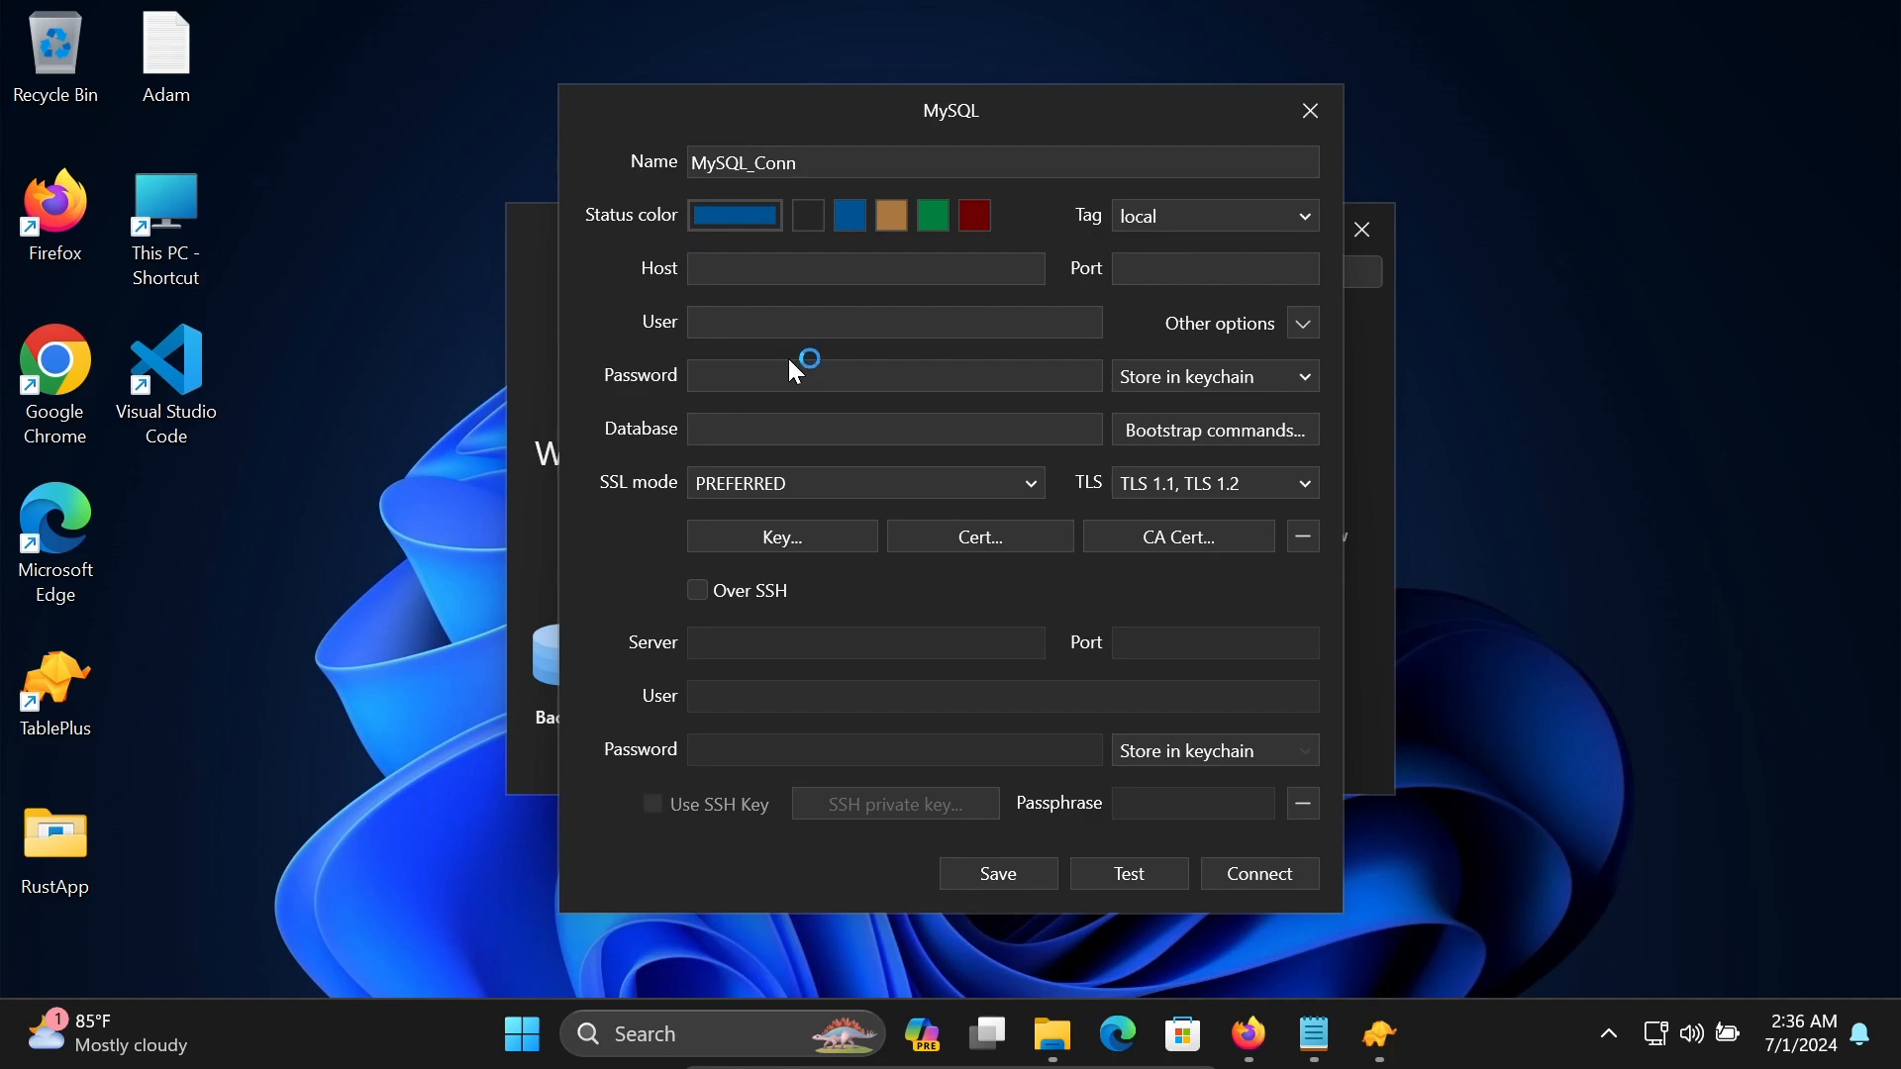
Switch to MySQL Workbench to view the Local instance MySQL80 tile (root, localhost:3306).
{"action": "left_click", "coordinate": [1306, 110]}
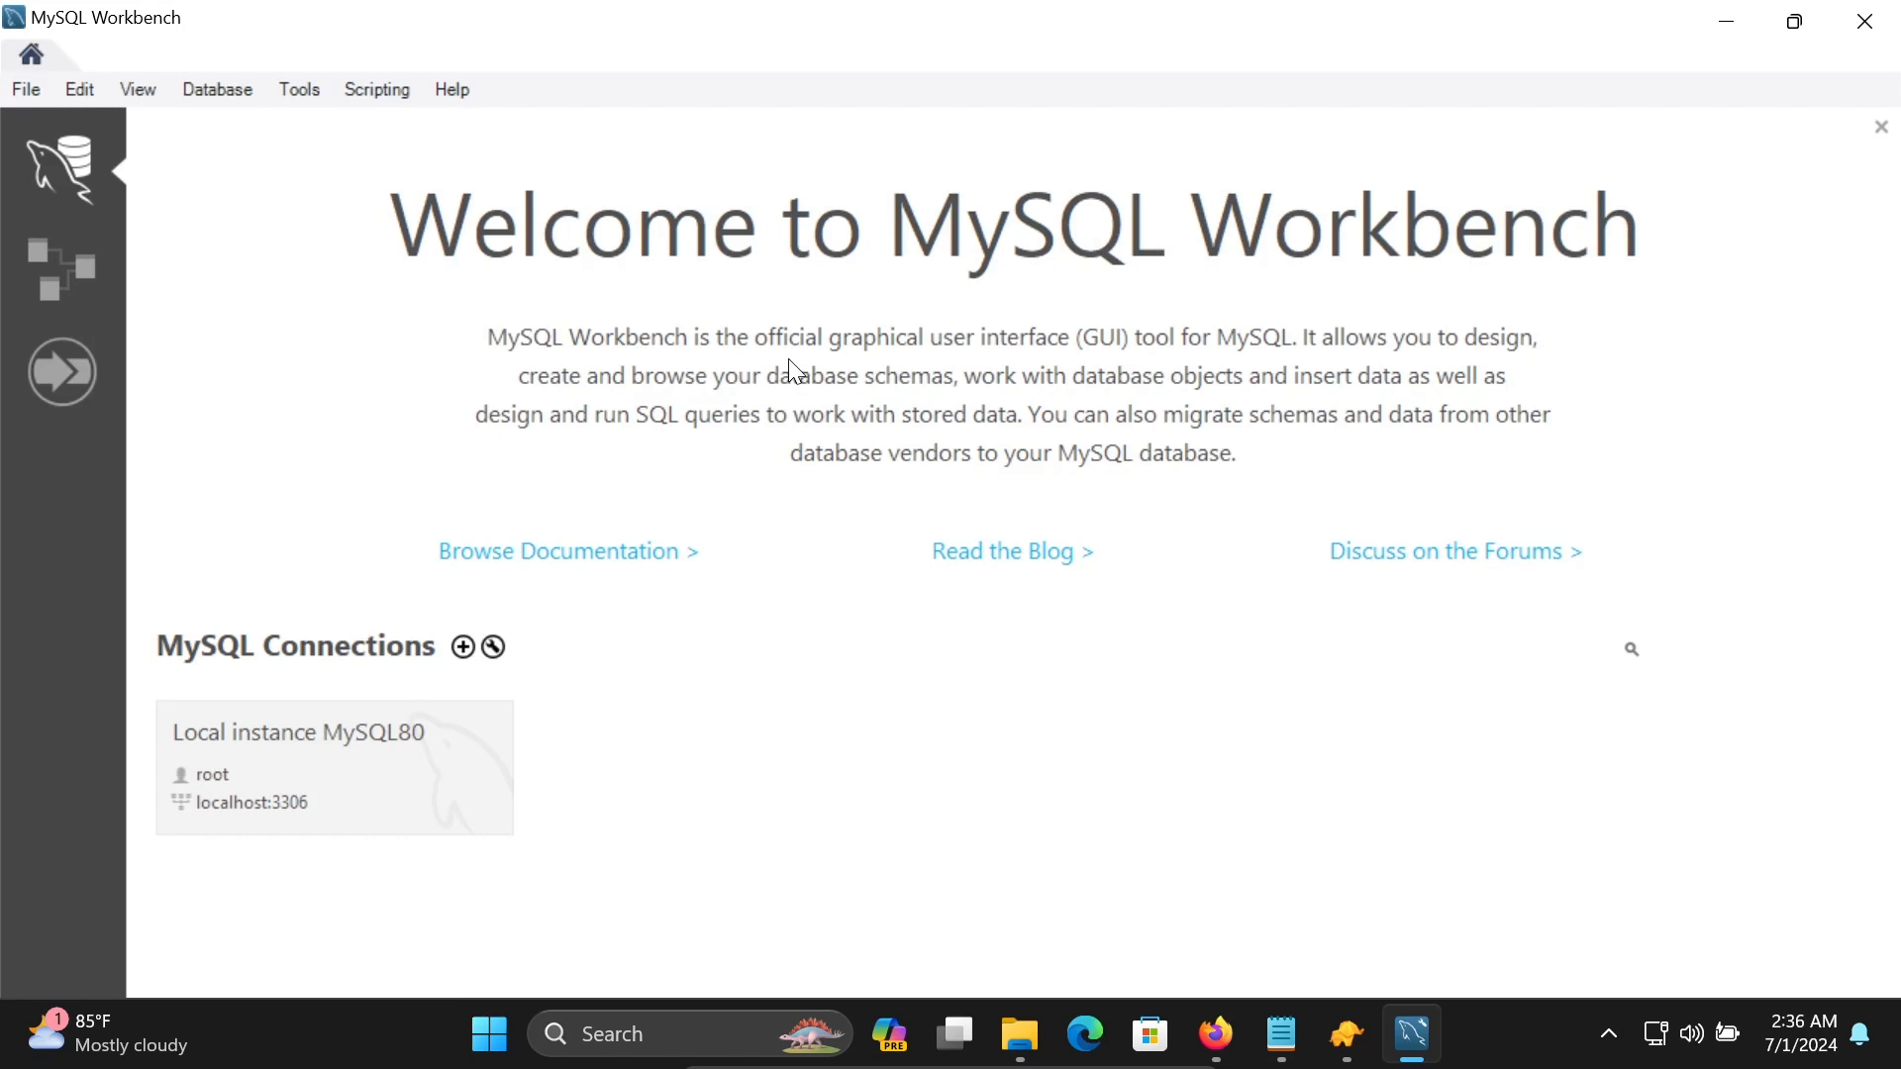
{"action": "mouse_move", "coordinate": [298, 815]}
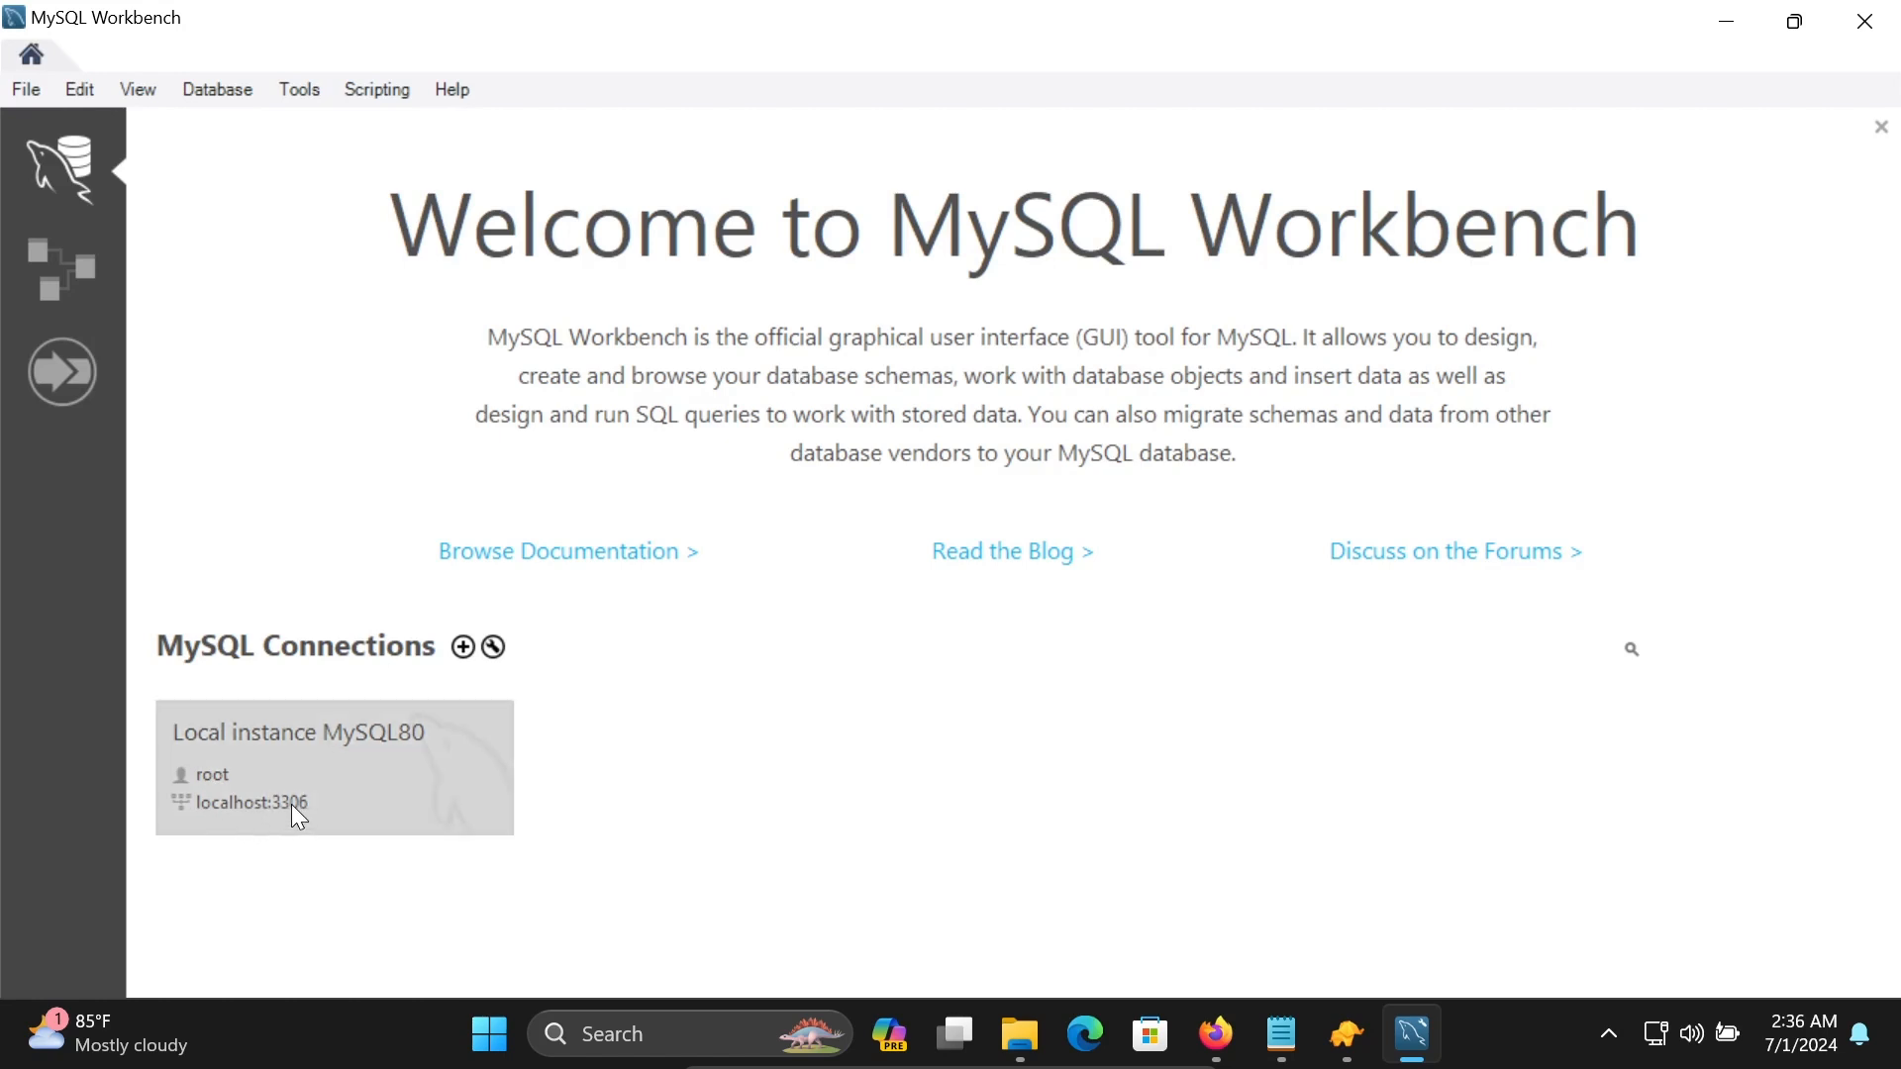
{"action": "mouse_move", "coordinate": [313, 815]}
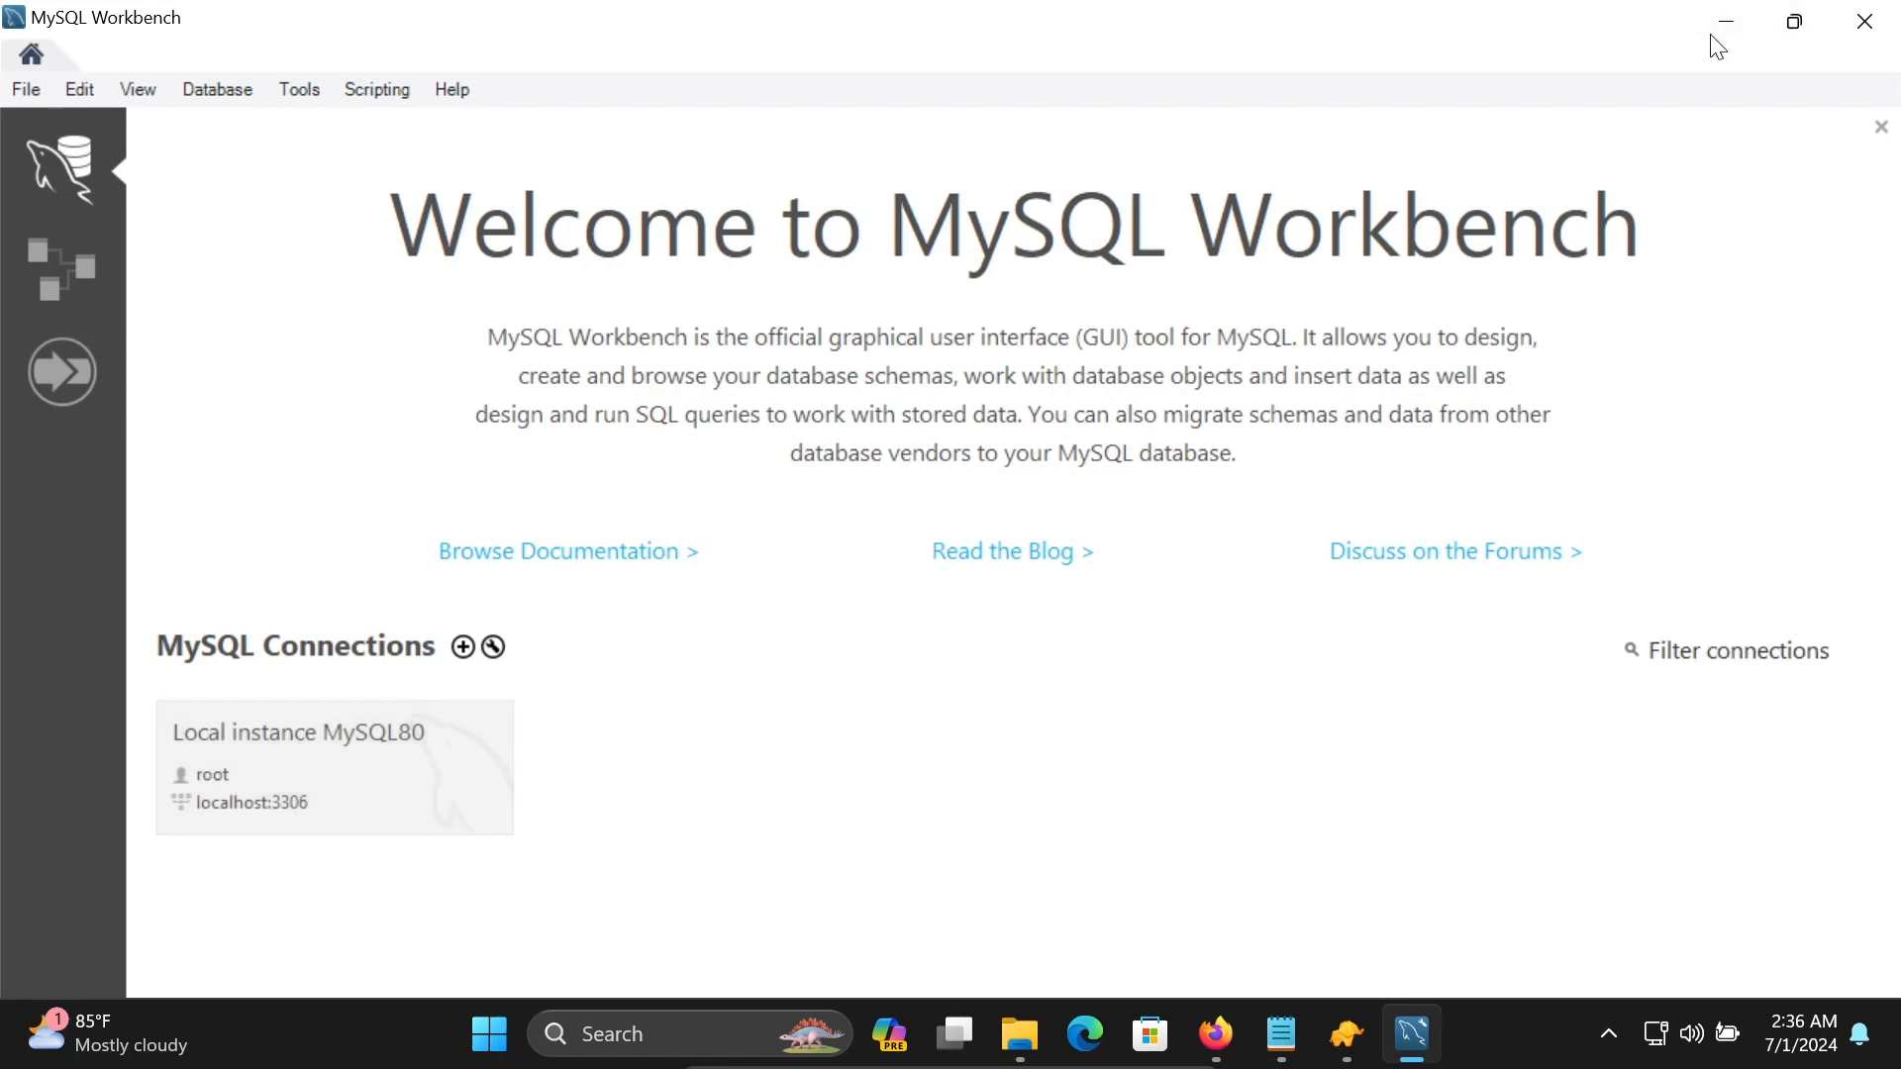
Enter host localhost, port 3306, user root and the password in the MySQL_Conn form.
{"action": "left_click", "coordinate": [462, 647]}
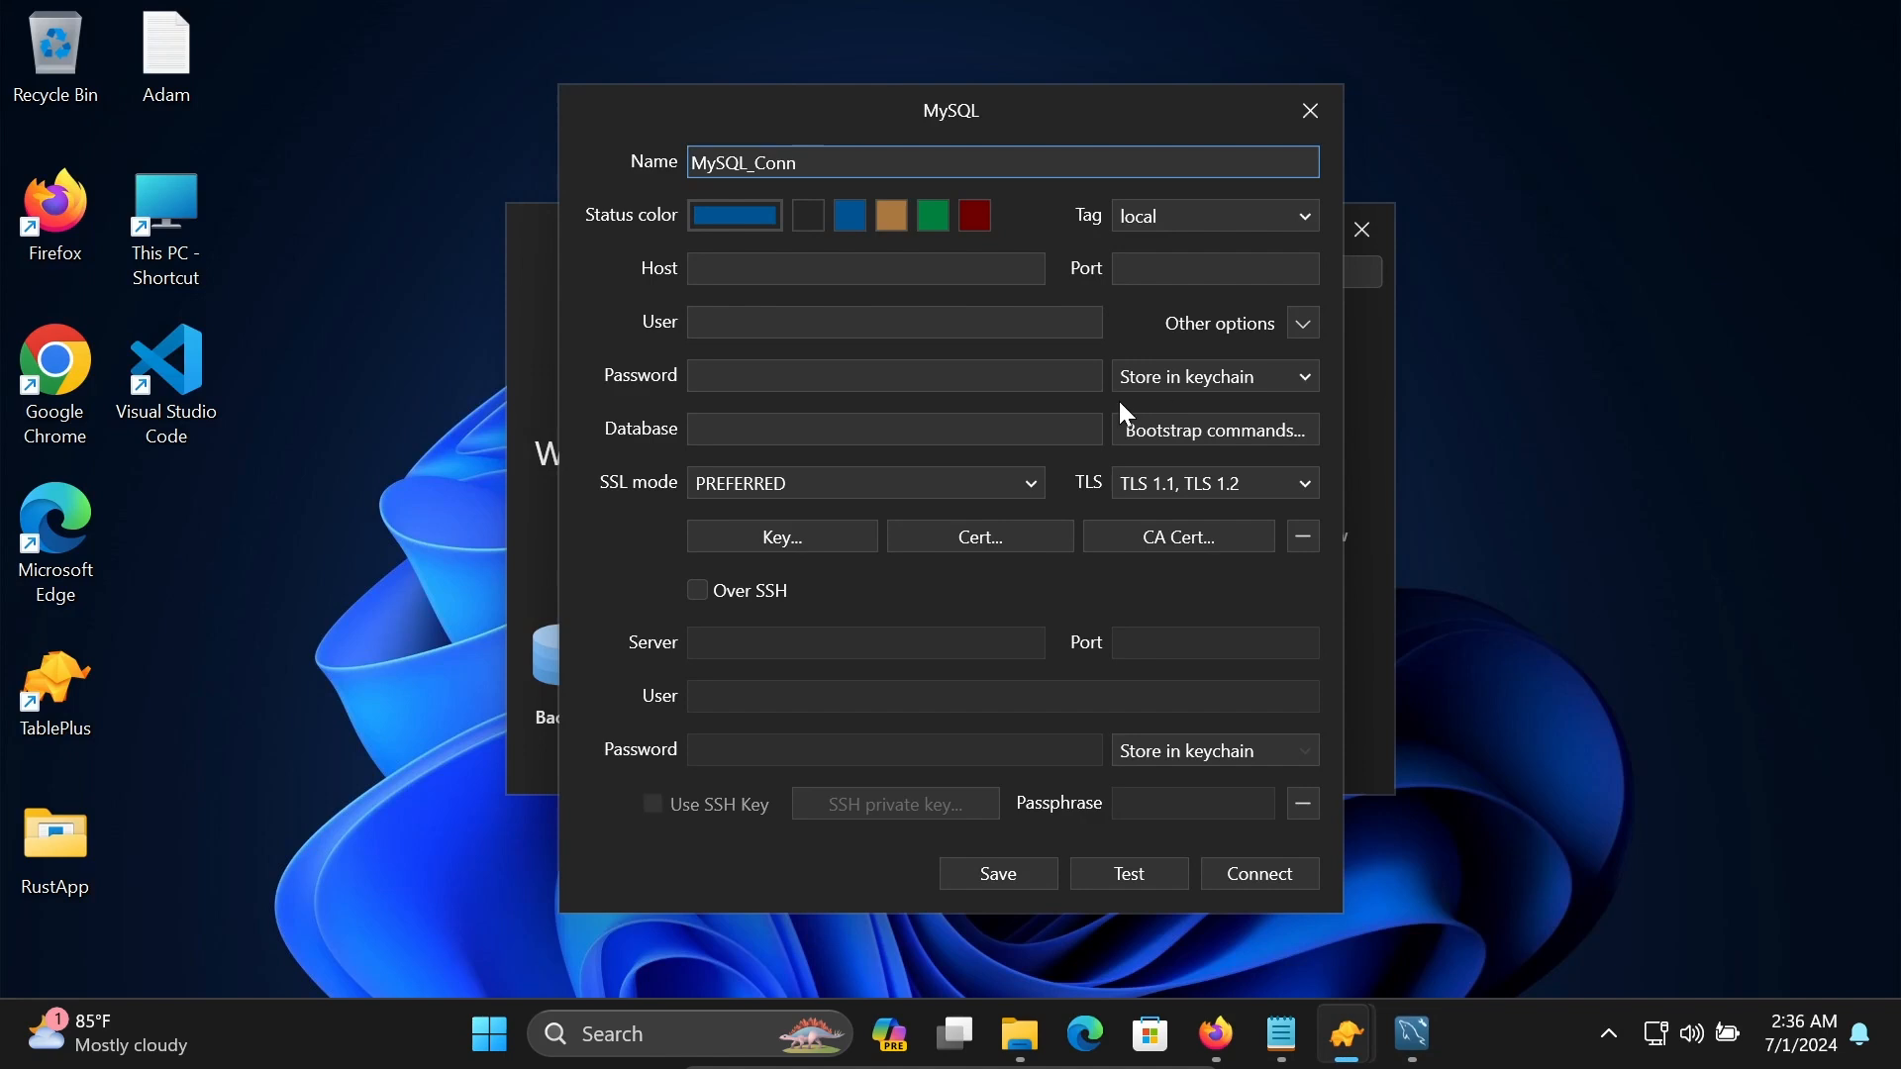
{"action": "left_click", "coordinate": [866, 268]}
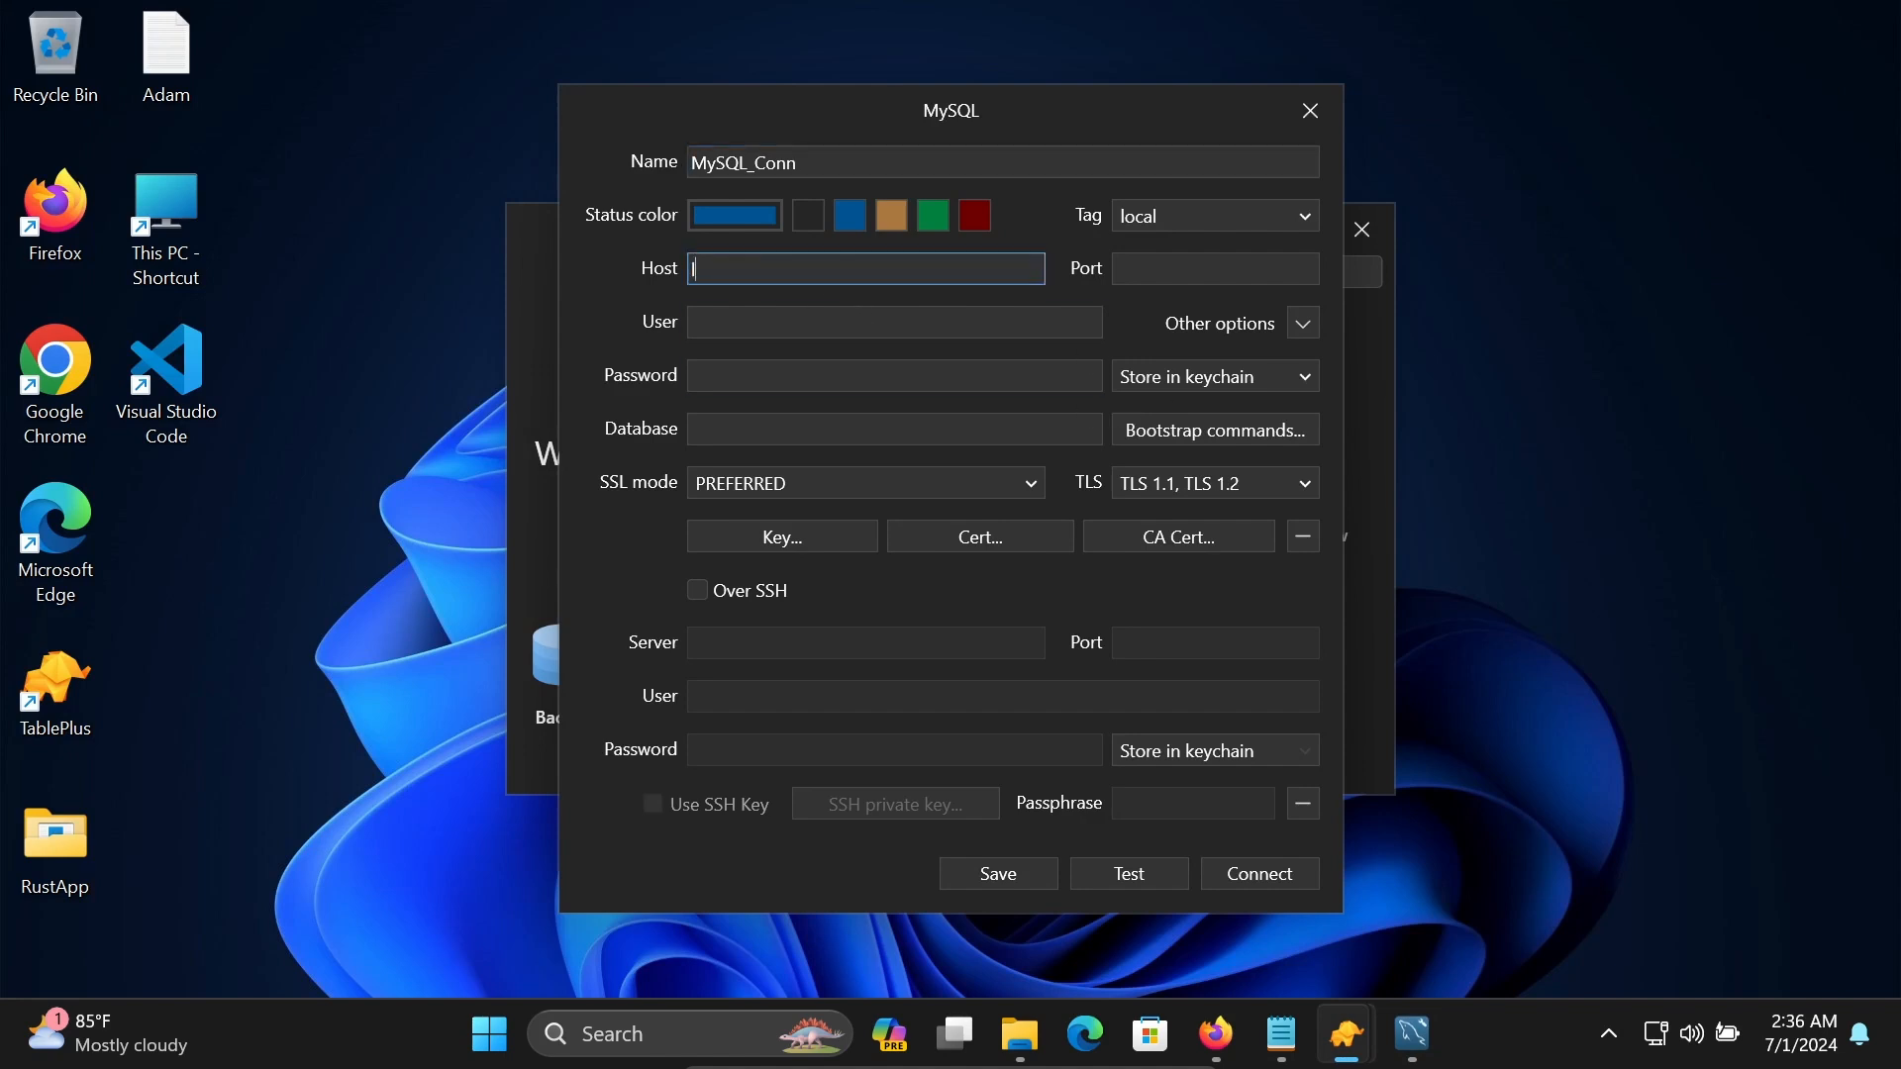
{"action": "type", "text": "localho"}
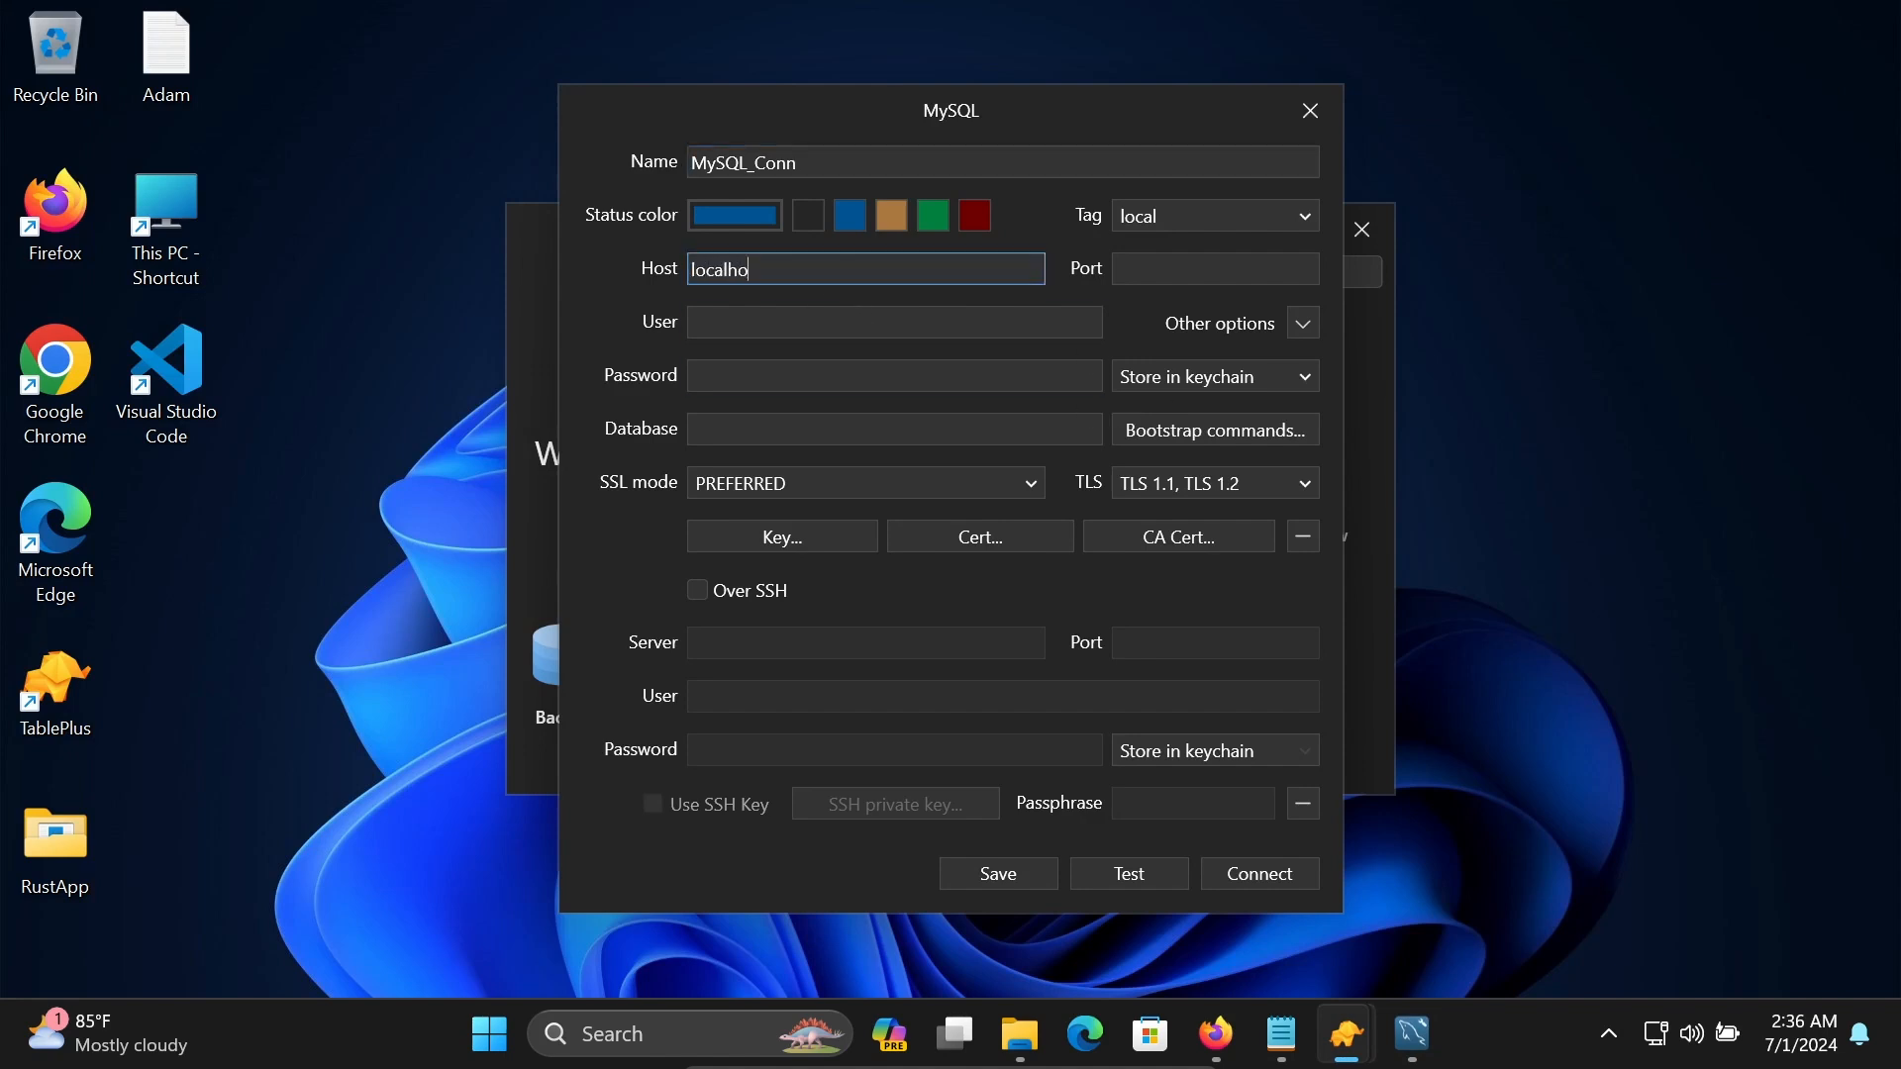
{"action": "left_click", "coordinate": [1214, 268]}
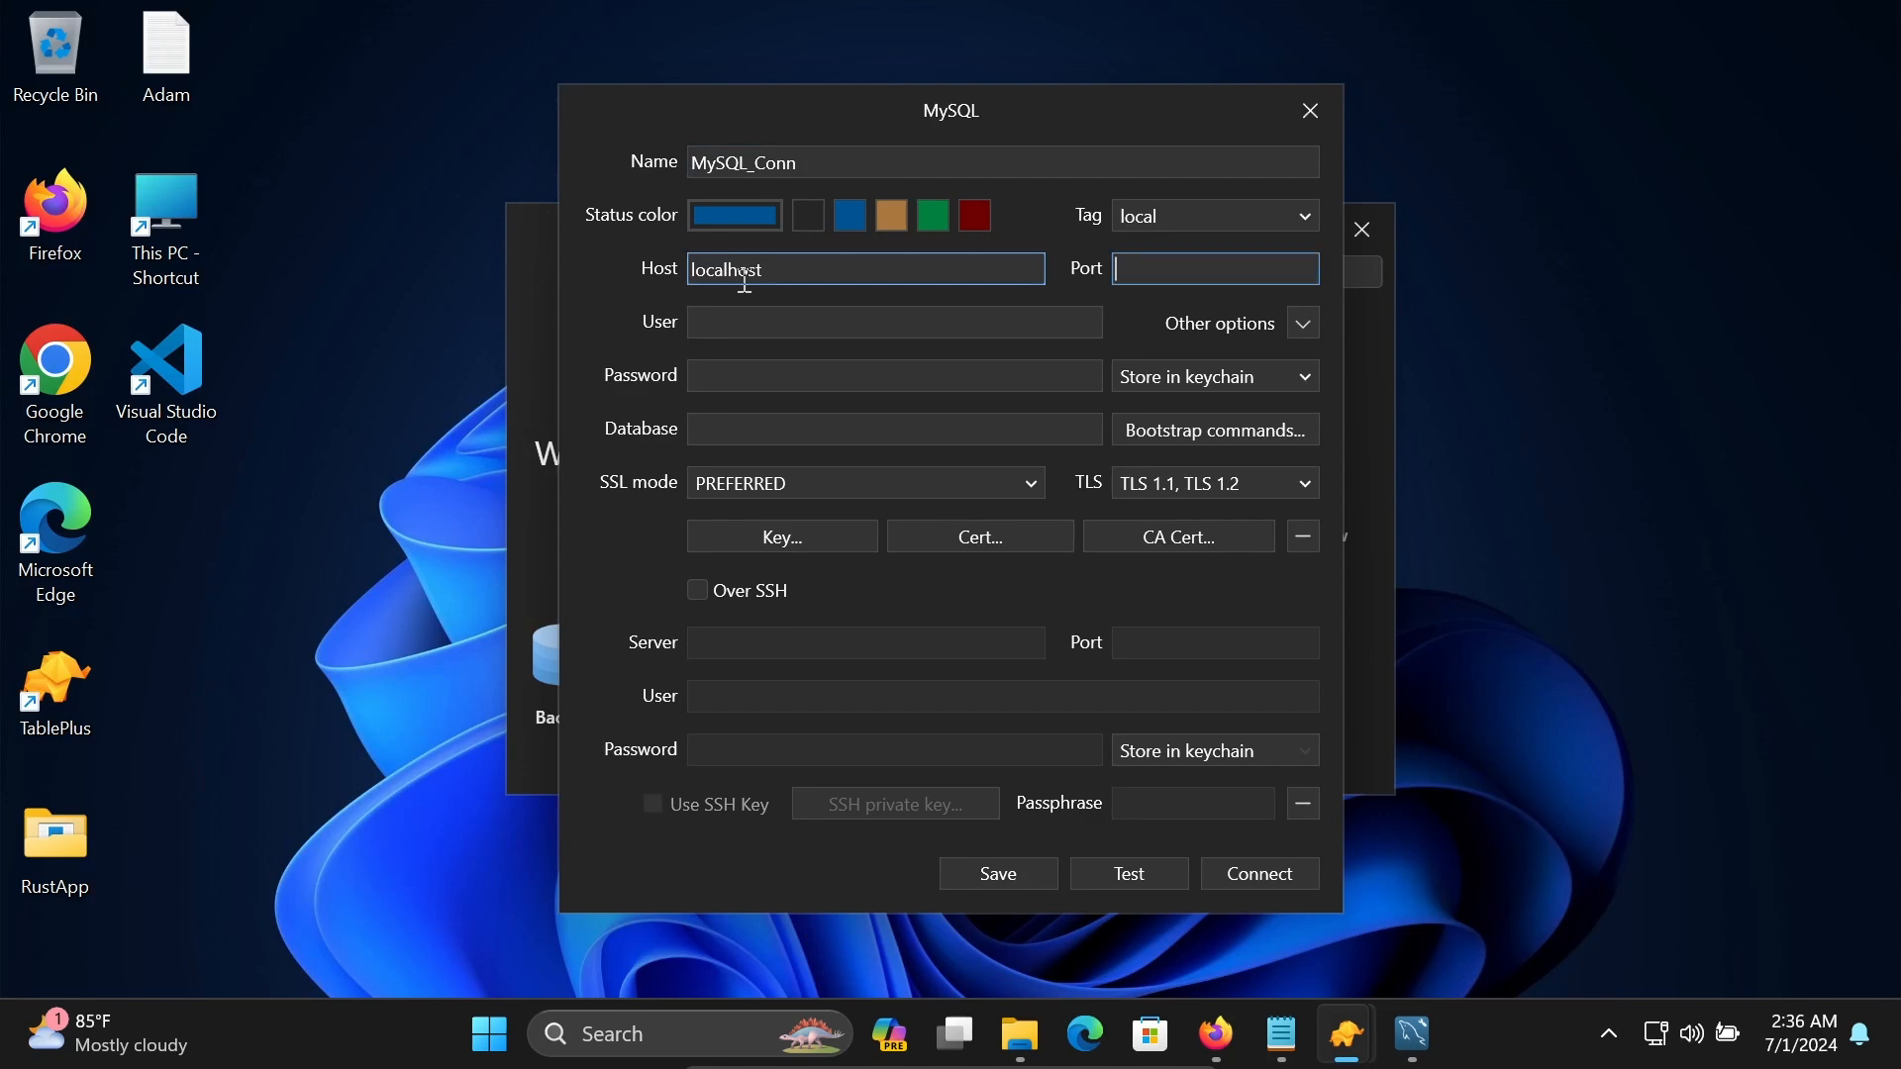
{"action": "type", "text": "3306"}
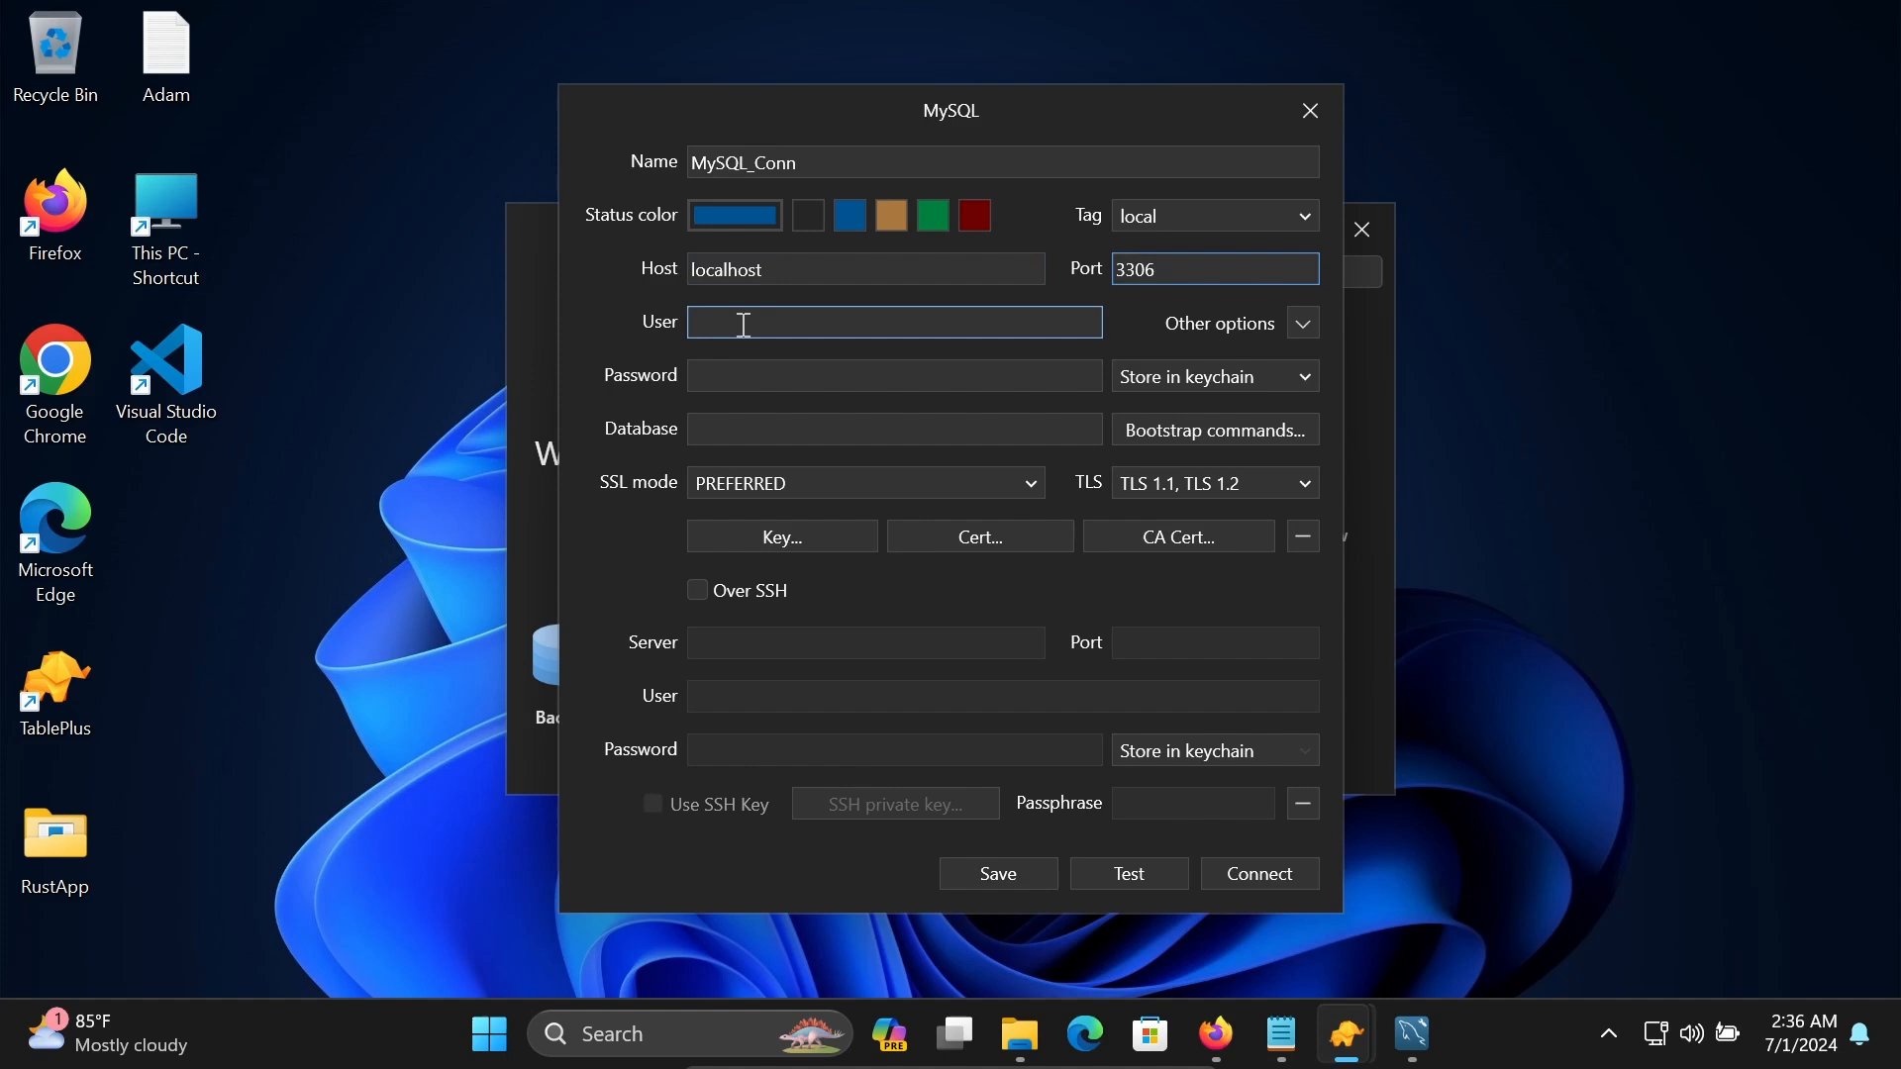
{"action": "type", "text": "root"}
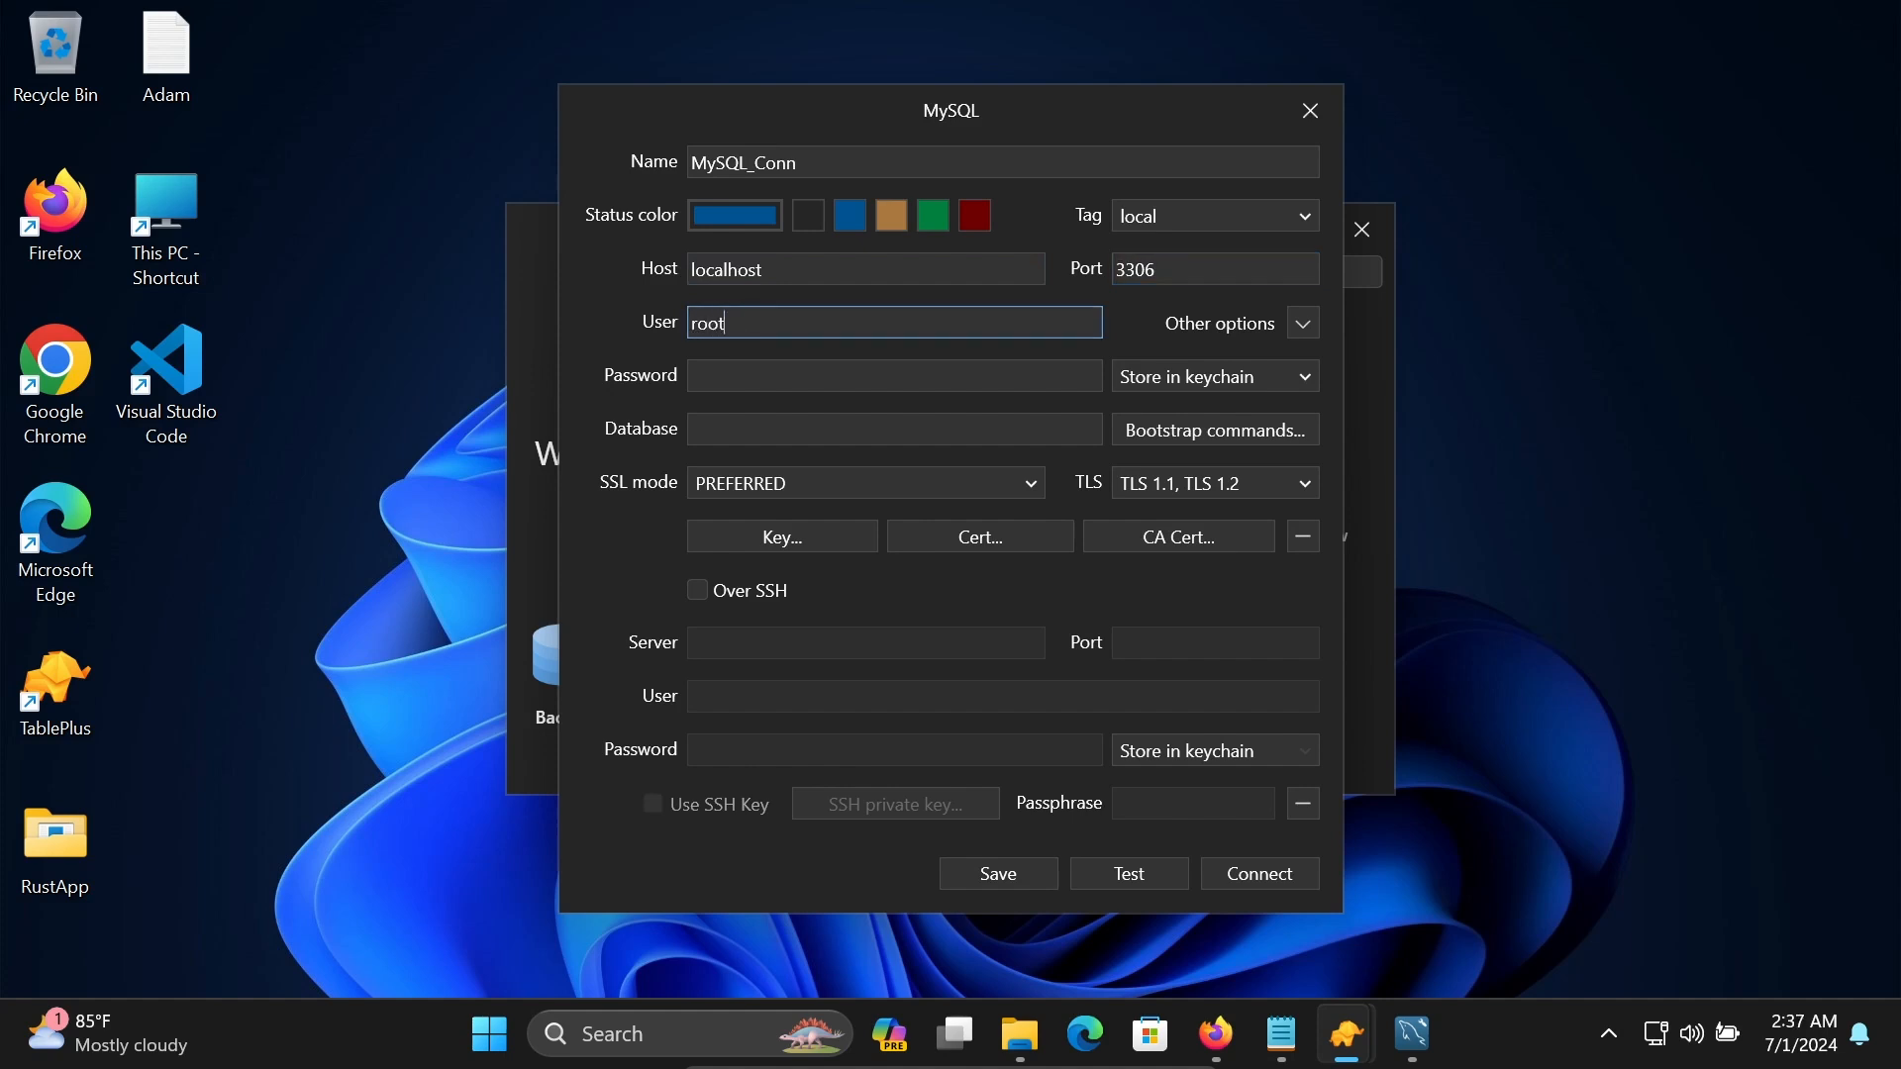
{"action": "type", "text": "••"}
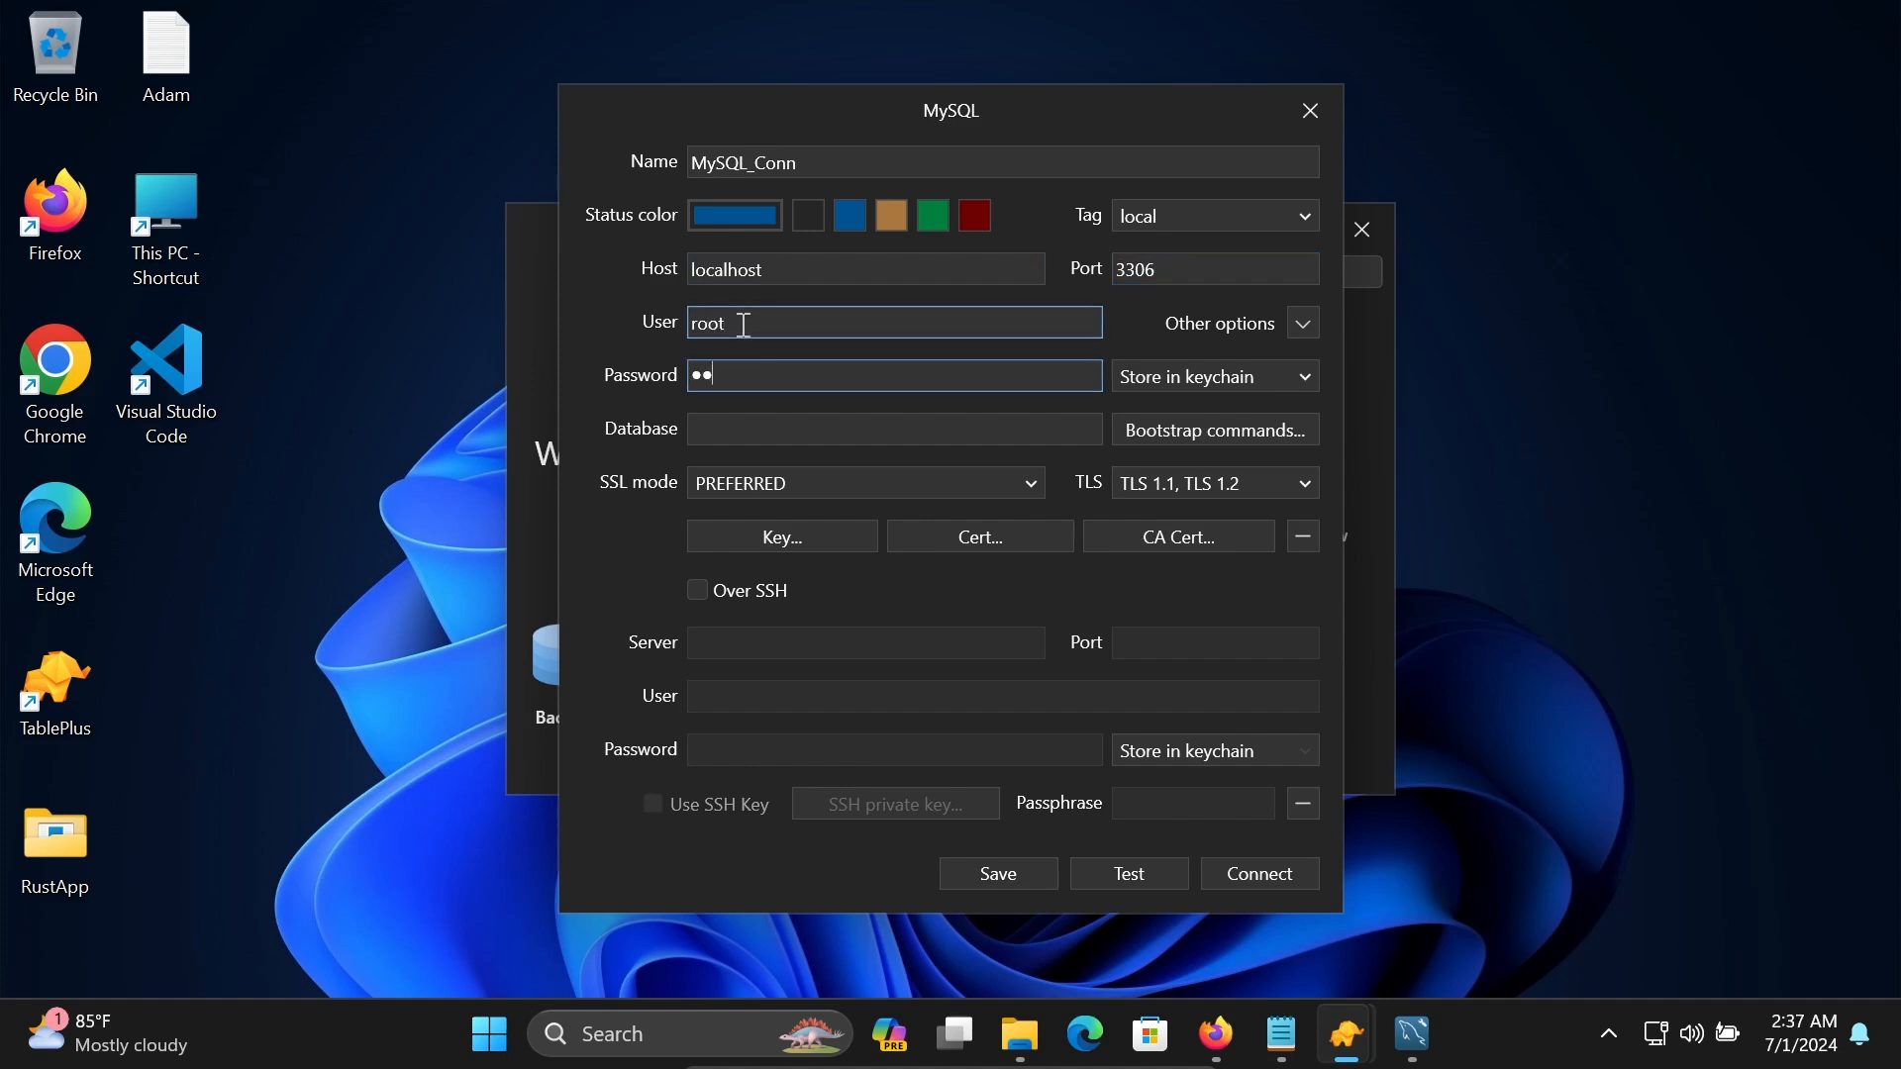
{"action": "type", "text": "**"}
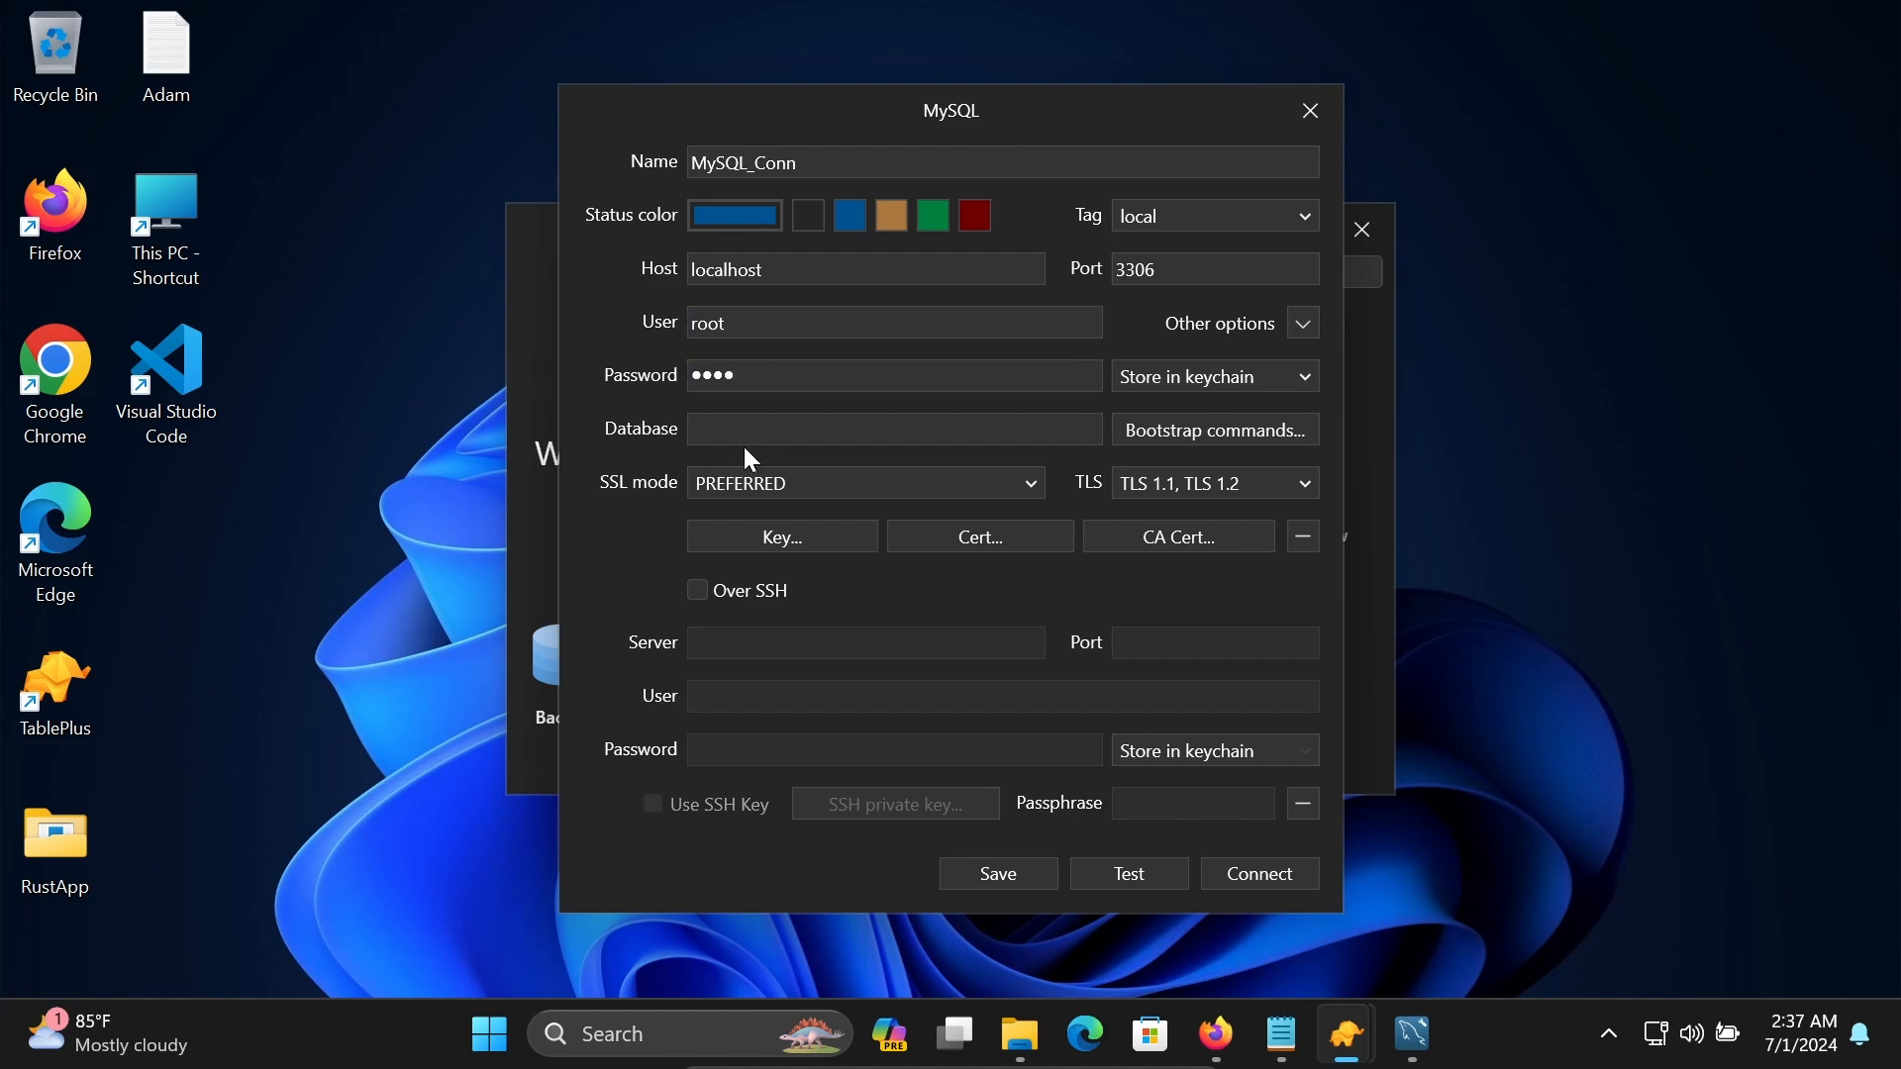
{"action": "left_click", "coordinate": [893, 428]}
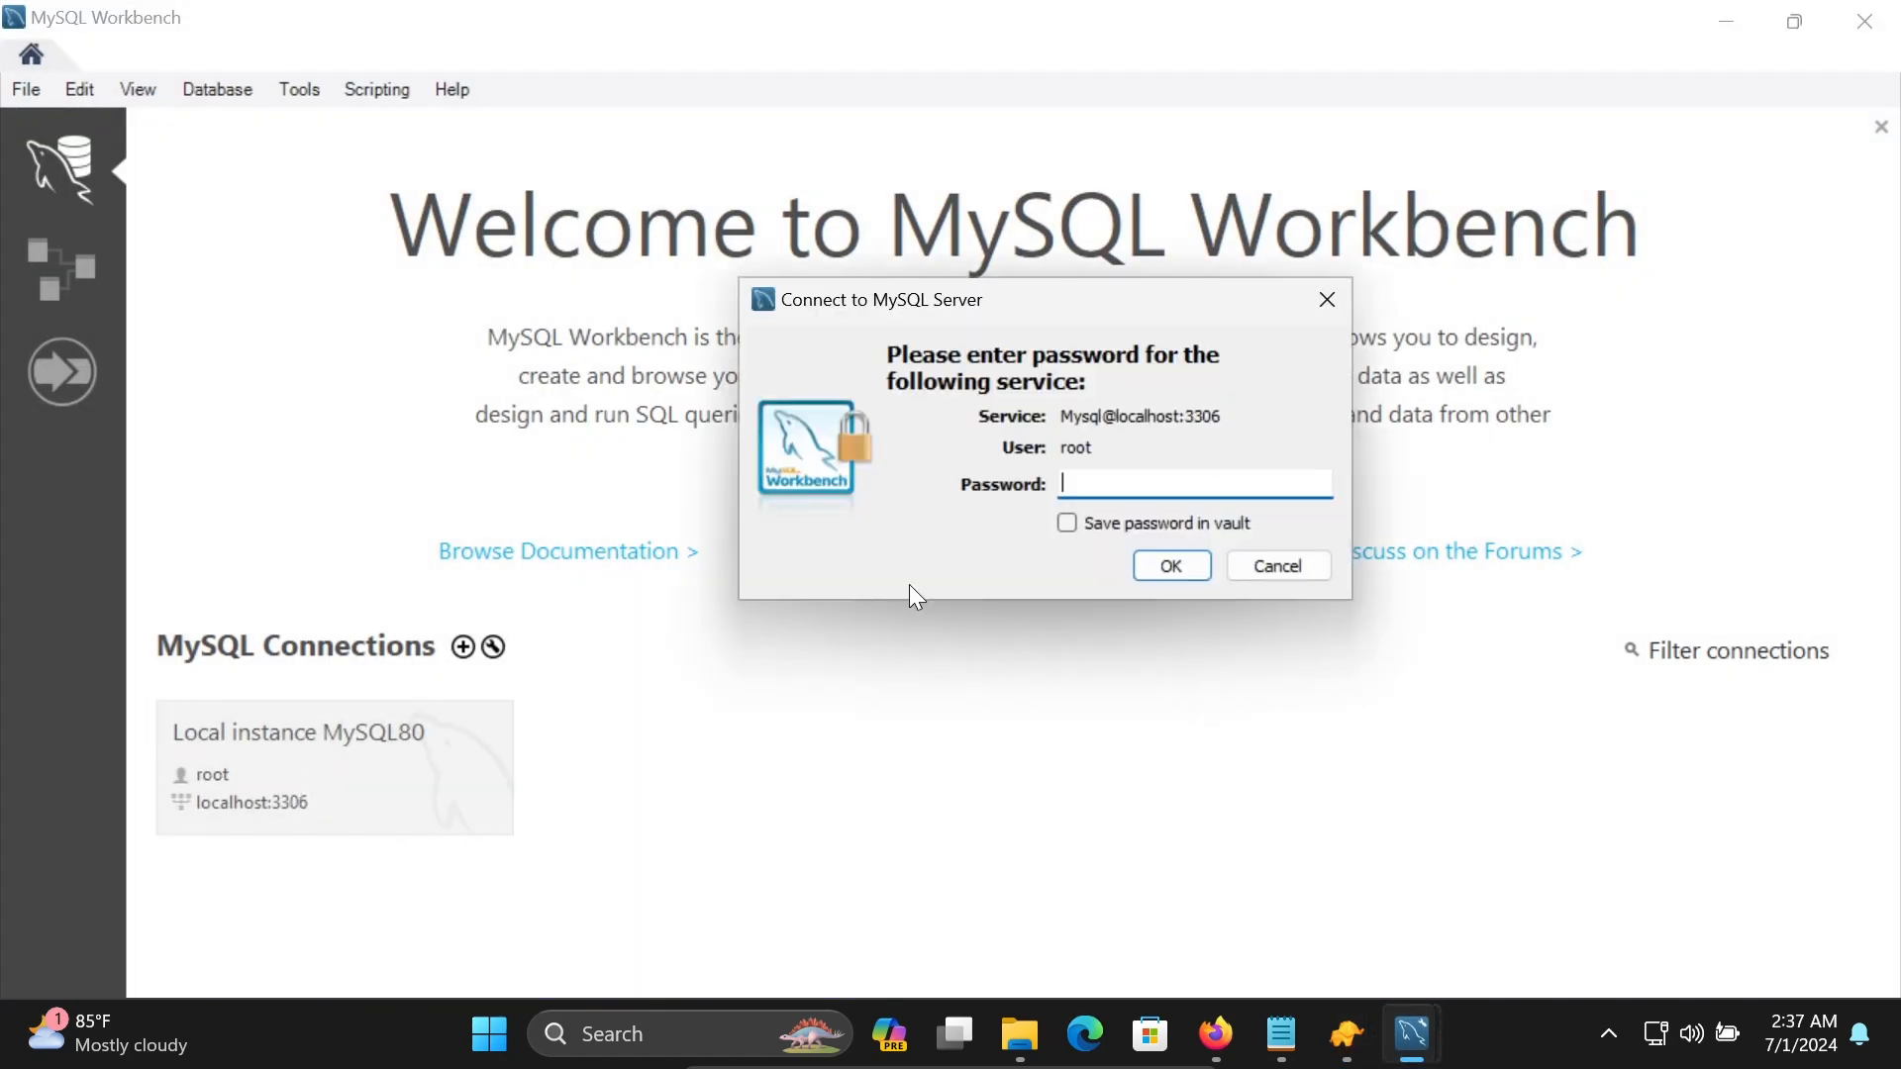
Enter root's password, connect to Local instance MySQL80 in Workbench, and expand the sakila schema.
{"action": "type", "text": "***"}
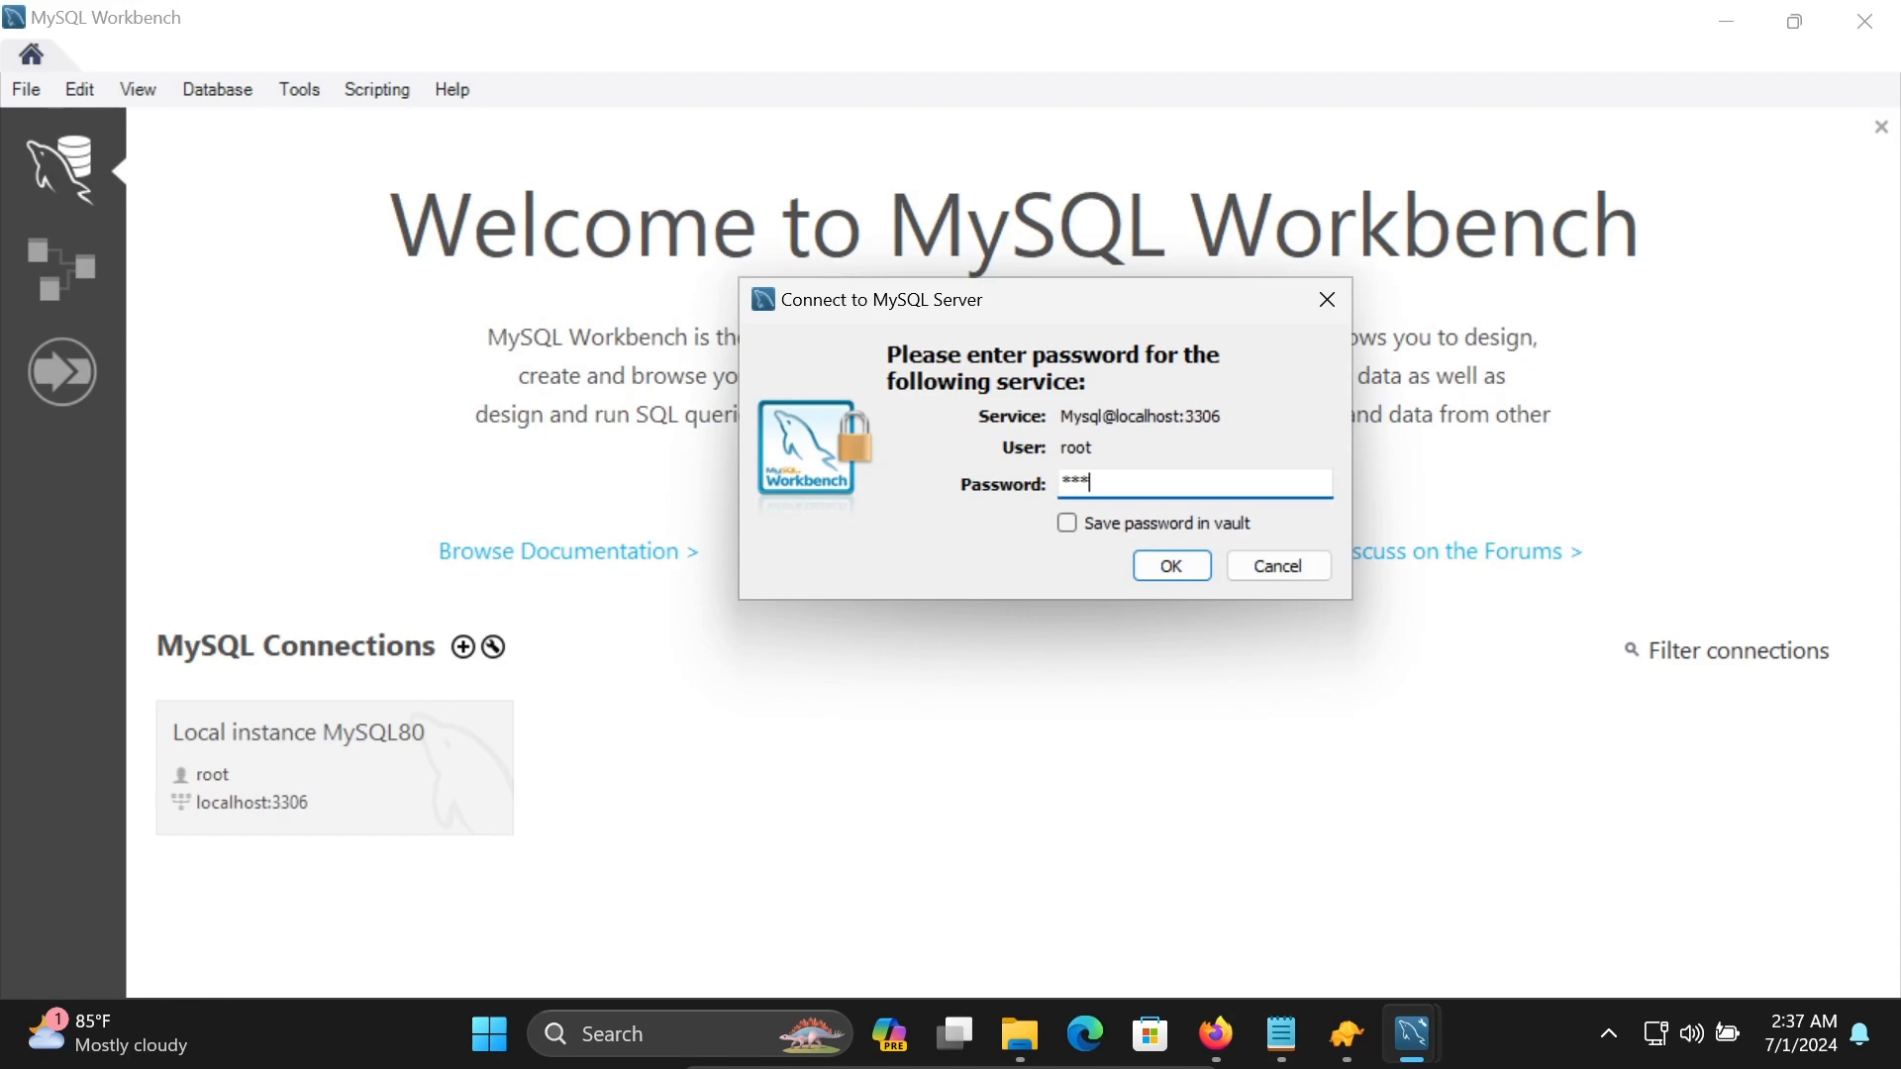
{"action": "left_click", "coordinate": [1168, 565]}
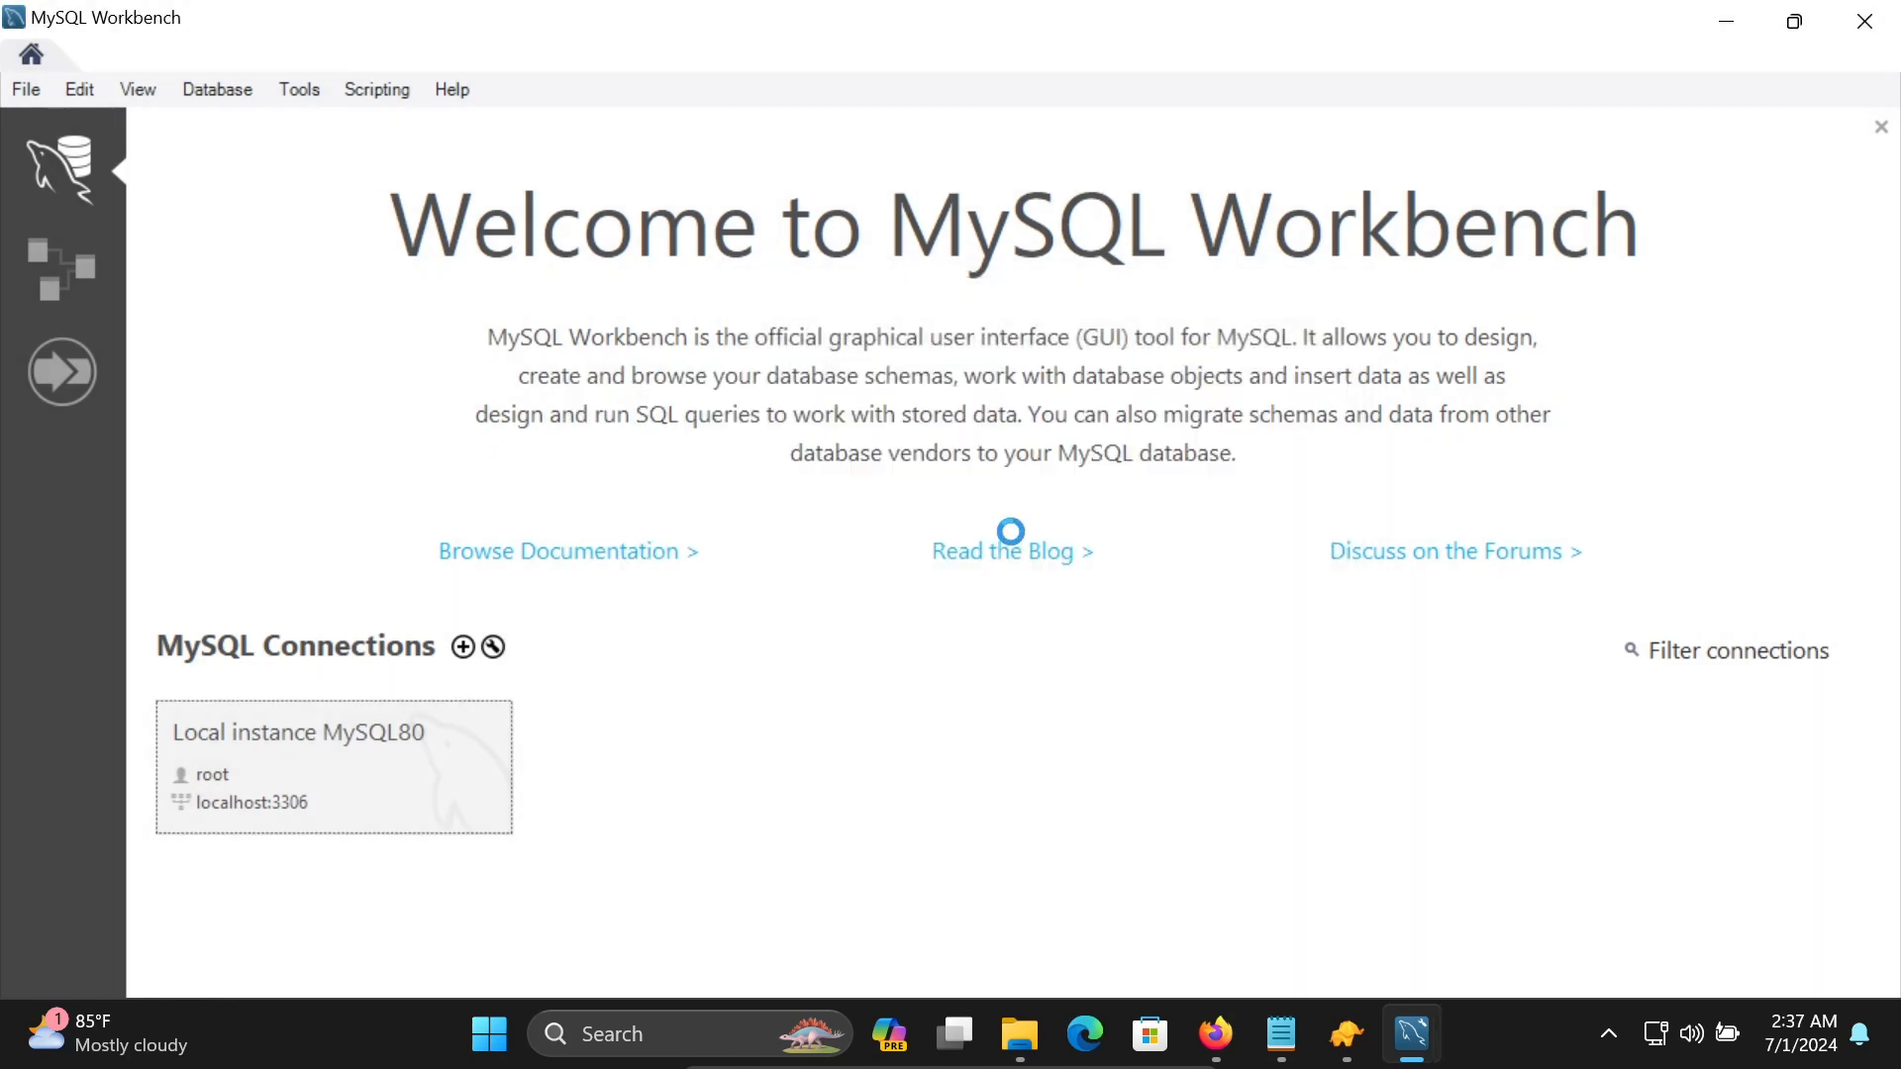
{"action": "double_click", "coordinate": [333, 766]}
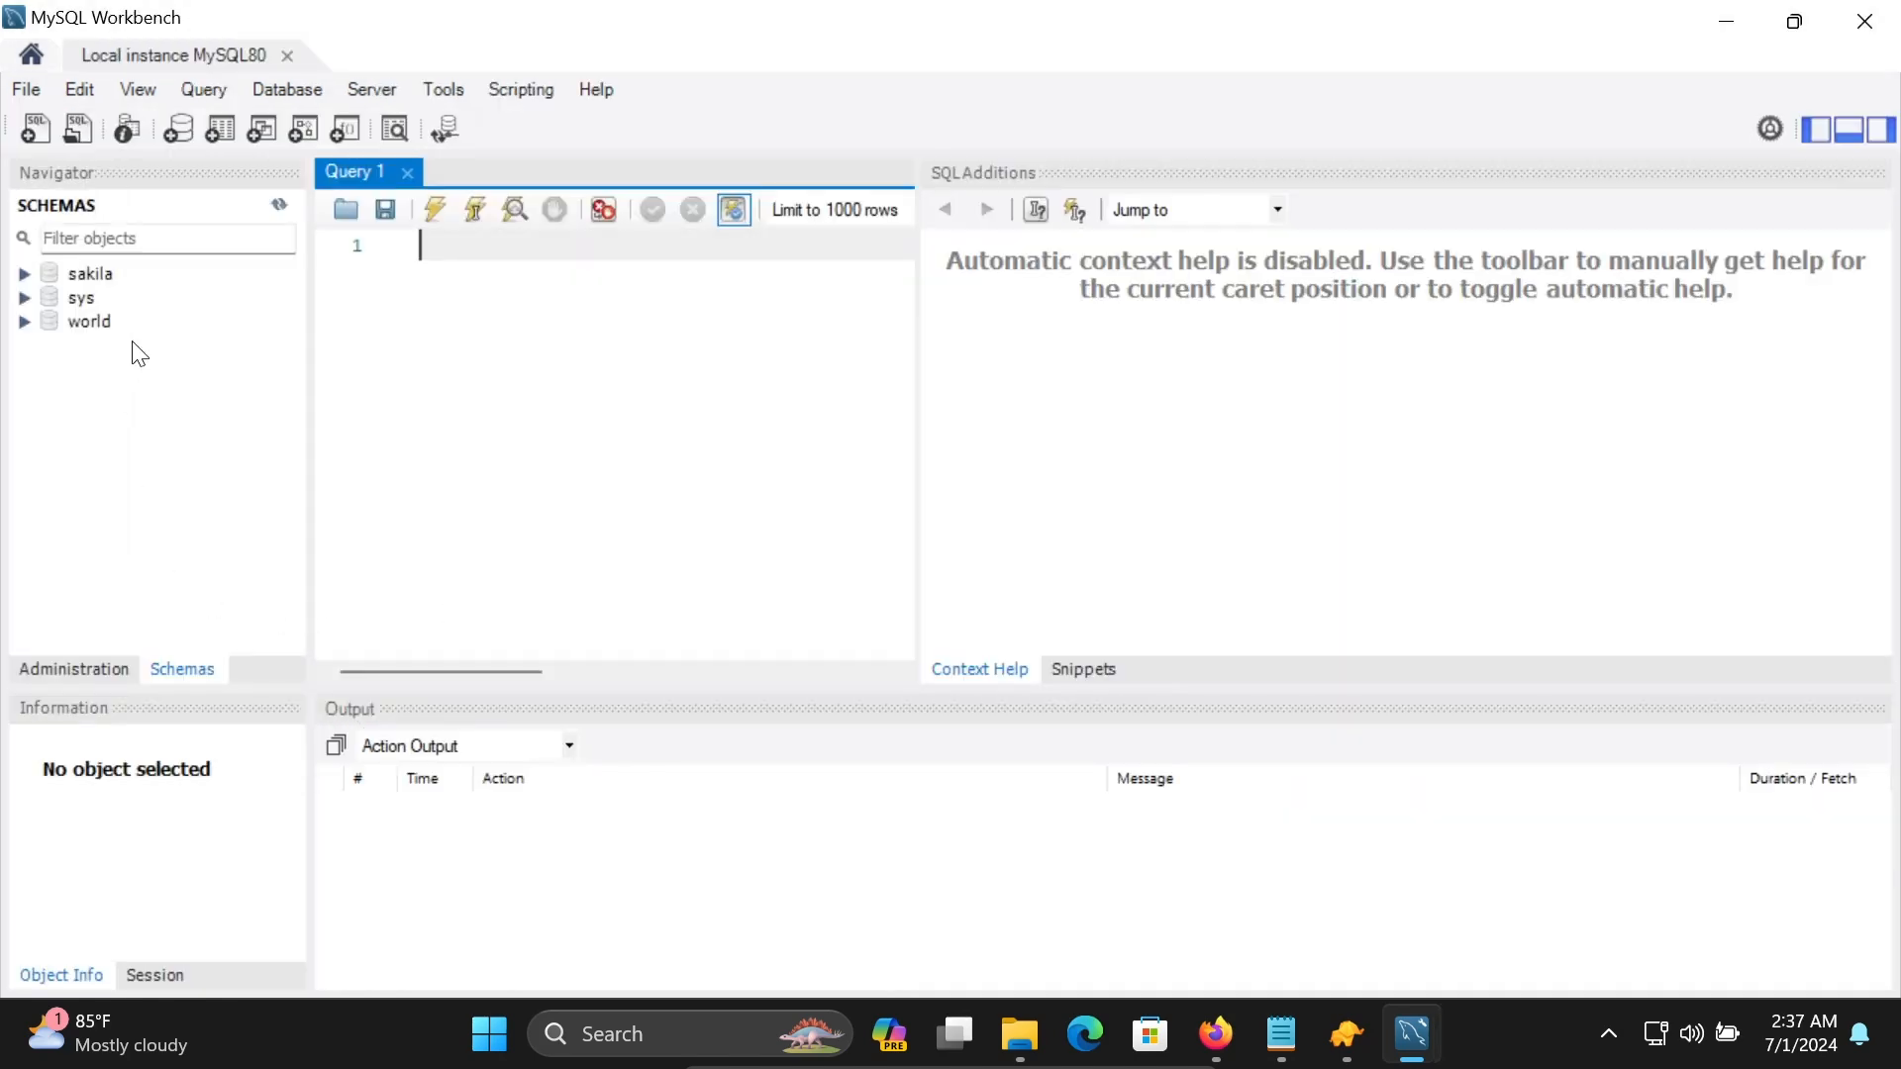
{"action": "left_click", "coordinate": [23, 273]}
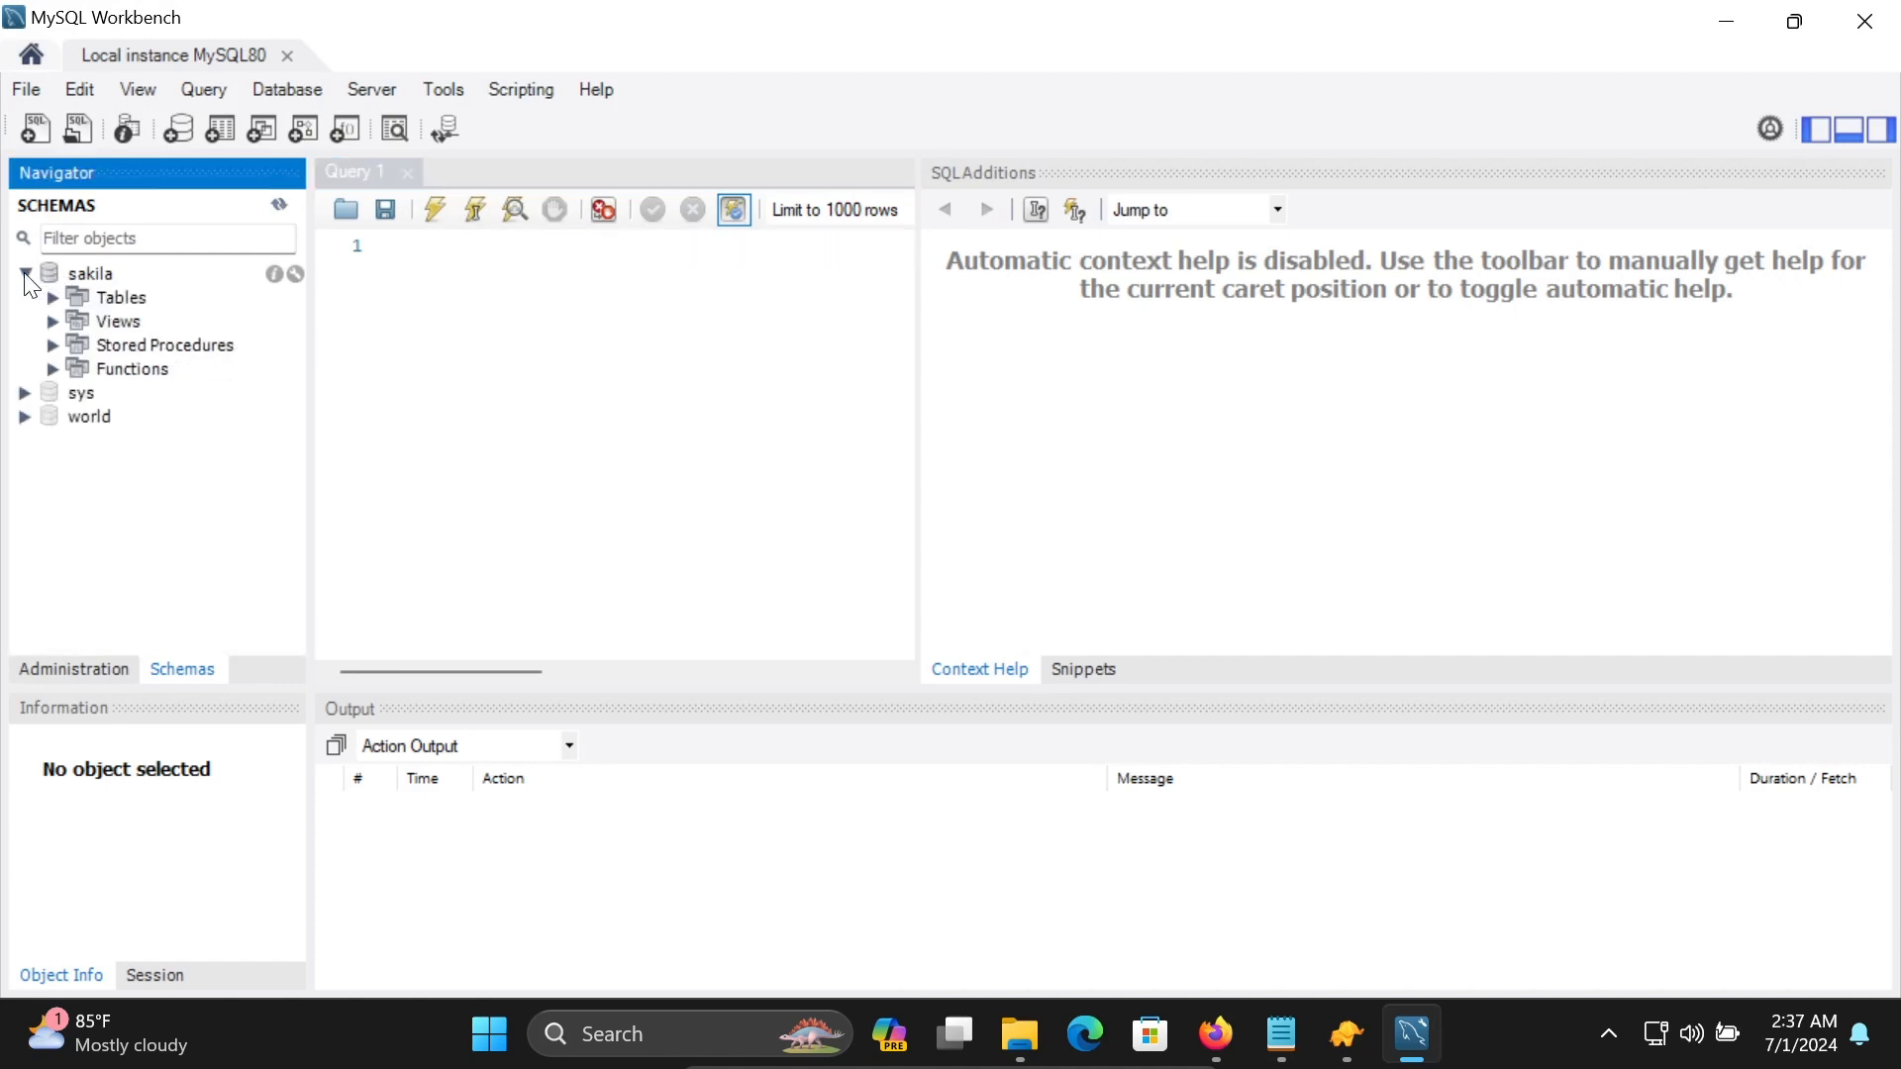
{"action": "left_click", "coordinate": [24, 392]}
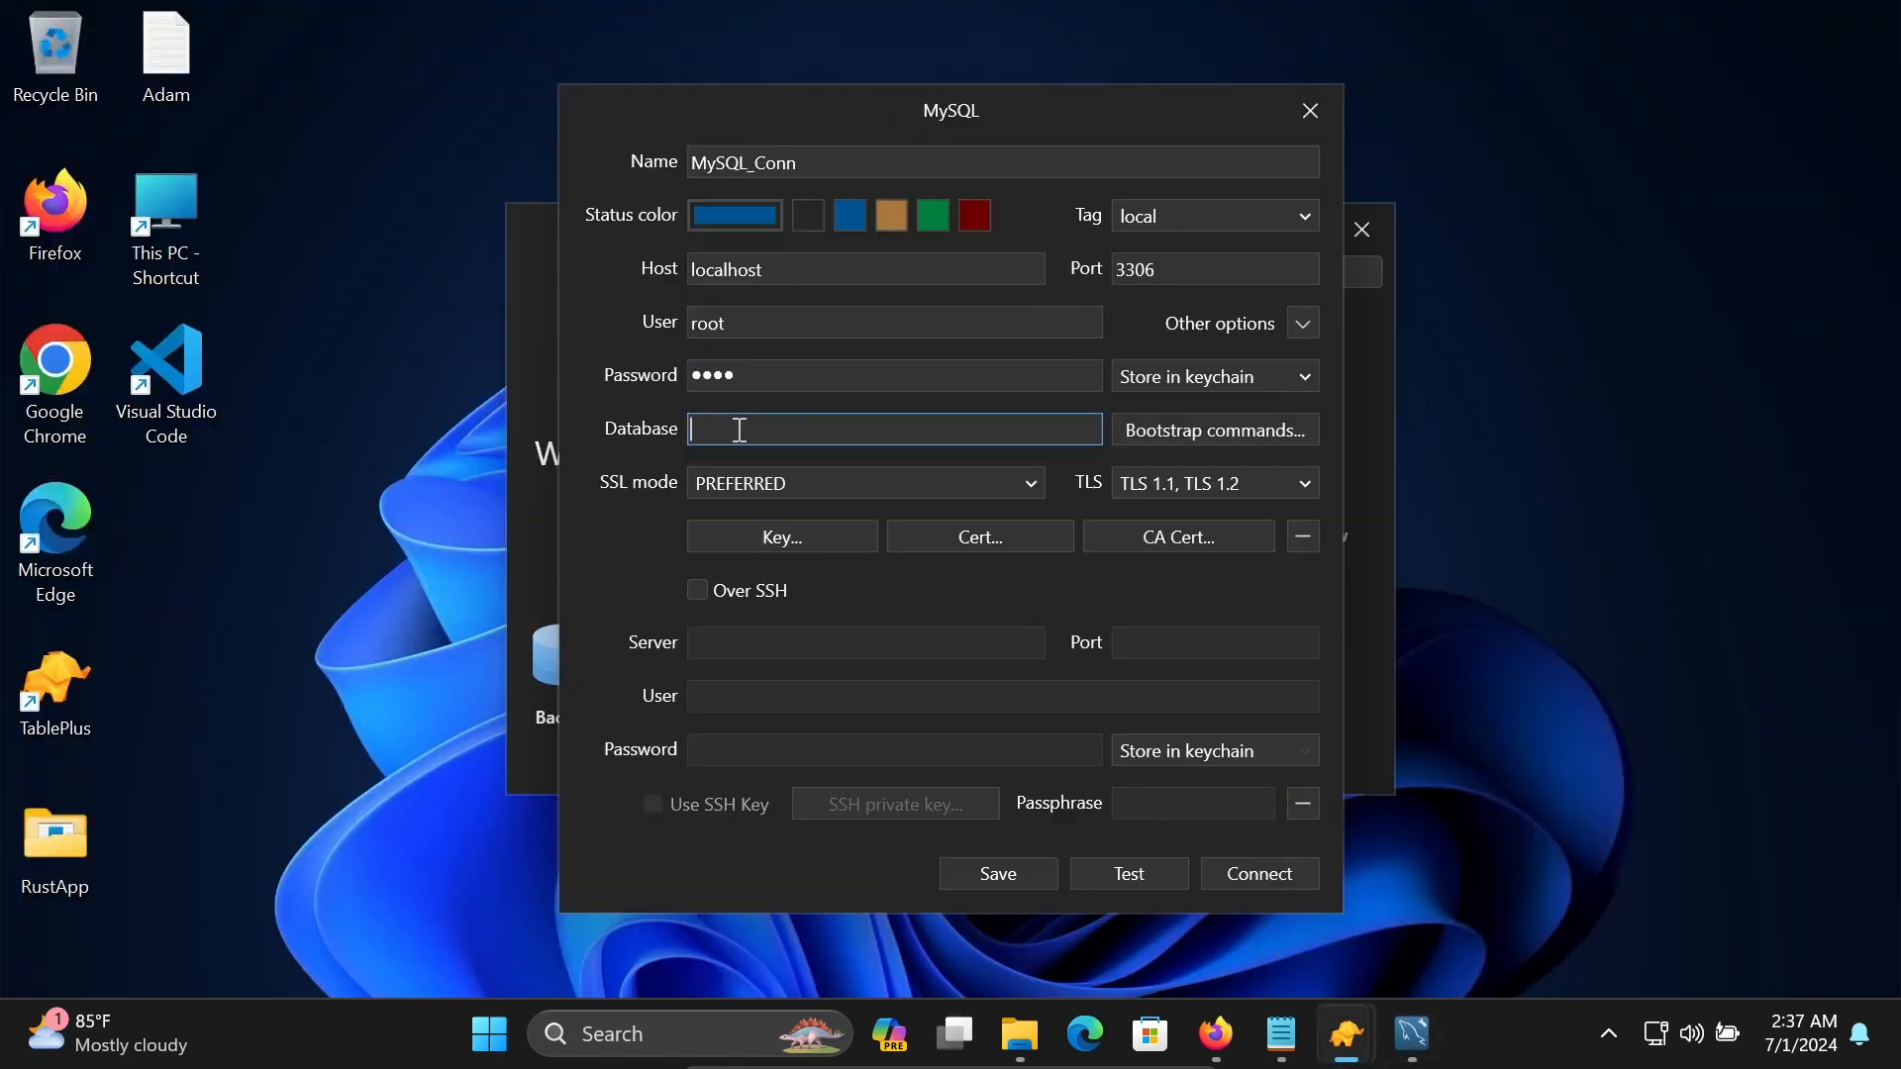
Set MySQL_Conn's database to sakila, test the connection successfully, and connect.
{"action": "type", "text": "sakila"}
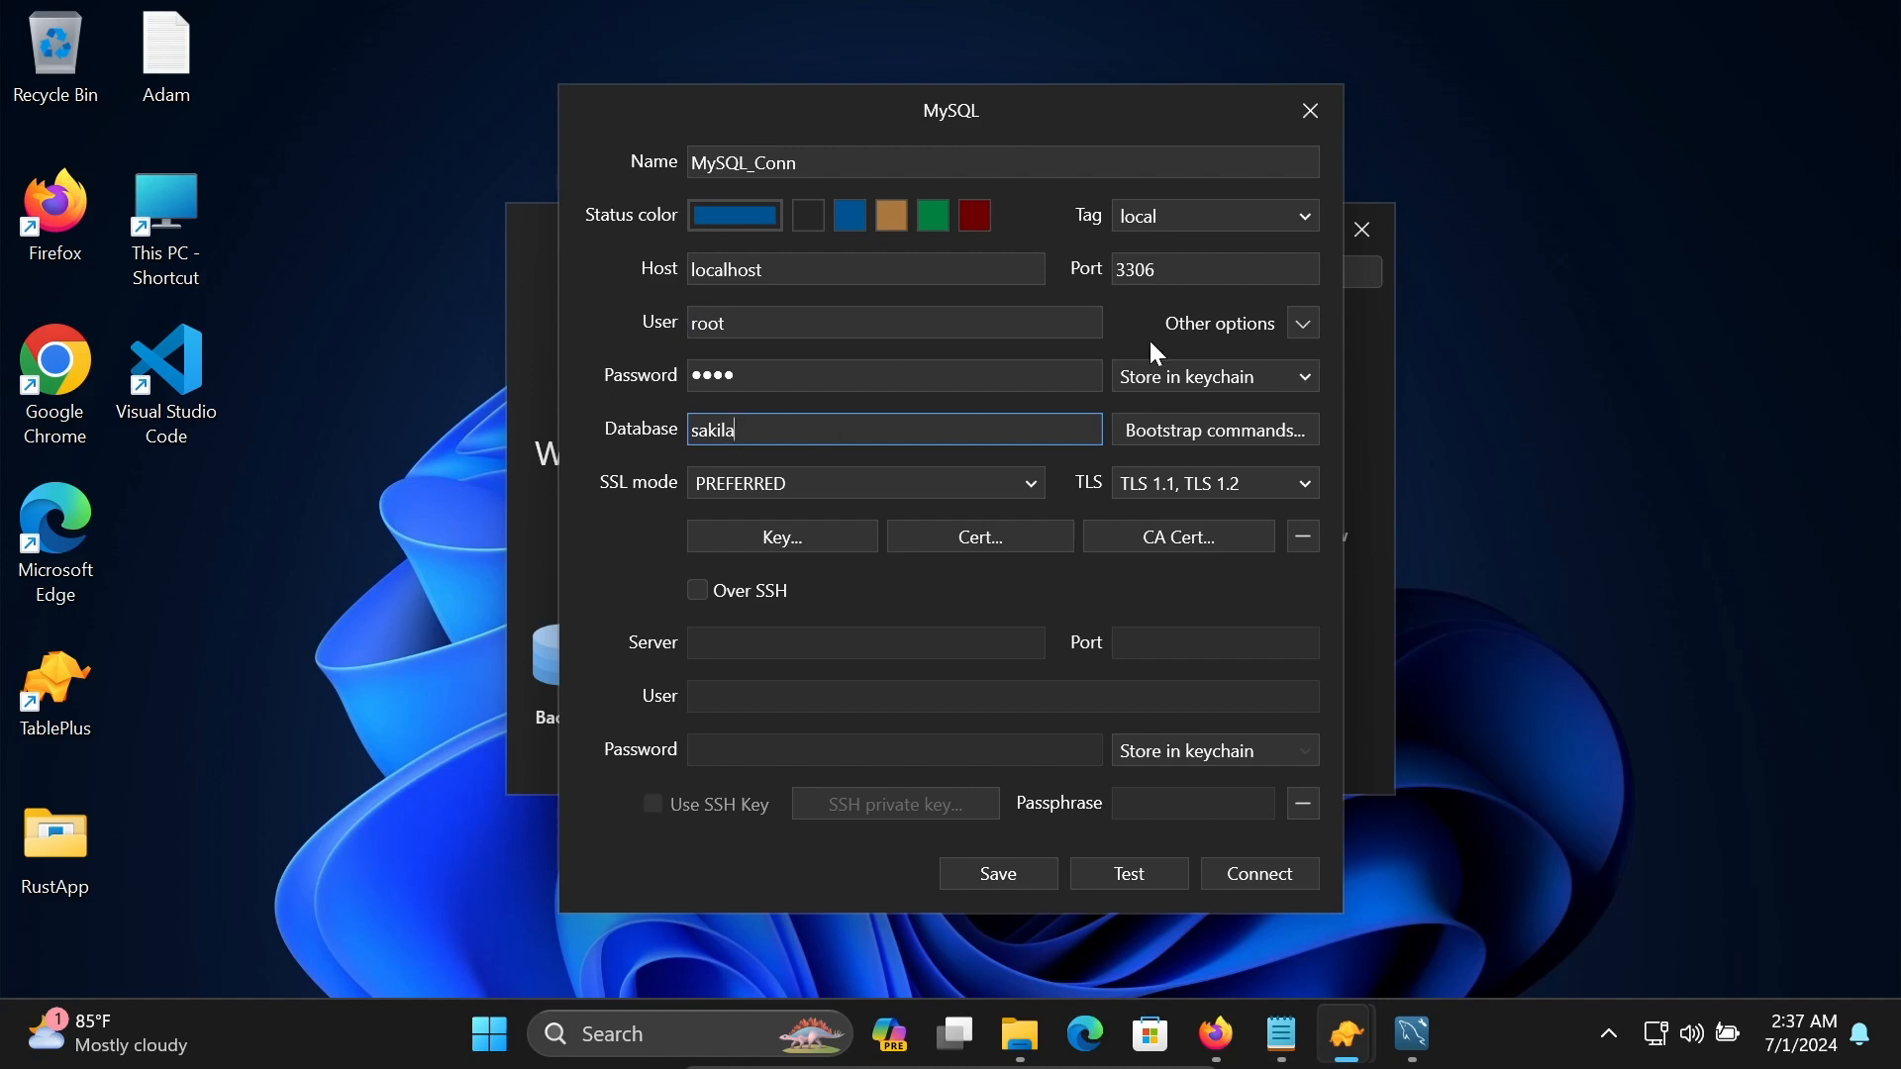
{"action": "mouse_move", "coordinate": [997, 624]}
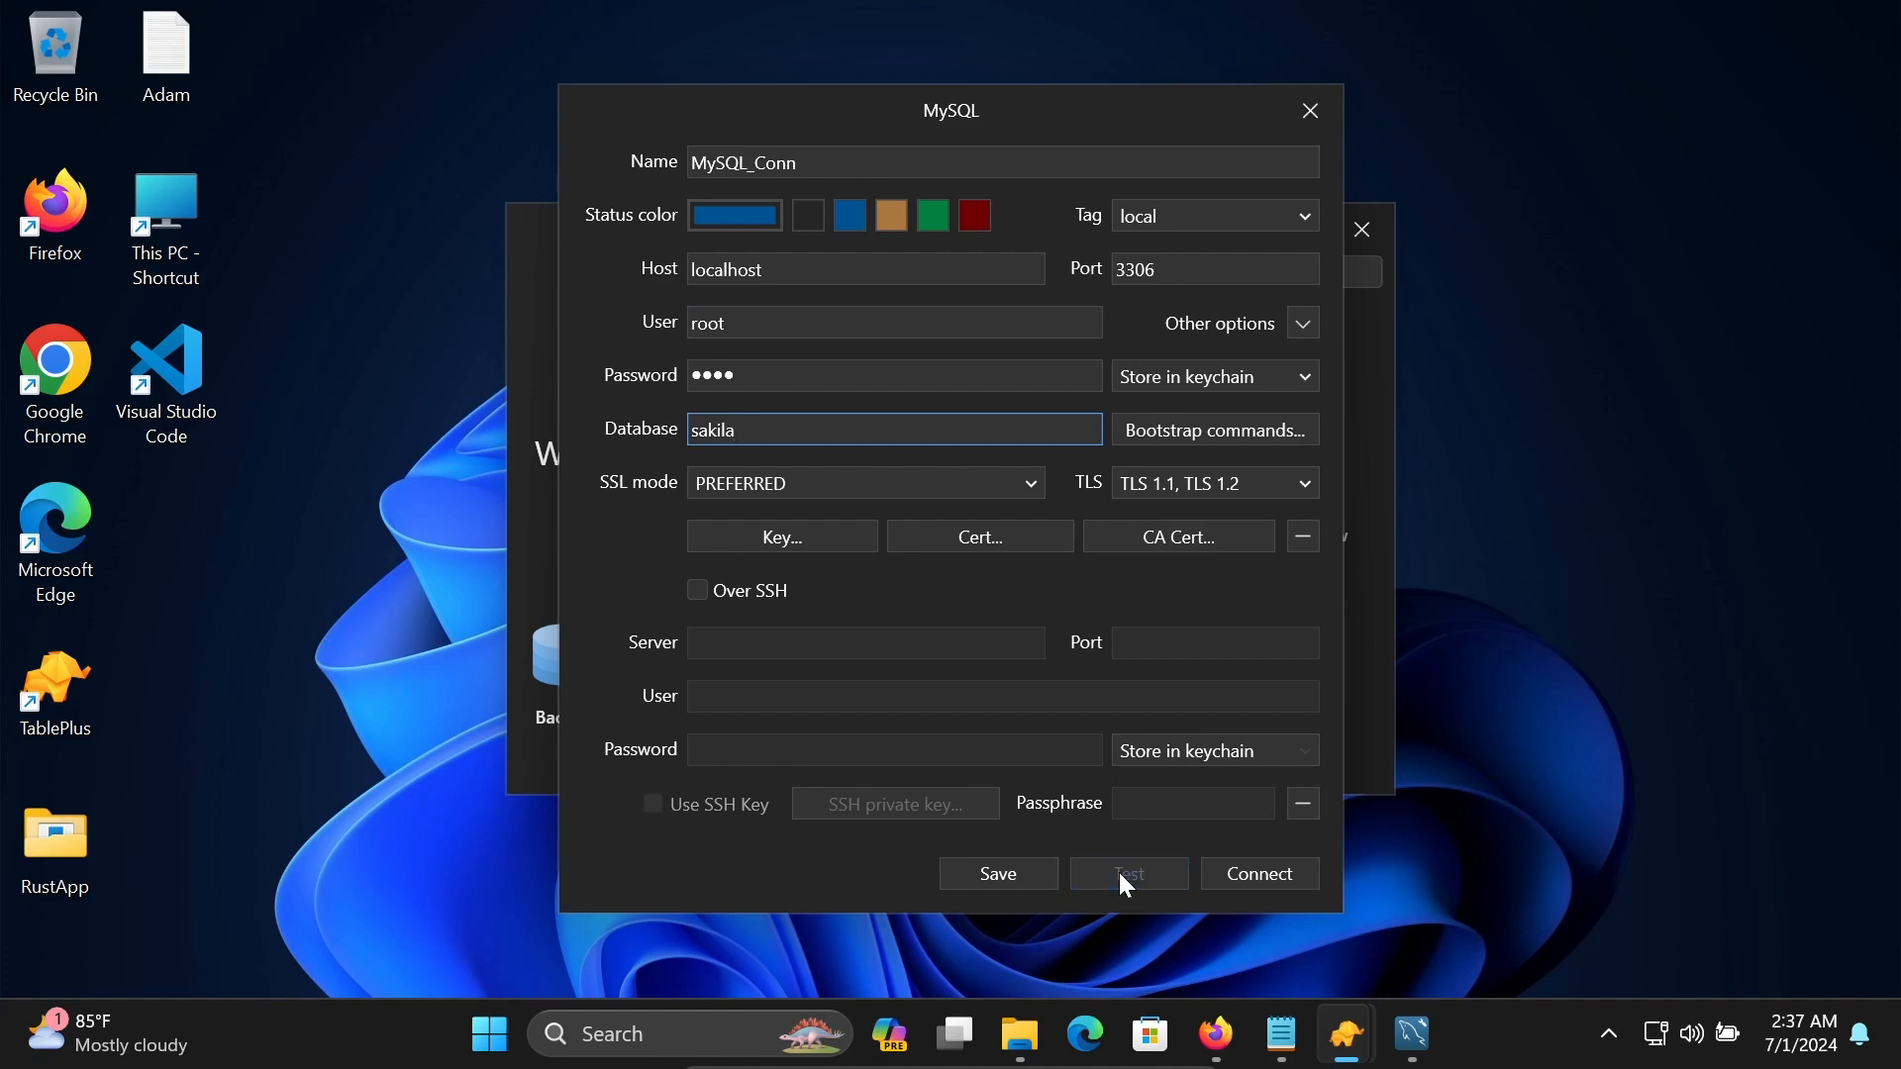
{"action": "left_click", "coordinate": [1126, 873]}
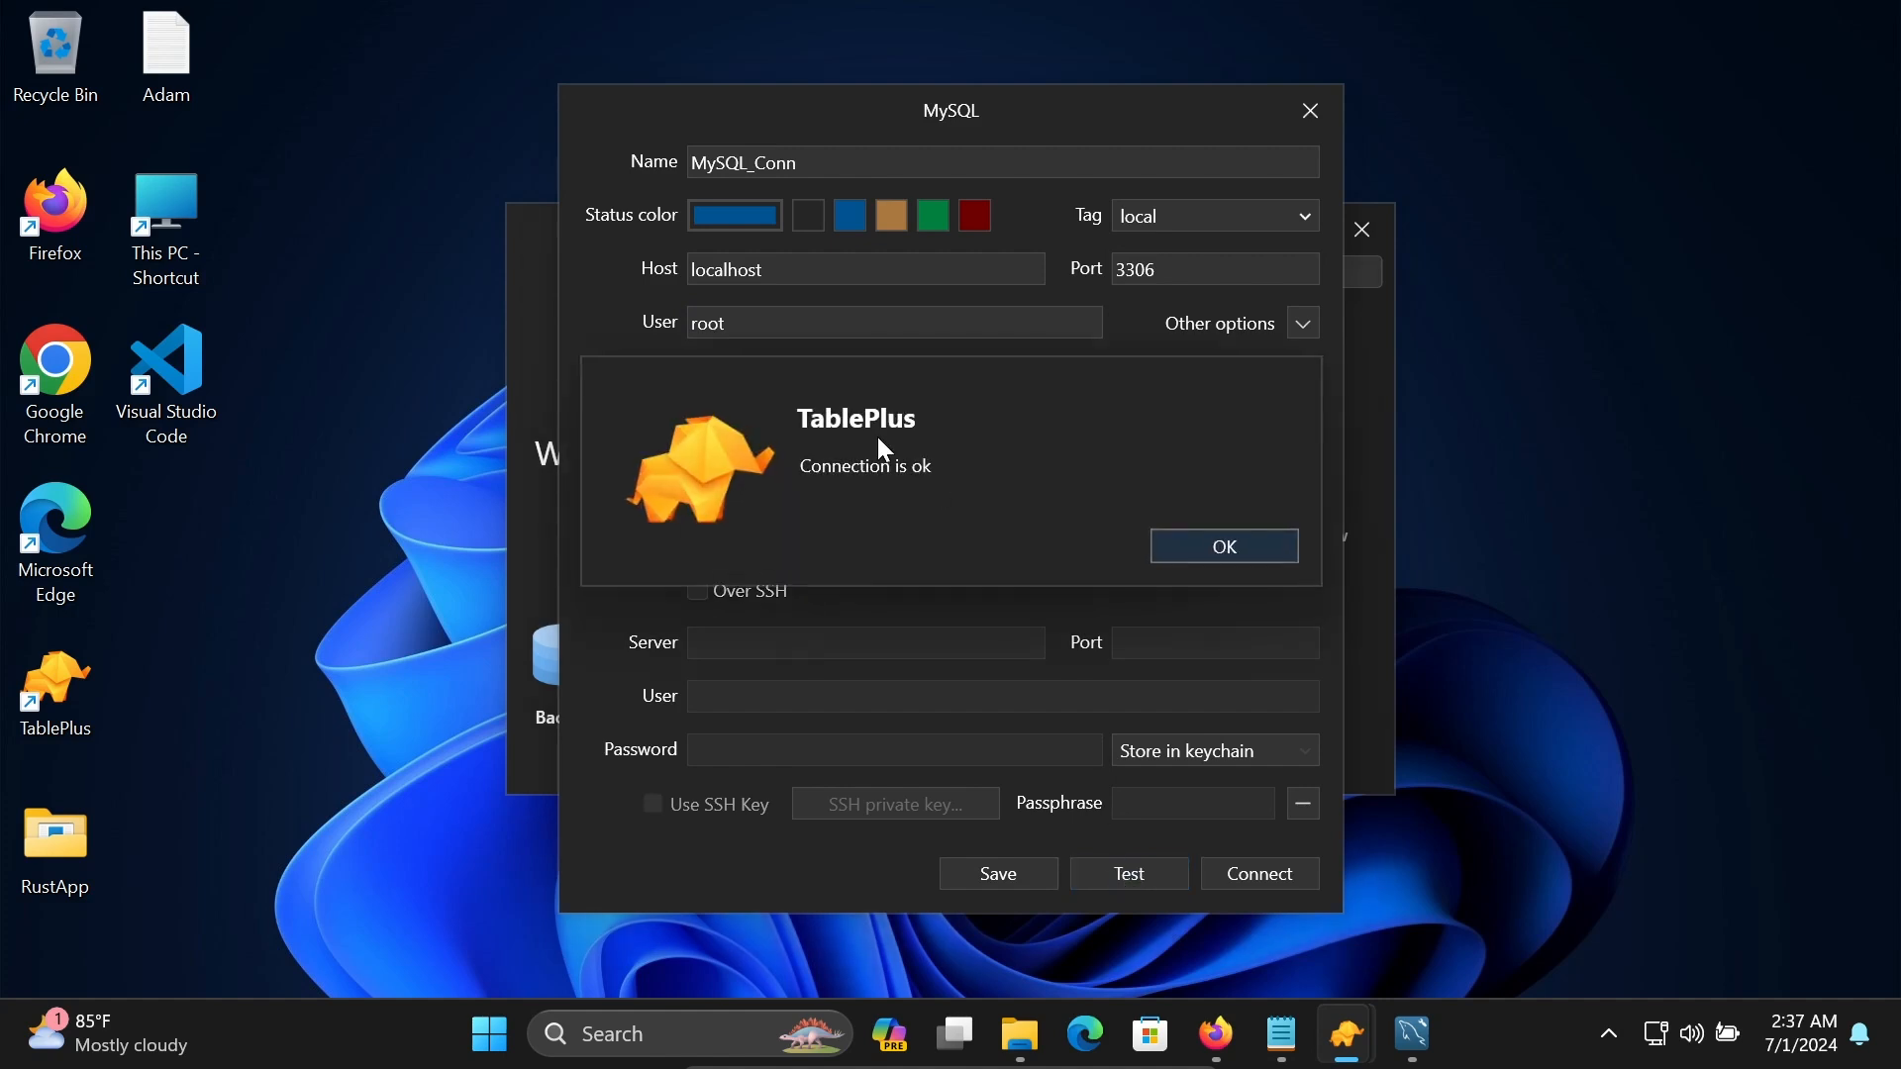
{"action": "left_click", "coordinate": [1222, 545]}
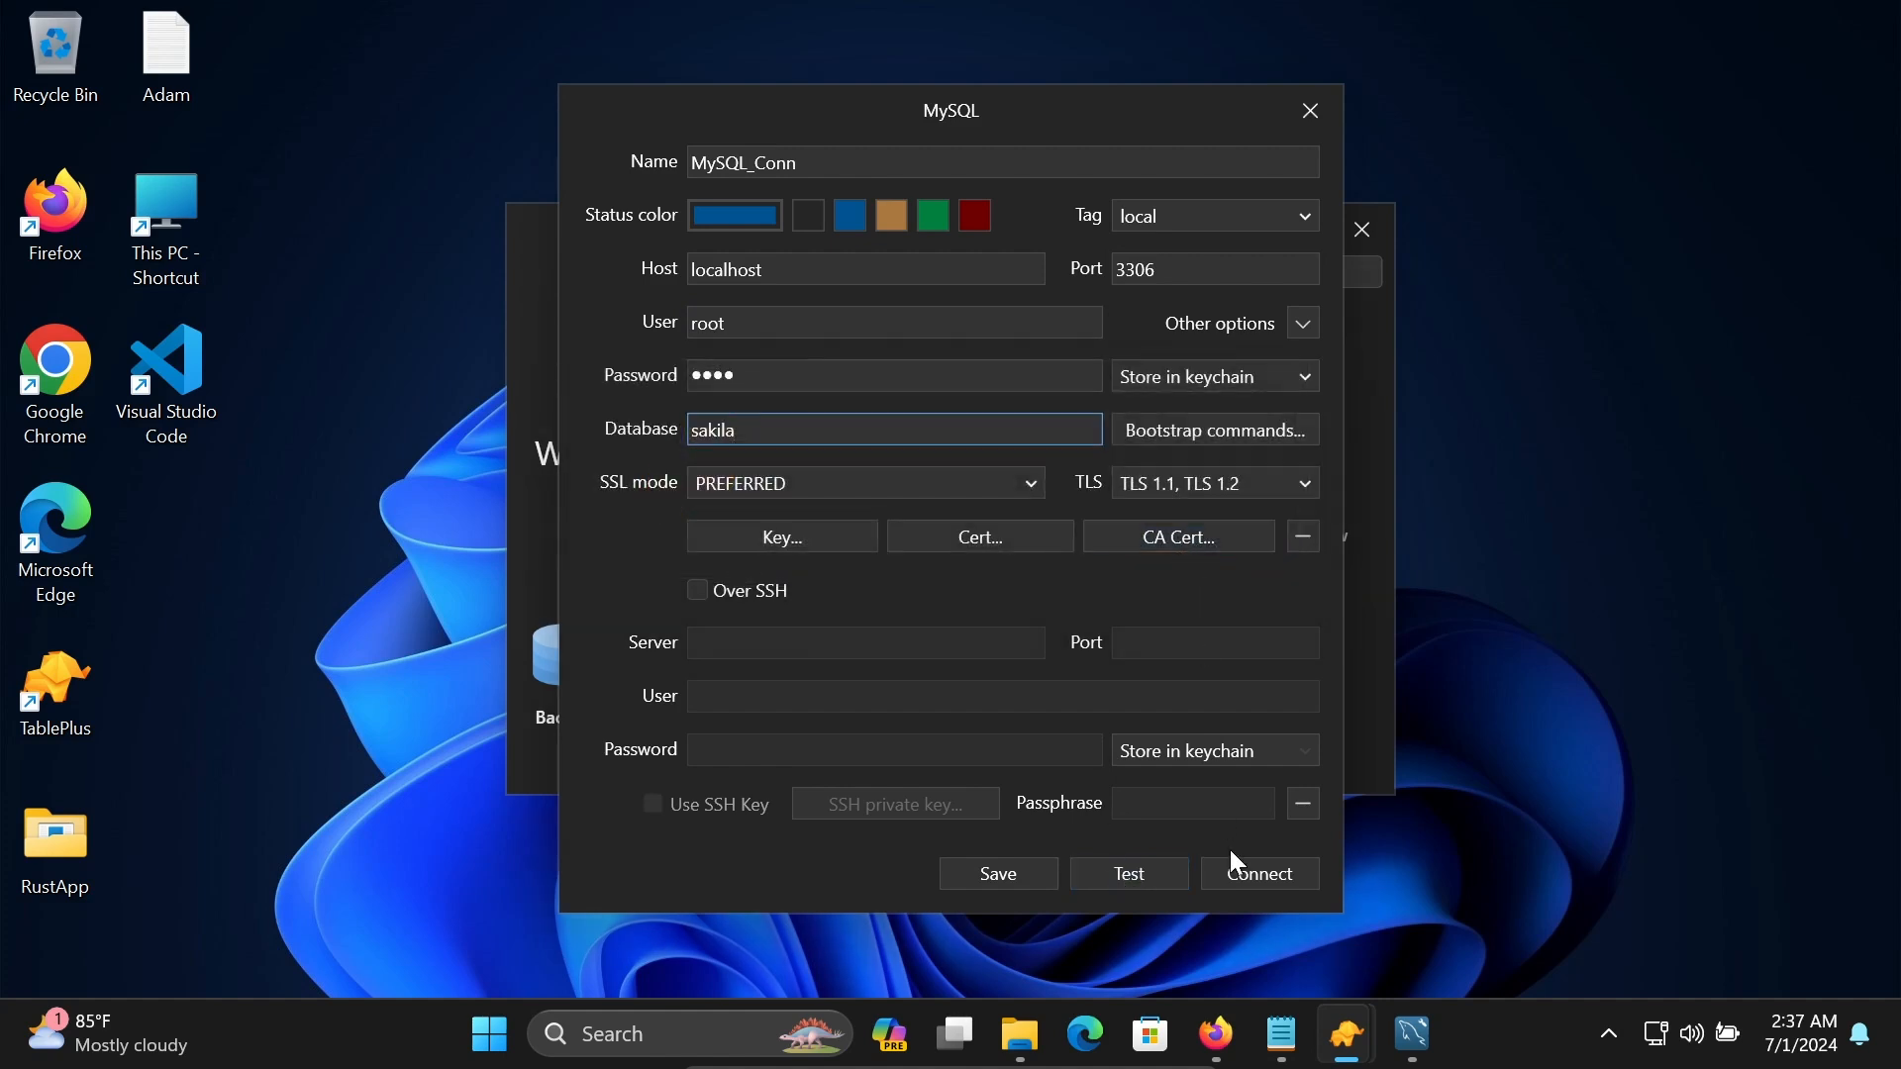
{"action": "left_click", "coordinate": [1258, 874]}
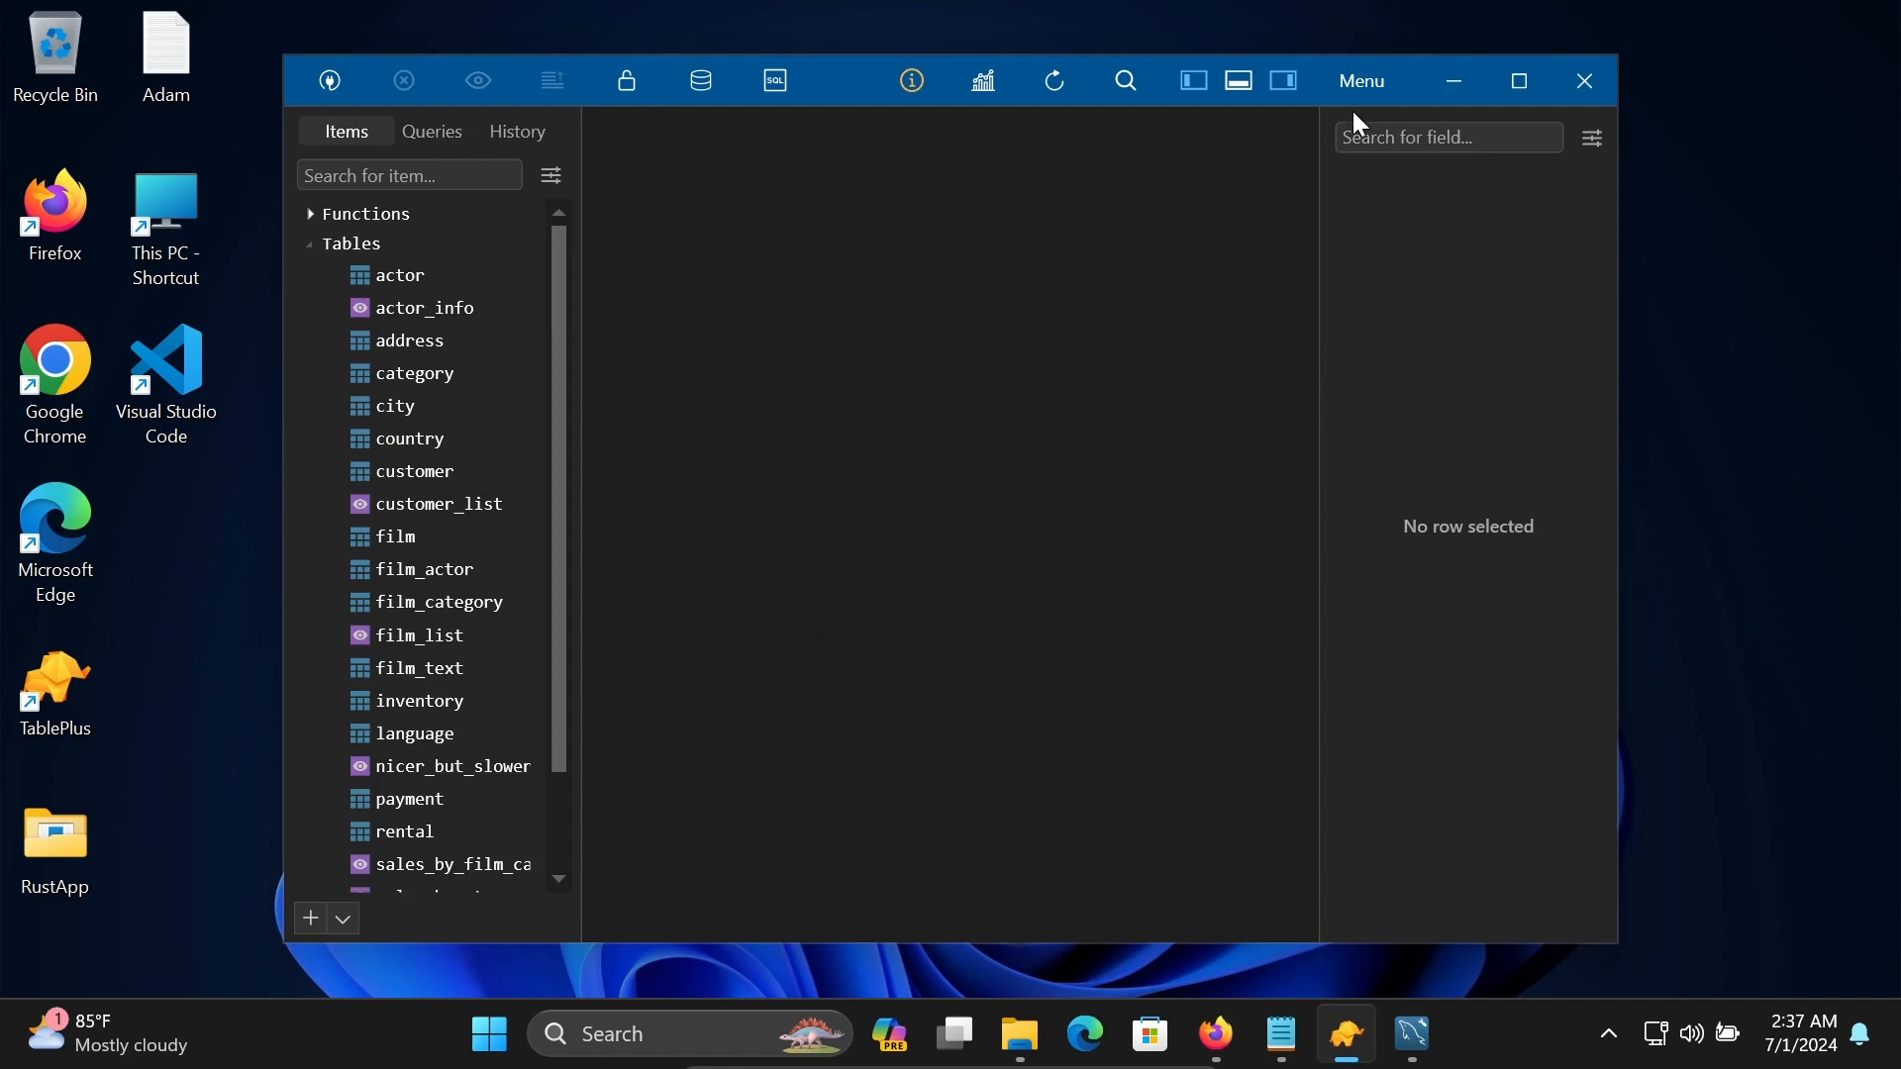
Maximize the TablePlus sakila connection window to fill the screen.
{"action": "left_click", "coordinate": [1516, 82]}
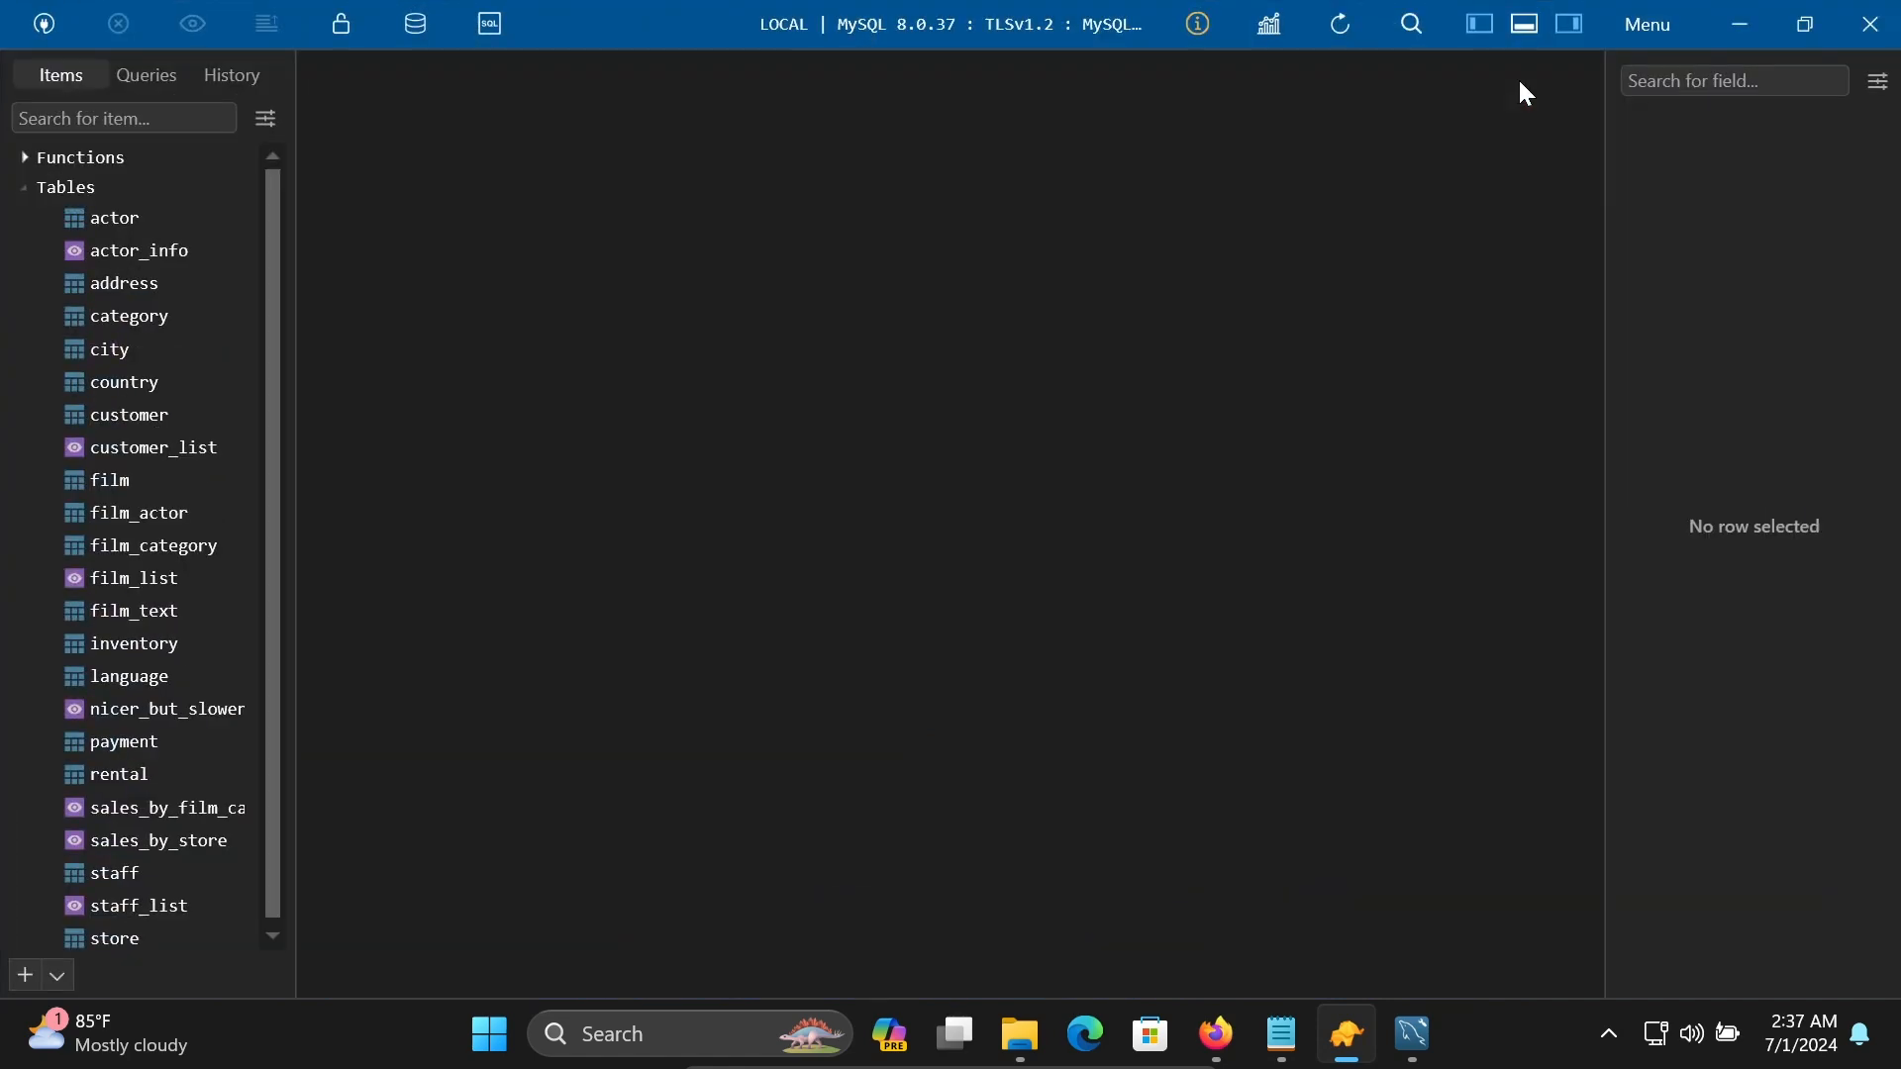
{"action": "mouse_move", "coordinate": [31, 169]}
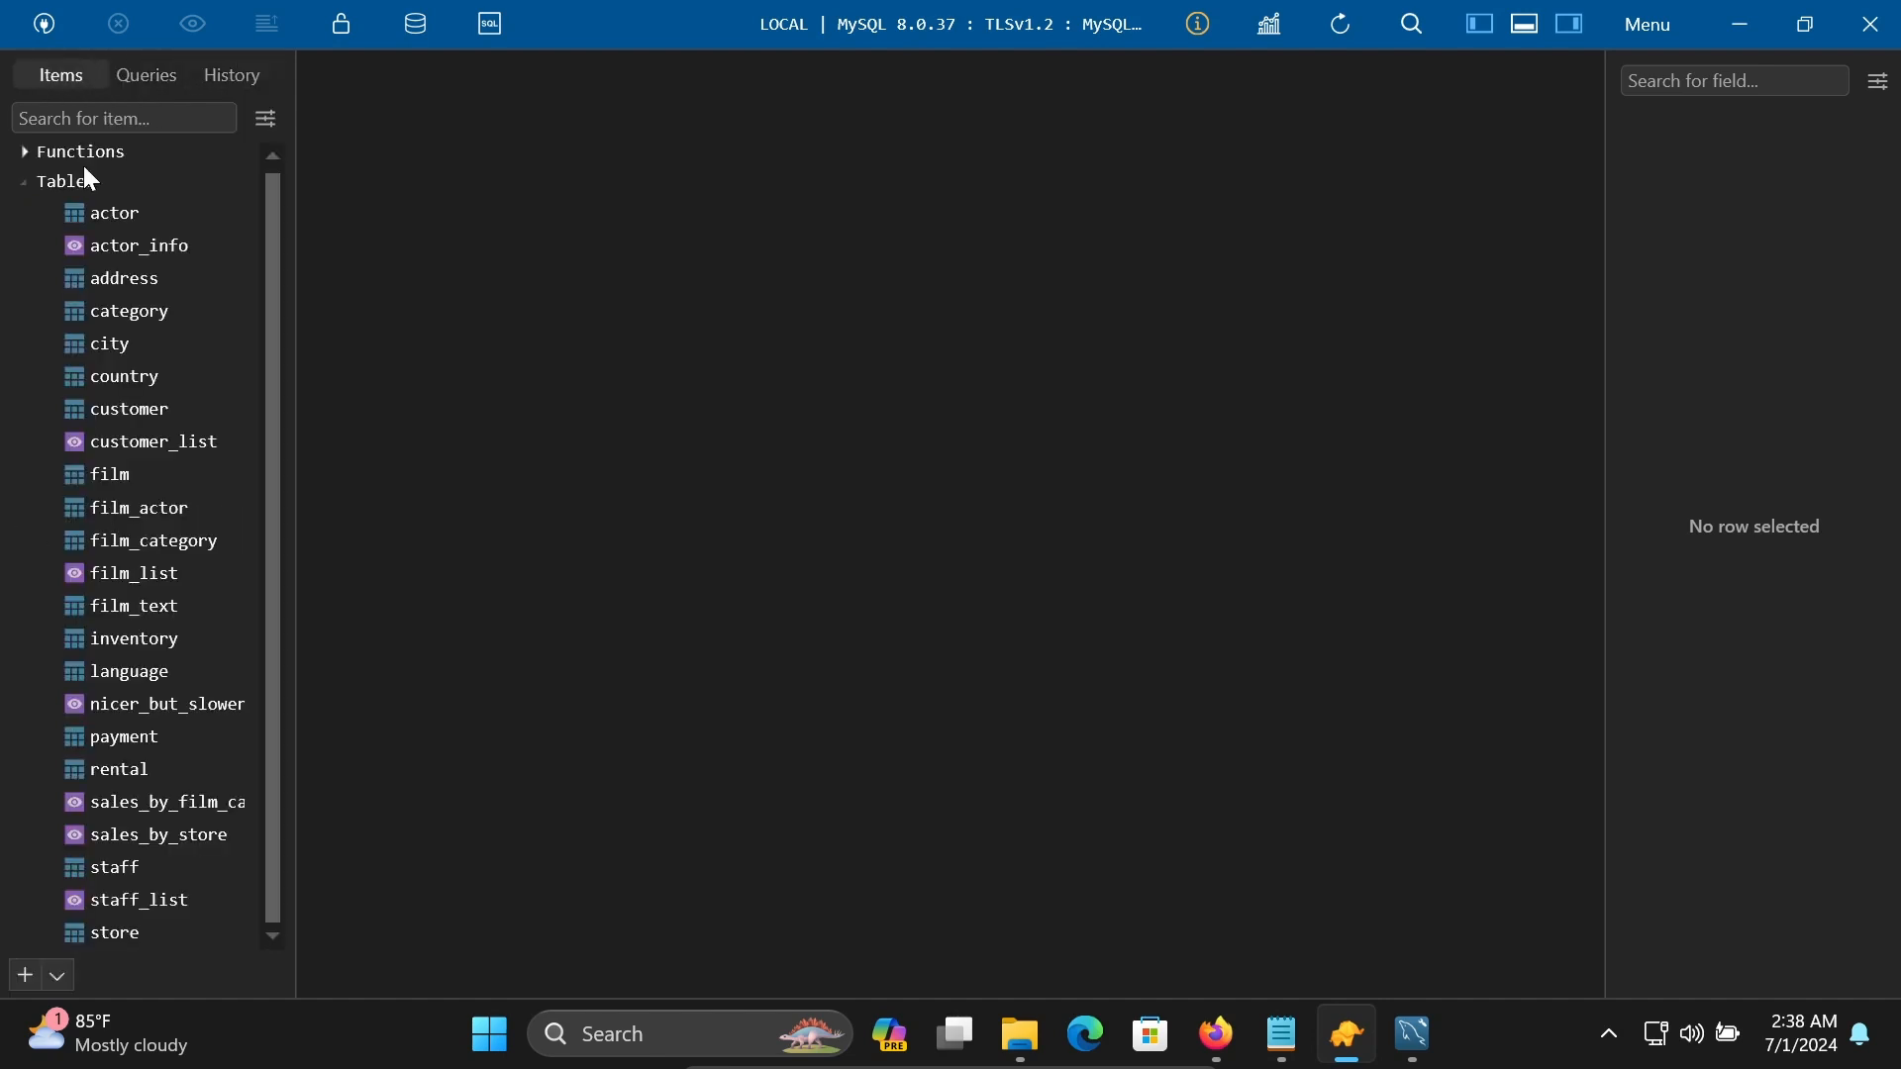
Open the actor table's rows in a new tab, then open its structure.
{"action": "right_click", "coordinate": [113, 212]}
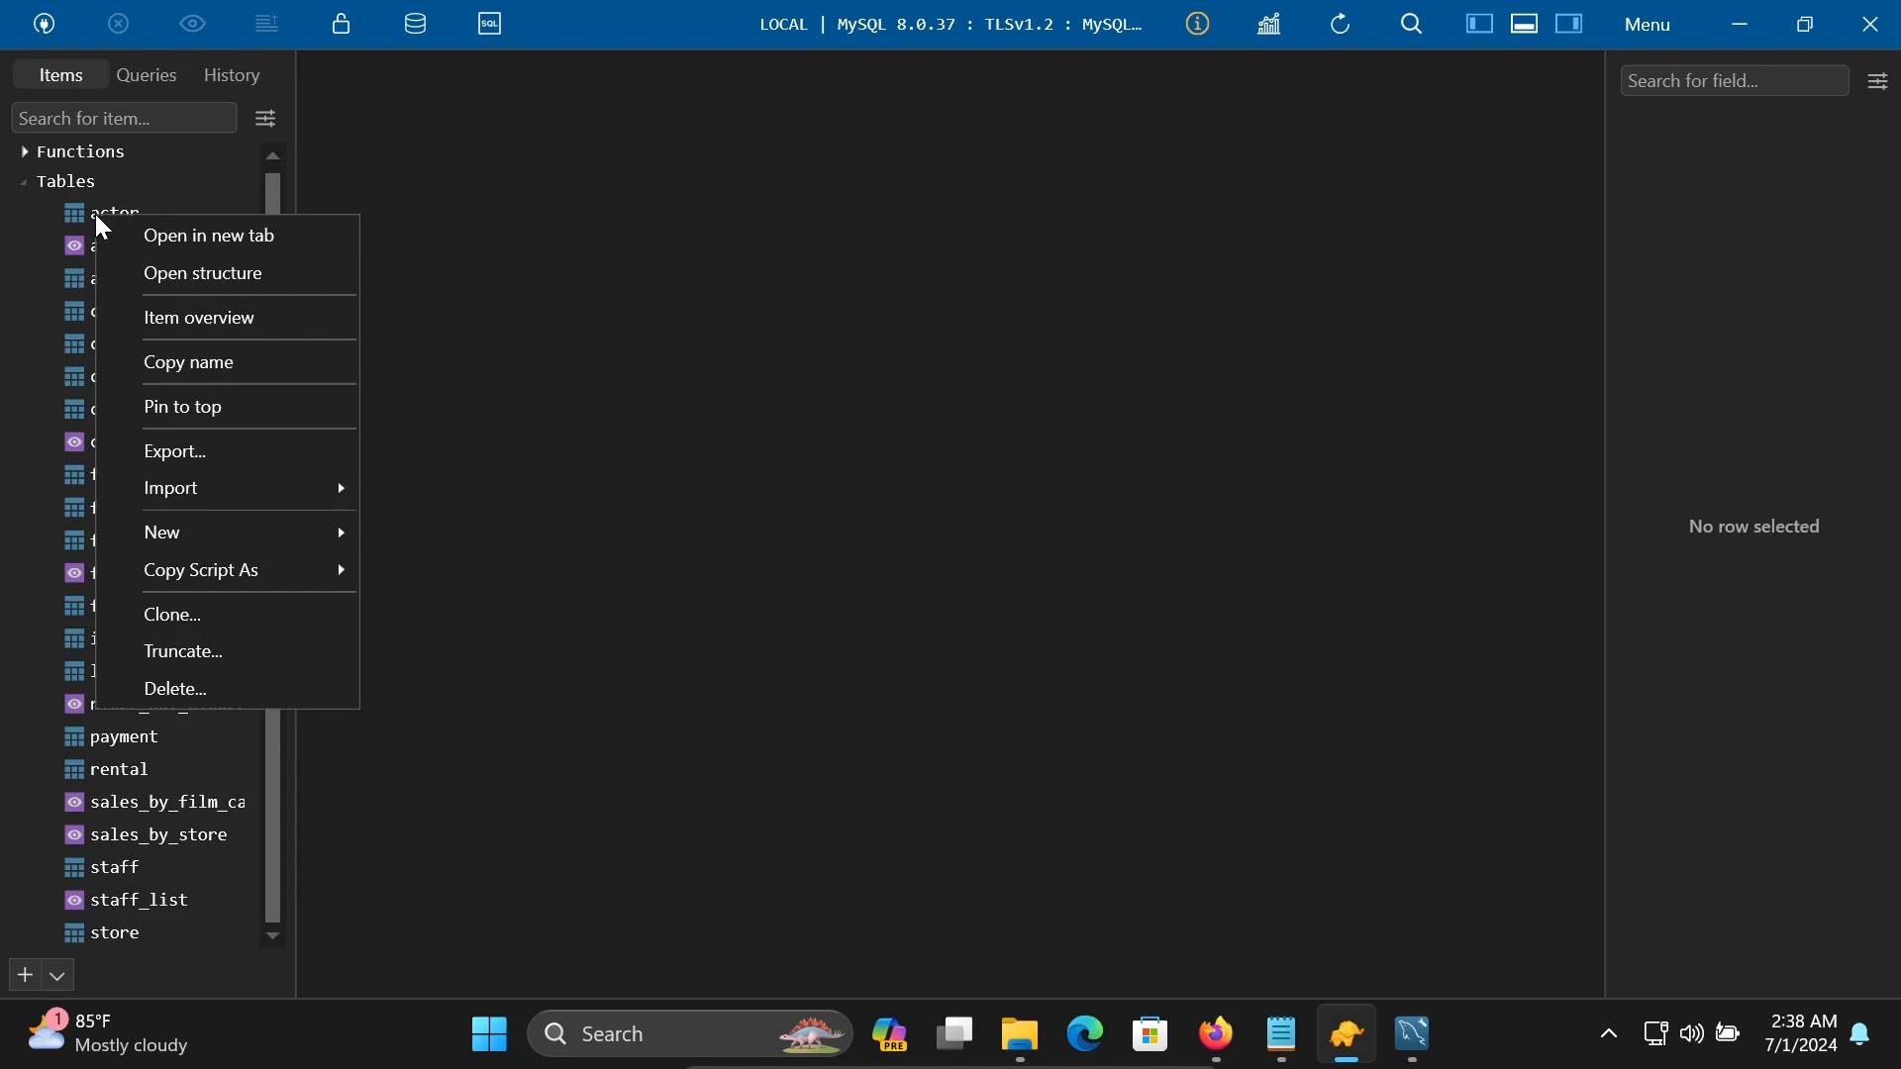
{"action": "mouse_move", "coordinate": [153, 238]}
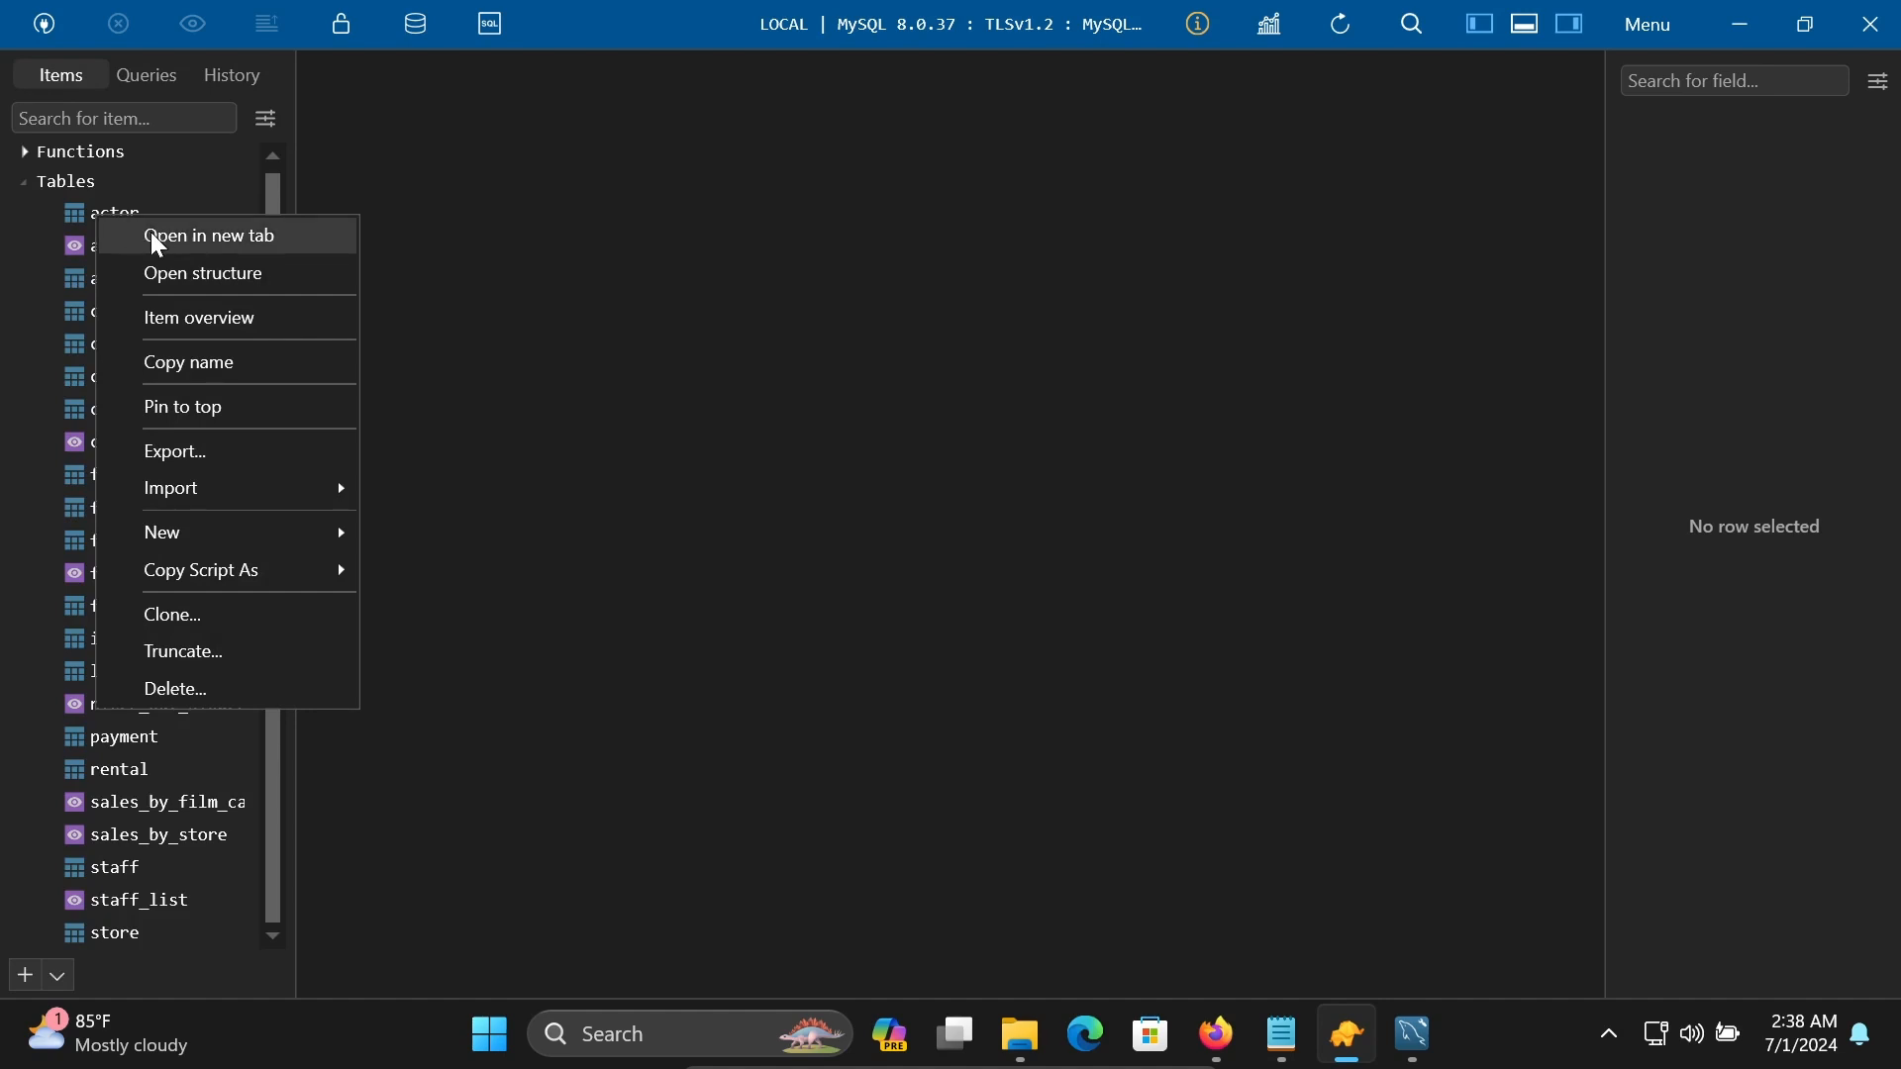
{"action": "mouse_move", "coordinate": [226, 247]}
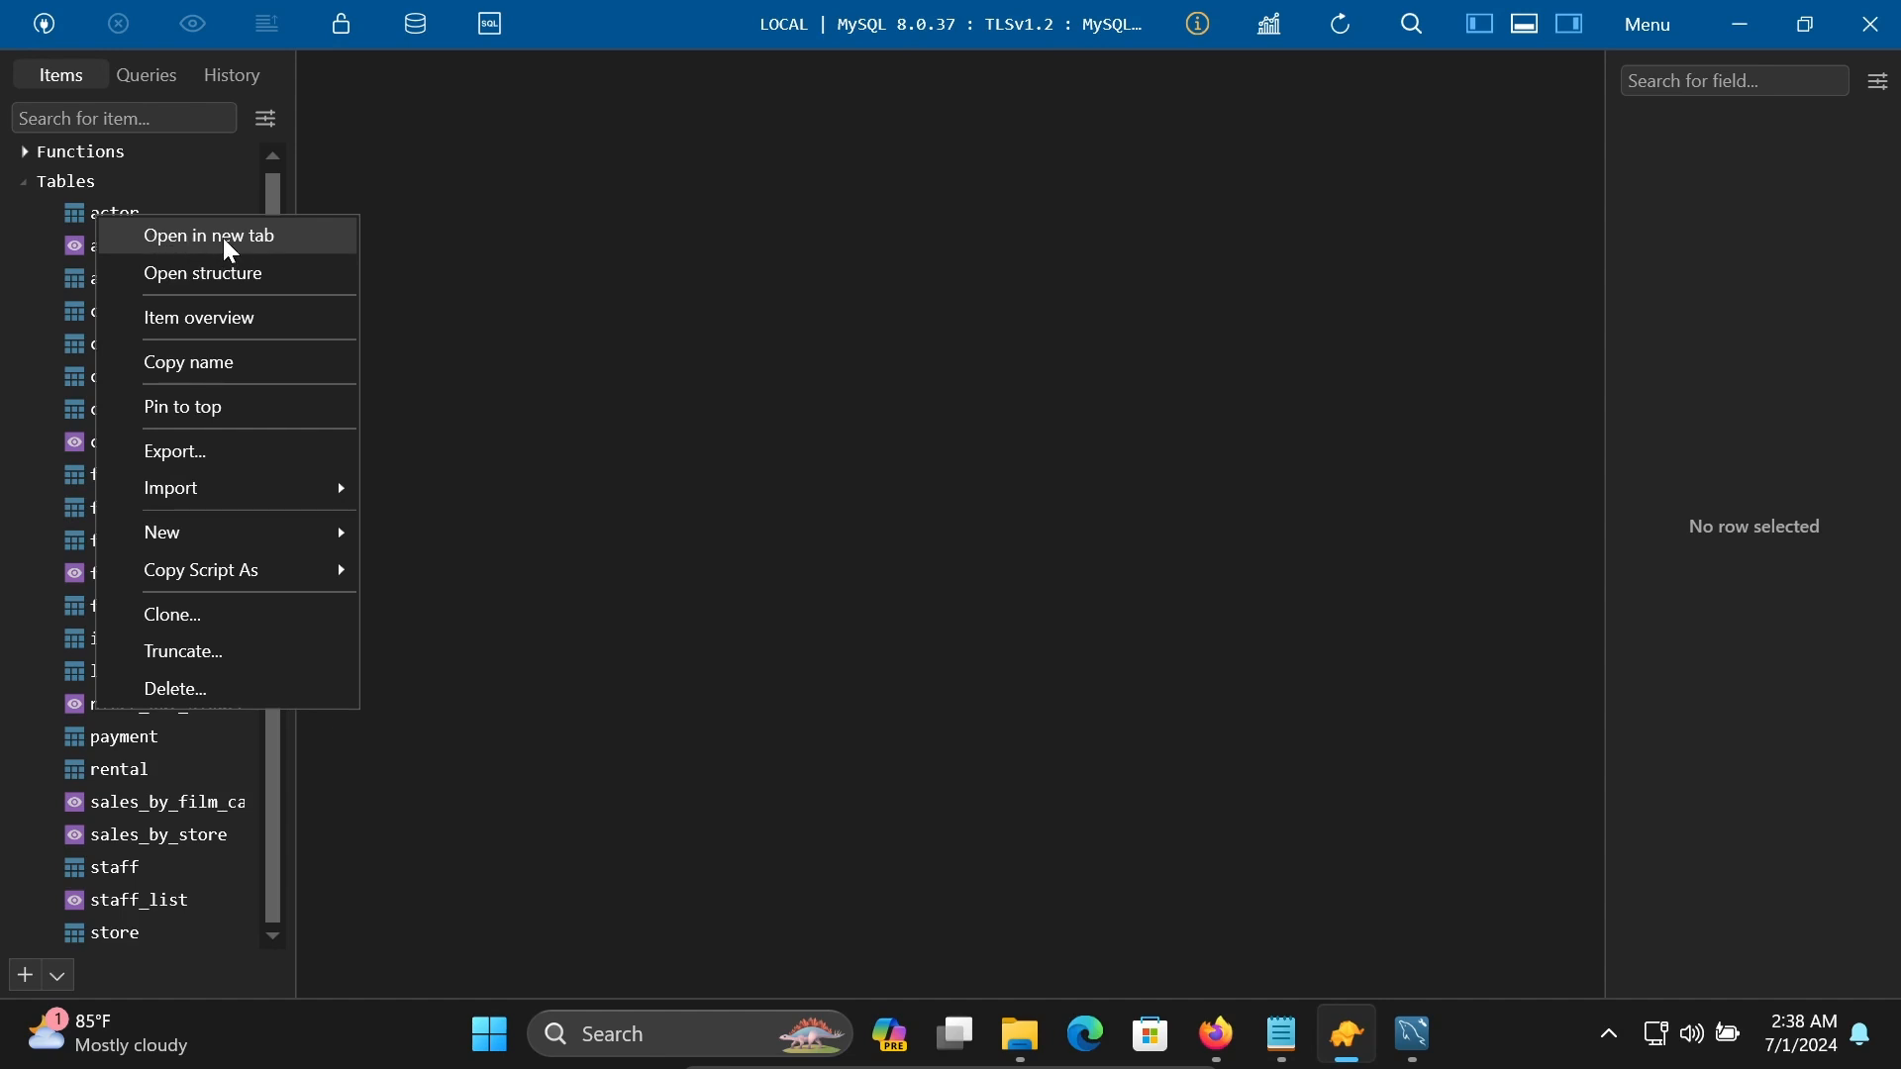
{"action": "left_click", "coordinate": [209, 235]}
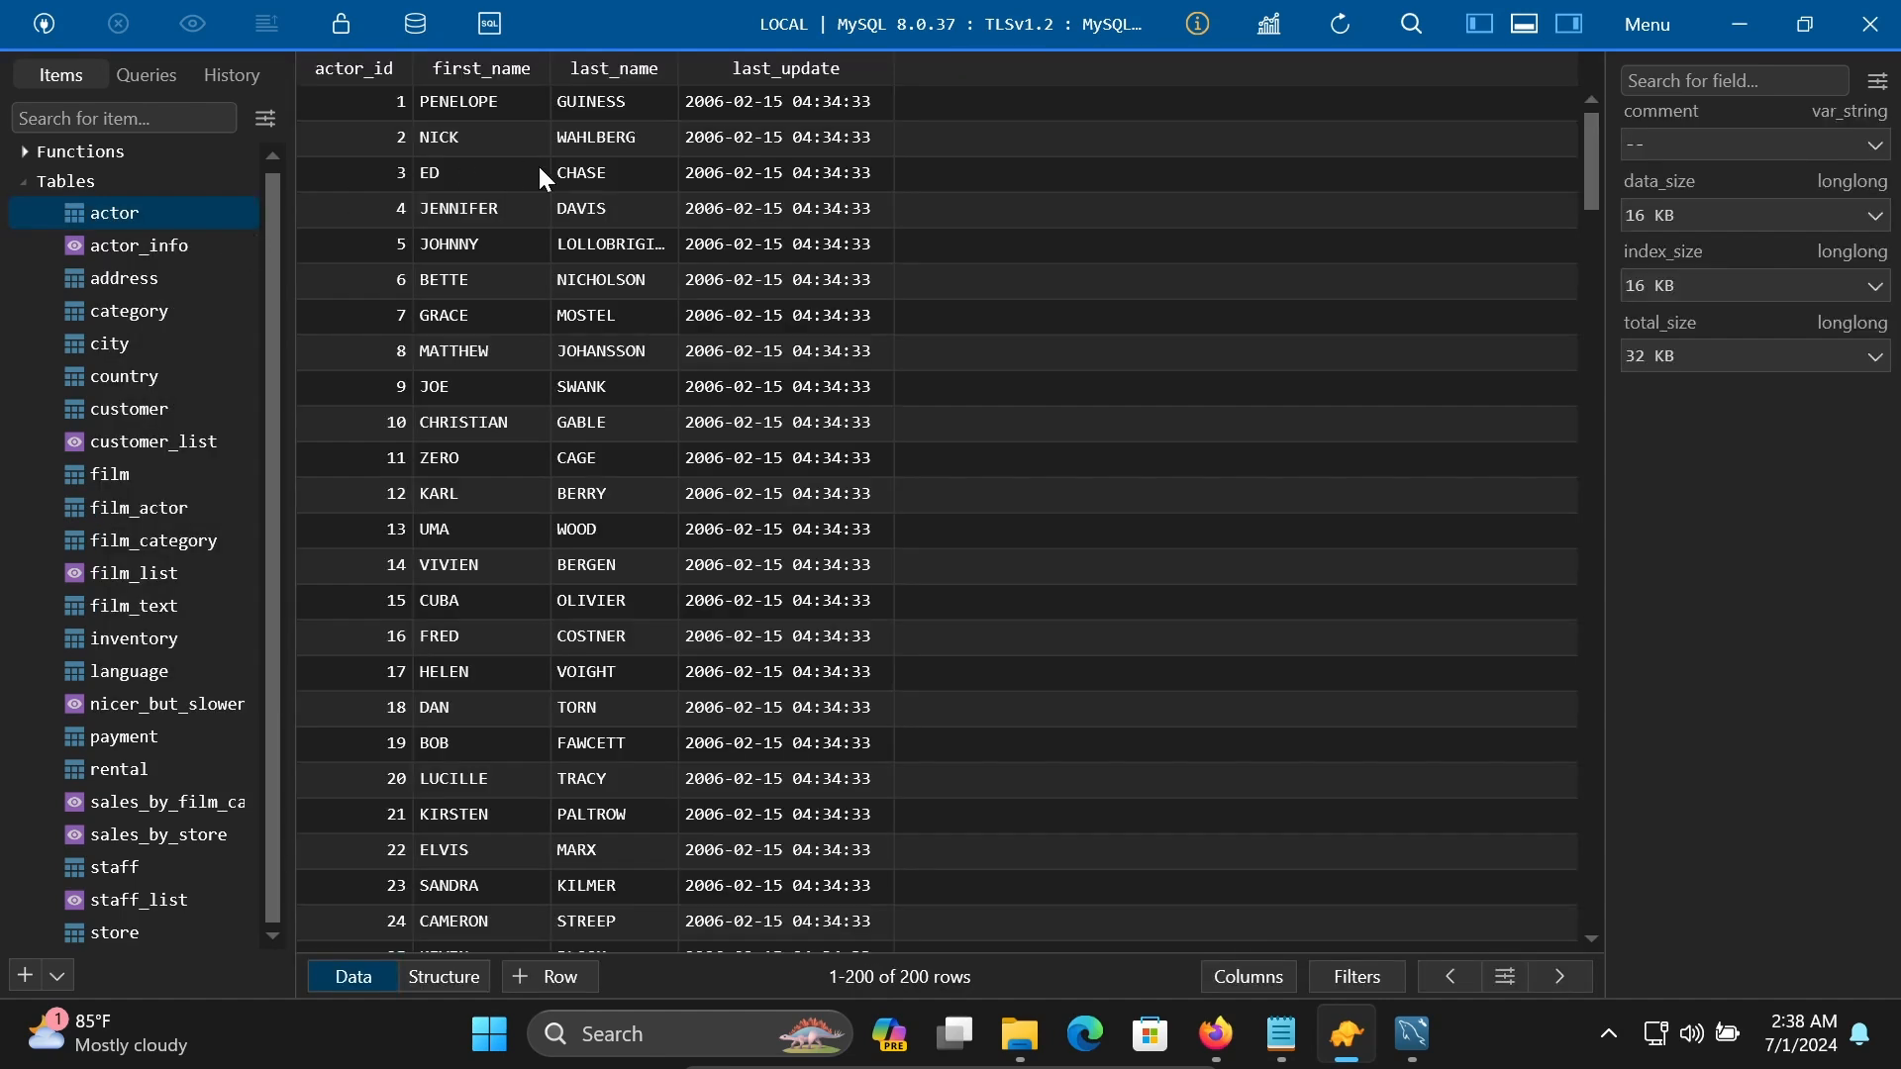
{"action": "right_click", "coordinate": [115, 211]}
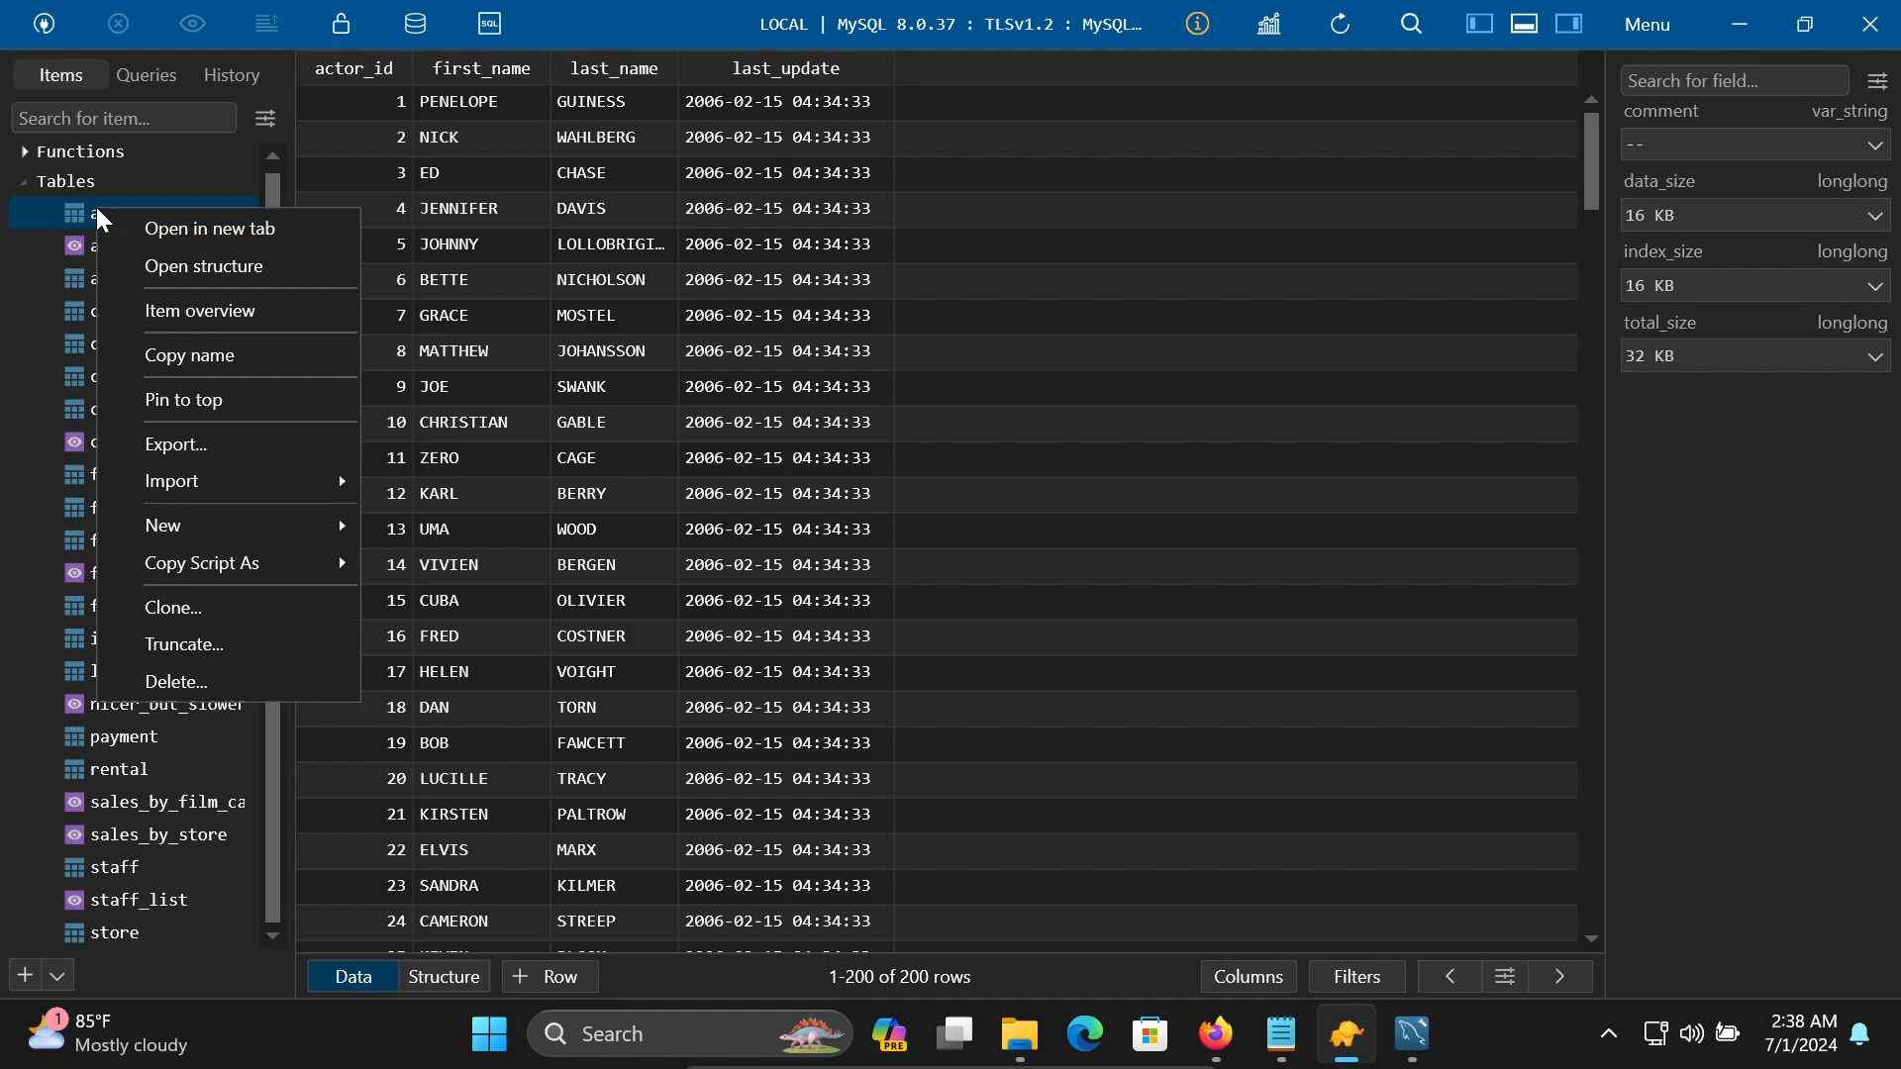
{"action": "left_click", "coordinate": [202, 266]}
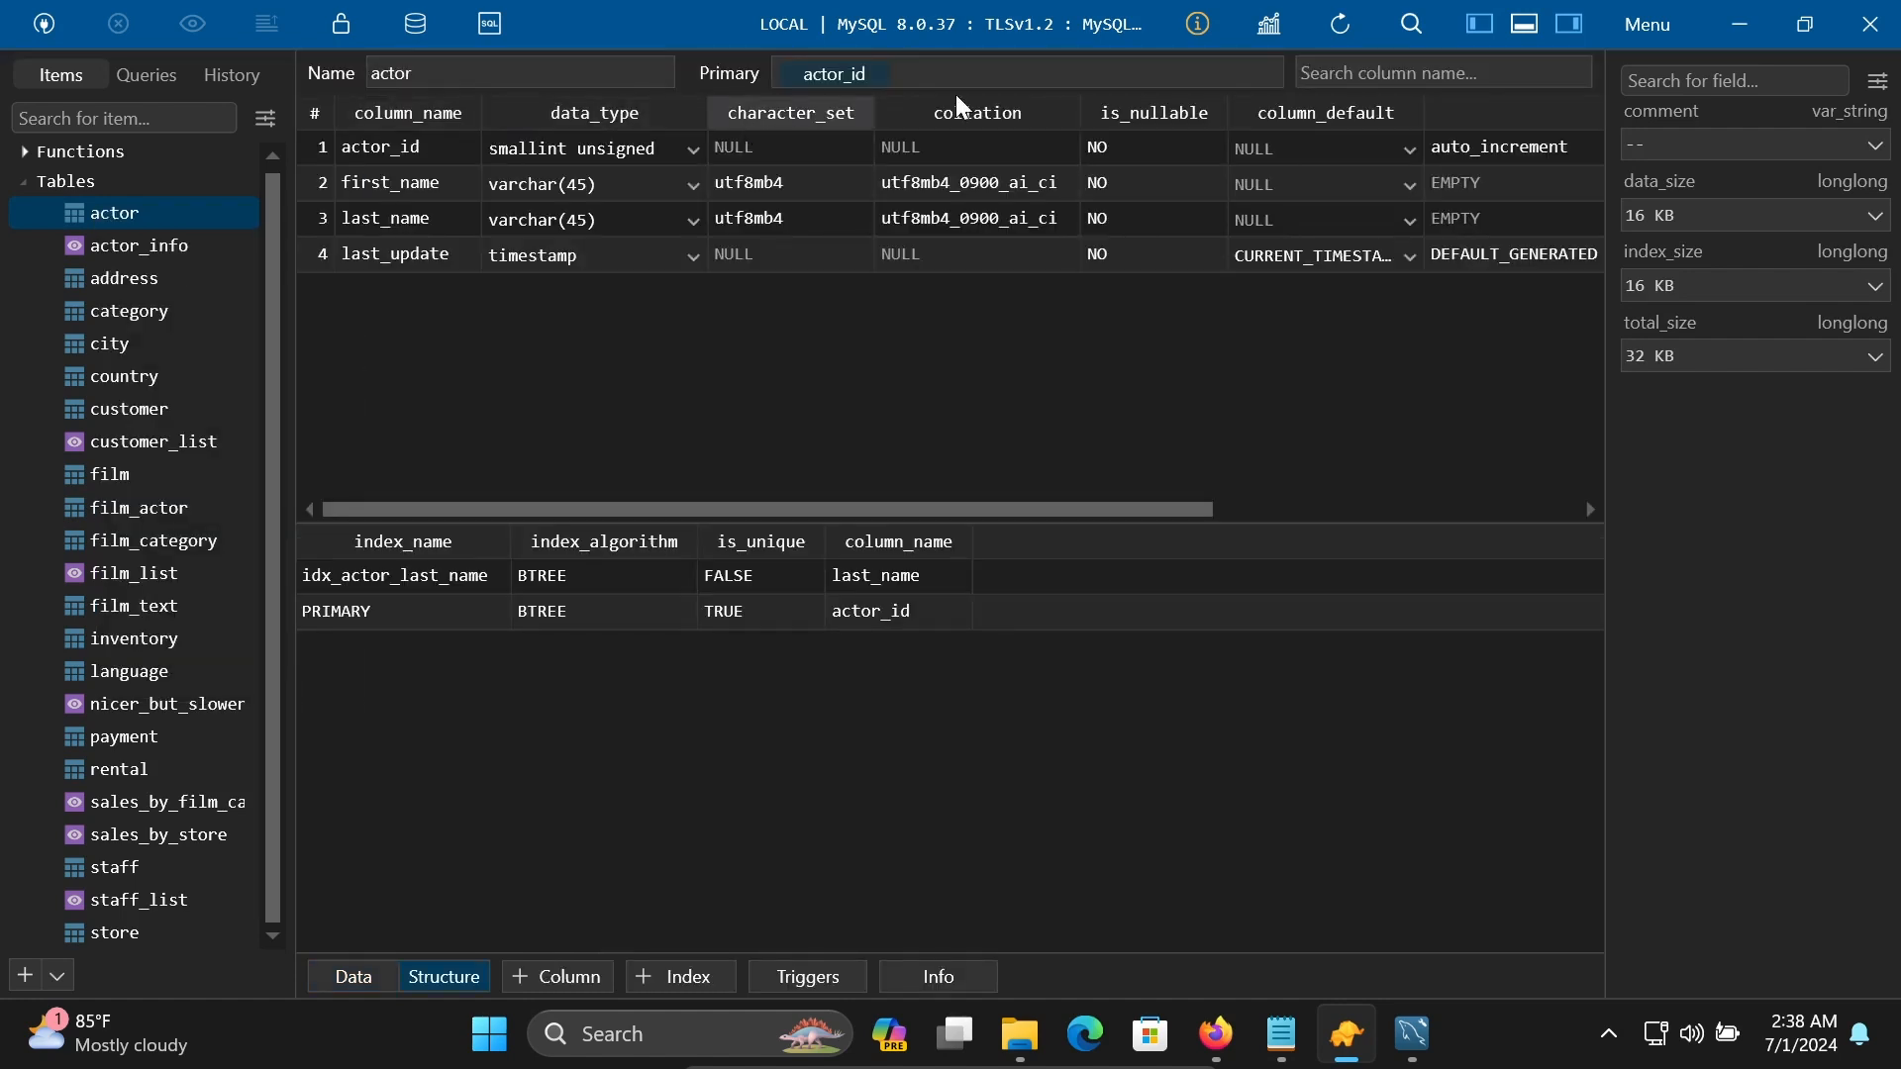
{"action": "mouse_move", "coordinate": [485, 470]}
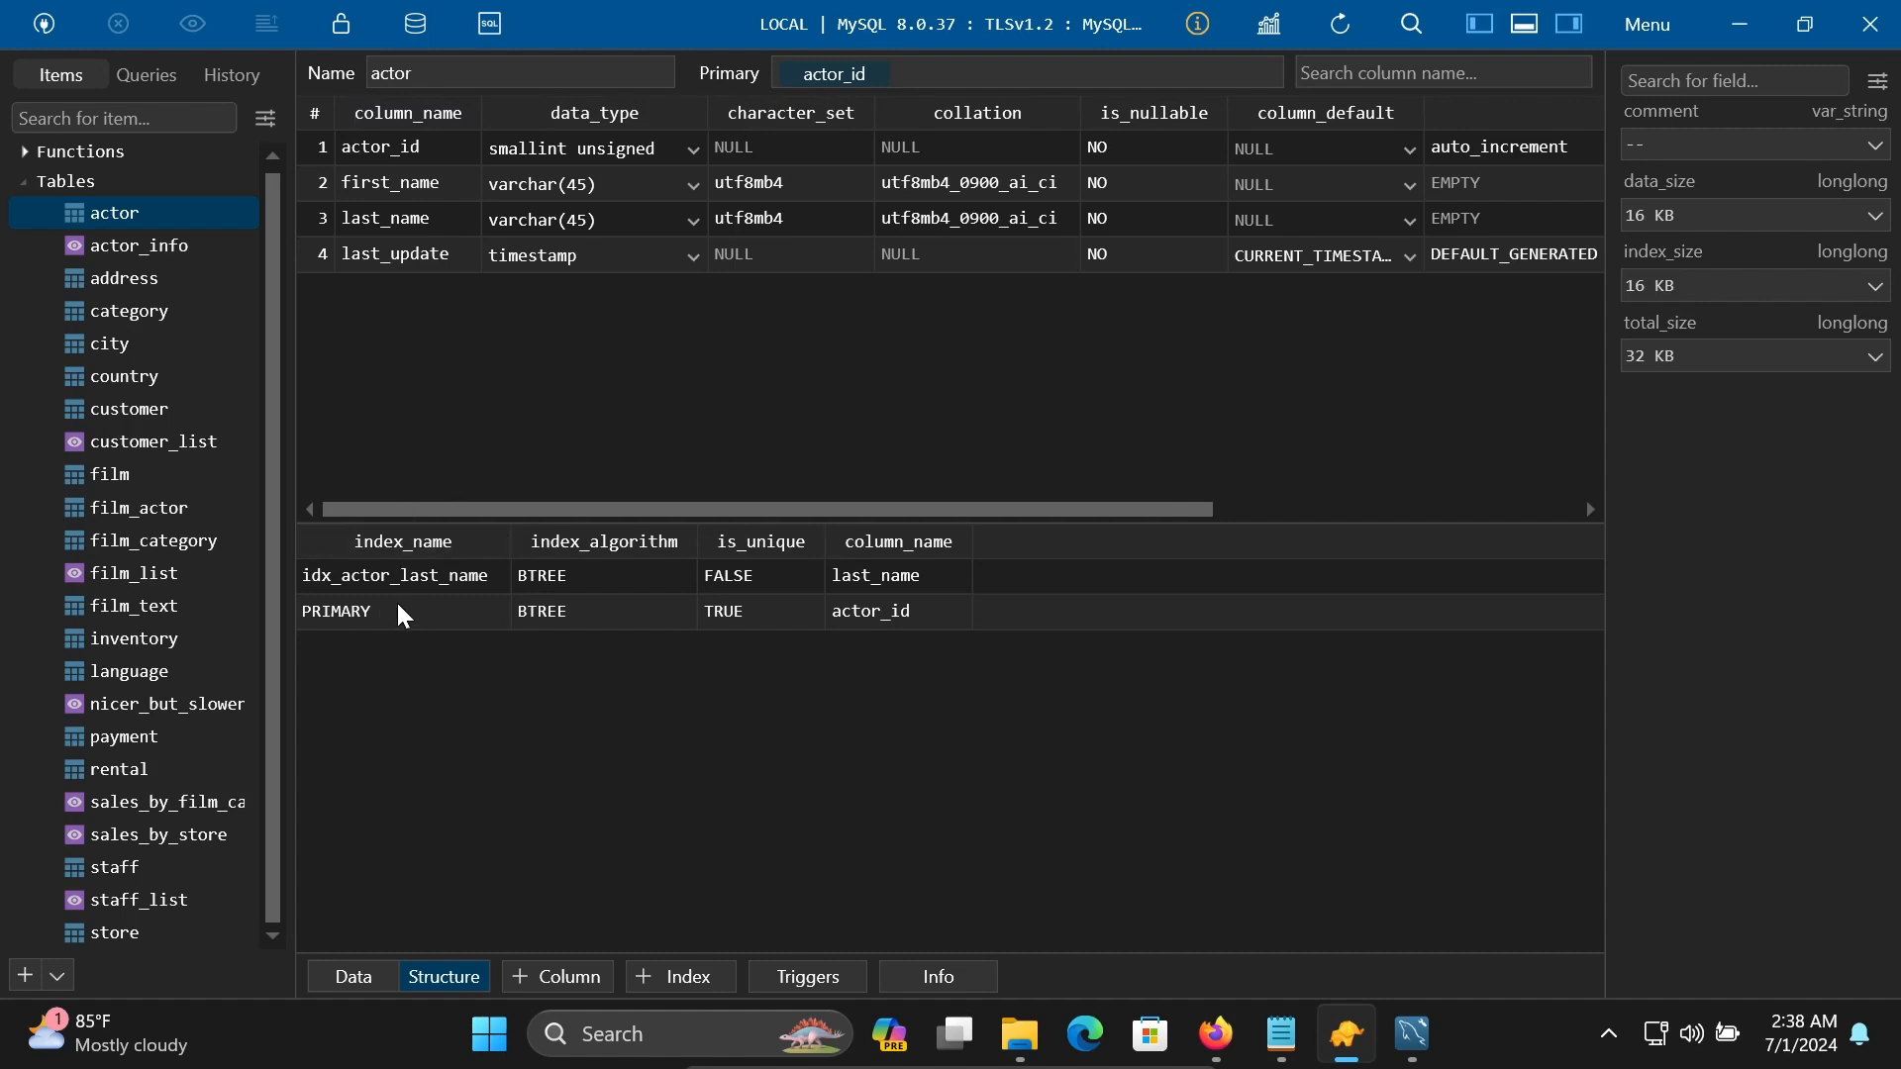
{"action": "mouse_move", "coordinate": [476, 595]}
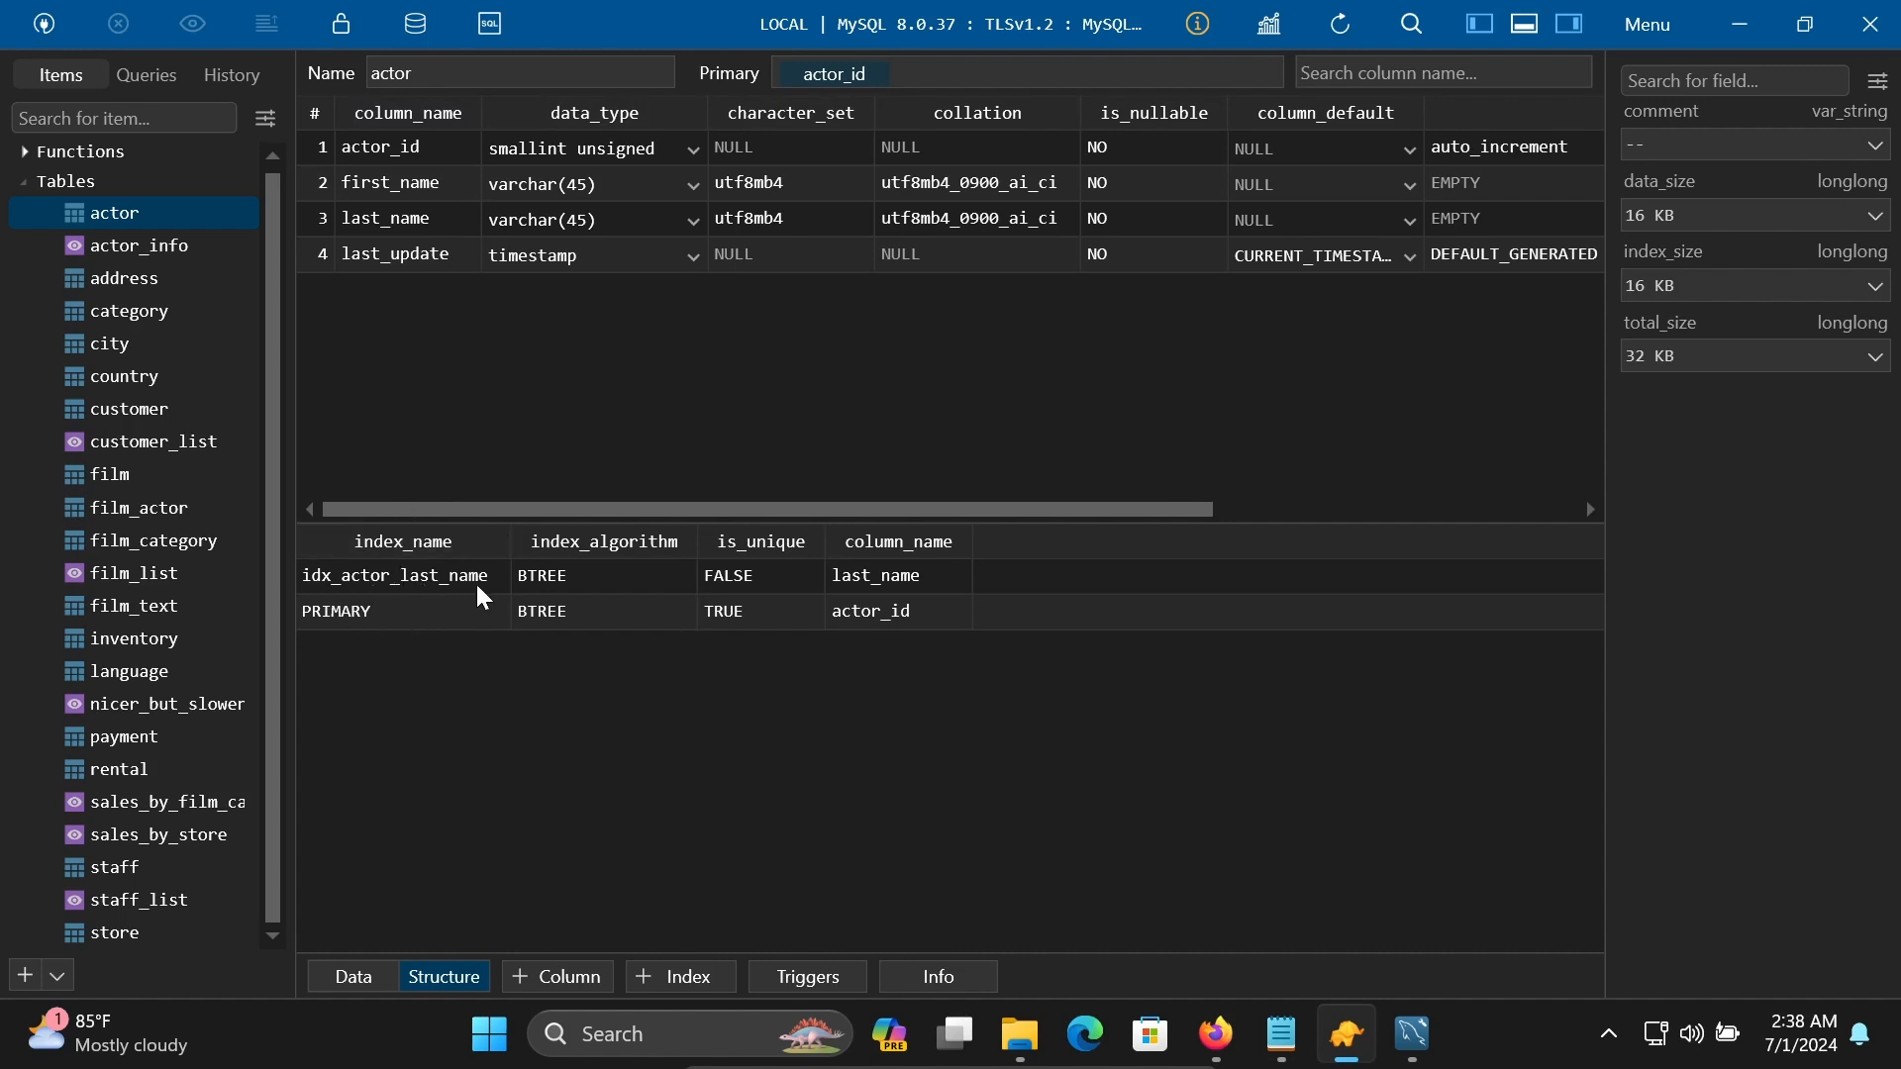
{"action": "mouse_move", "coordinate": [831, 578]}
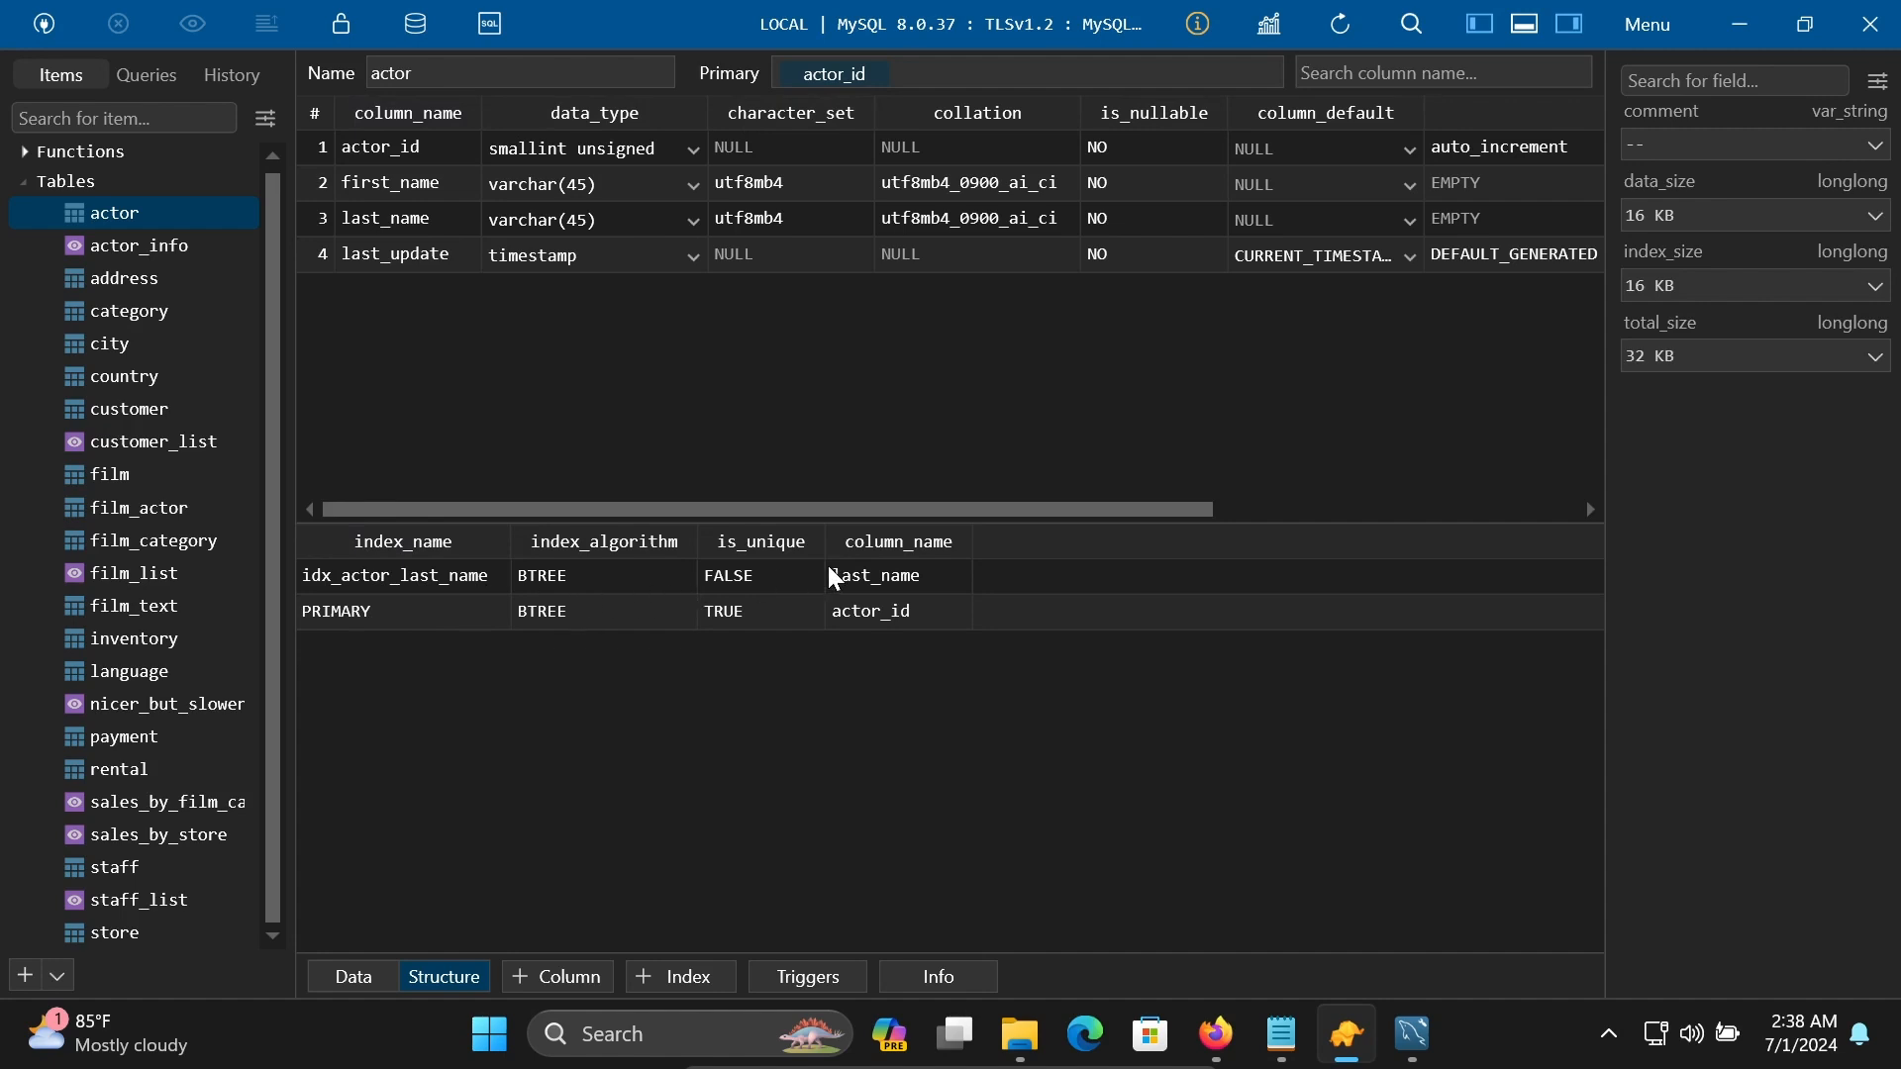
{"action": "mouse_move", "coordinate": [112, 226]}
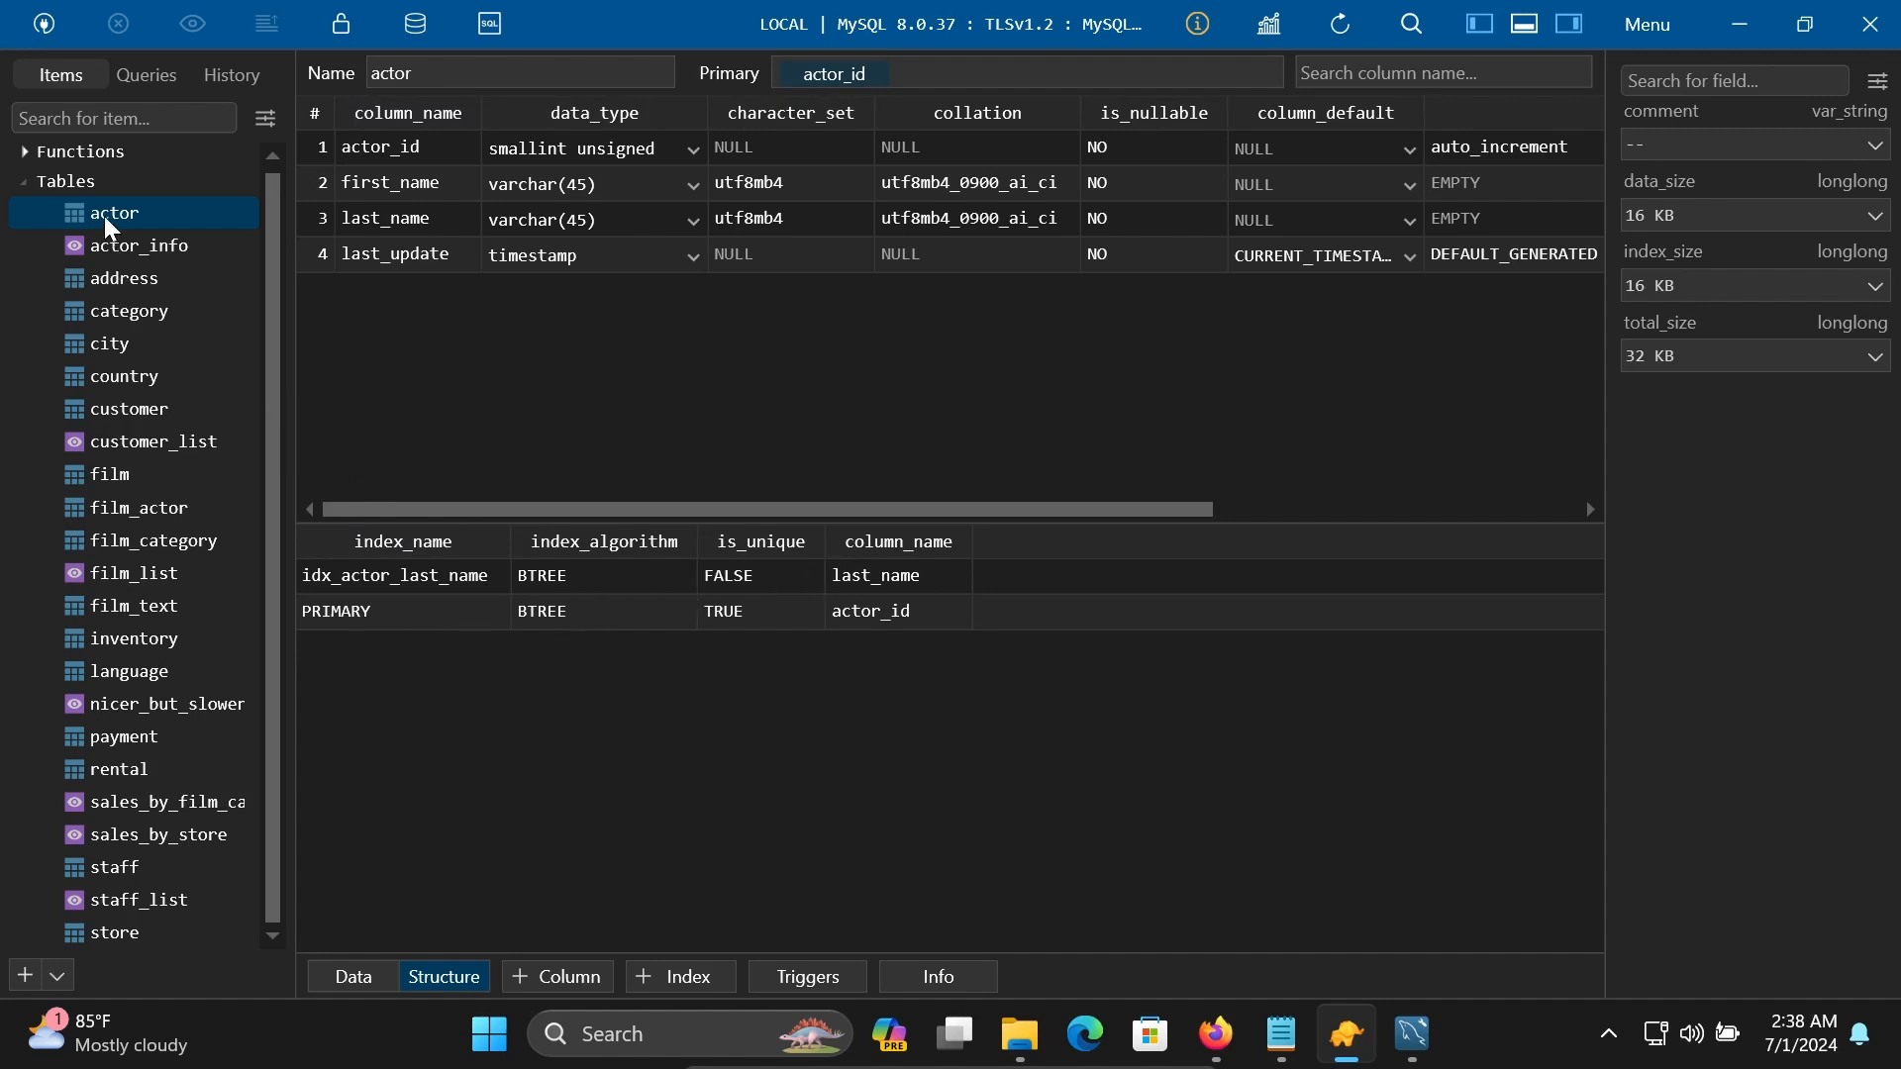
{"action": "right_click", "coordinate": [113, 214]}
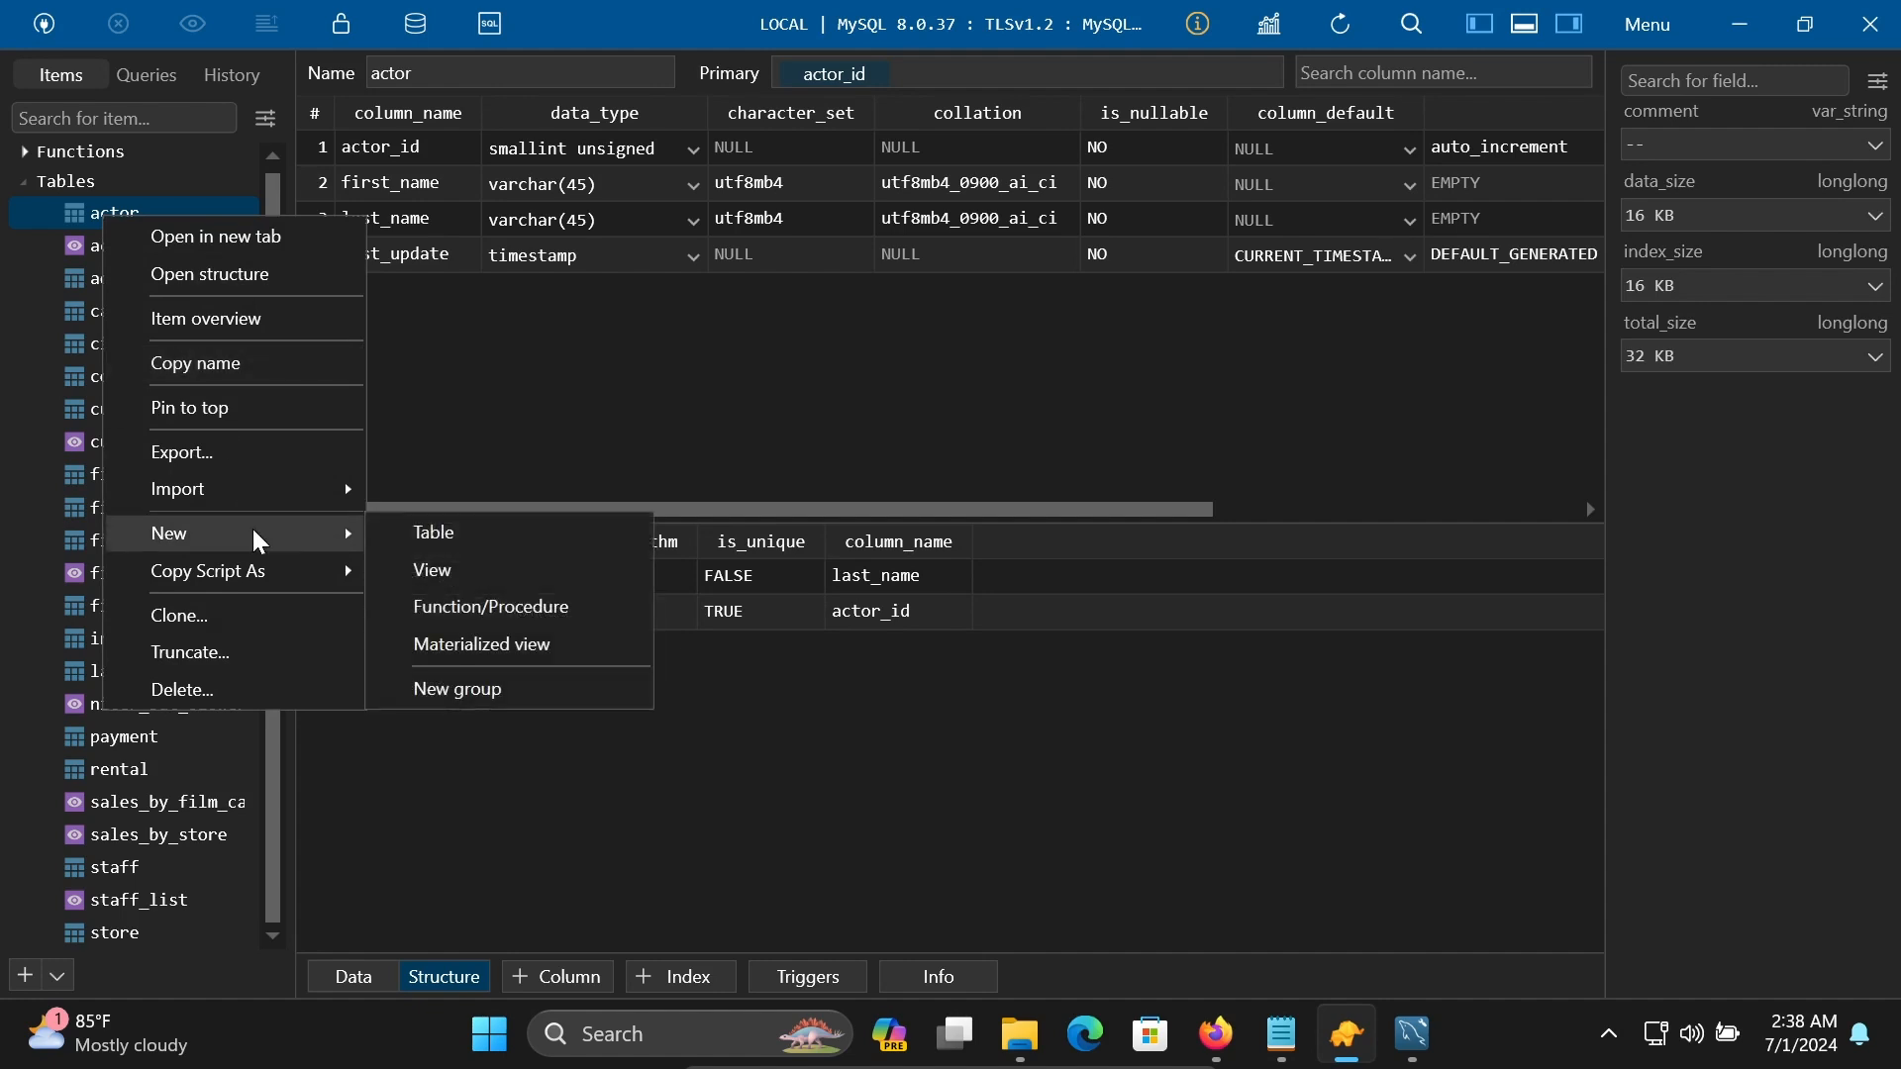
{"action": "mouse_move", "coordinate": [236, 495]}
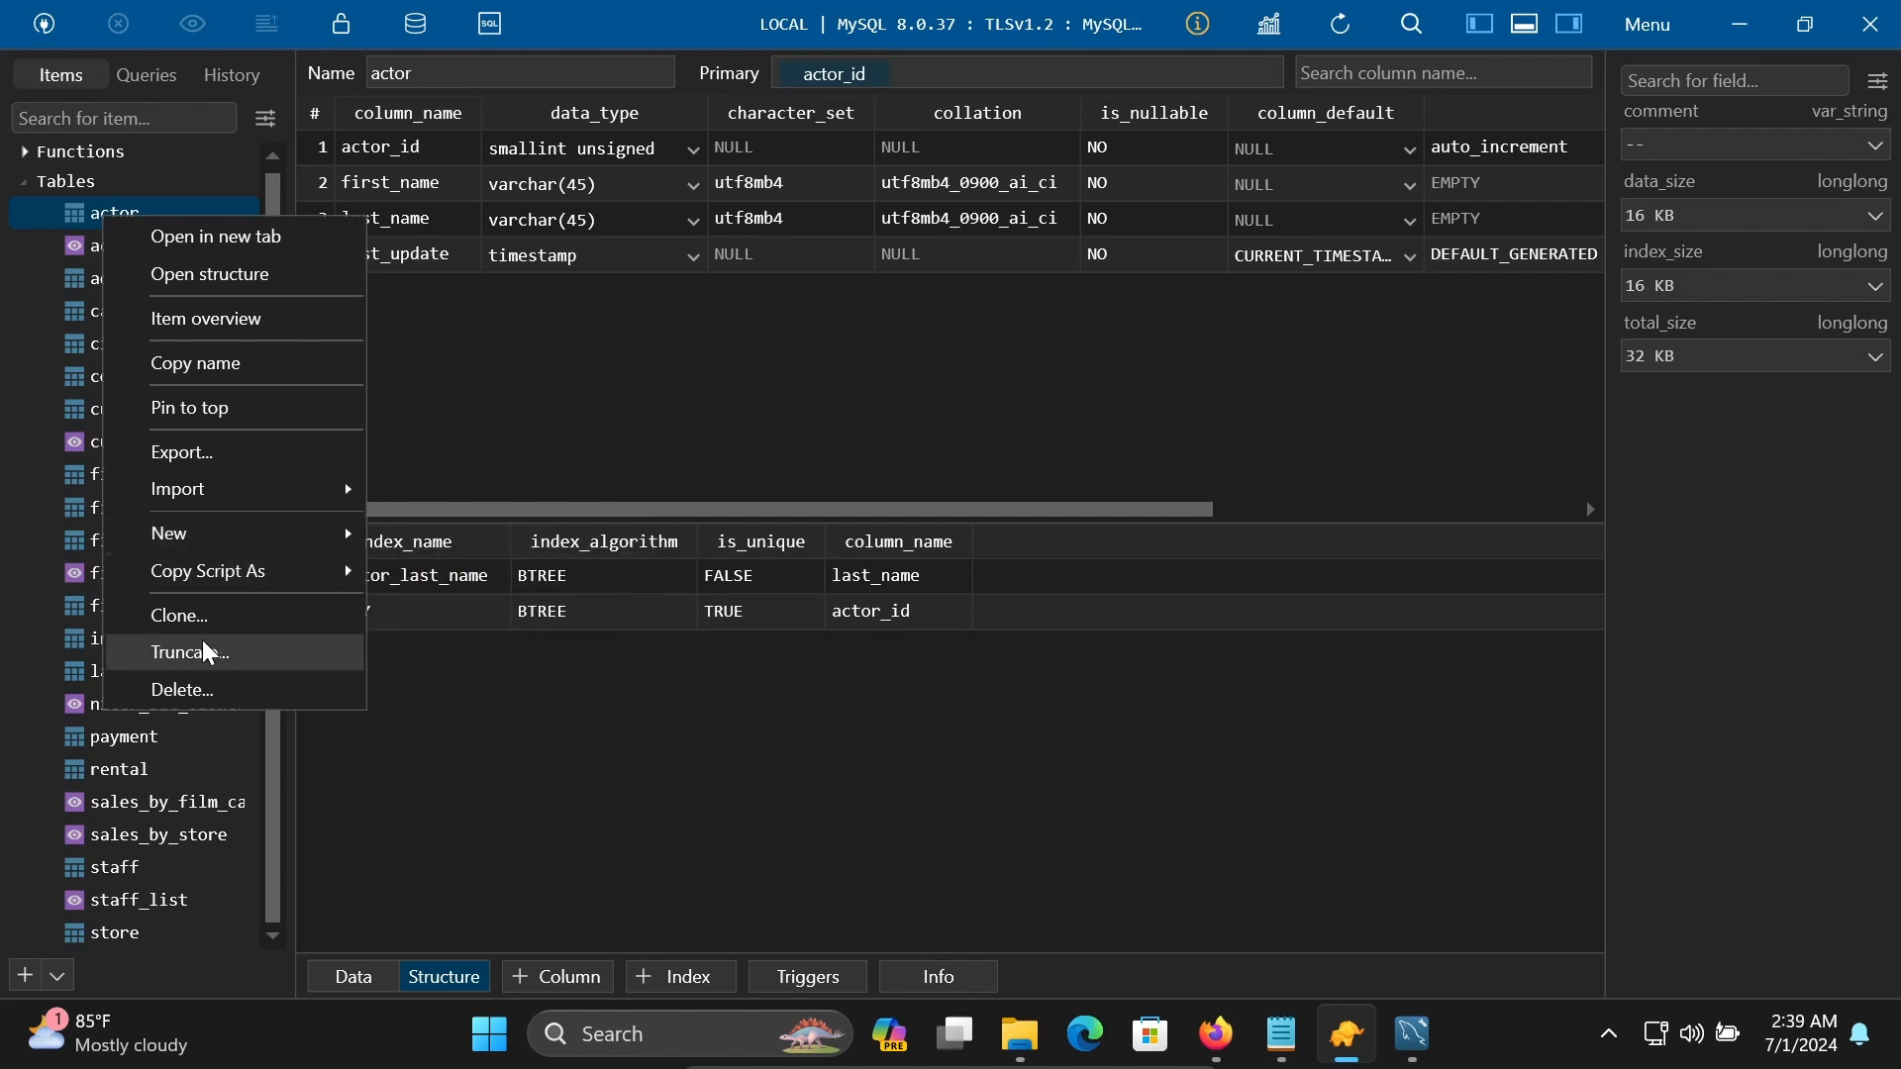
{"action": "mouse_move", "coordinate": [178, 616]}
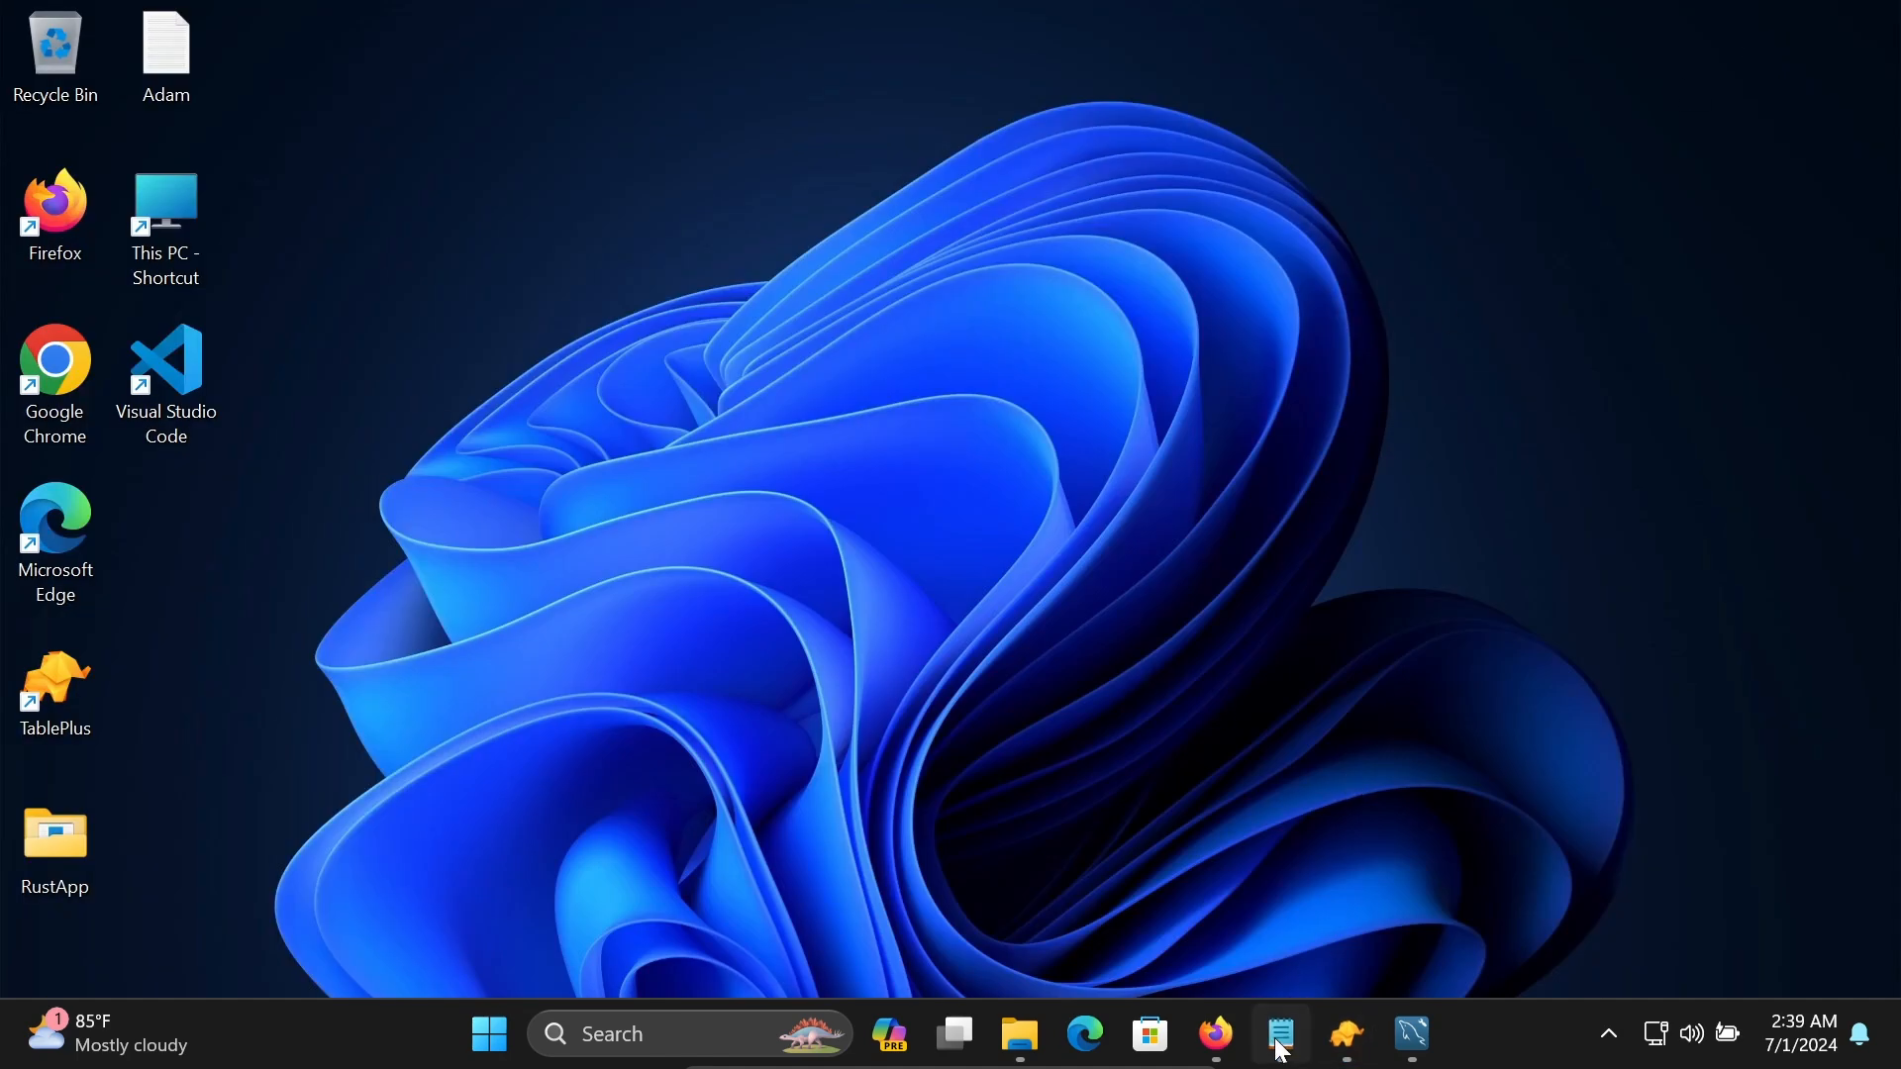
Restore the Notepad note 'How to install Tableplus on Windows 11' from the taskbar.
{"action": "left_click", "coordinate": [1278, 1034]}
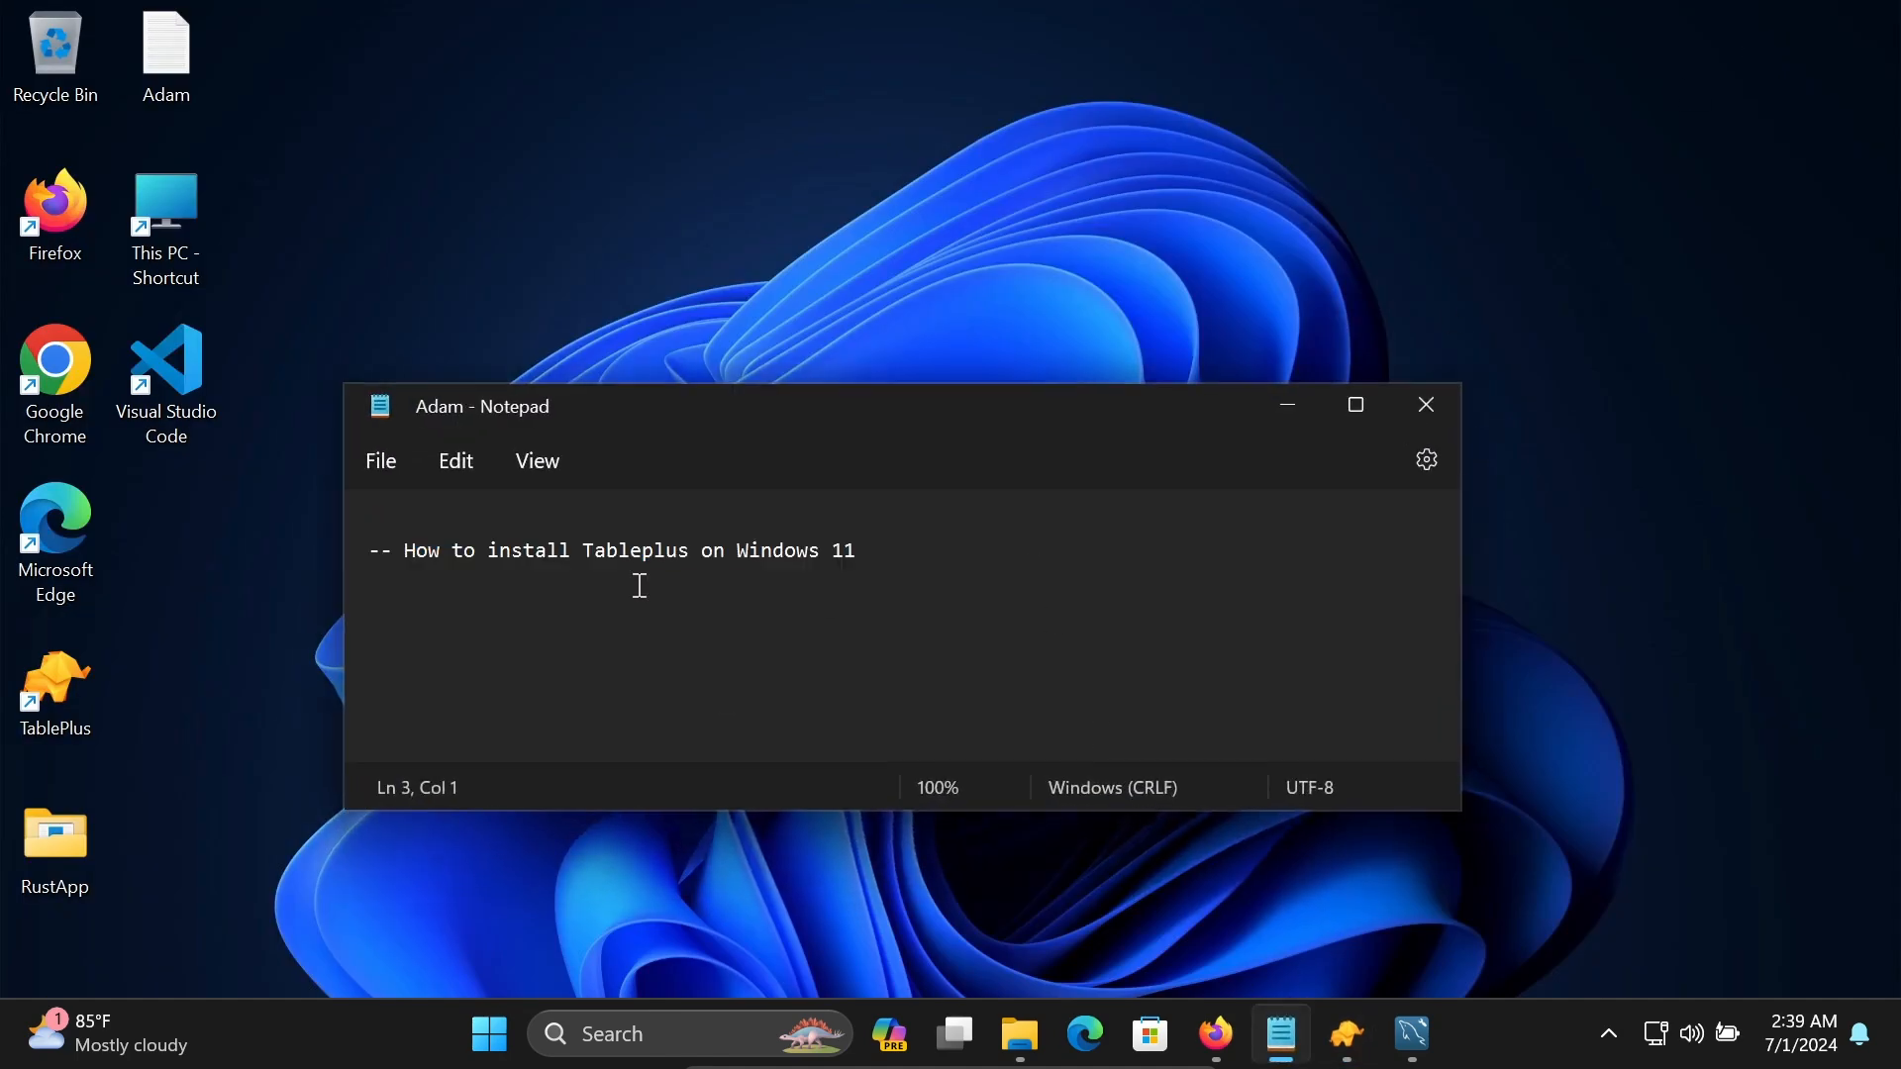
{"action": "mouse_move", "coordinate": [976, 479]}
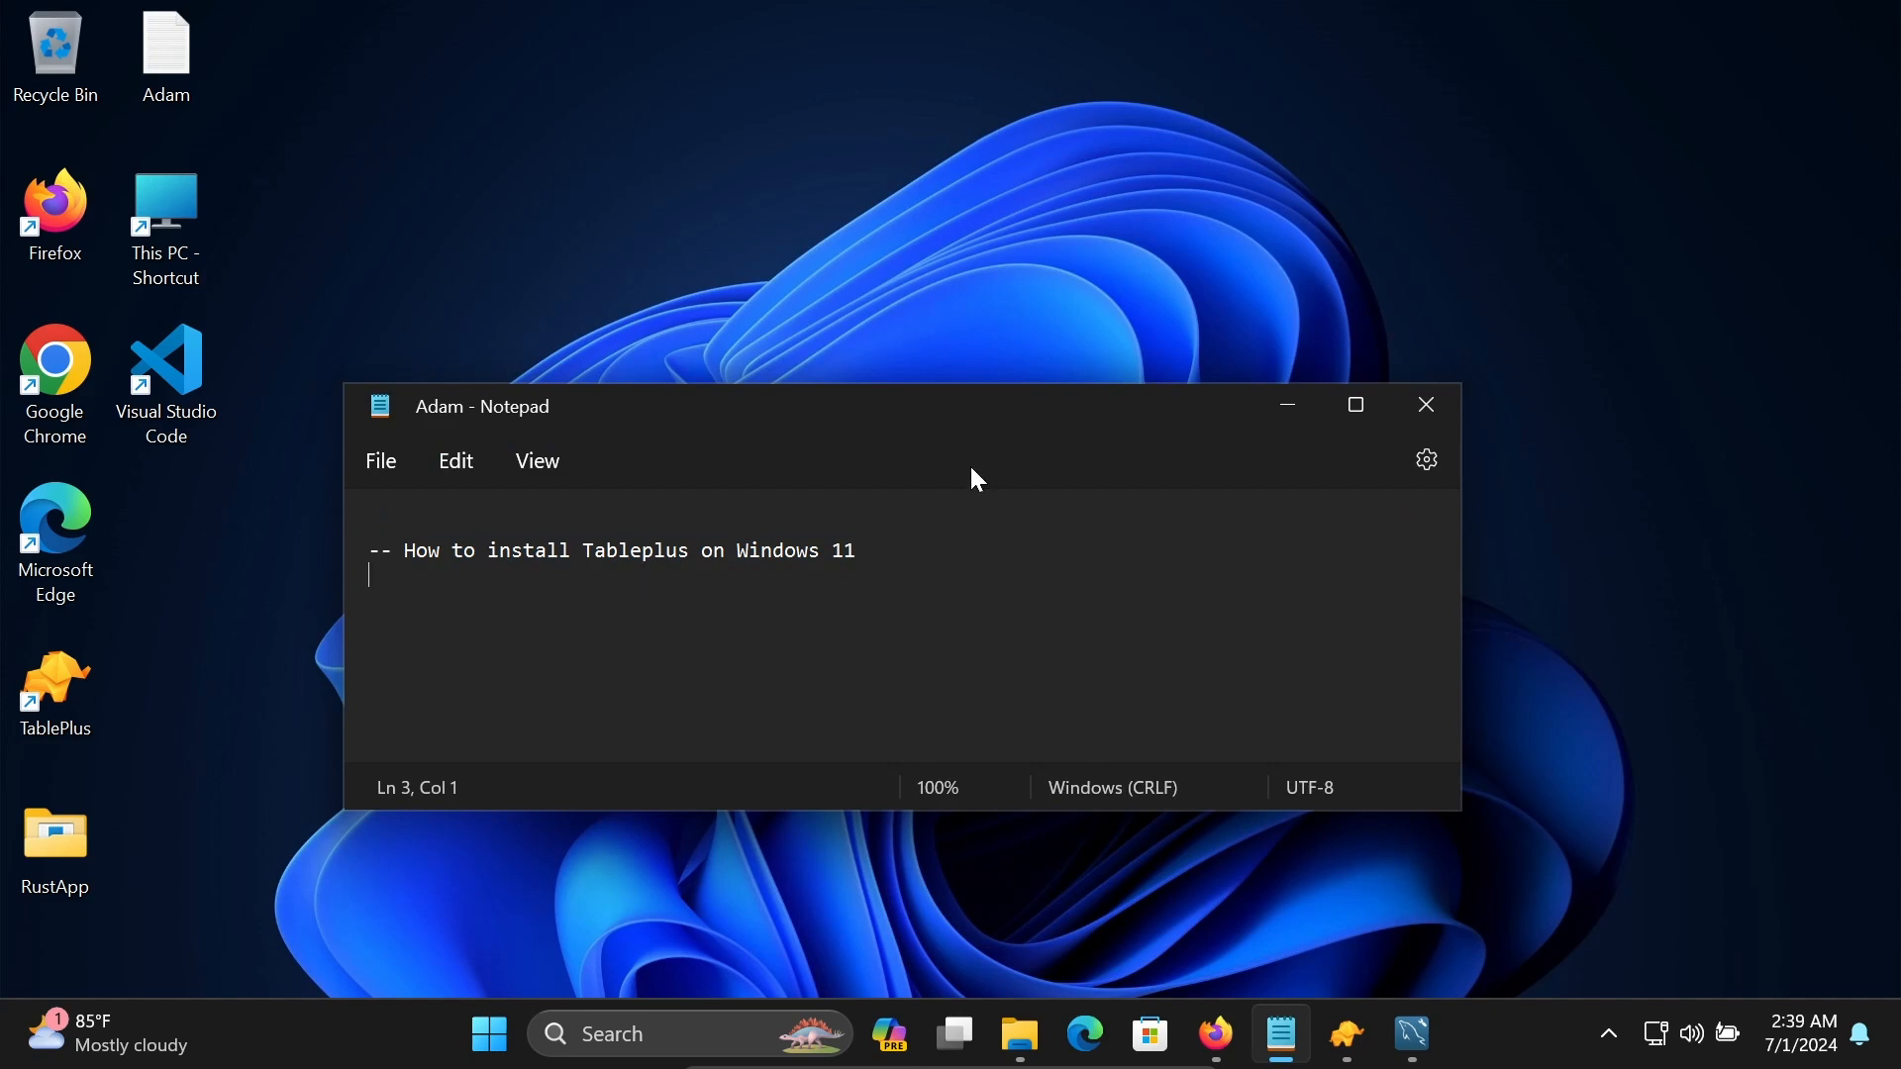
{"action": "mouse_move", "coordinate": [1251, 388]}
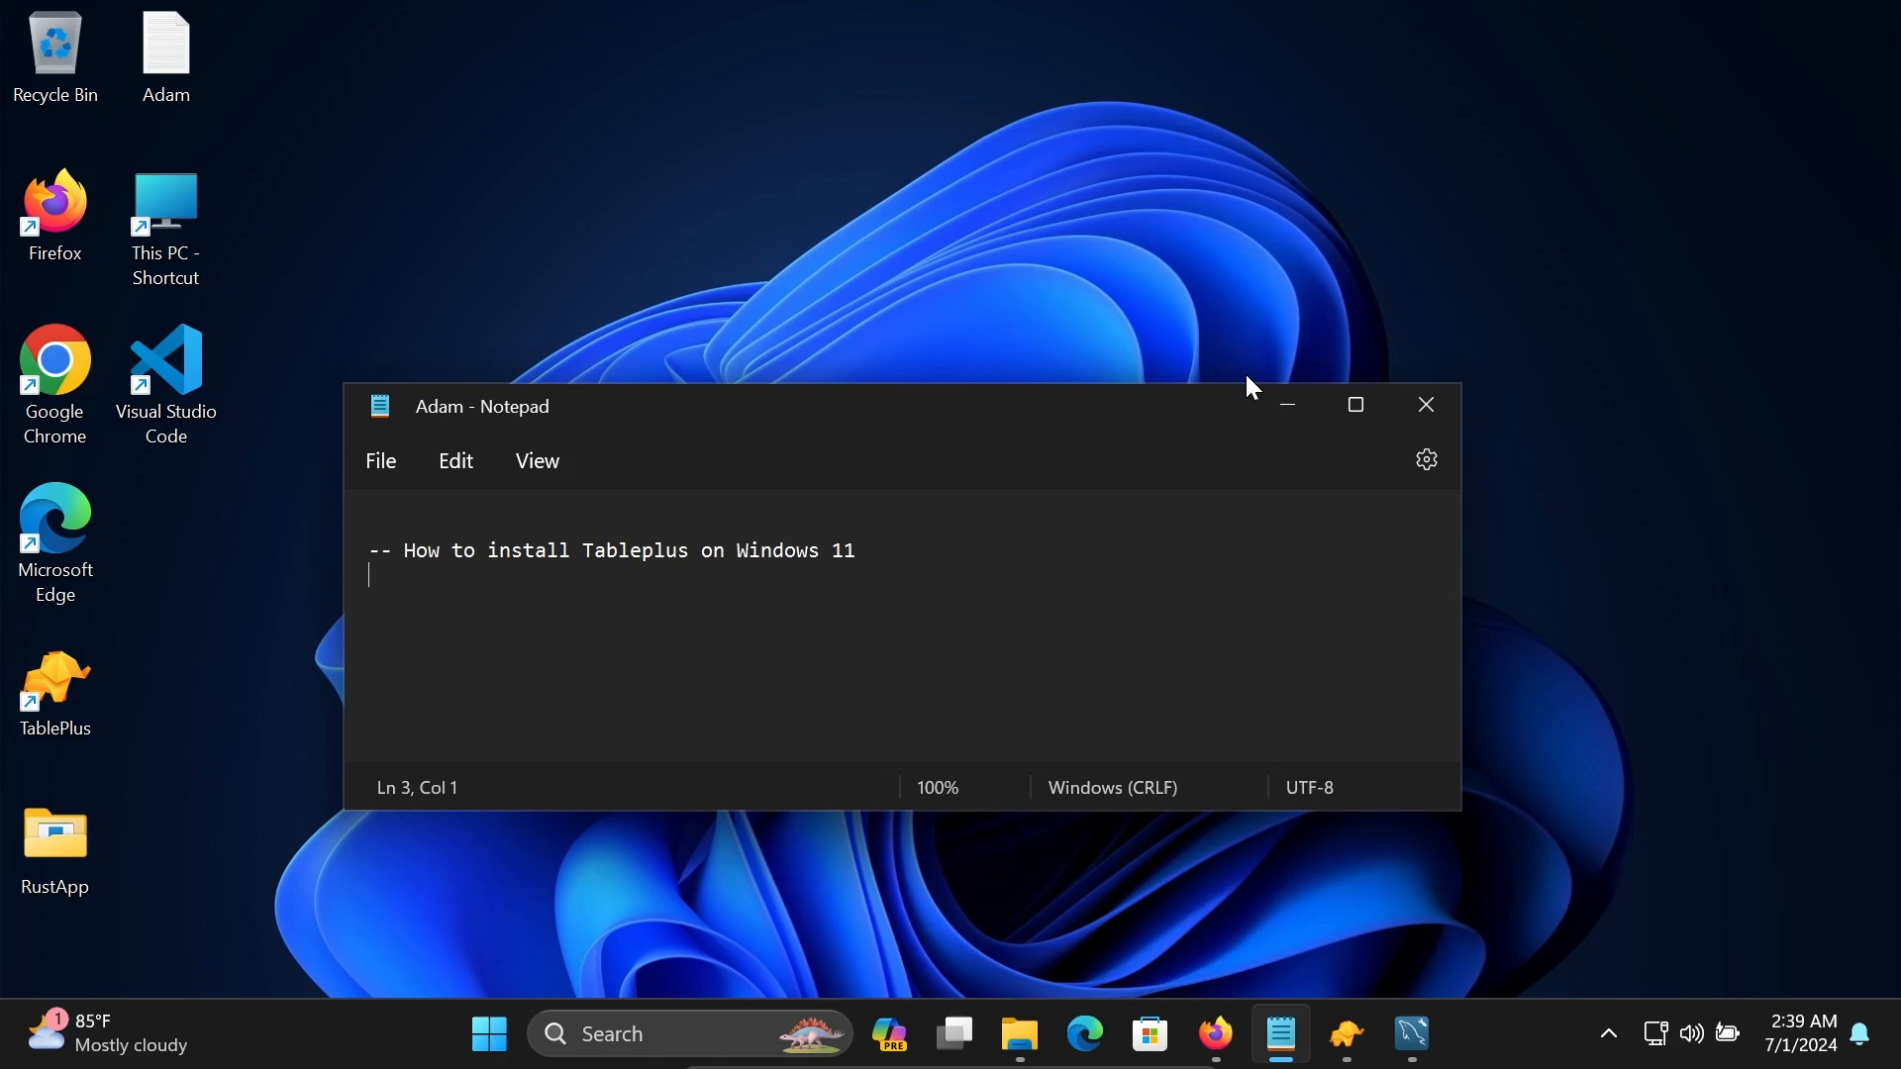
{"action": "mouse_move", "coordinate": [1287, 405]}
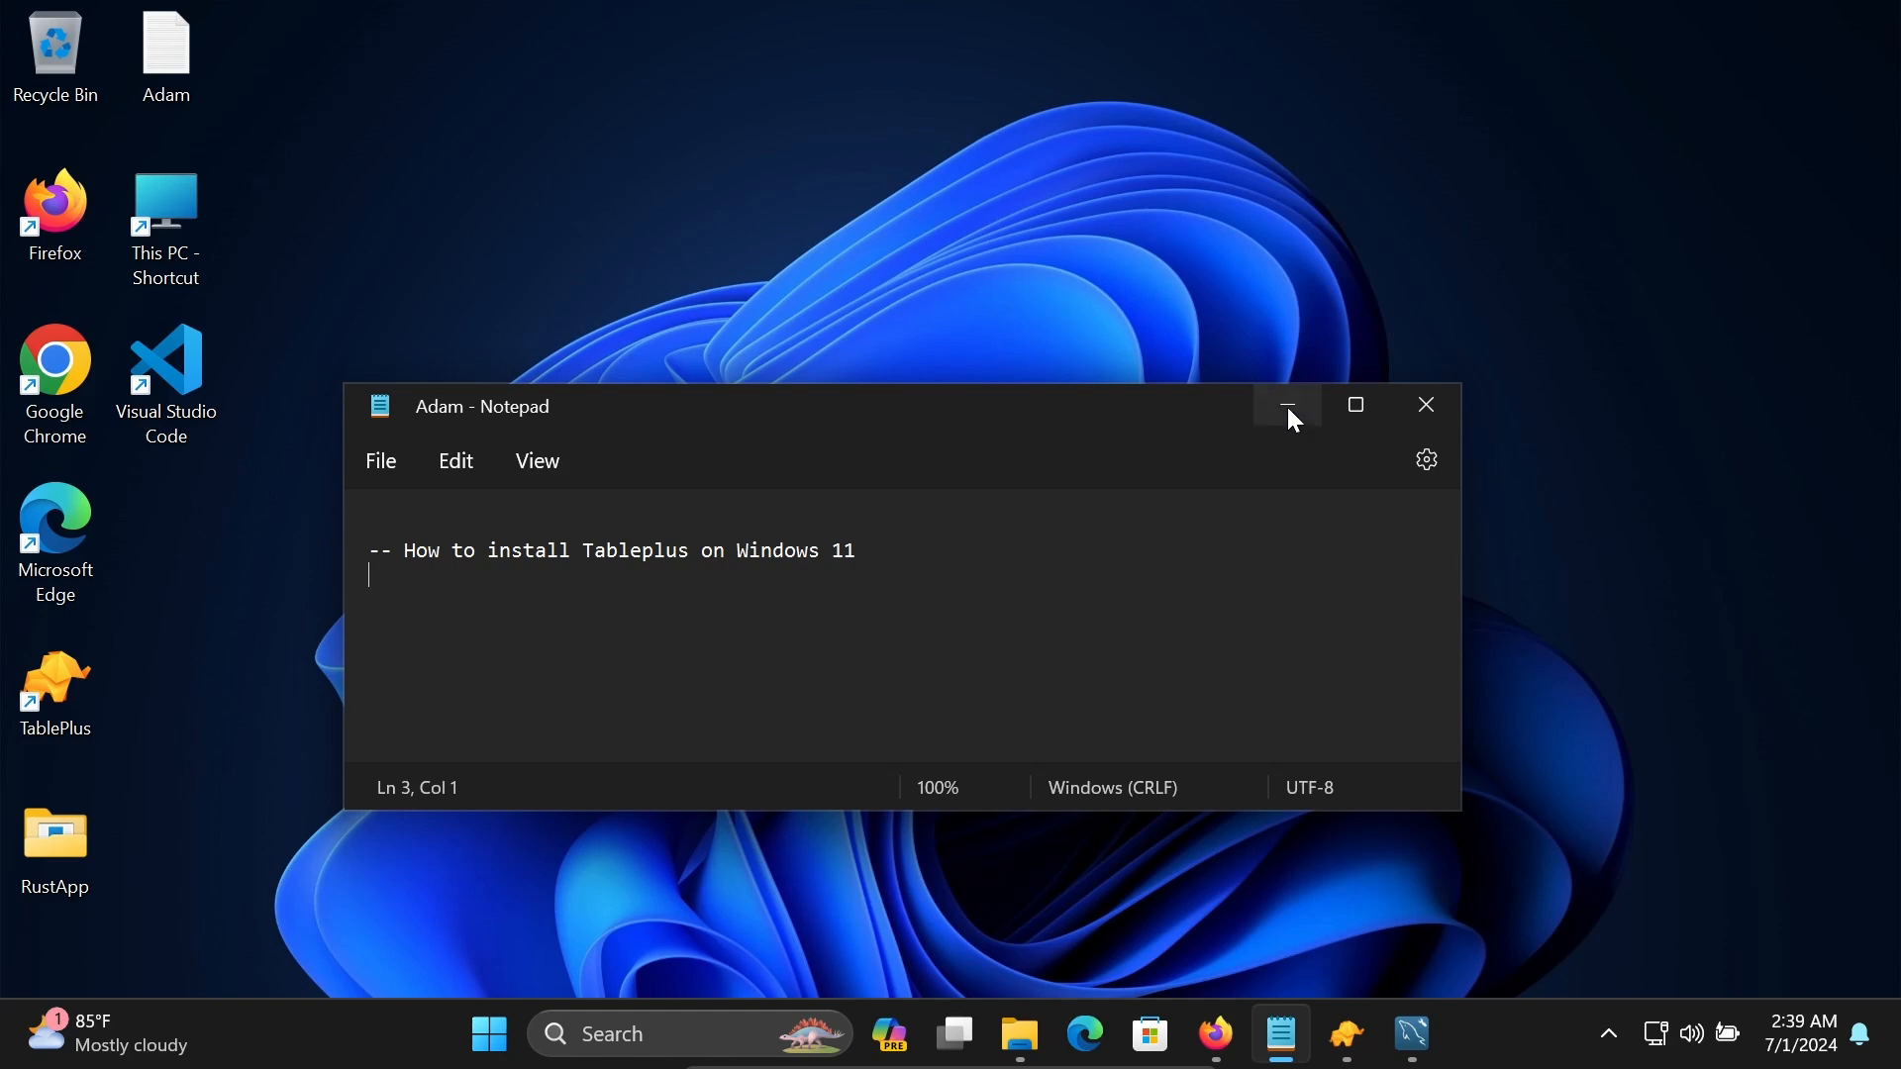